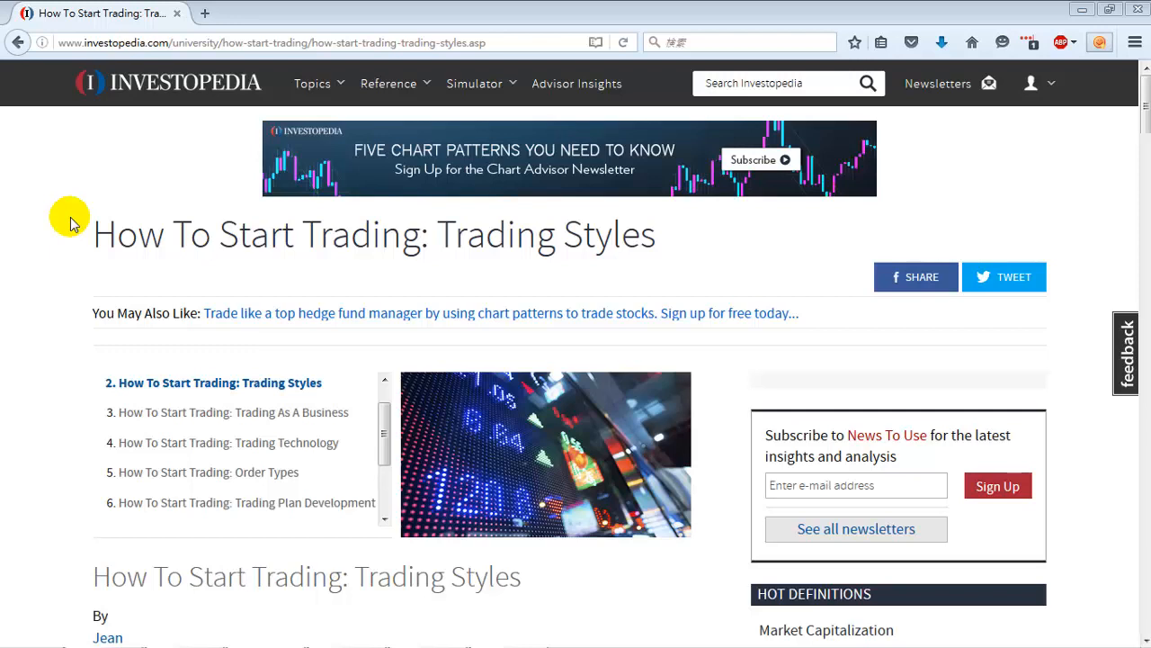
pyautogui.moveTo(207, 11)
pyautogui.write('s')
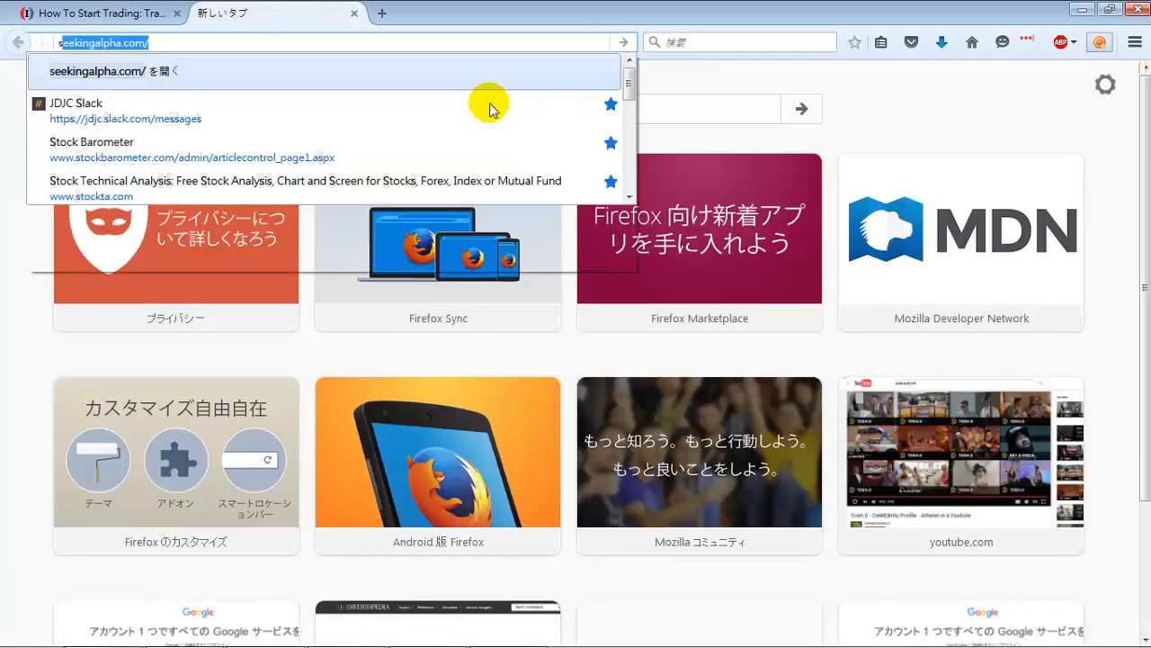
# Search damonverial.com in a new tab, scroll the Damon Verial results, then return to the notes.
pyautogui.write('damonverial.com/')
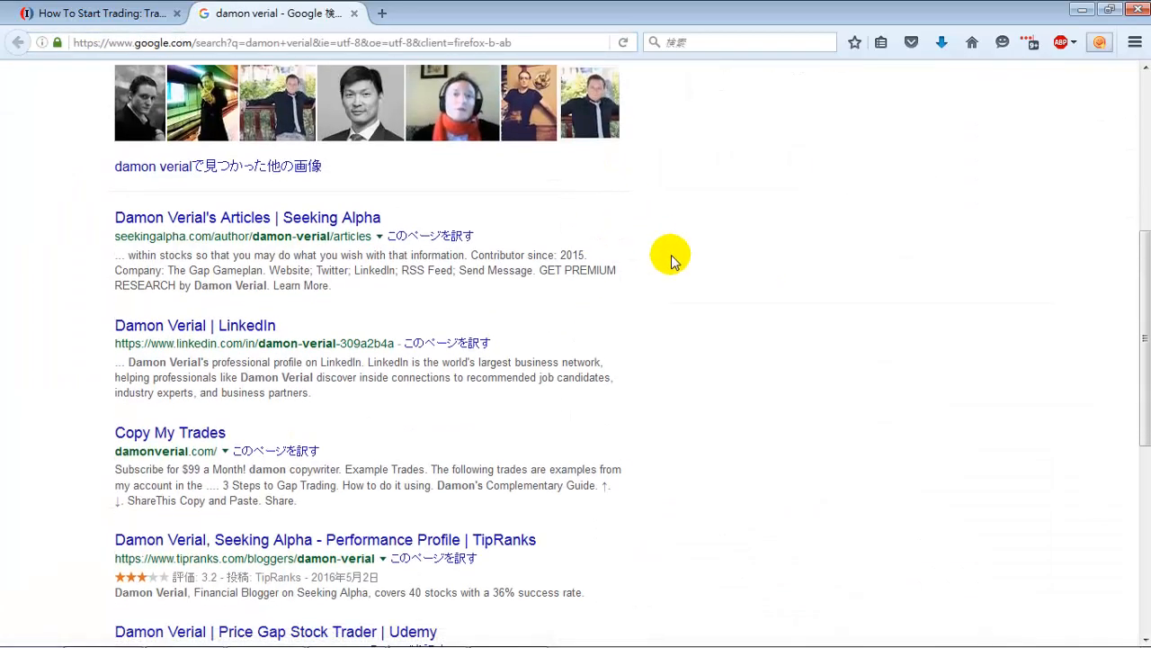
pyautogui.scroll(-3)
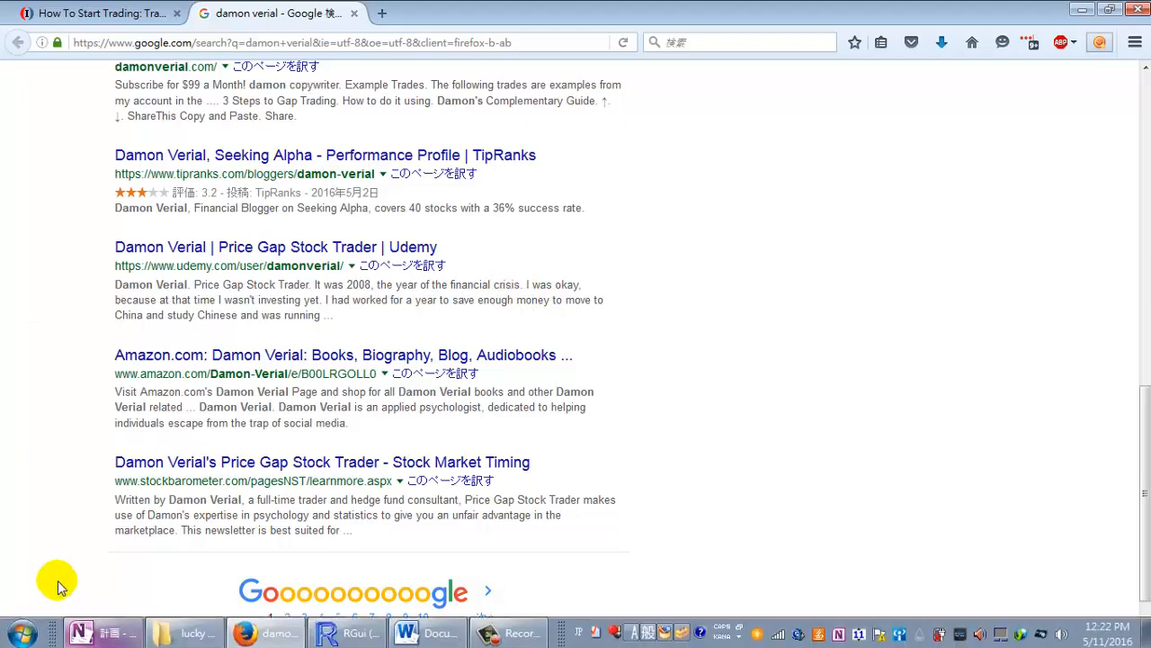
pyautogui.click(407, 630)
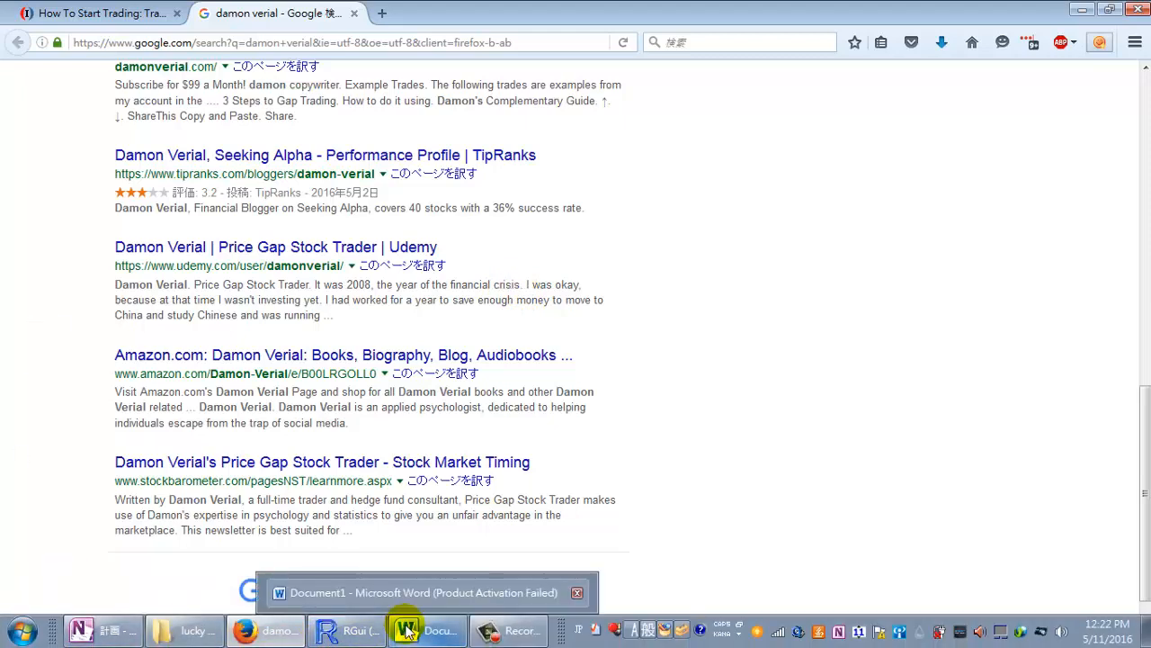
pyautogui.click(428, 630)
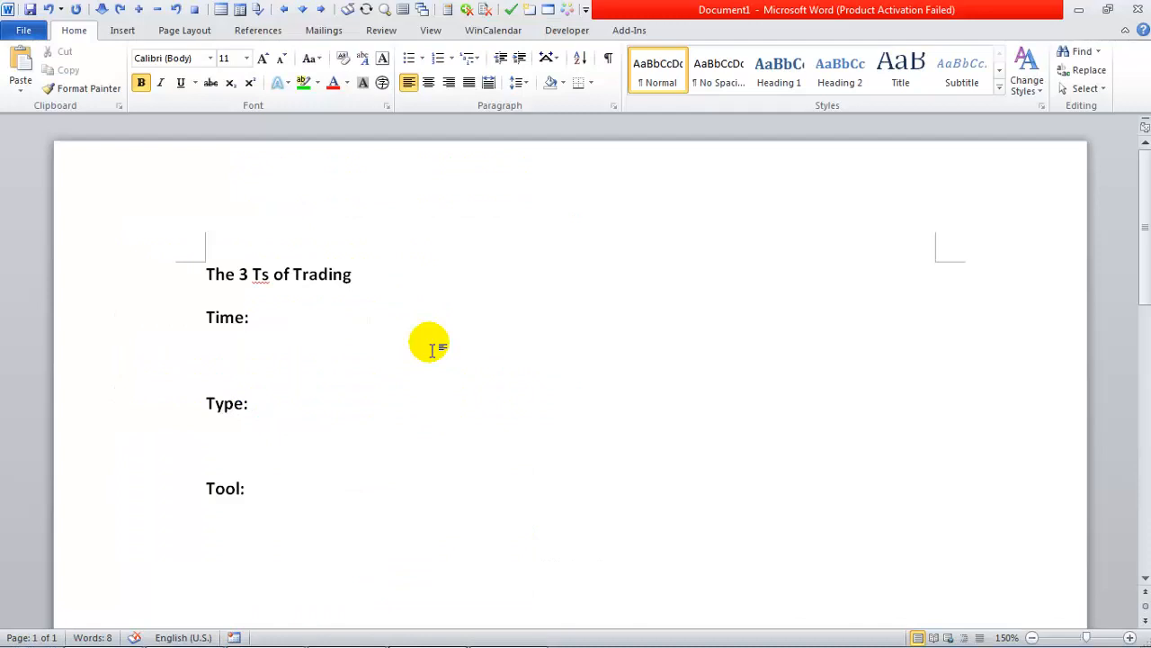
pyautogui.click(250, 316)
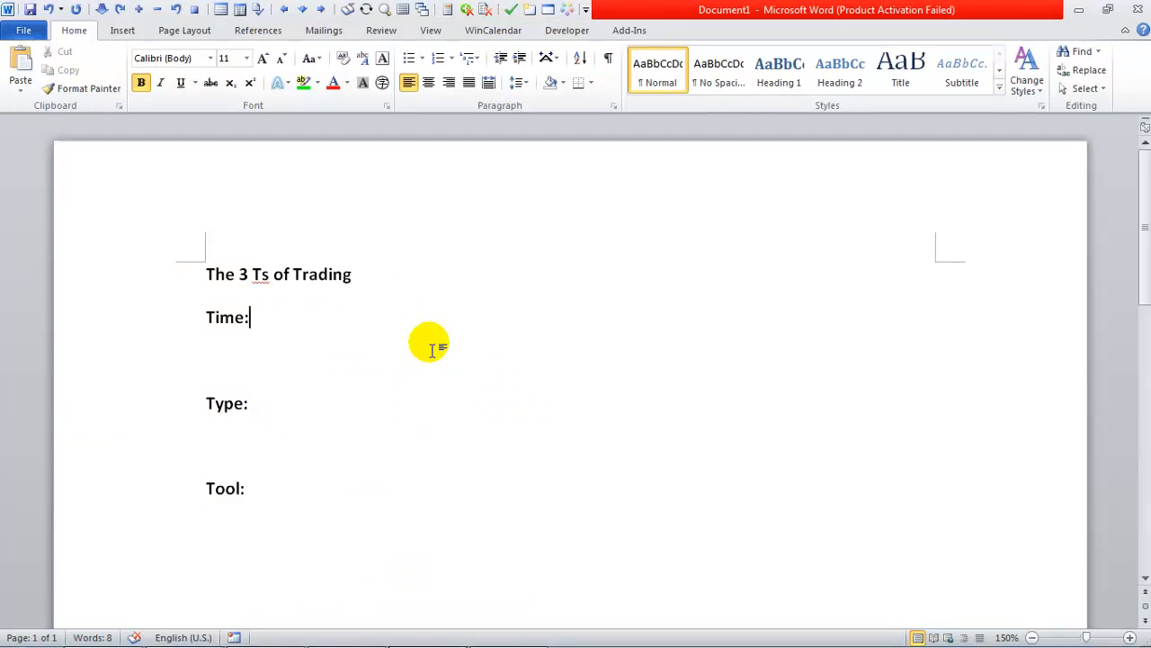
pyautogui.moveTo(856, 29)
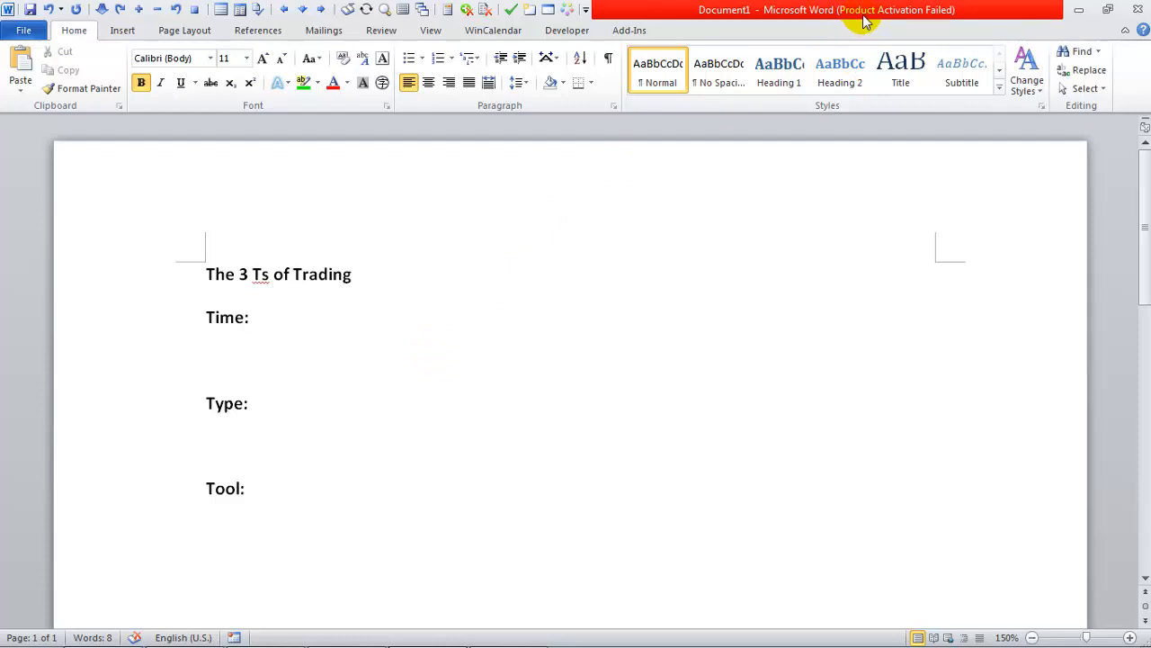
pyautogui.tripleClick(279, 273)
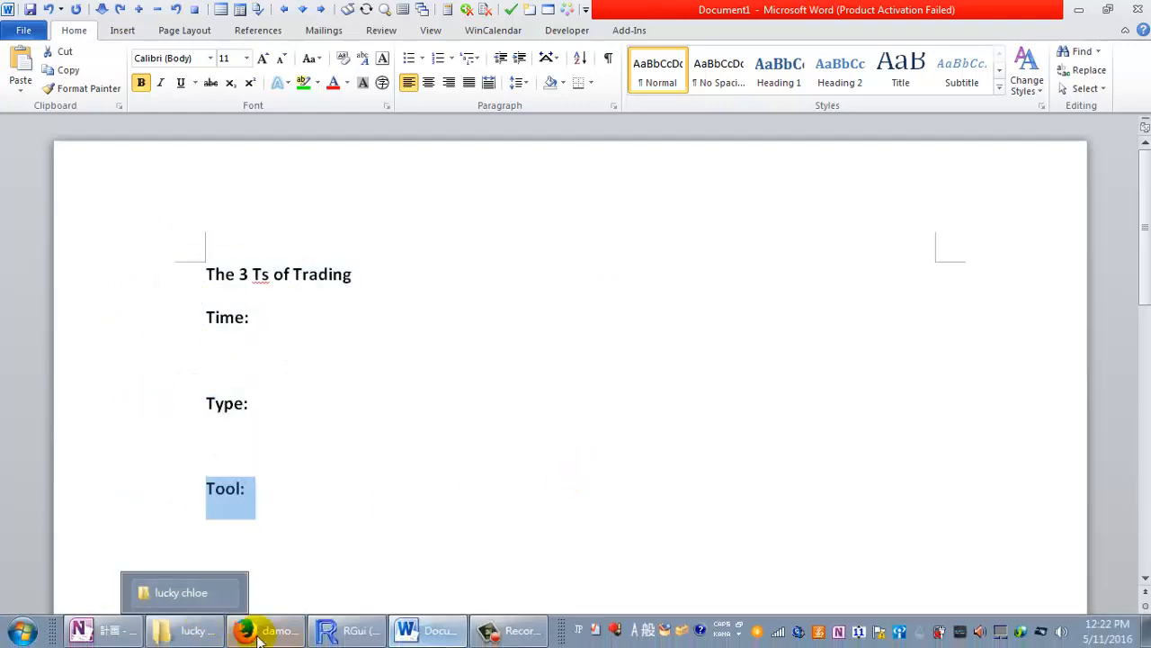
# Scroll the Investopedia article to the trading styles table and highlight Scalp and Swing Trading.
pyautogui.click(241, 630)
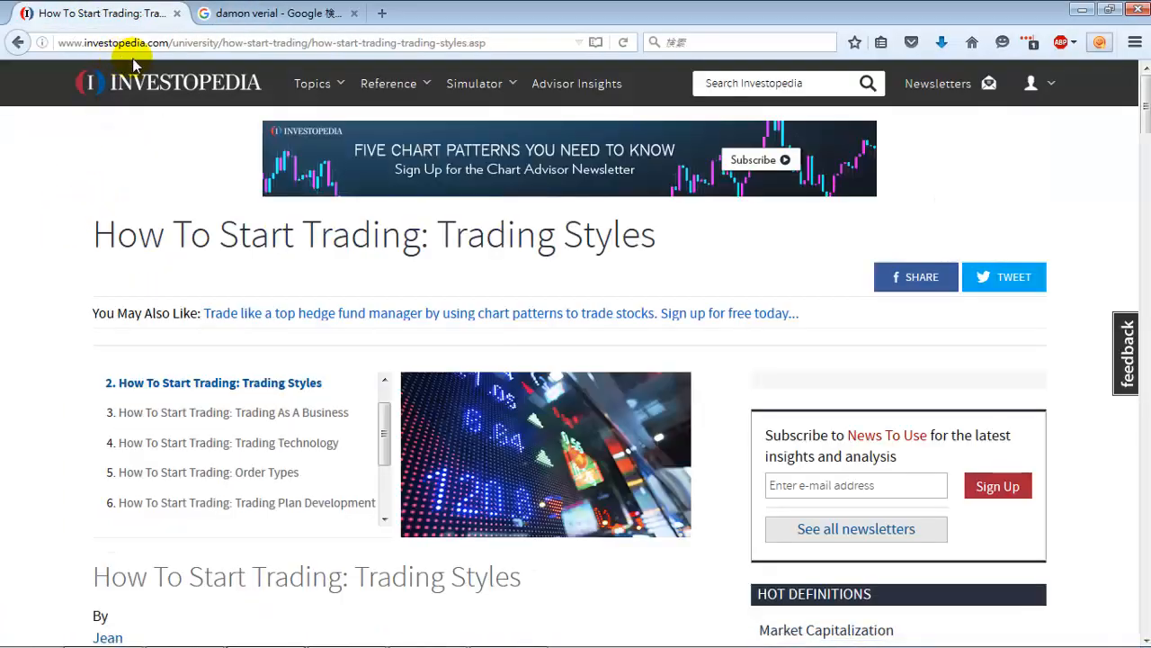
pyautogui.moveTo(39, 234)
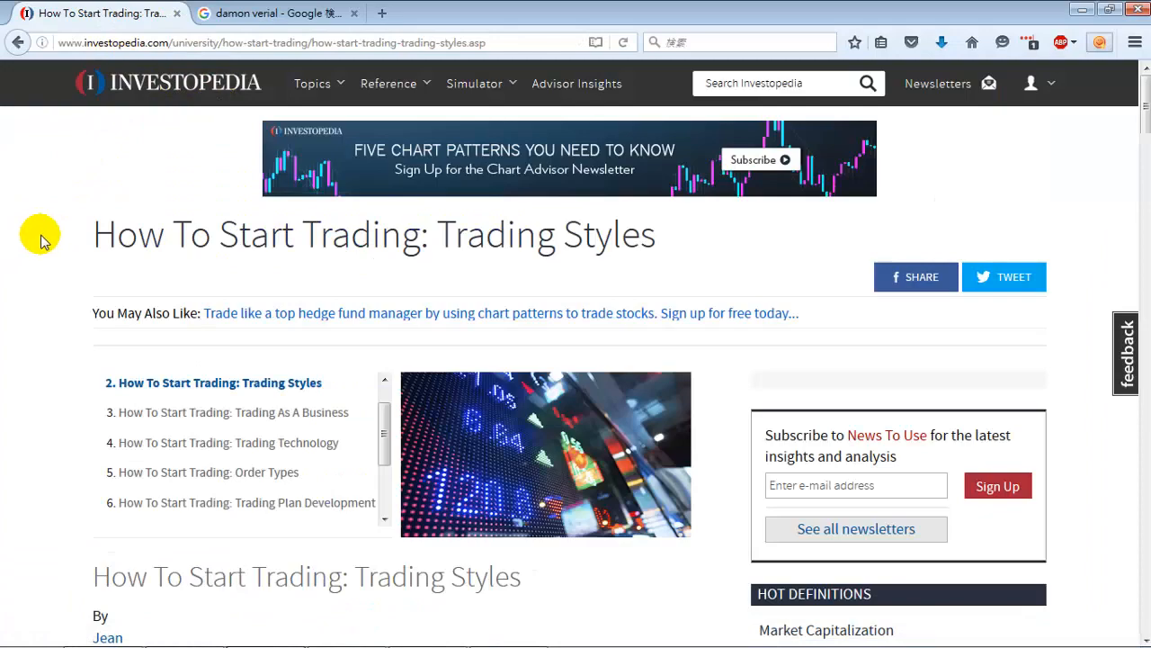
pyautogui.scroll(-3)
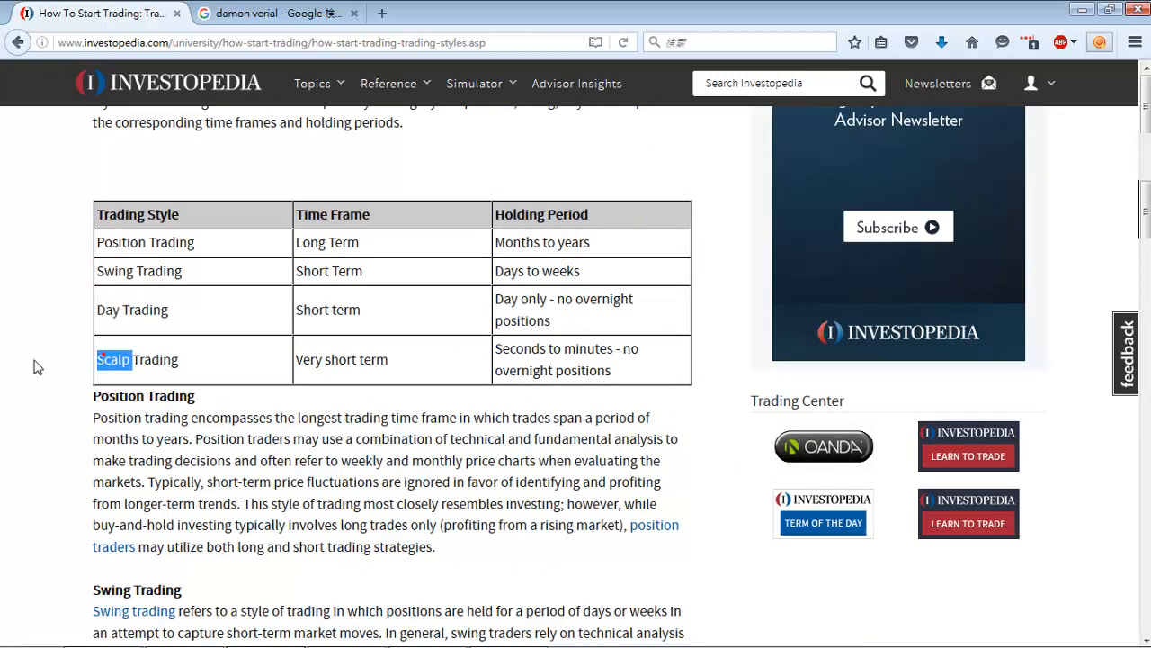
pyautogui.scroll(-3)
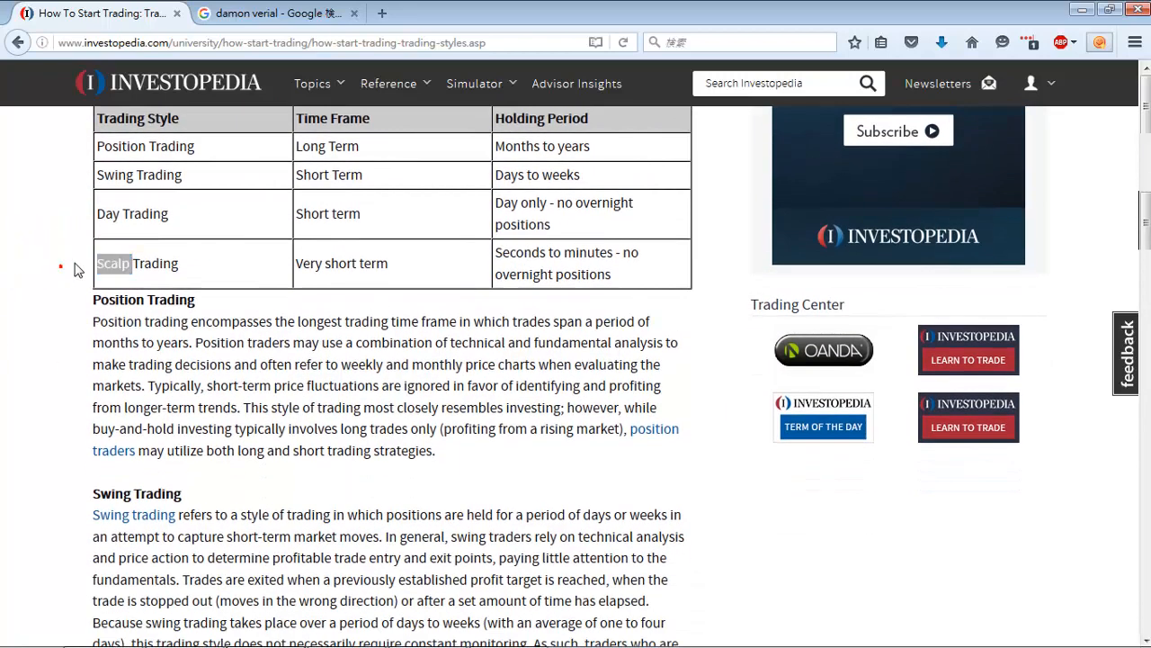
pyautogui.doubleClick(135, 263)
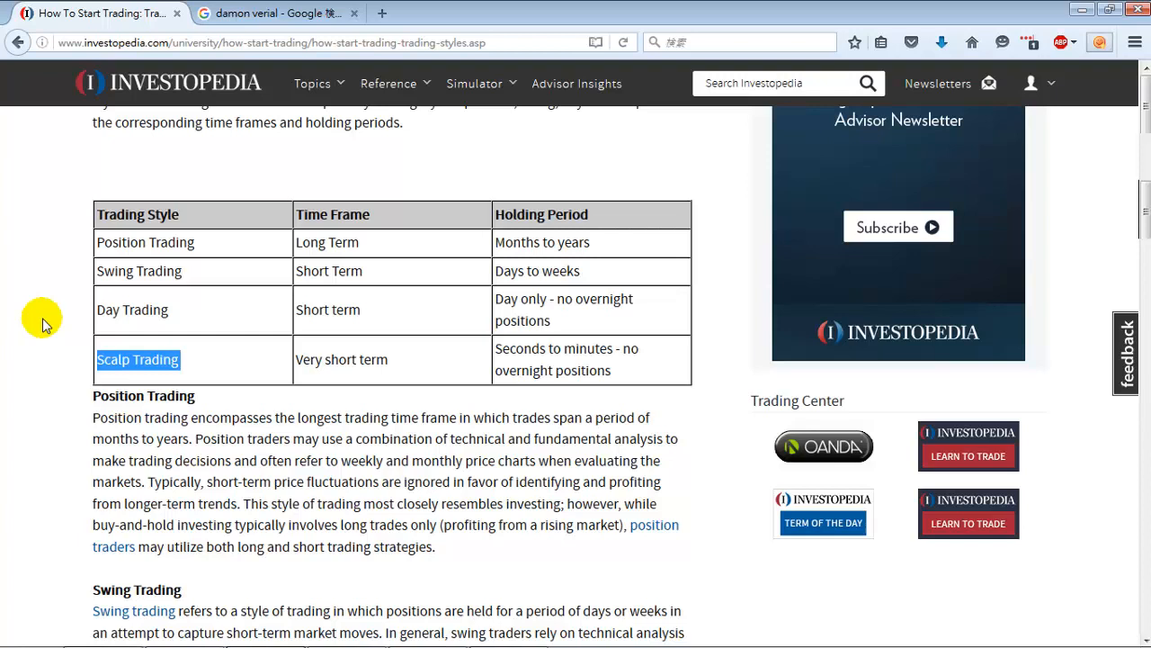
pyautogui.moveTo(46, 324)
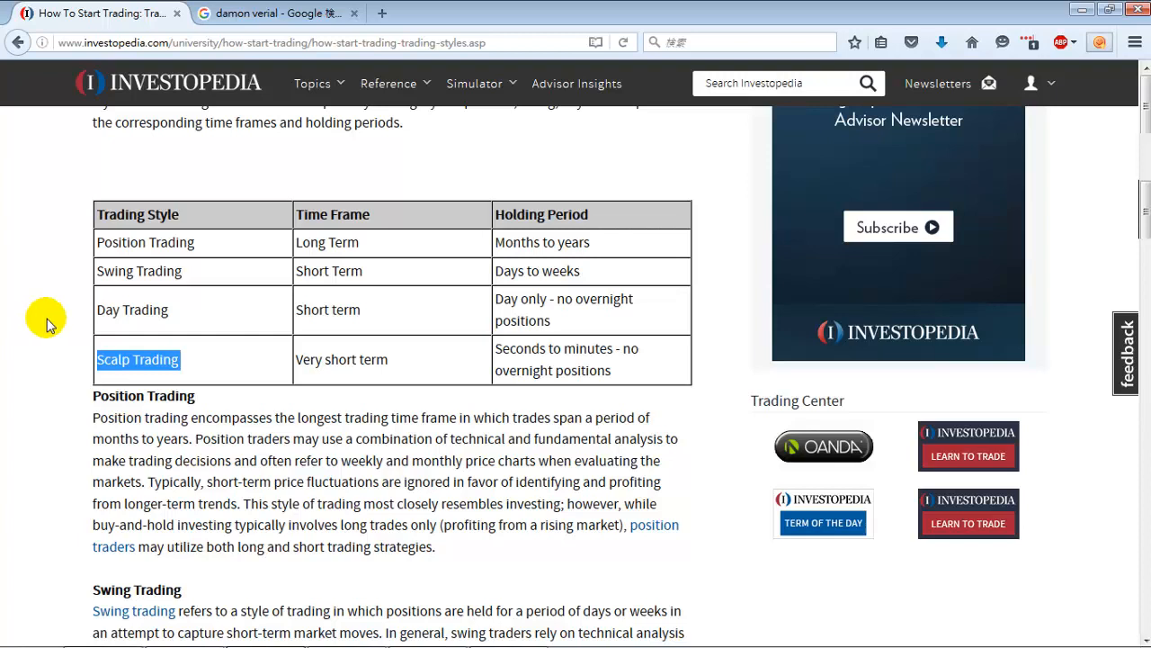
pyautogui.moveTo(32, 299)
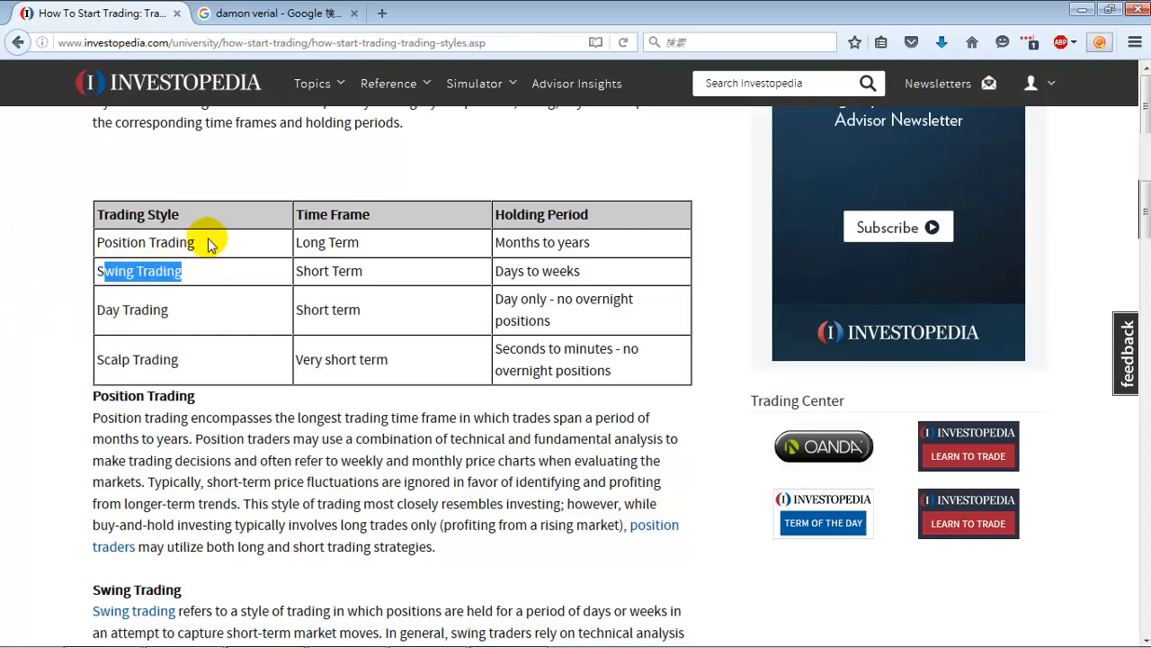
pyautogui.doubleClick(144, 241)
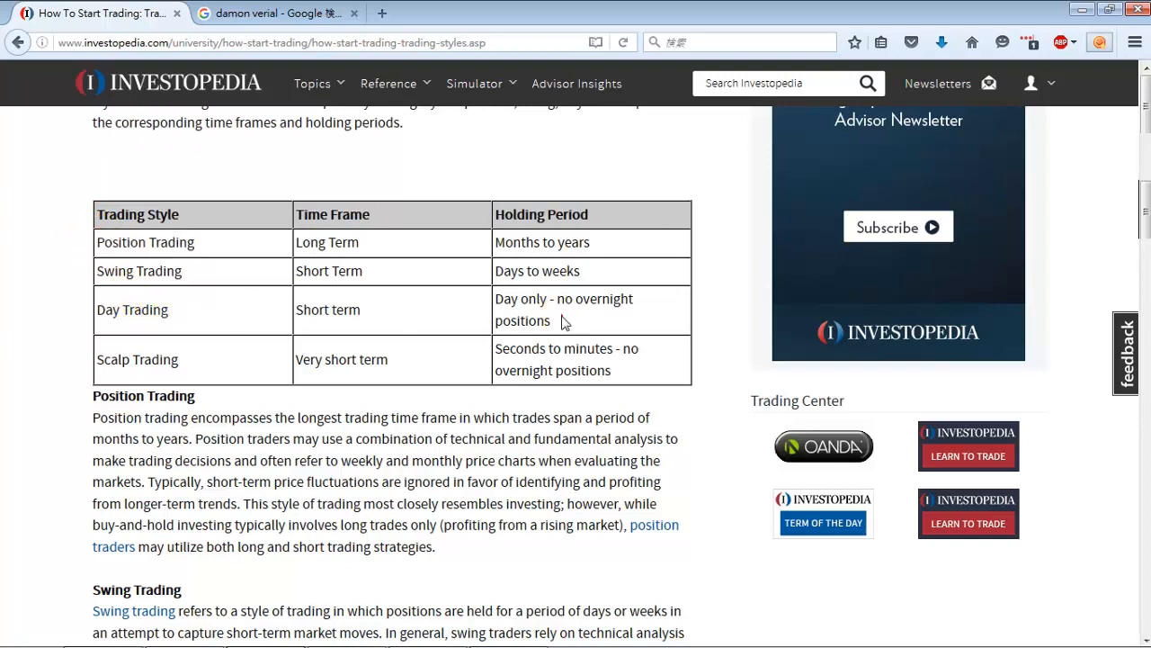
pyautogui.doubleClick(536, 270)
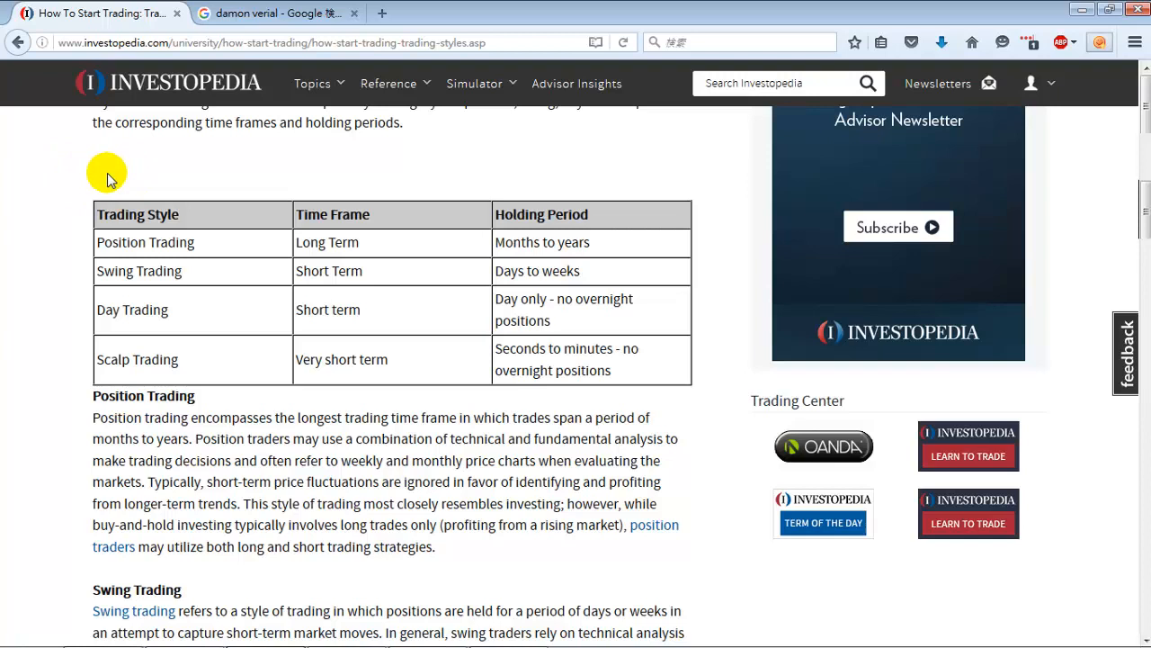
pyautogui.moveTo(36, 176)
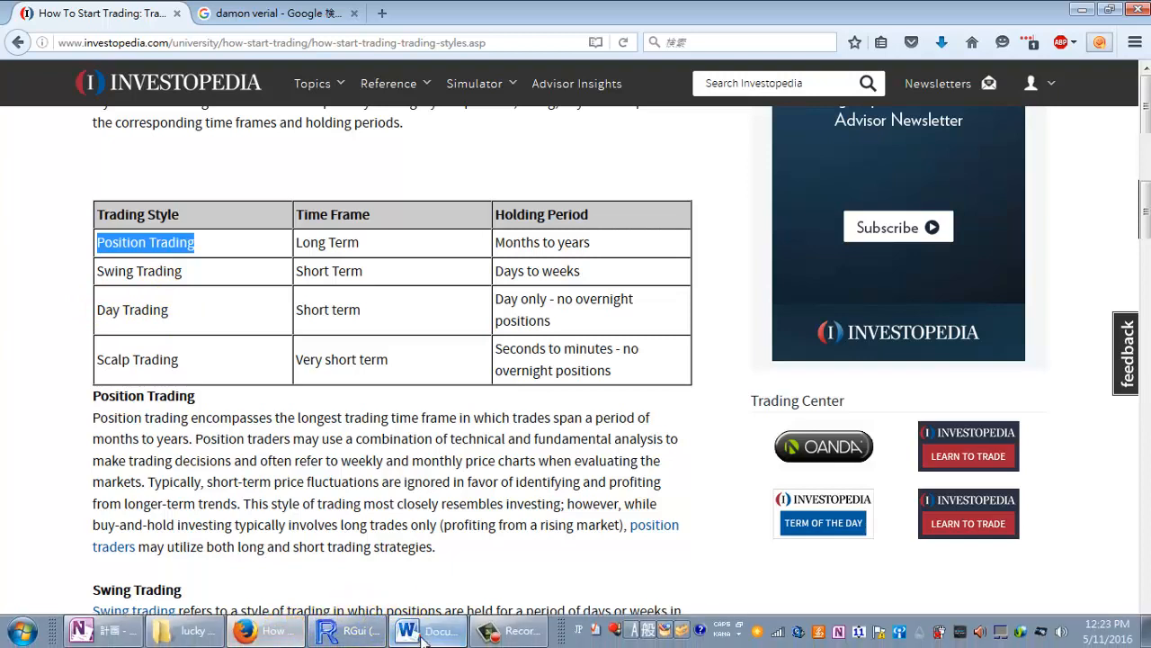
# Add dash bullets 'Day trades' and 'Swing trades' under Time in the notes.
pyautogui.click(407, 630)
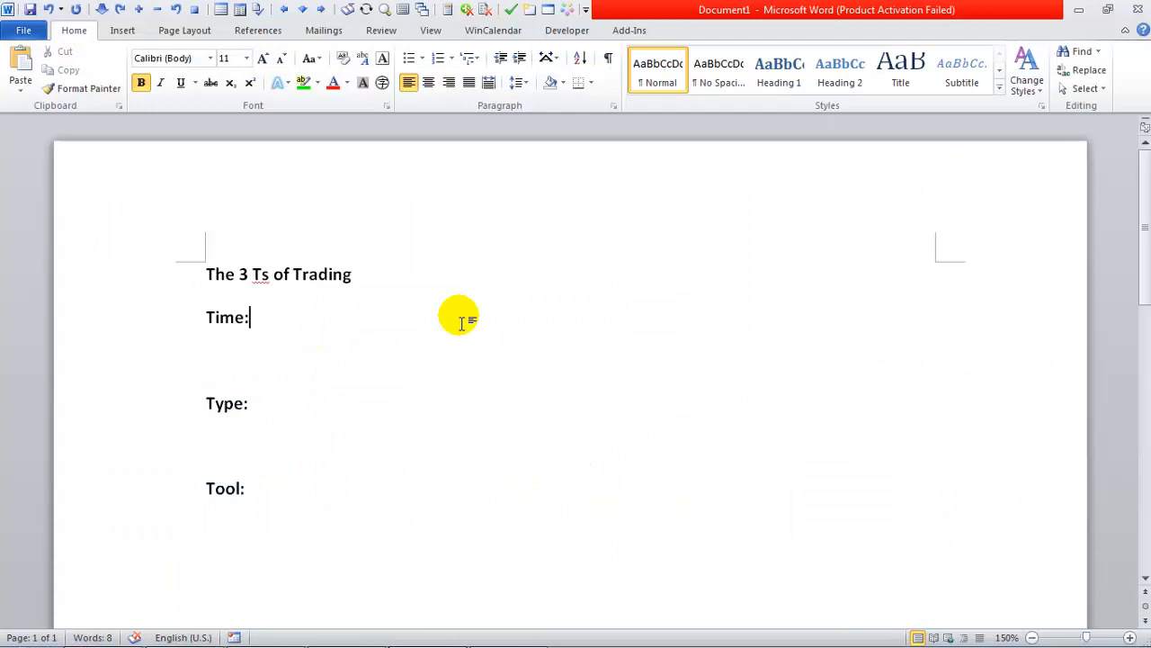
pyautogui.write('Day trades')
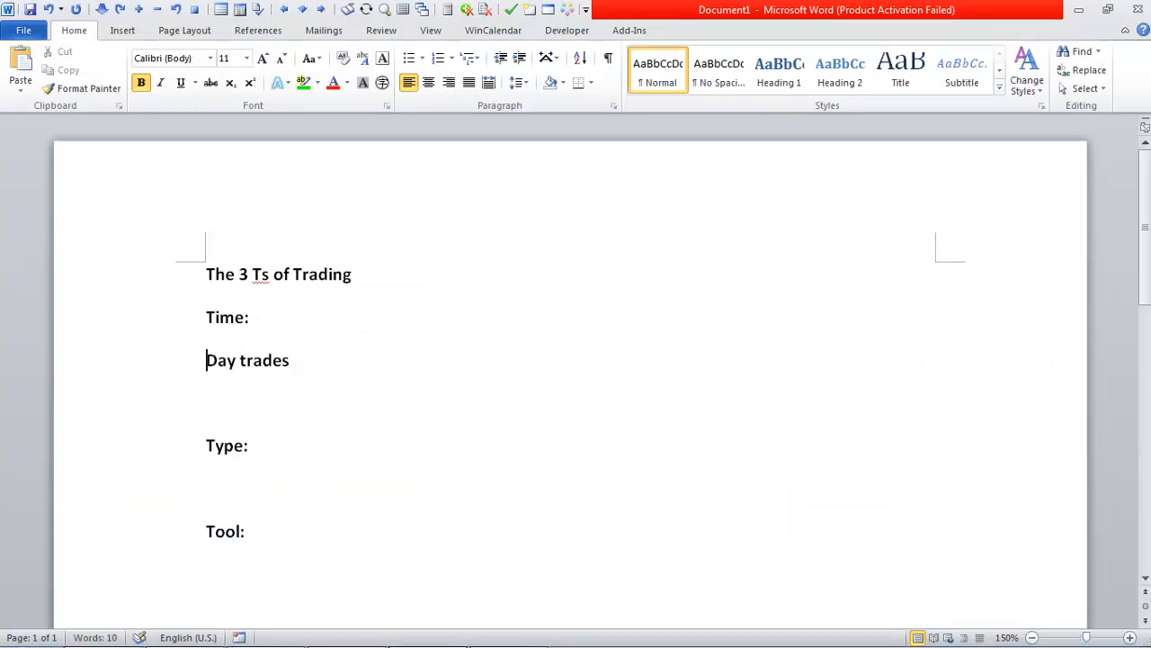
pyautogui.click(408, 57)
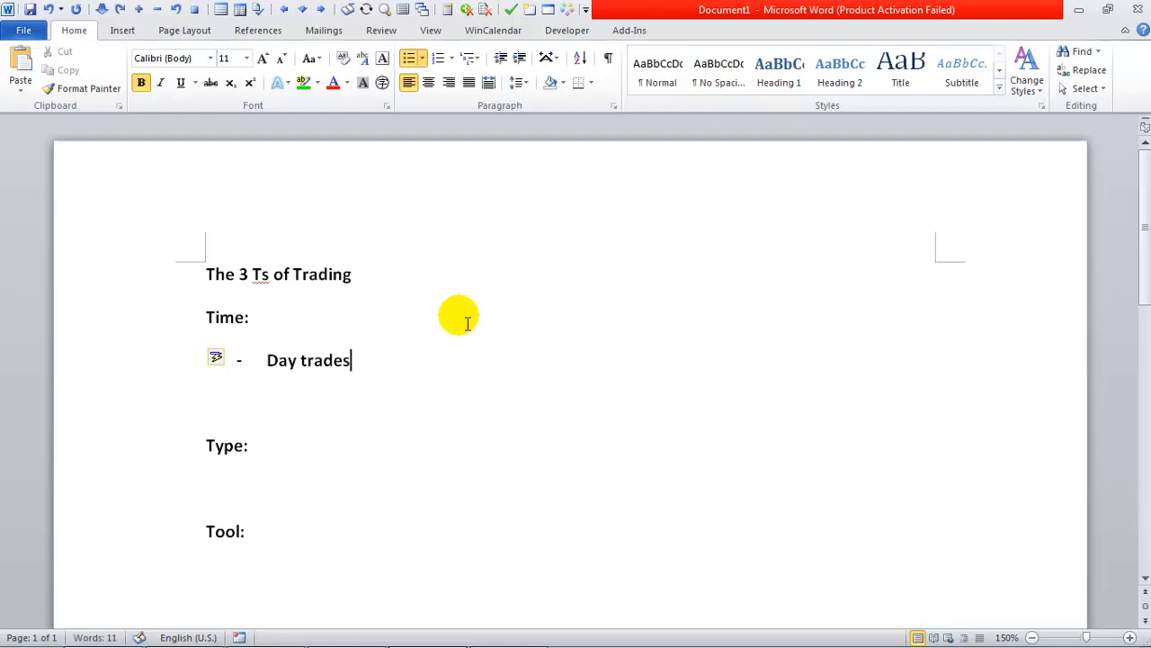
pyautogui.write('Swing trad')
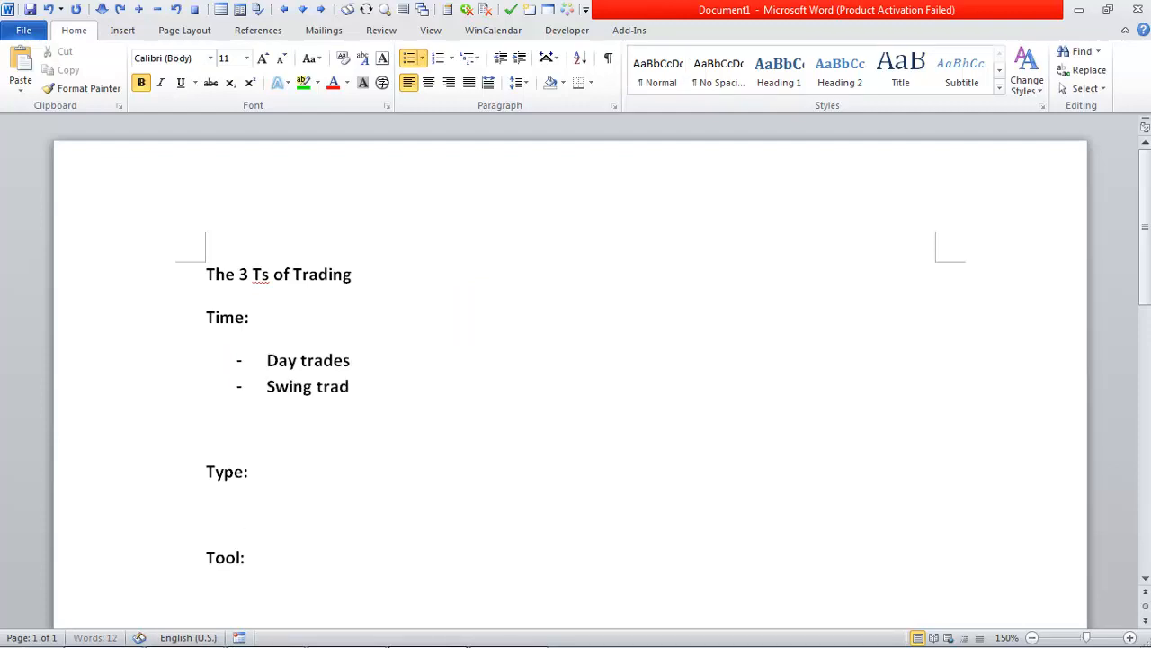
pyautogui.write('es')
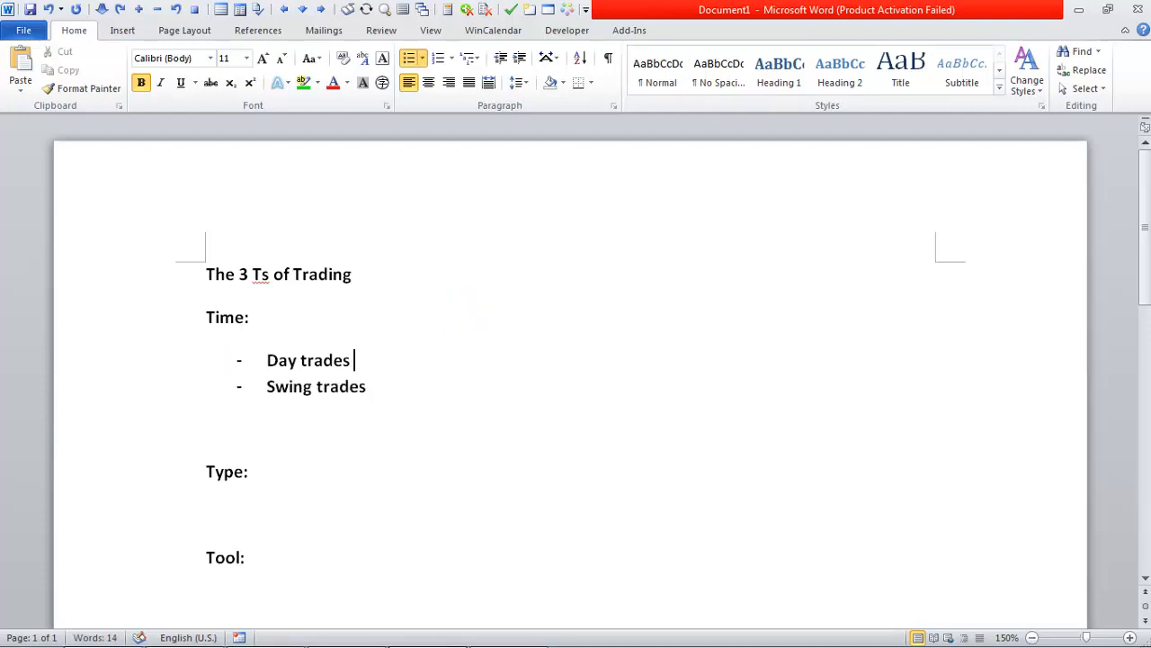
pyautogui.write('~')
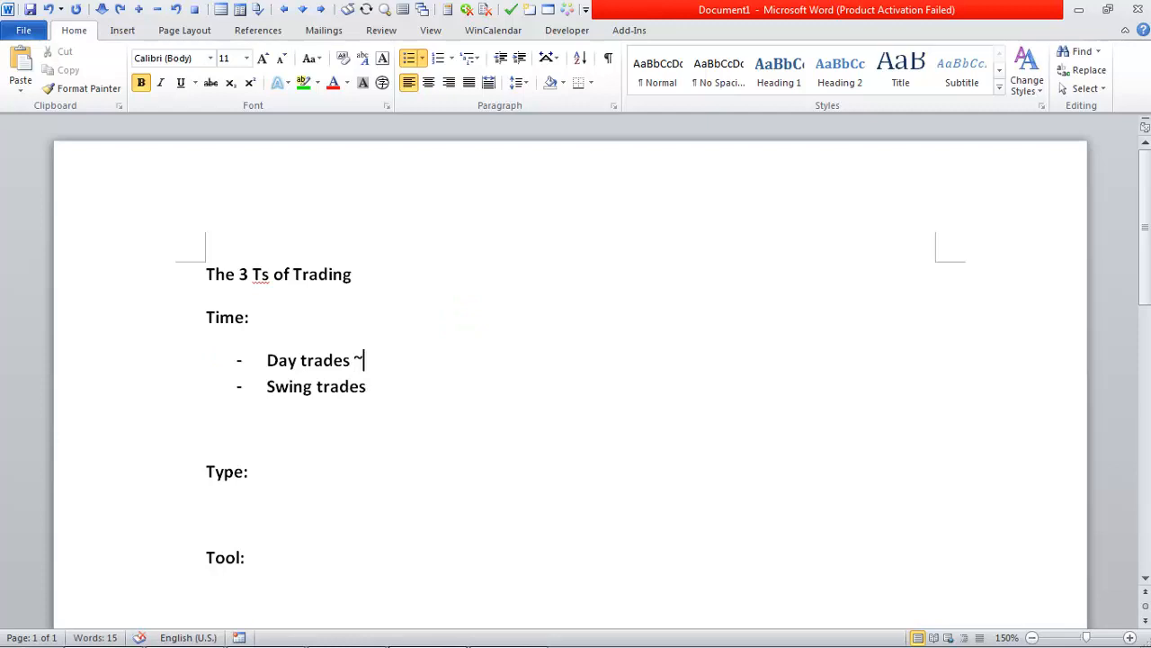
pyautogui.press('BackSpace')
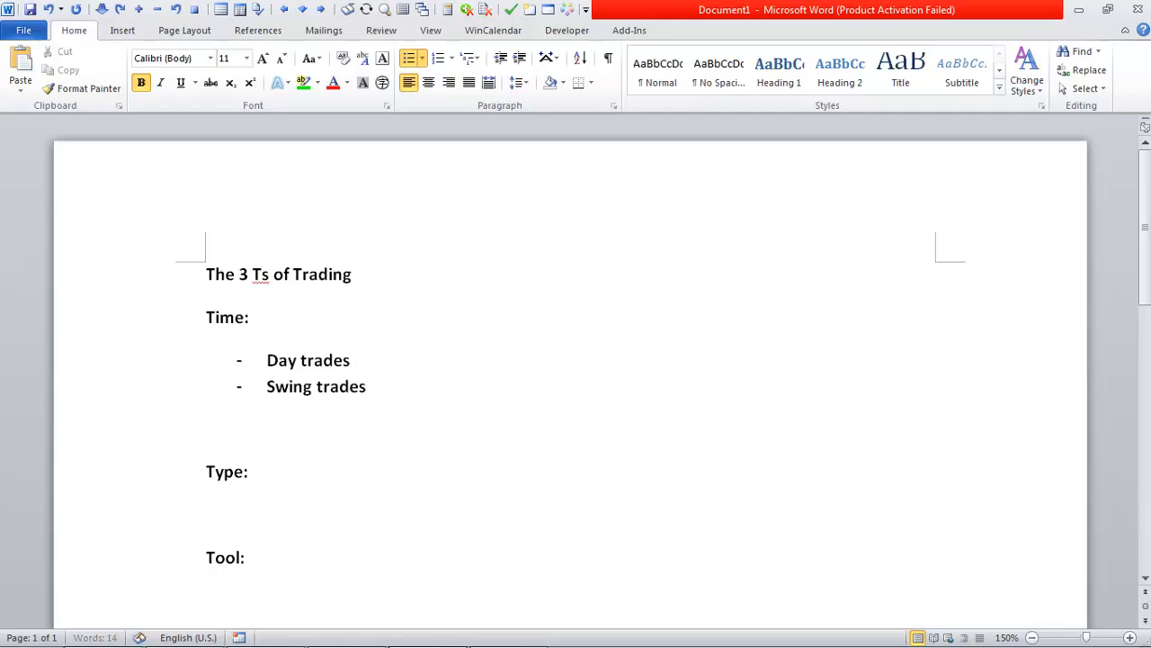
# Add the Day trades sub-bullet 'Within the day: buy at open, sell at close'.
pyautogui.write('Within the day')
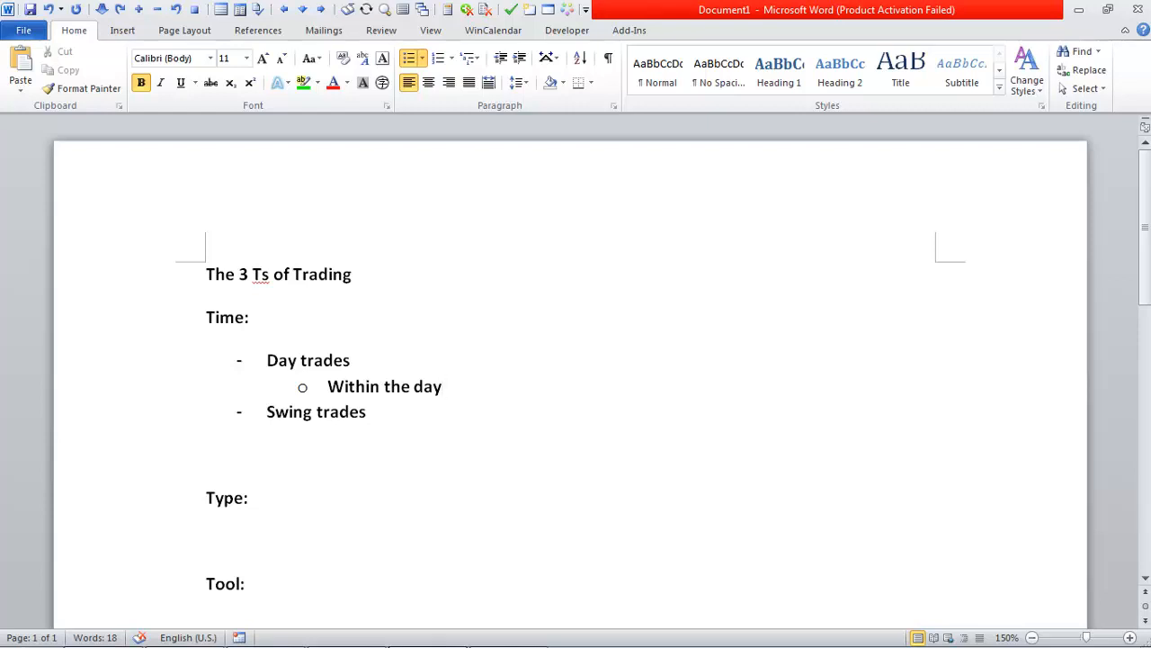
pyautogui.write(': b')
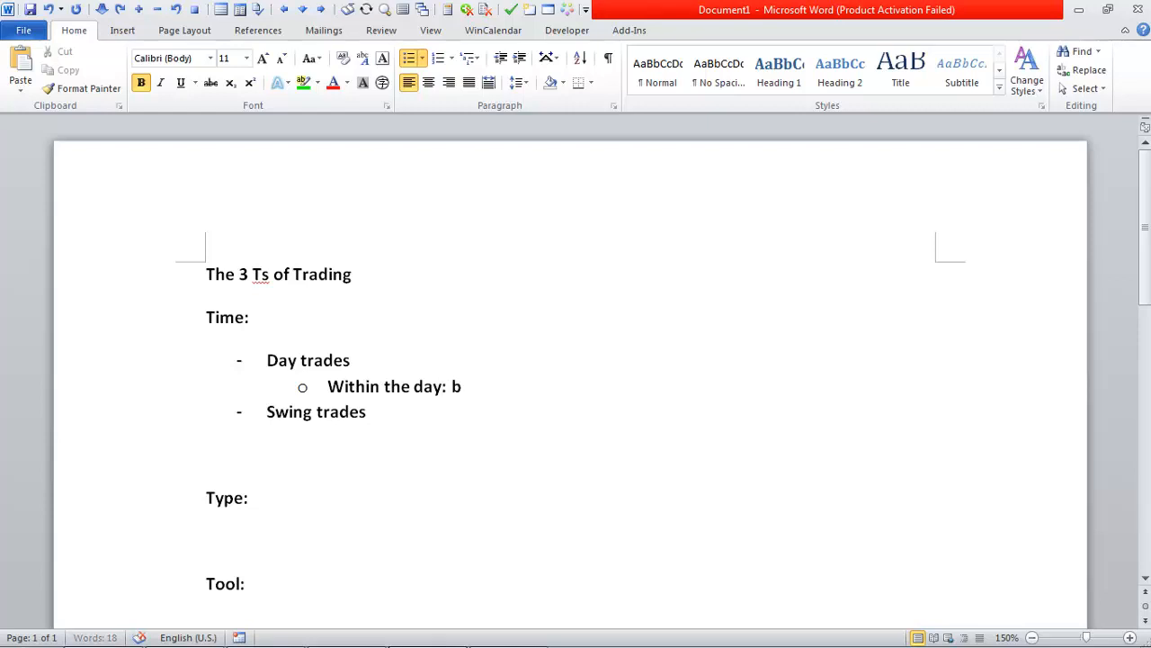
pyautogui.write('uy at open,')
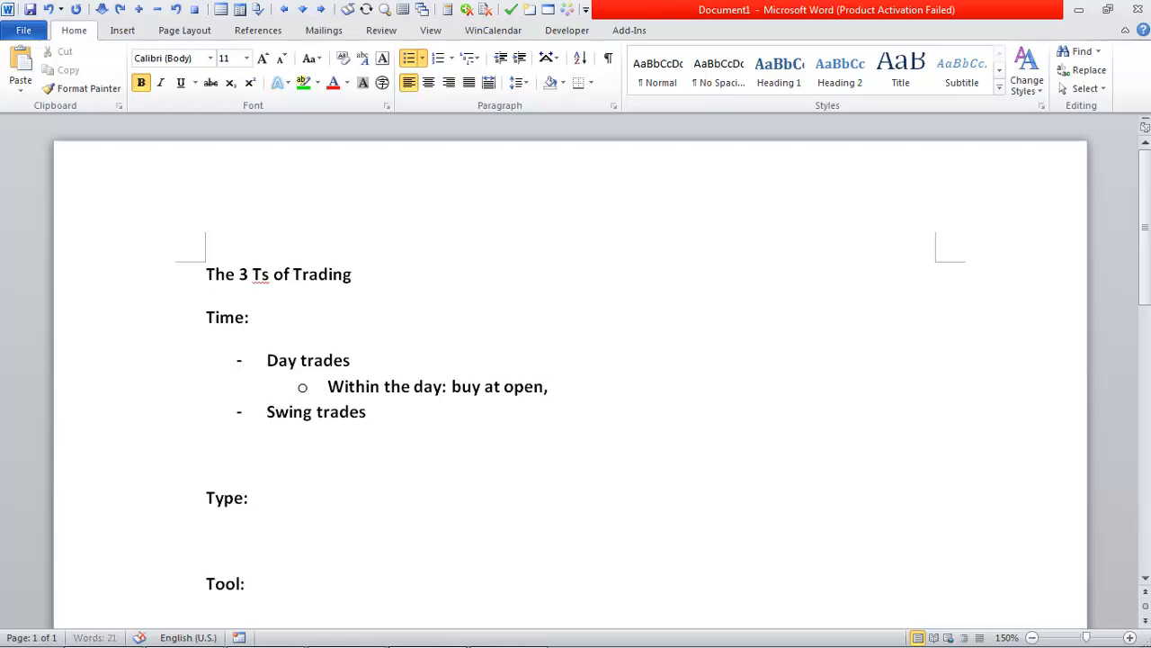
pyautogui.write('sell at close')
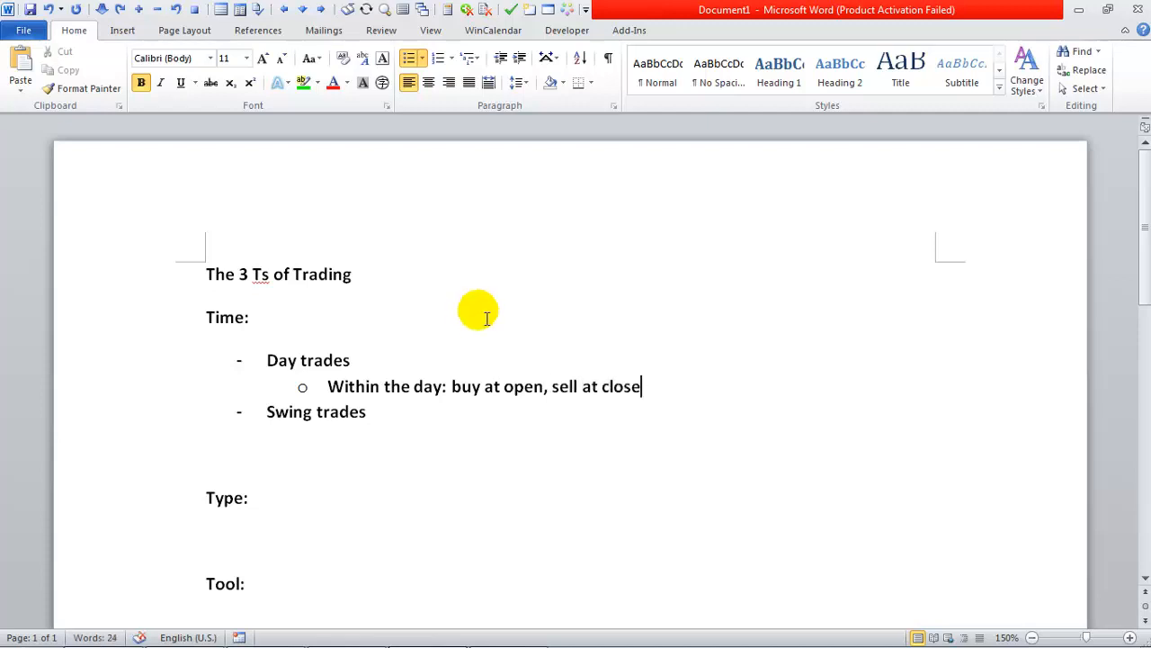
pyautogui.moveTo(340, 513)
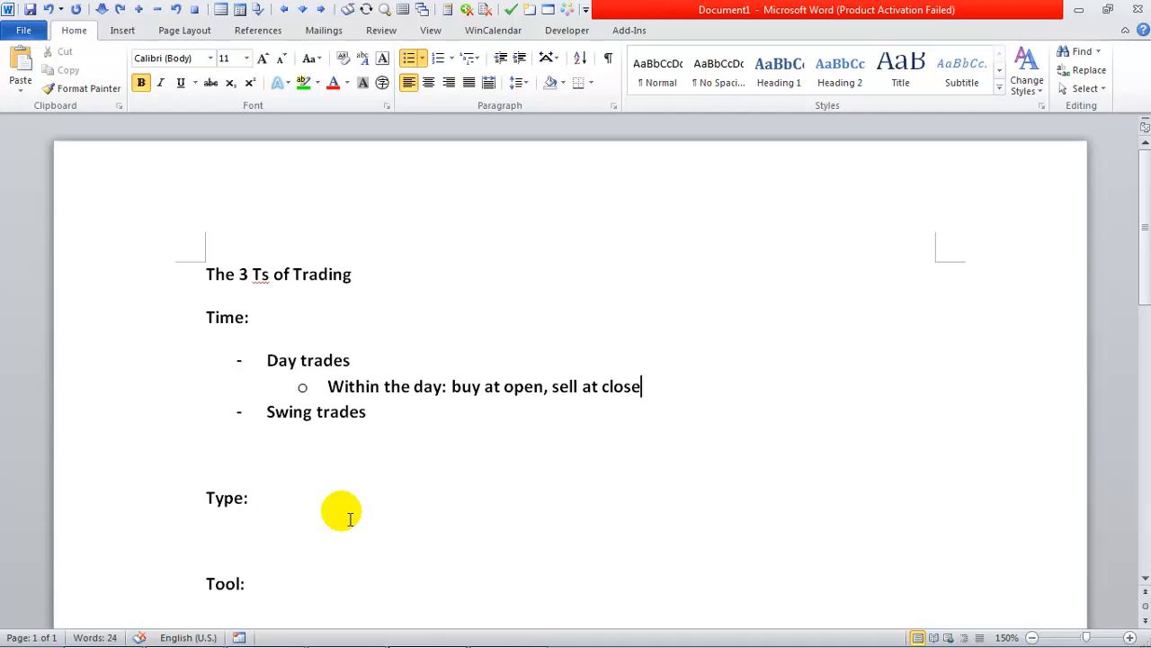
pyautogui.moveTo(460, 400)
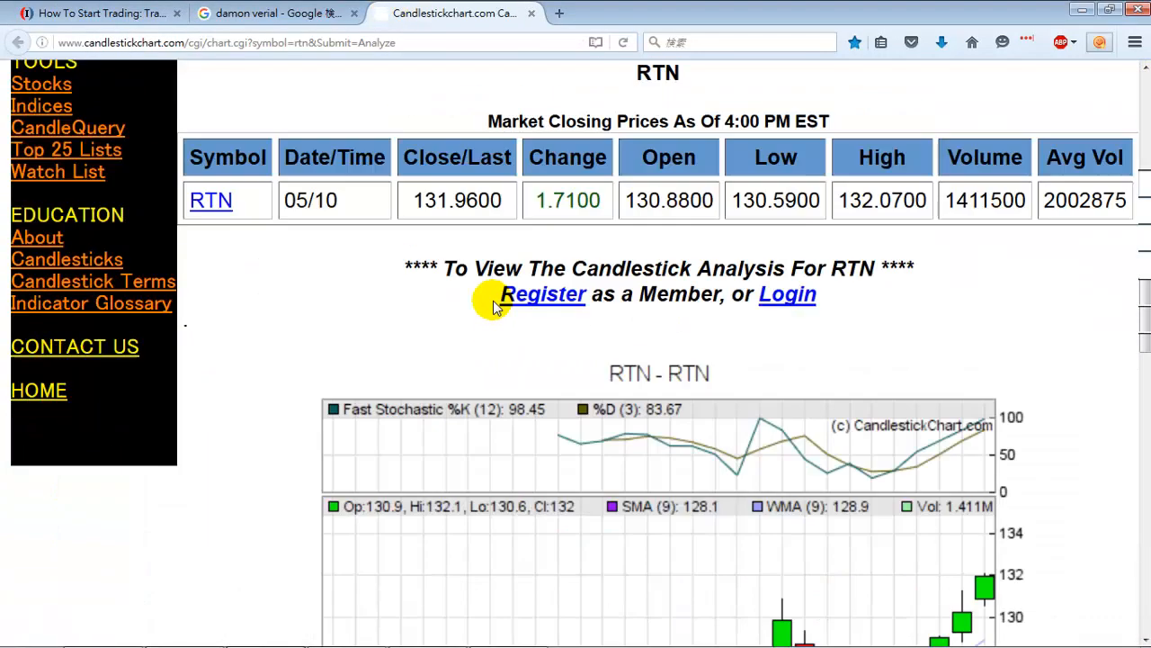
# Load the SPY candlestick chart in place of RTN, view it, then return to the notes.
pyautogui.scroll(-3)
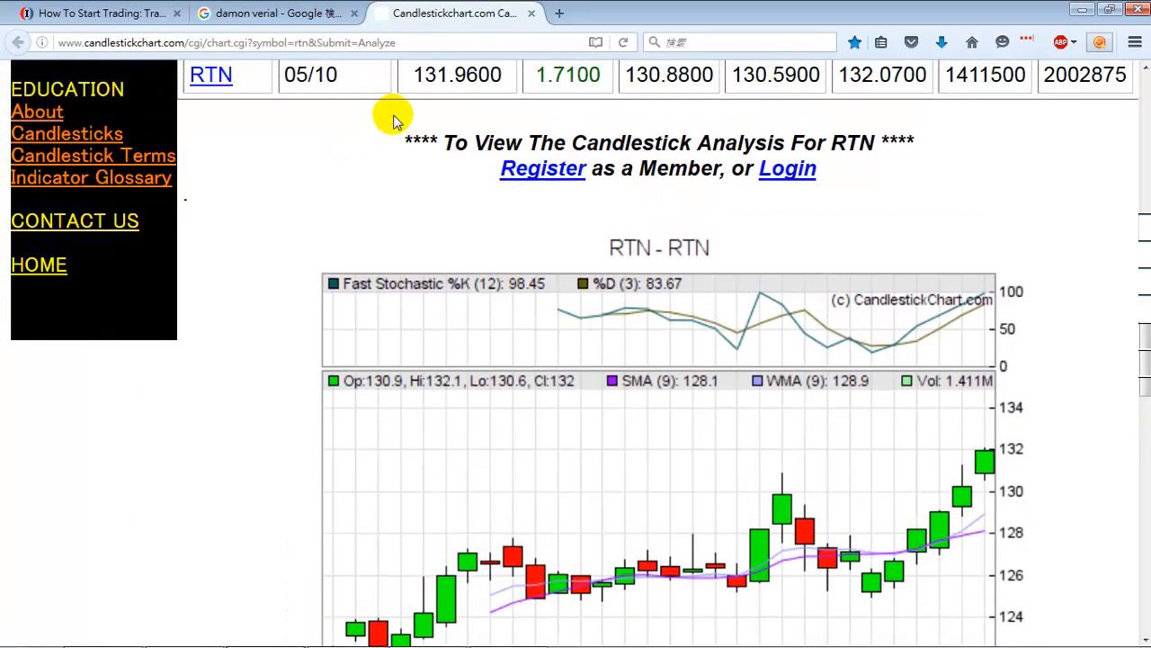
pyautogui.scroll(-3)
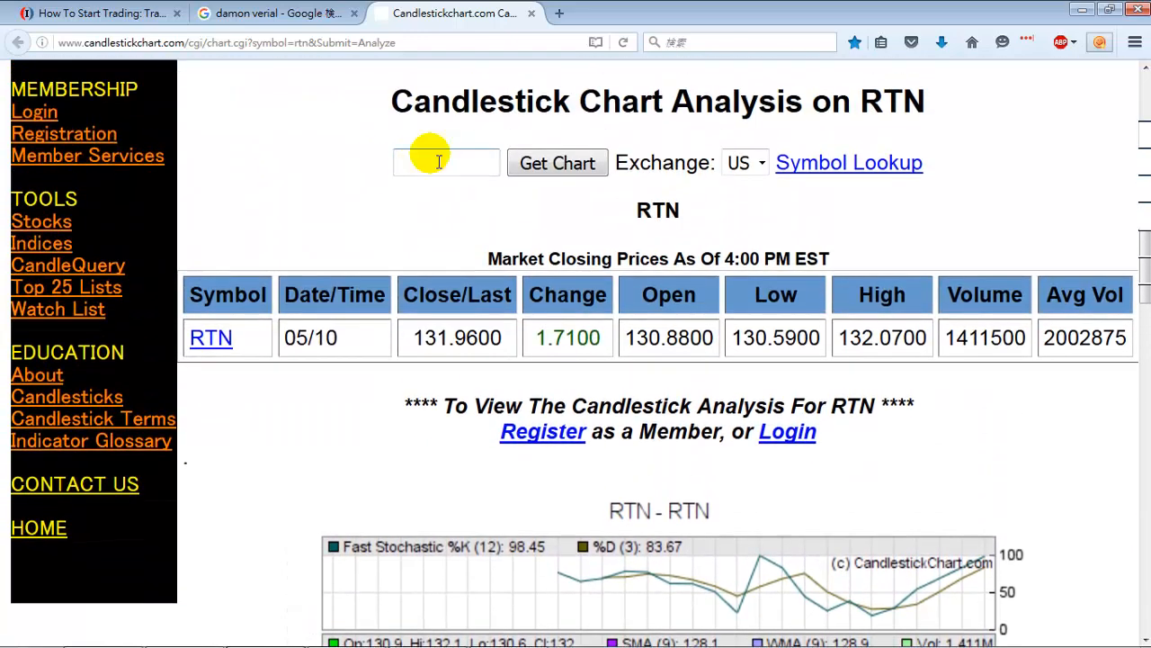
pyautogui.write('spy')
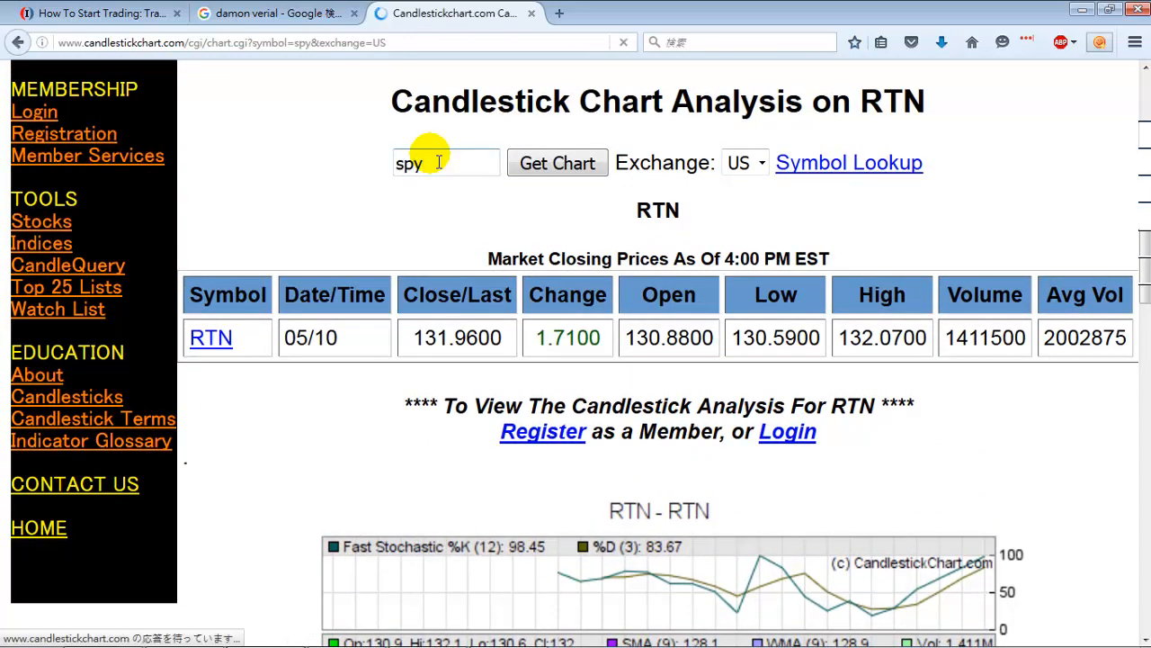
pyautogui.click(558, 162)
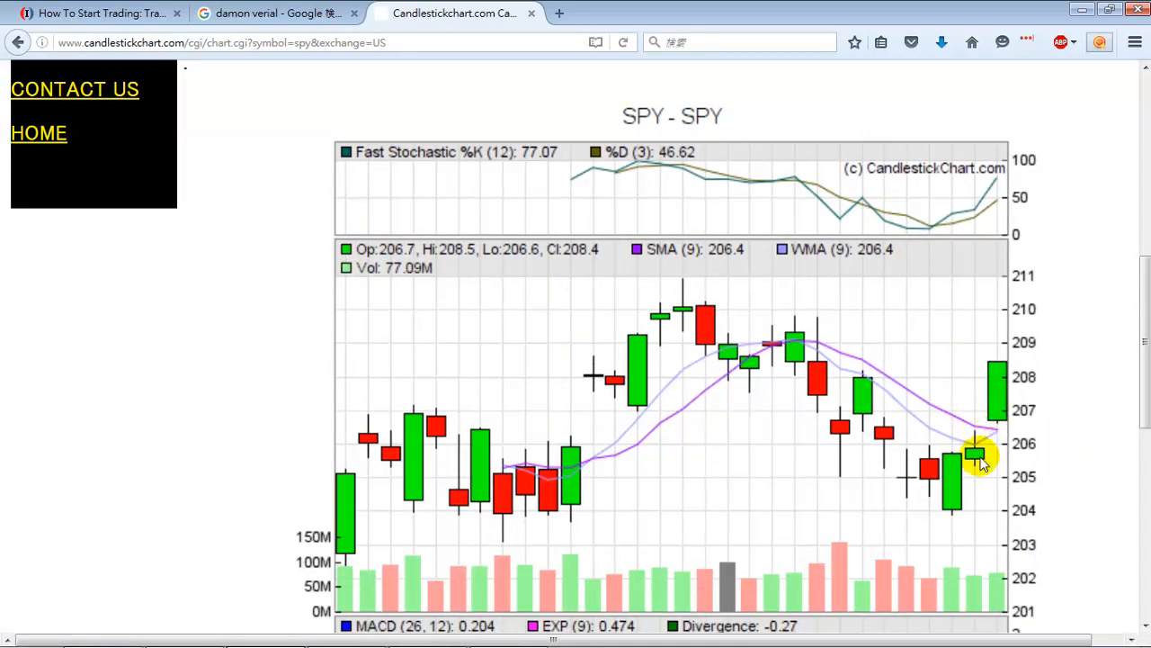
pyautogui.moveTo(950, 441)
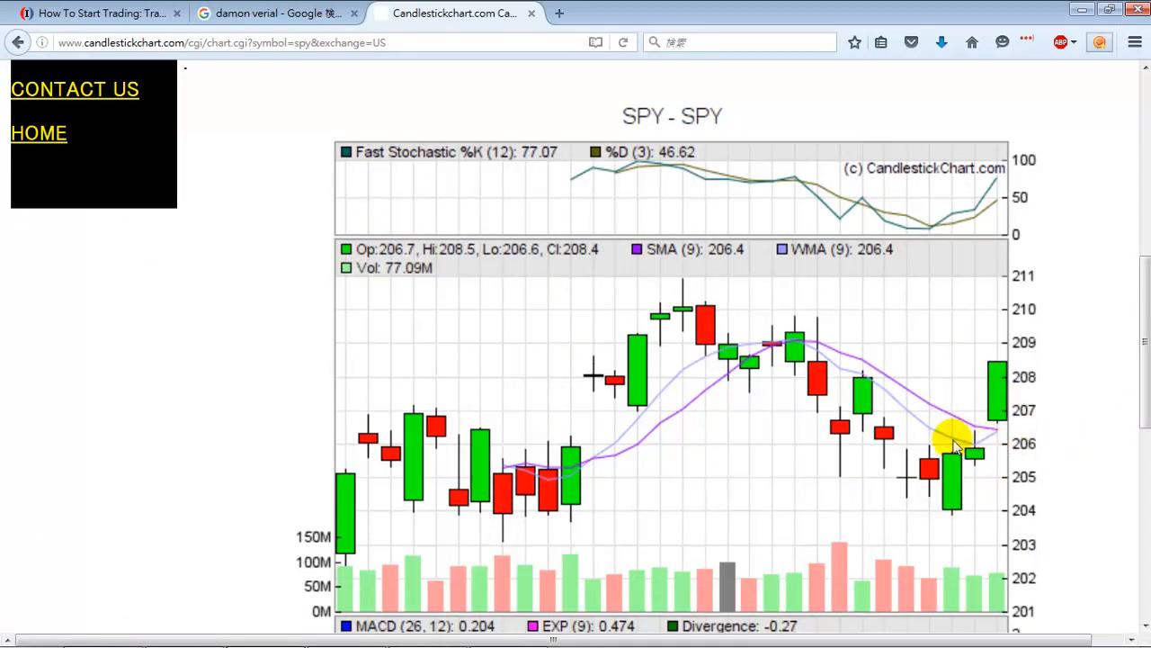
pyautogui.moveTo(968, 428)
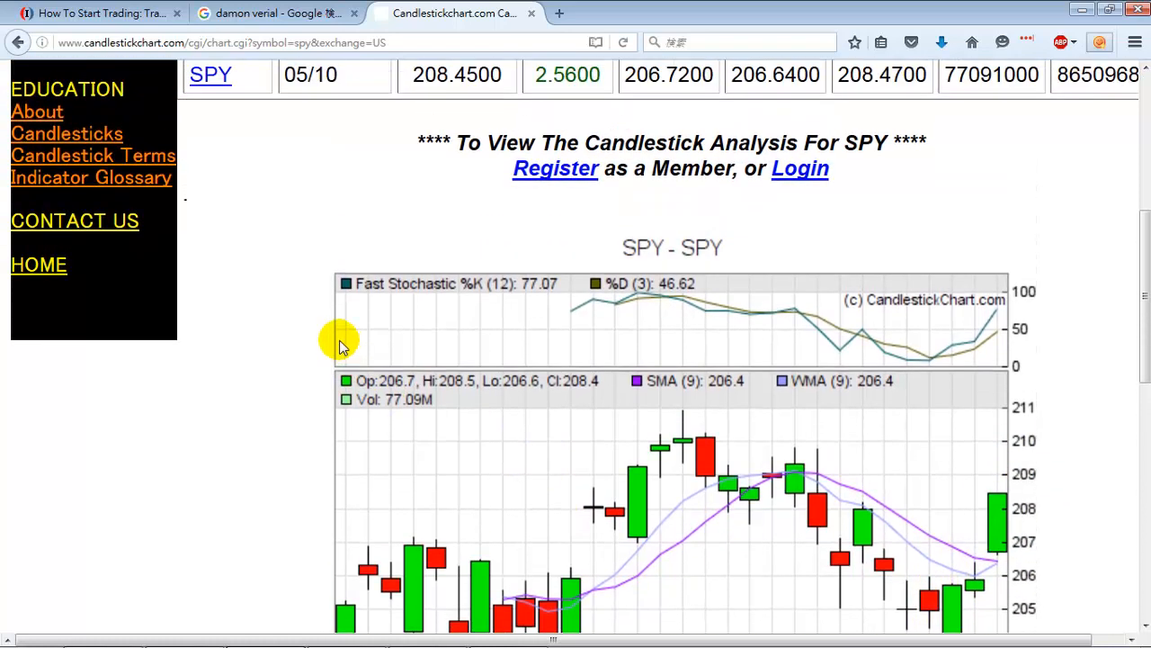
pyautogui.scroll(-3)
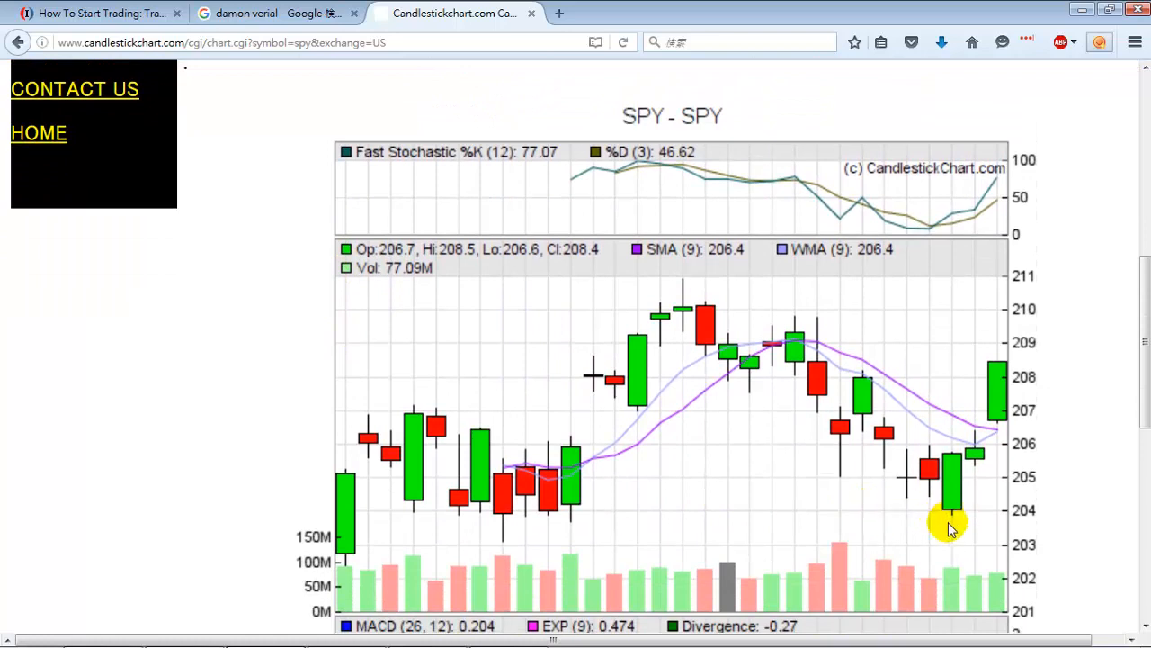
pyautogui.moveTo(970, 478)
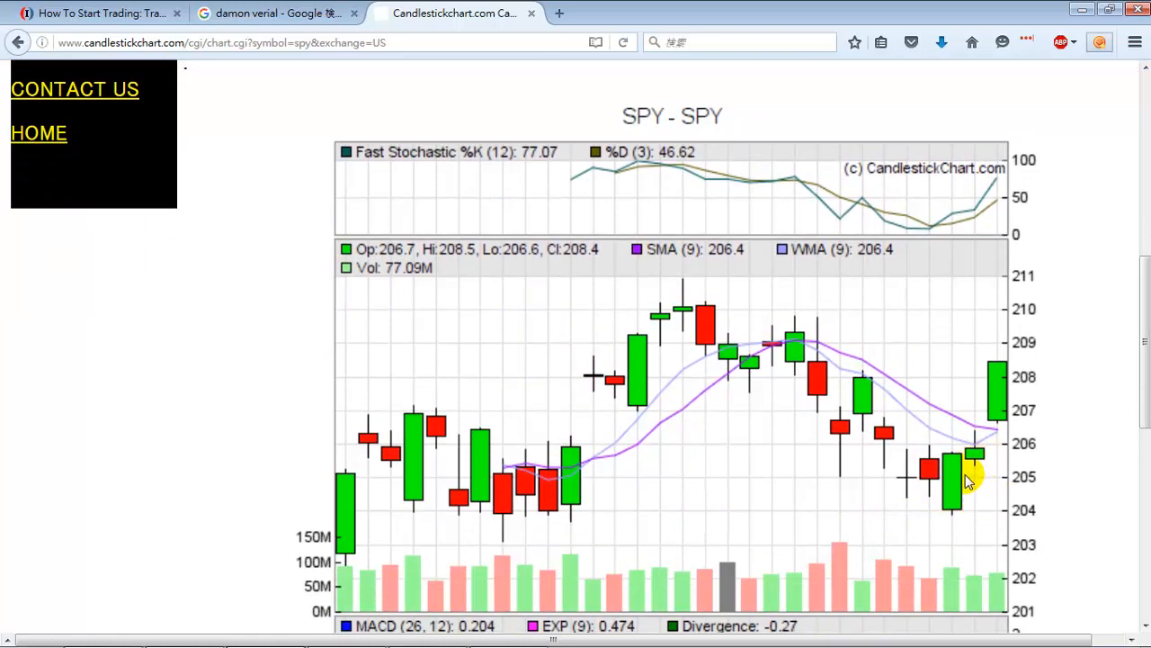
pyautogui.moveTo(975, 467)
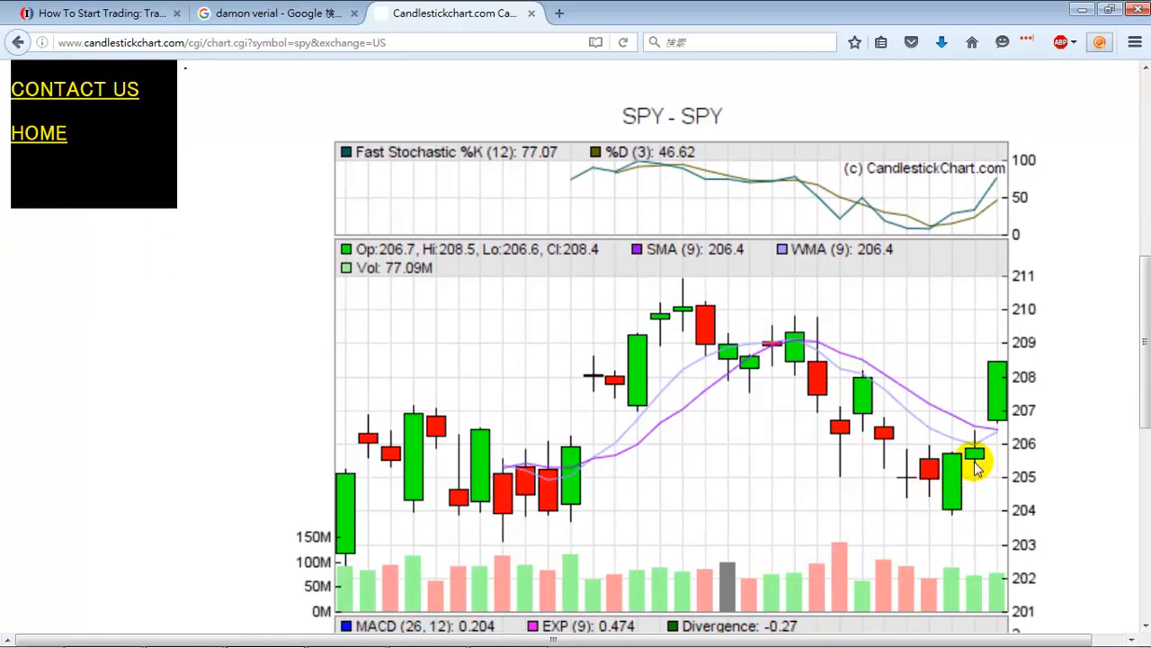
pyautogui.moveTo(979, 460)
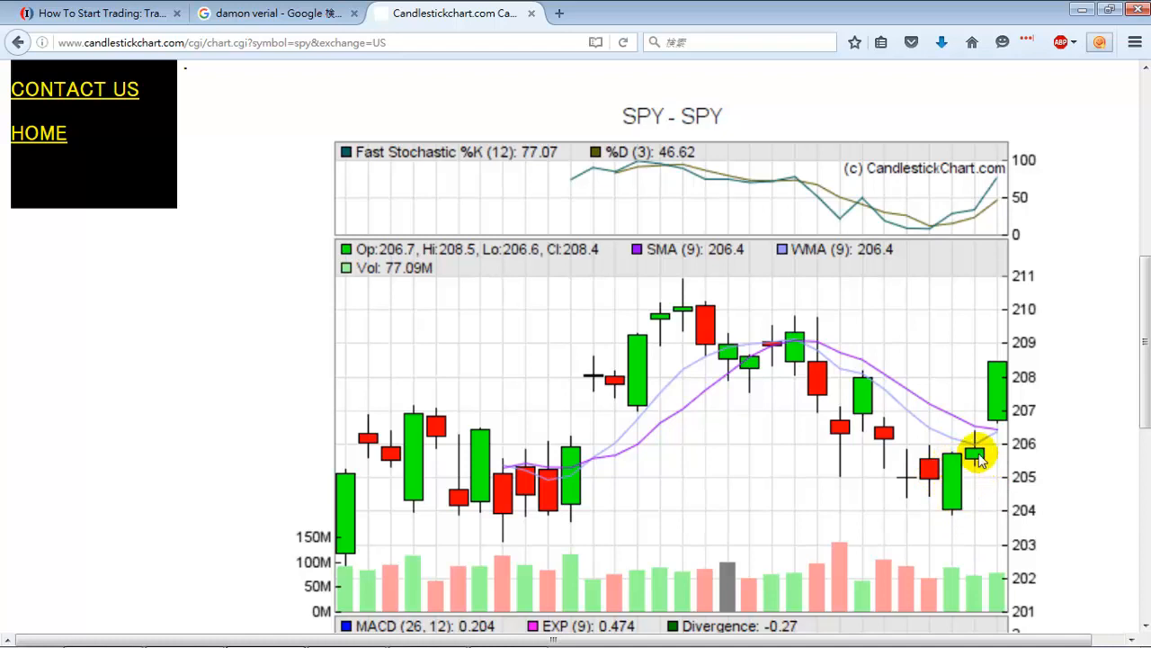
pyautogui.moveTo(999, 477)
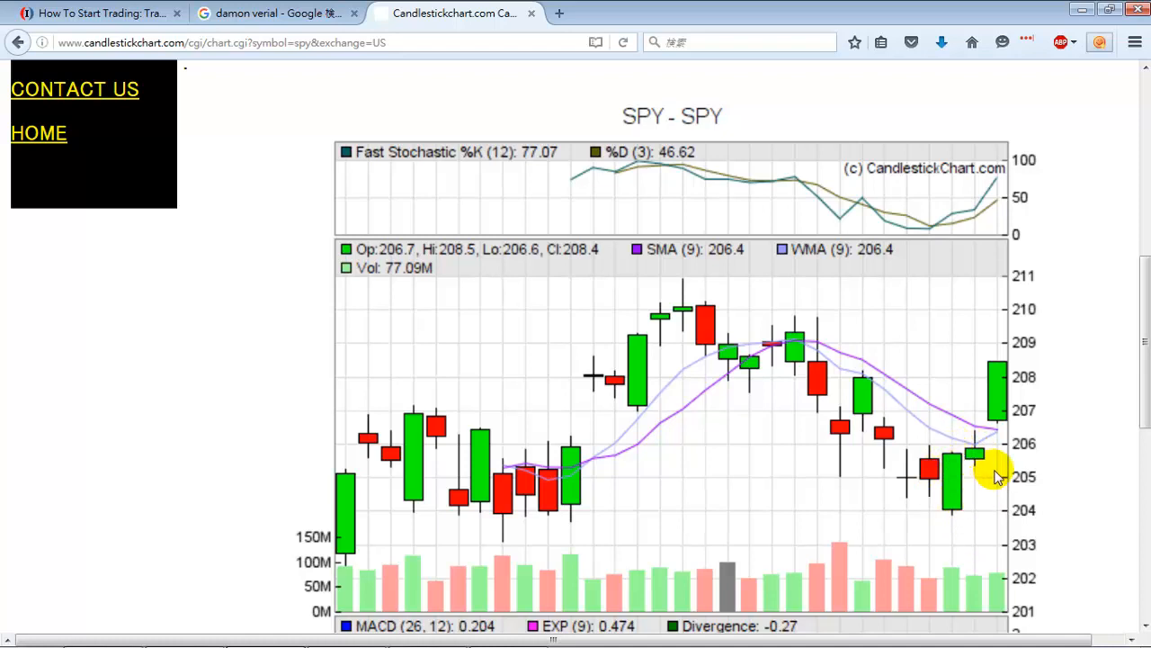
pyautogui.moveTo(952, 519)
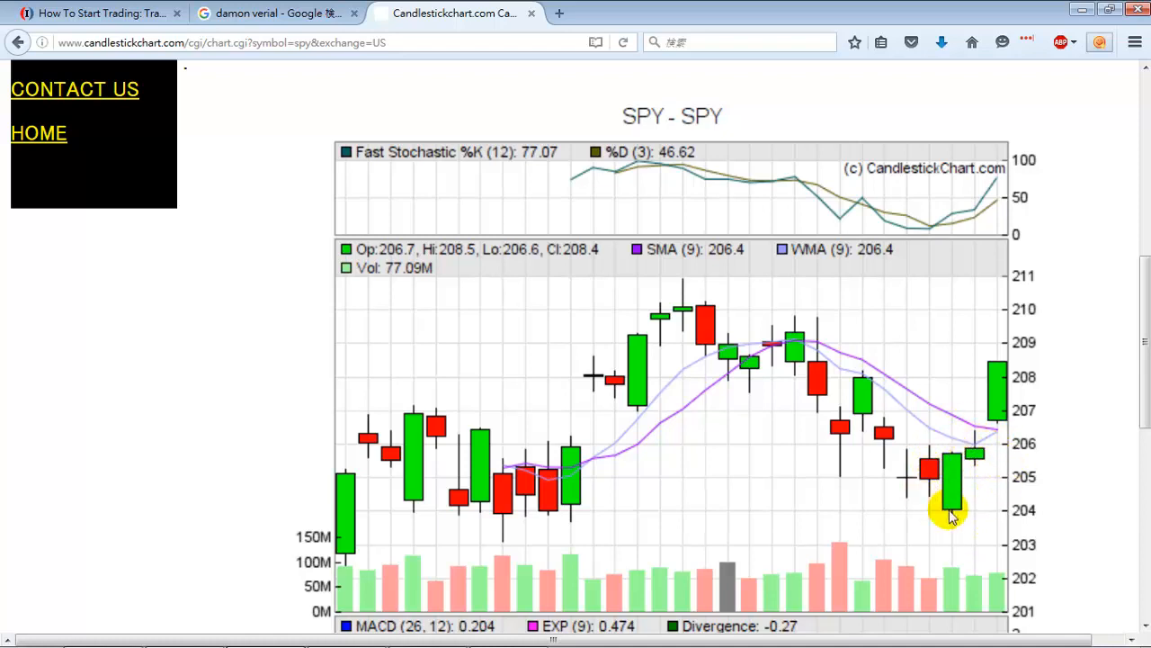
pyautogui.moveTo(963, 518)
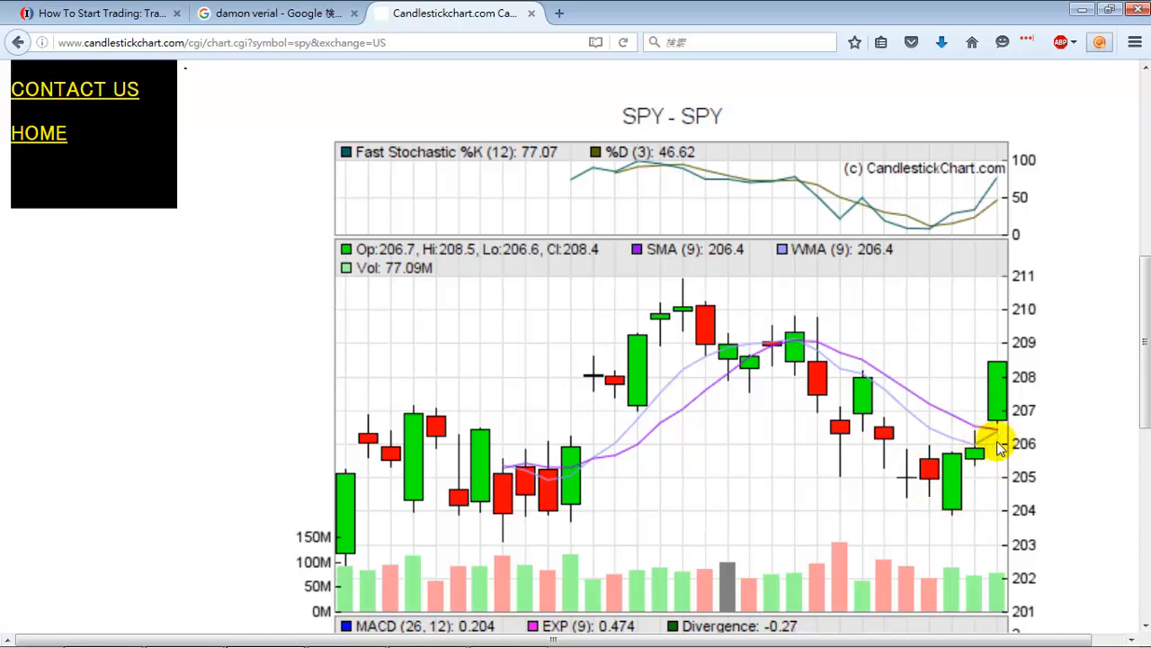
pyautogui.moveTo(1000, 364)
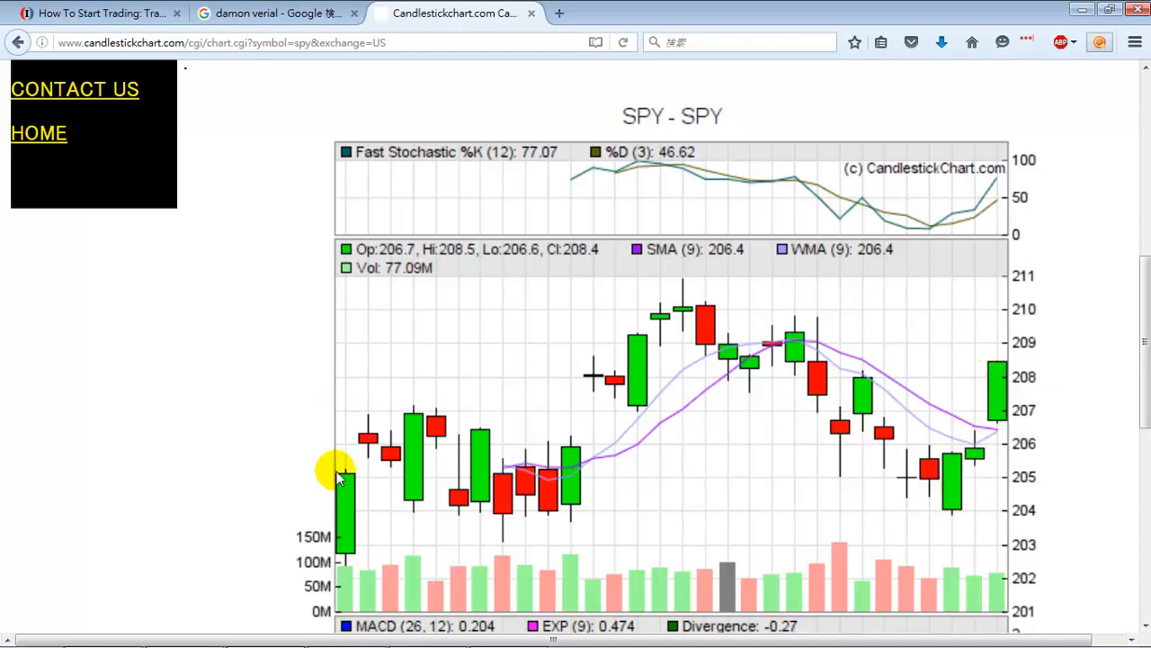
pyautogui.click(428, 640)
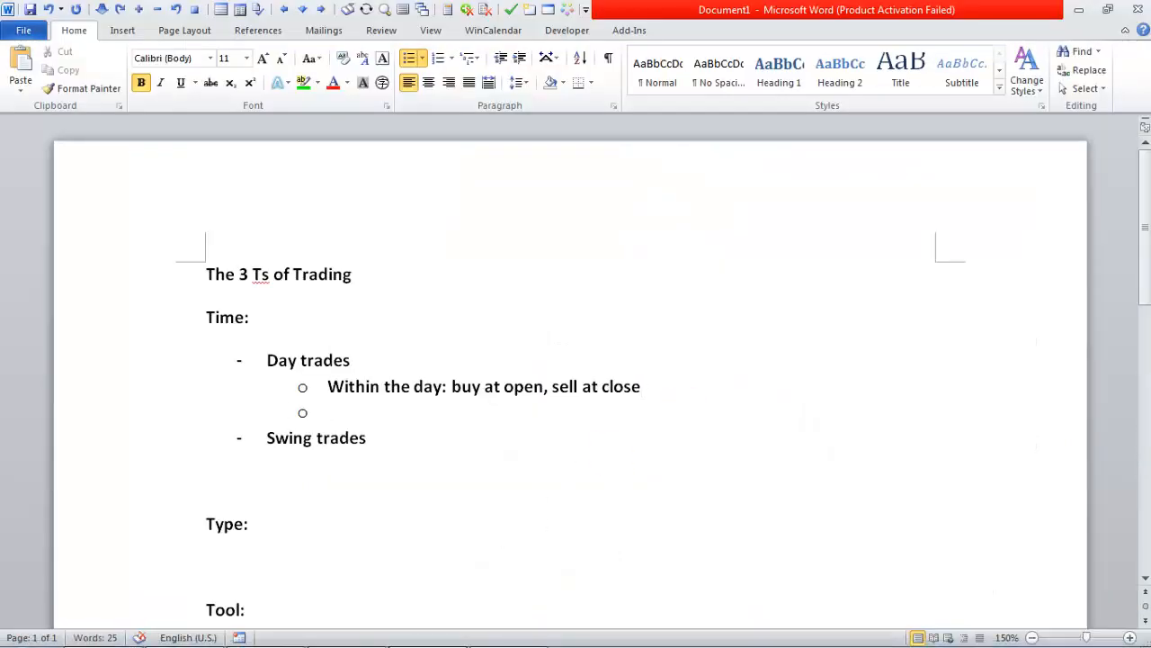
# Write the sub-point 'Between the day: buy at close, sell at open/close'.
pyautogui.write('Between the day: buy at cl')
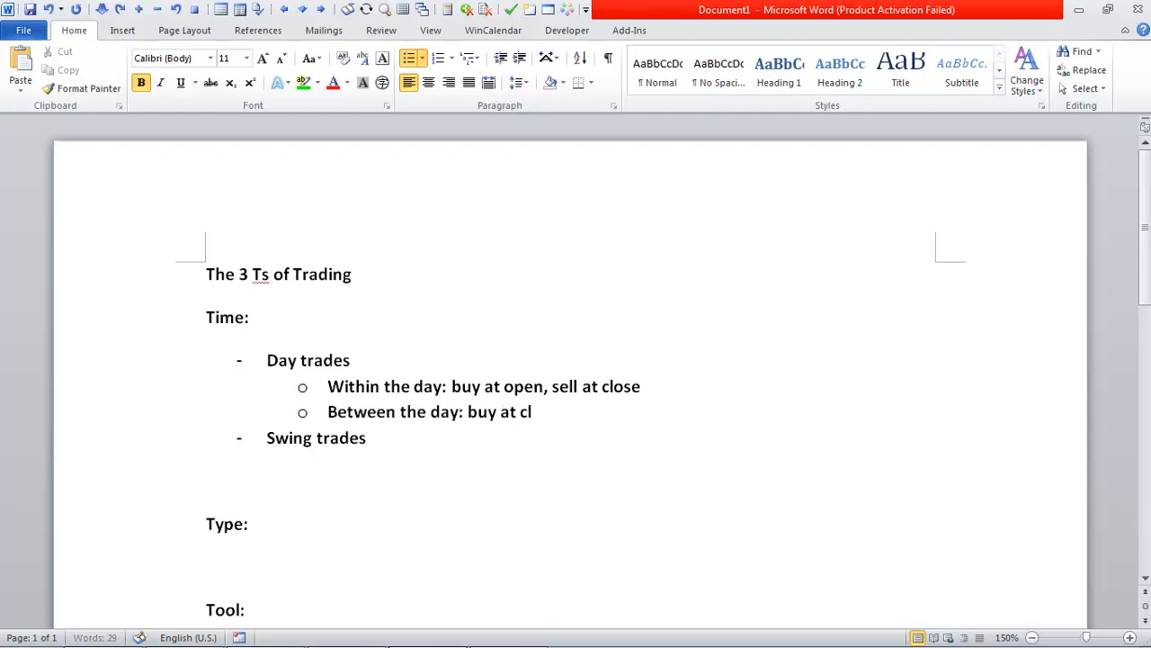
pyautogui.write('ose, sell at o')
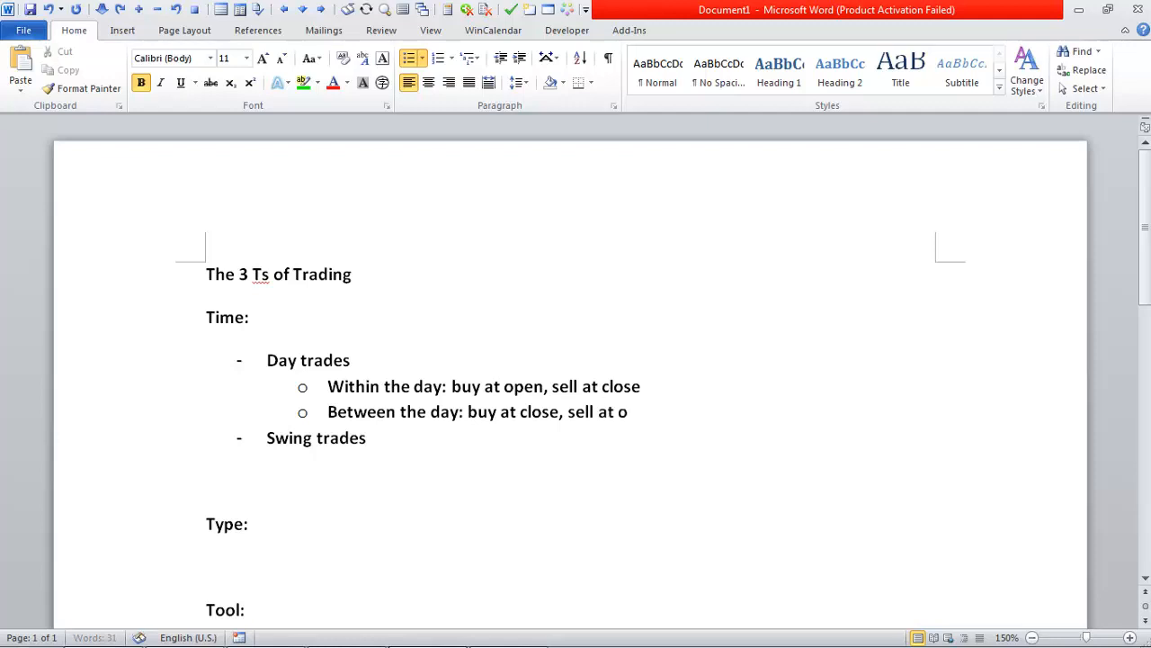
pyautogui.write('pen')
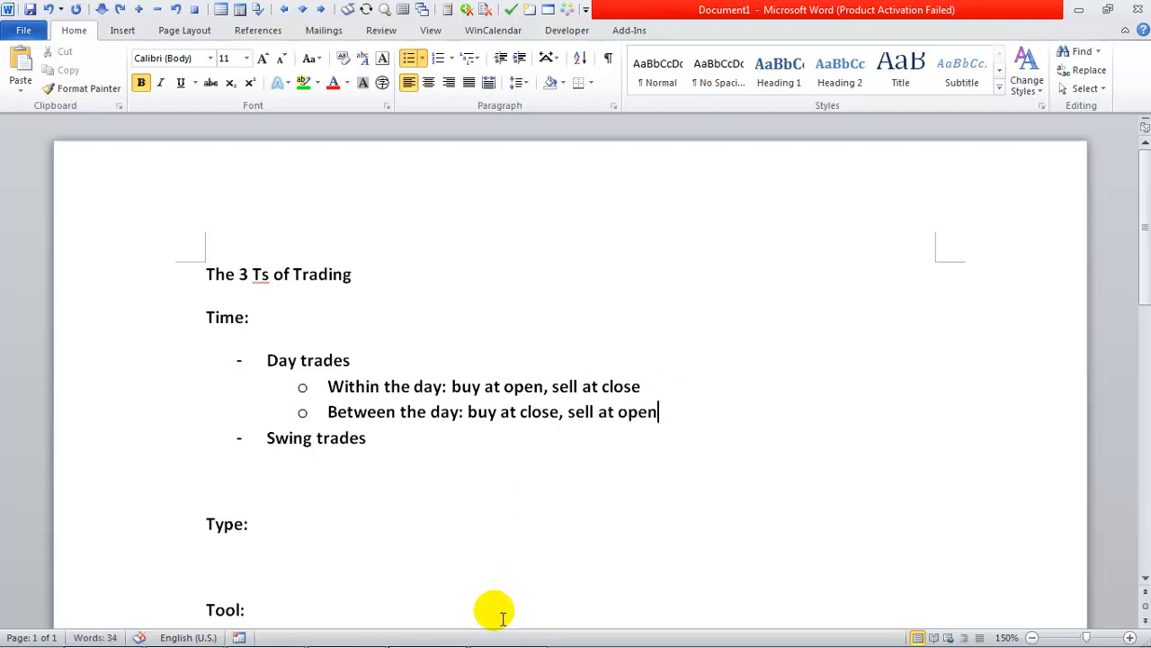
pyautogui.write('/c')
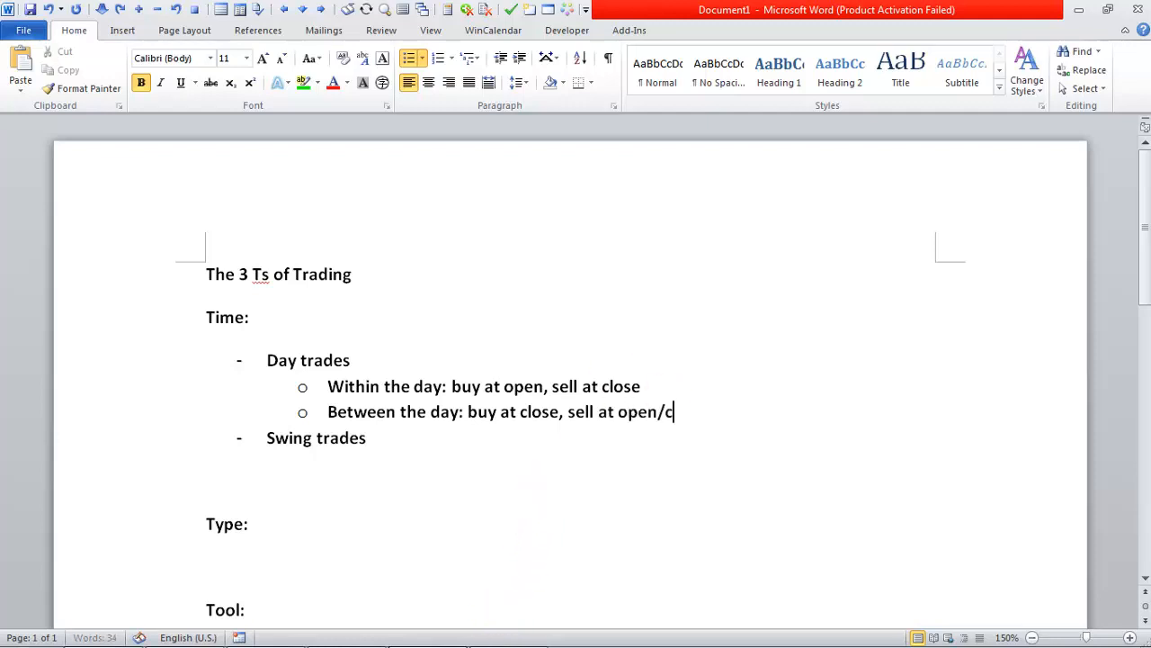
pyautogui.write('lose')
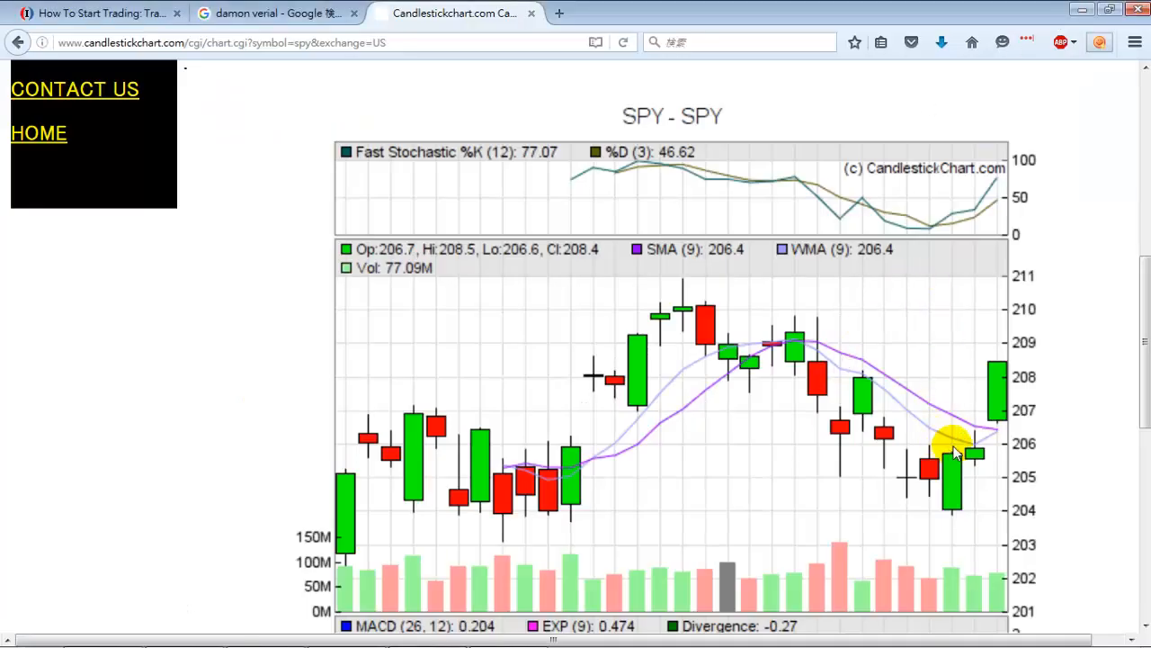
pyautogui.moveTo(970, 468)
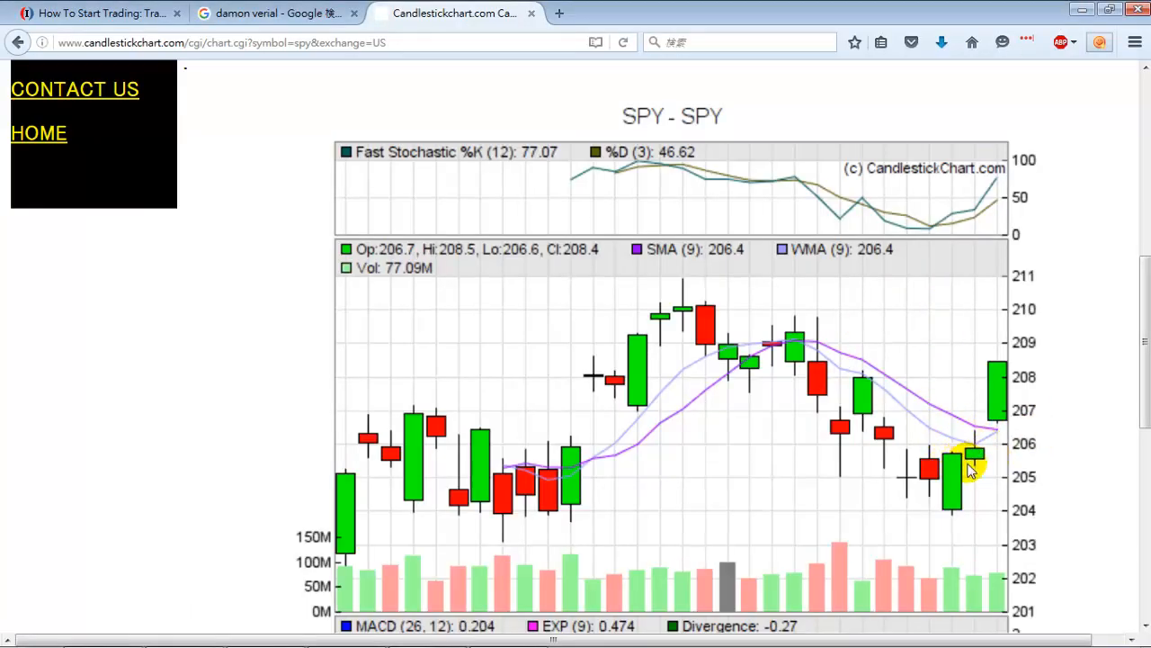
pyautogui.moveTo(976, 465)
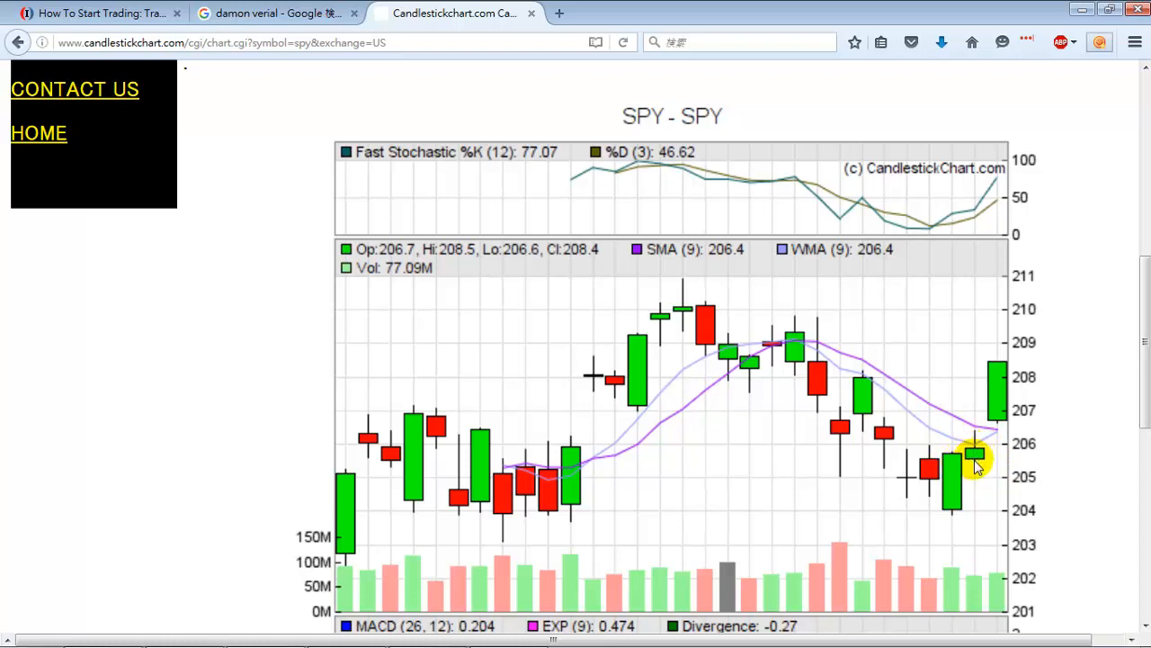
pyautogui.moveTo(903, 437)
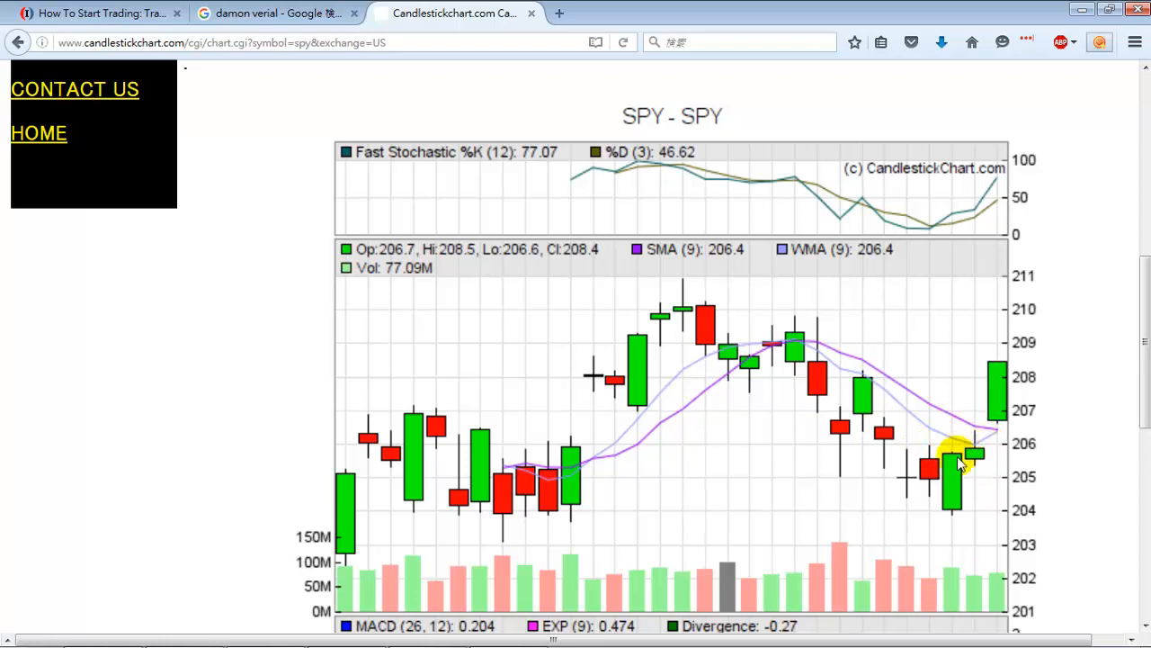
pyautogui.moveTo(985, 458)
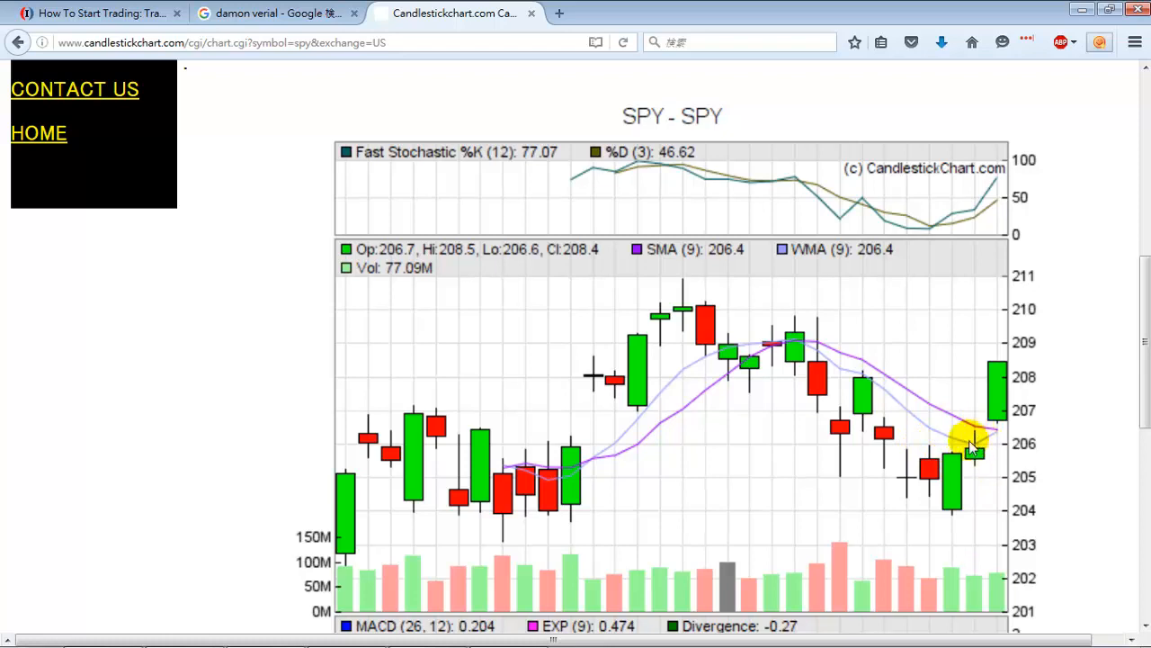
pyautogui.moveTo(939, 433)
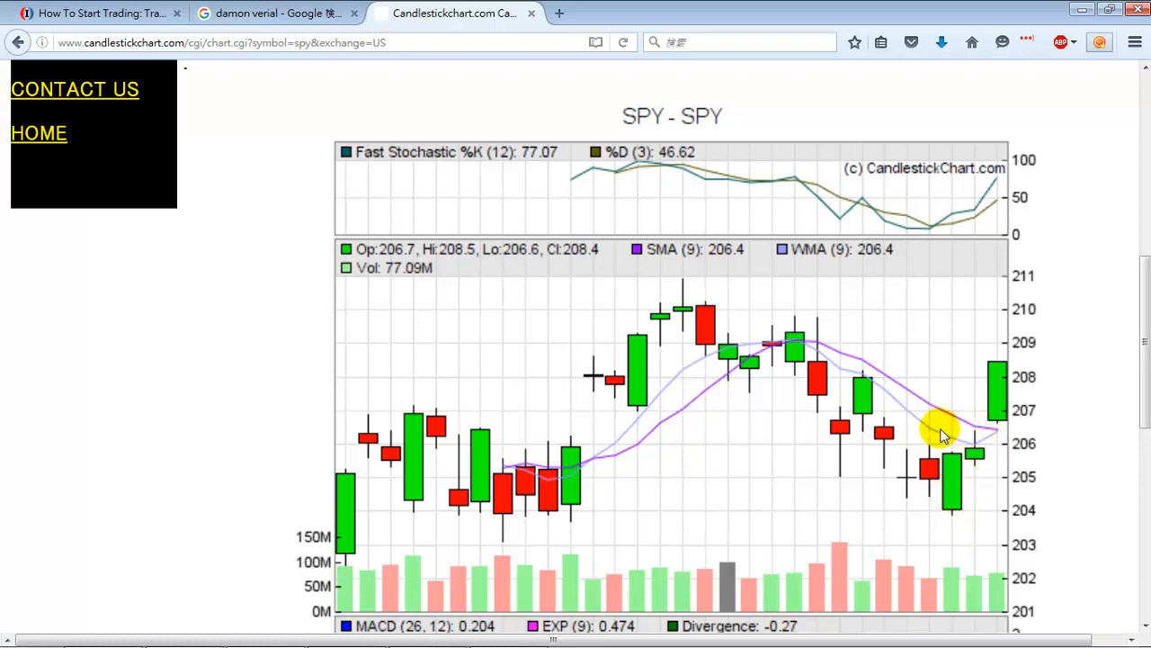
pyautogui.moveTo(928, 461)
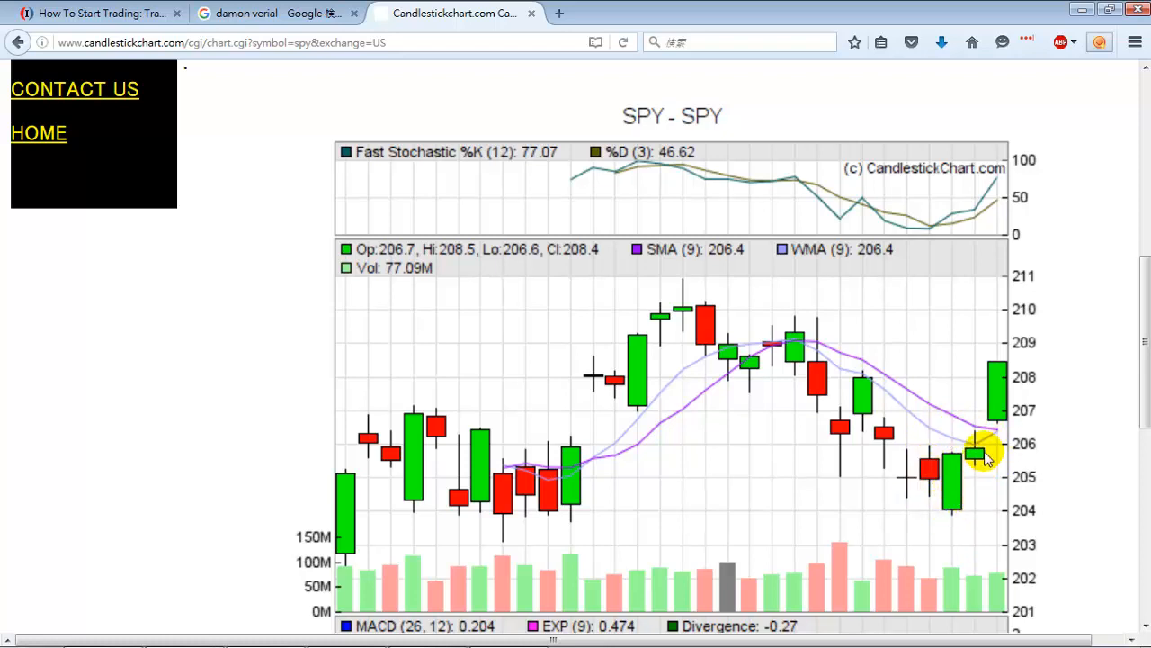
pyautogui.moveTo(975, 454)
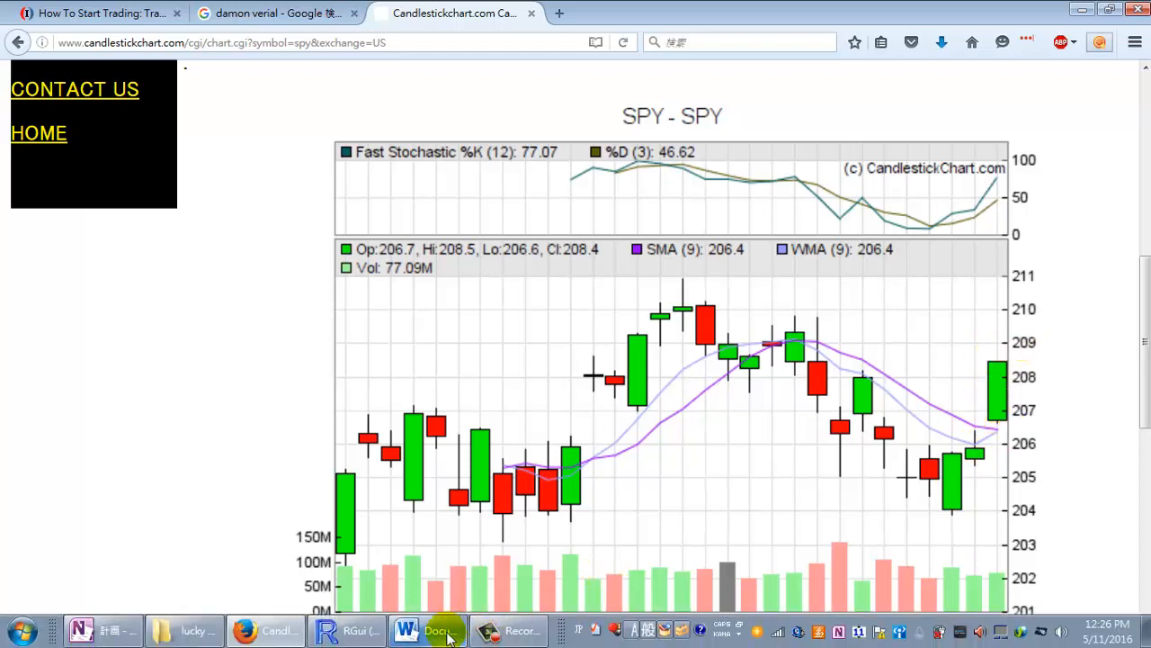
# Note Day trades as 1/5th of my total trades and Swing trades as 4/5ths.
pyautogui.click(406, 630)
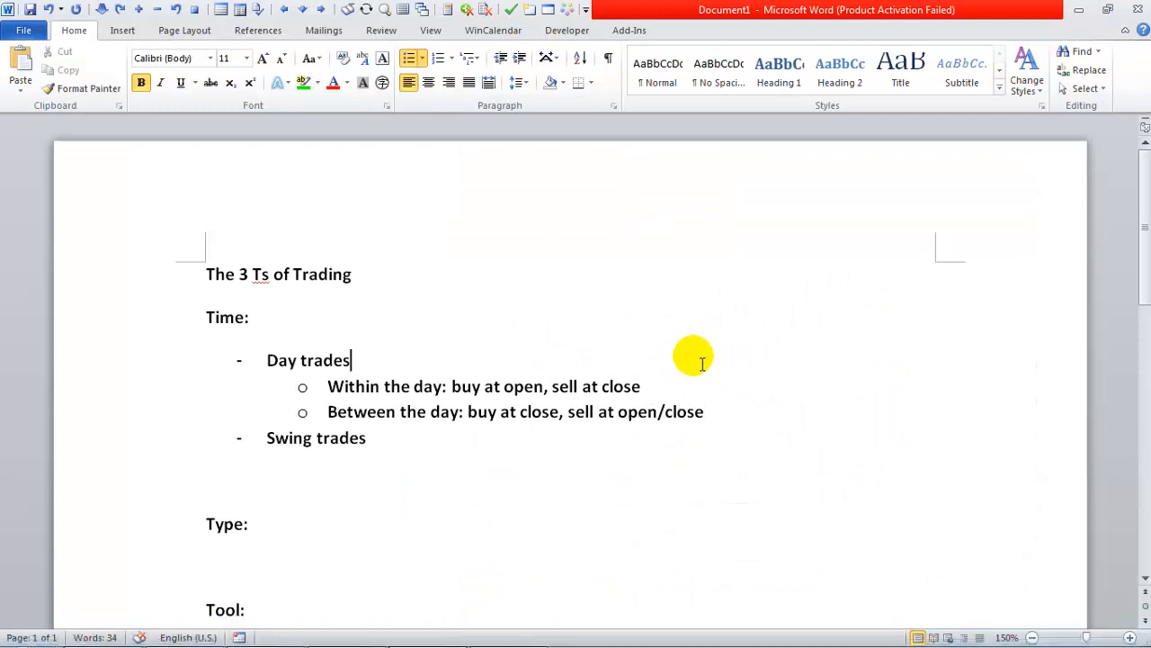
pyautogui.write(': 1')
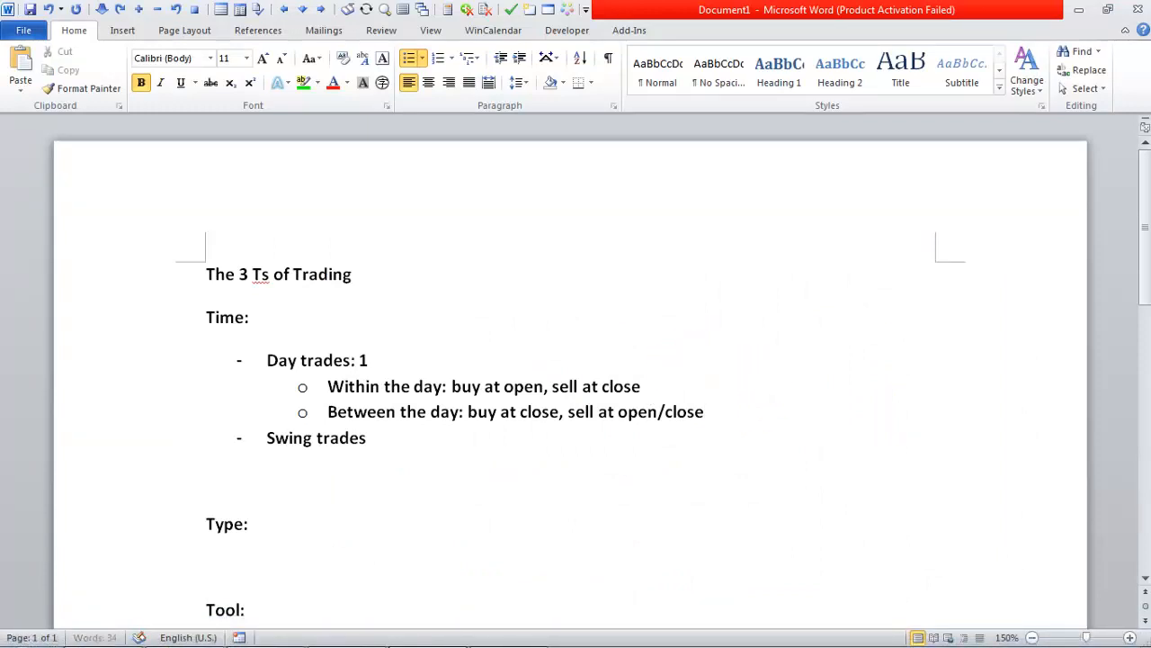
pyautogui.write('/5th of y')
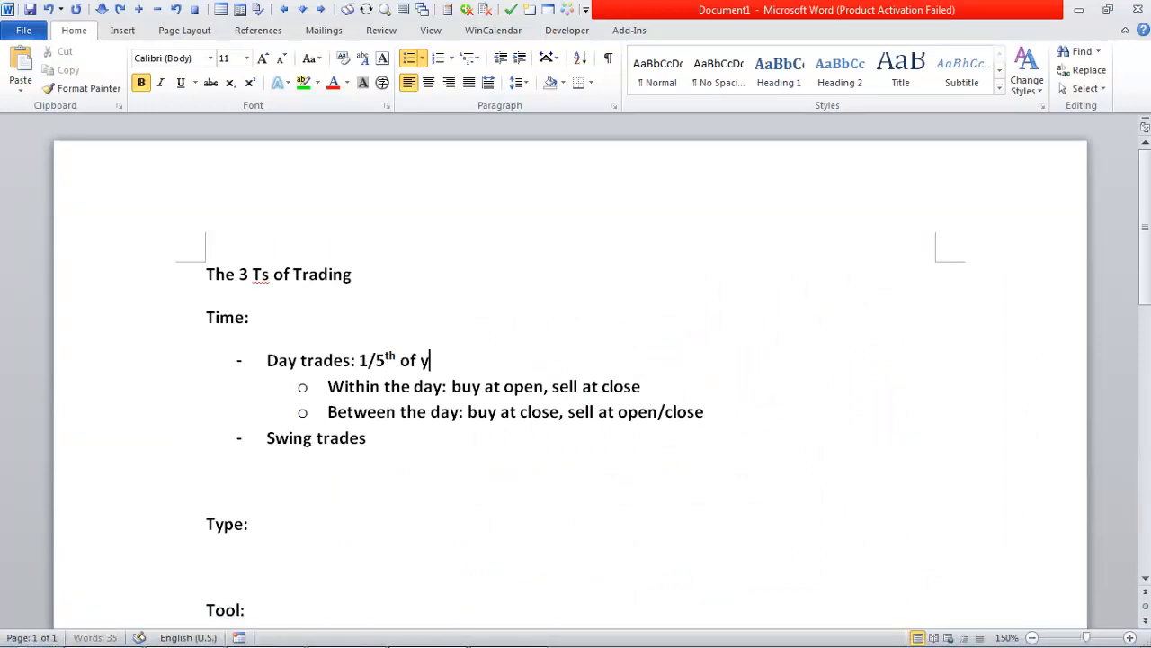
pyautogui.write('my total tar')
pyautogui.click(315, 437)
pyautogui.write(': 4')
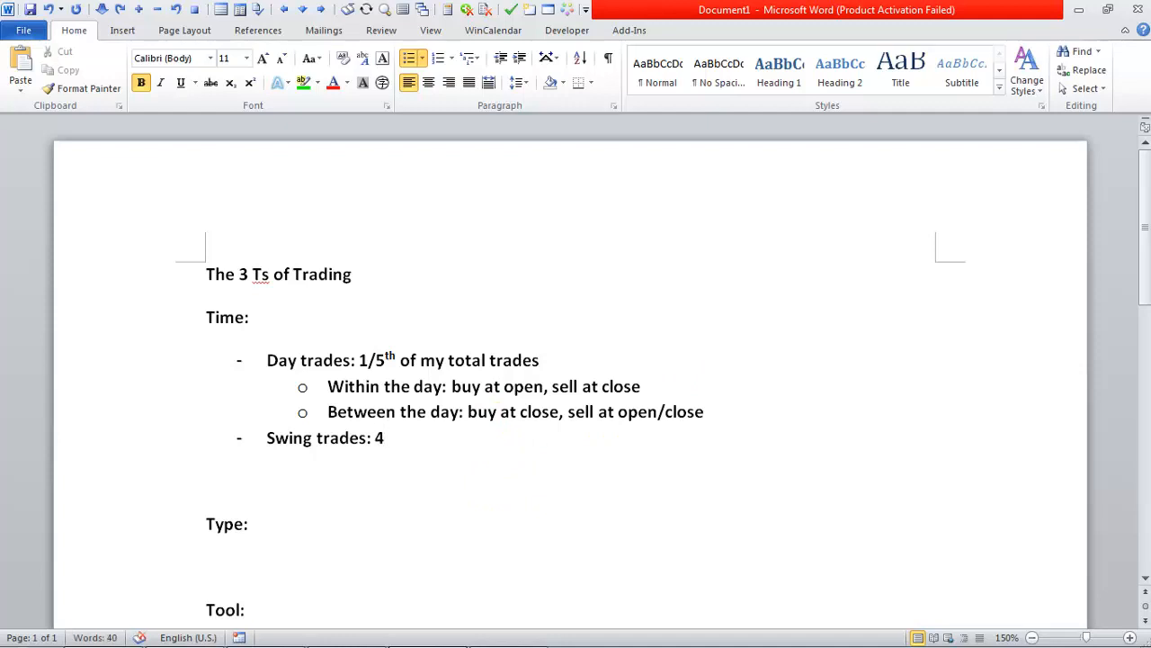
pyautogui.write('/5ths o')
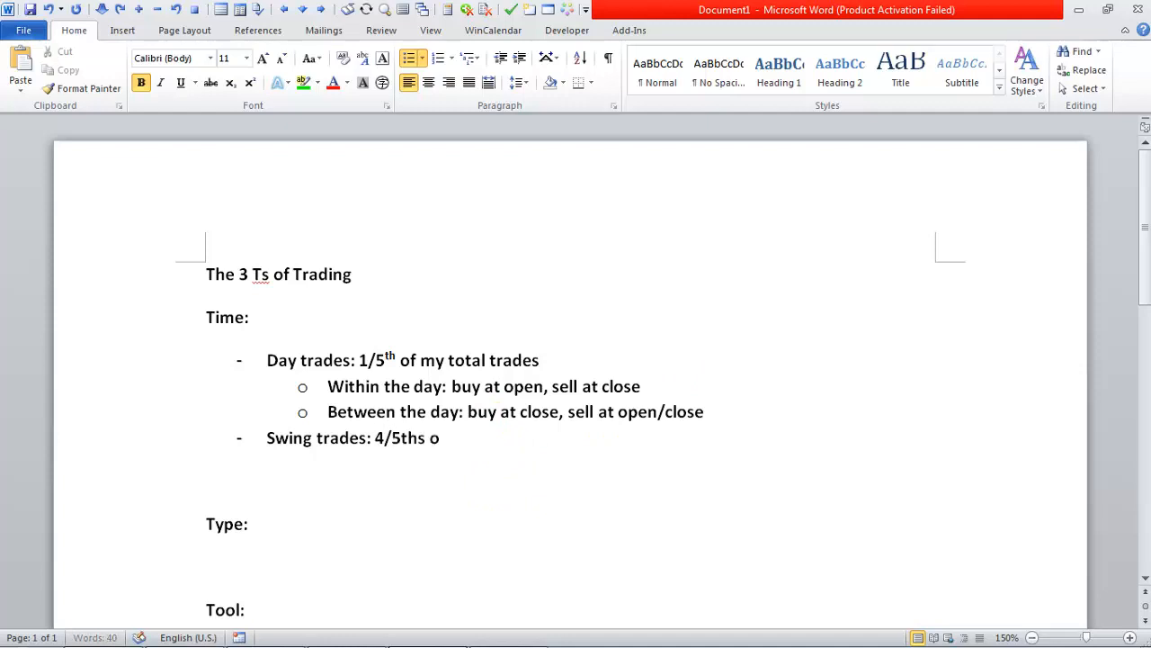
pyautogui.write('f my trades')
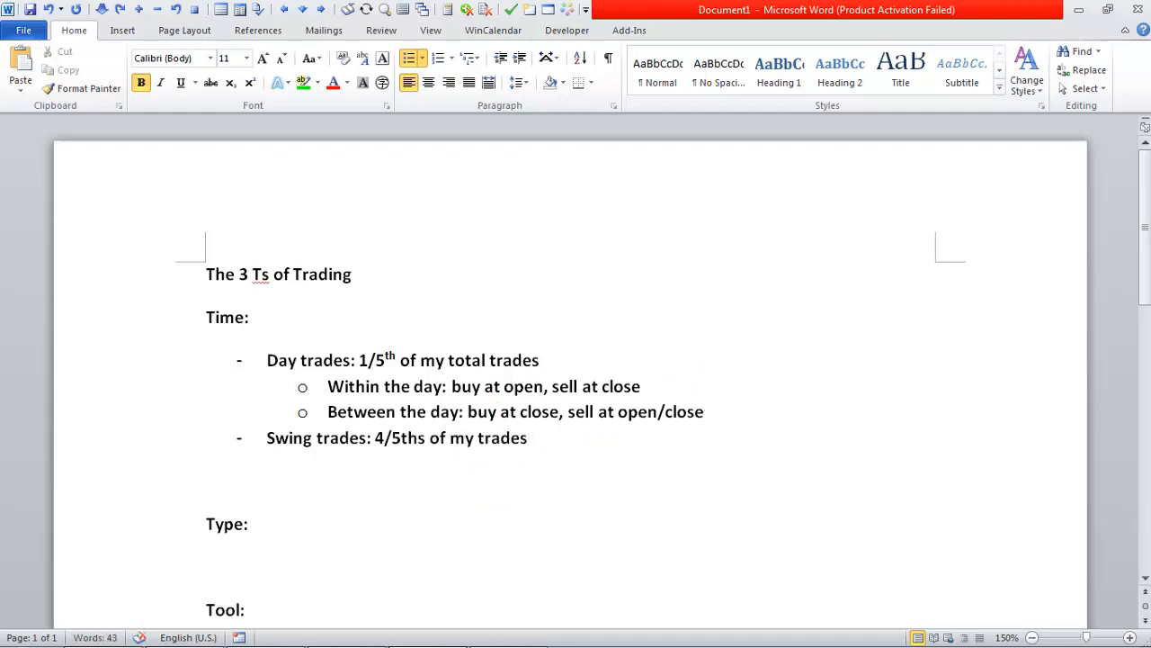
# Review the Swing trades and Day trades labels by selecting them in turn.
pyautogui.doubleClick(317, 438)
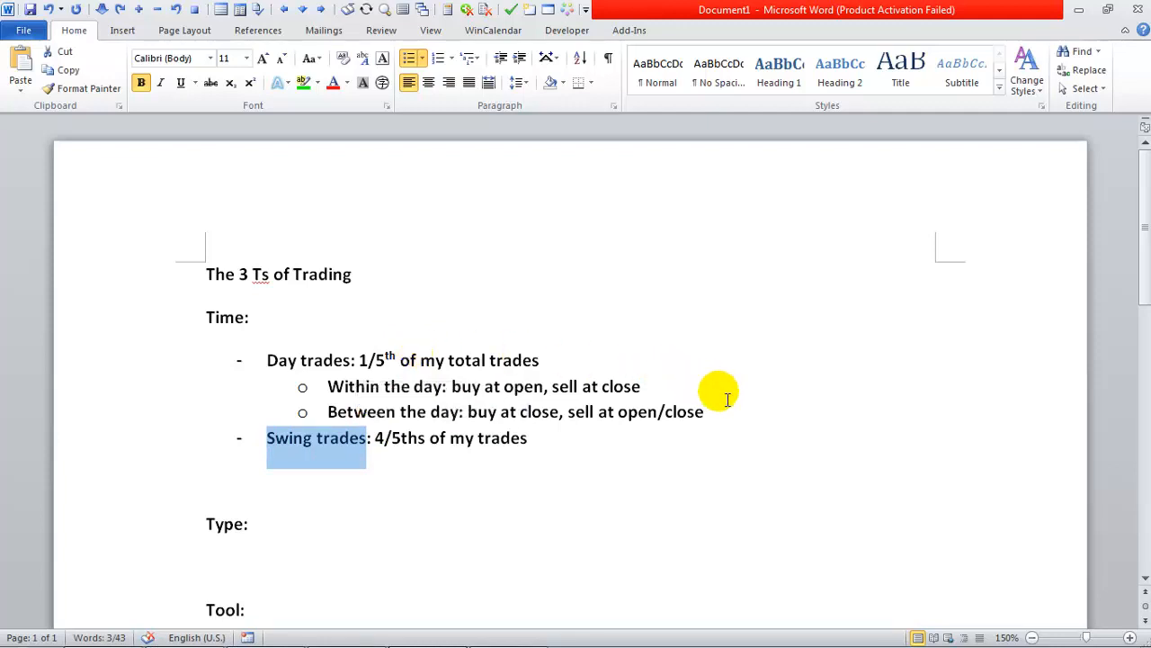
pyautogui.moveTo(694, 450)
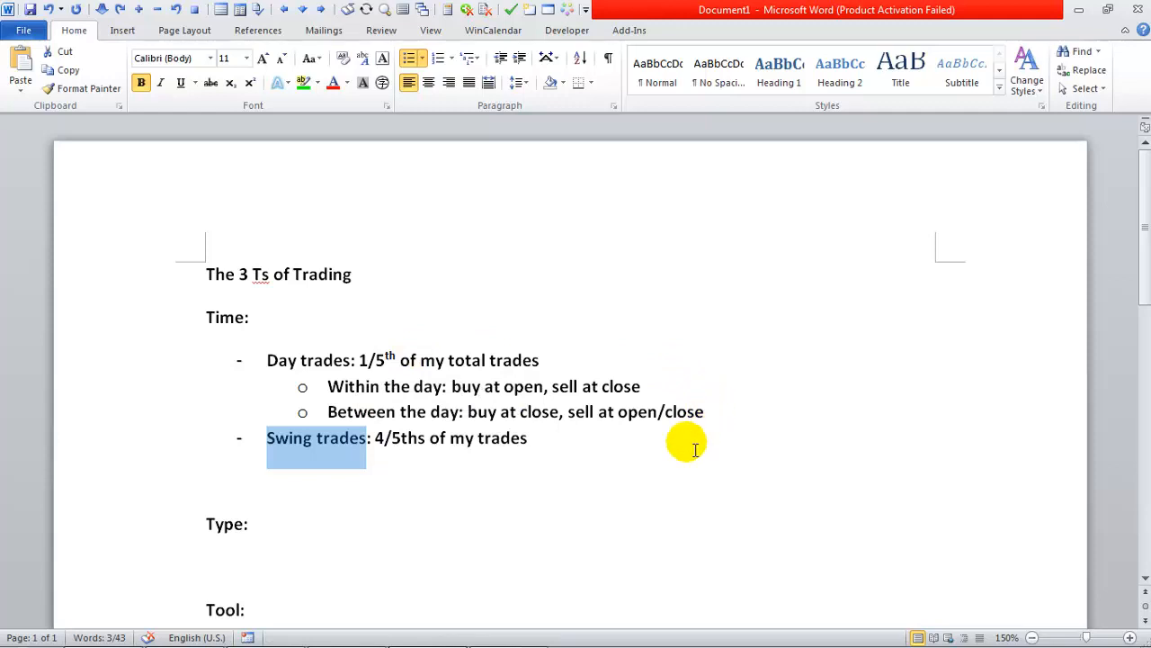
pyautogui.moveTo(266, 360)
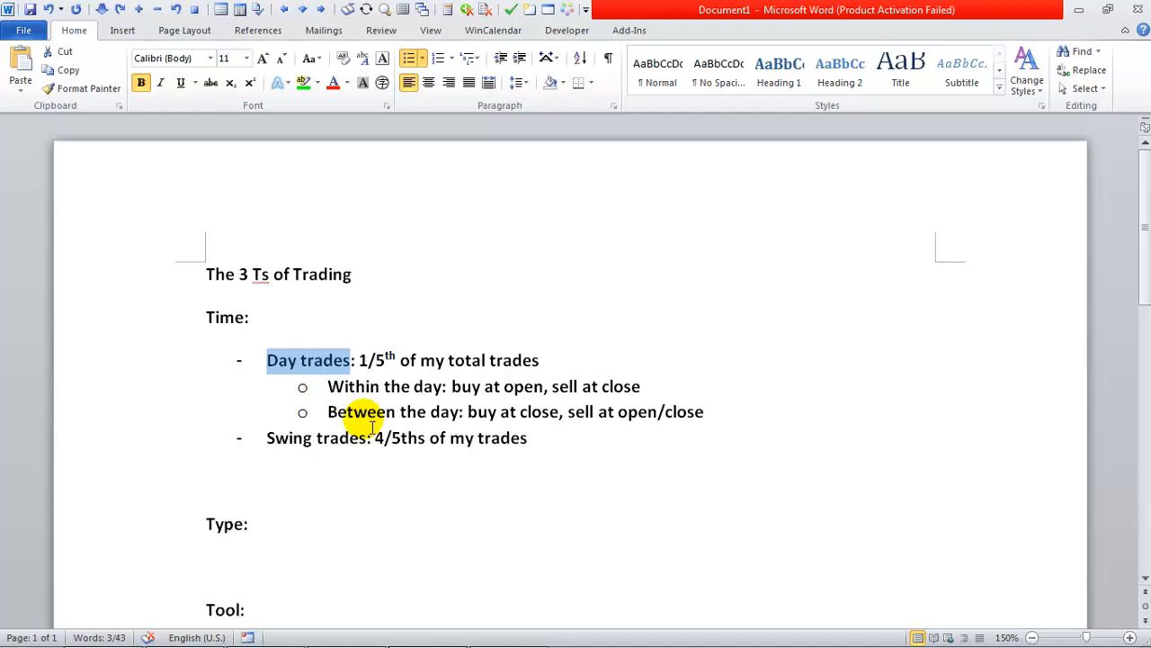
pyautogui.doubleClick(316, 437)
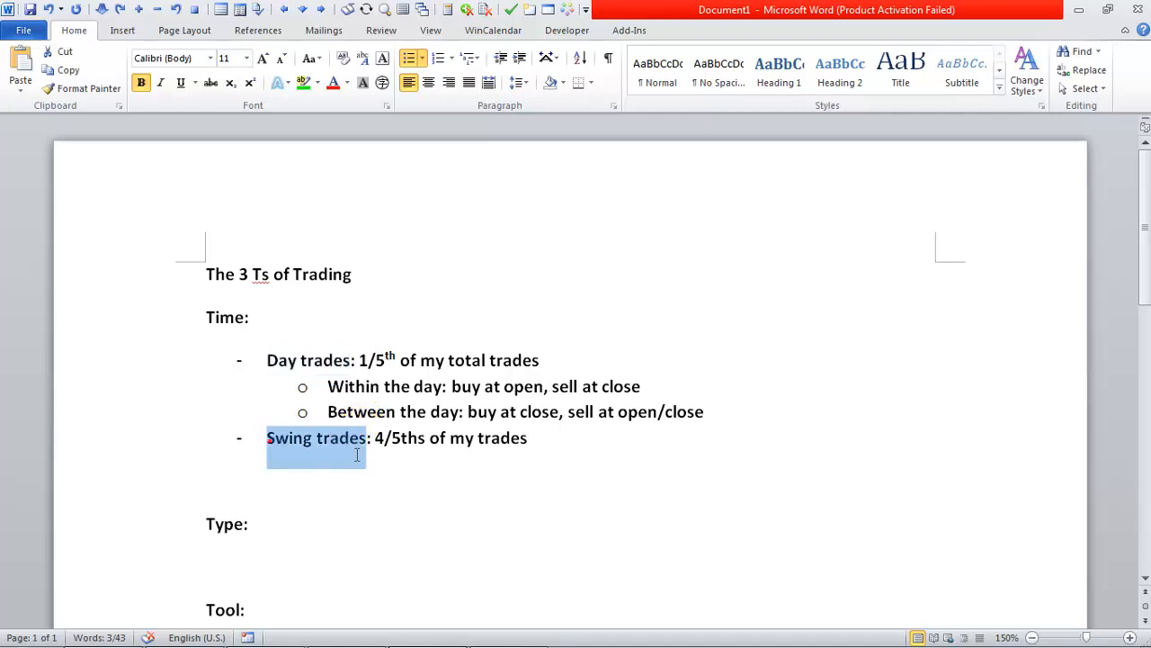
pyautogui.doubleClick(309, 360)
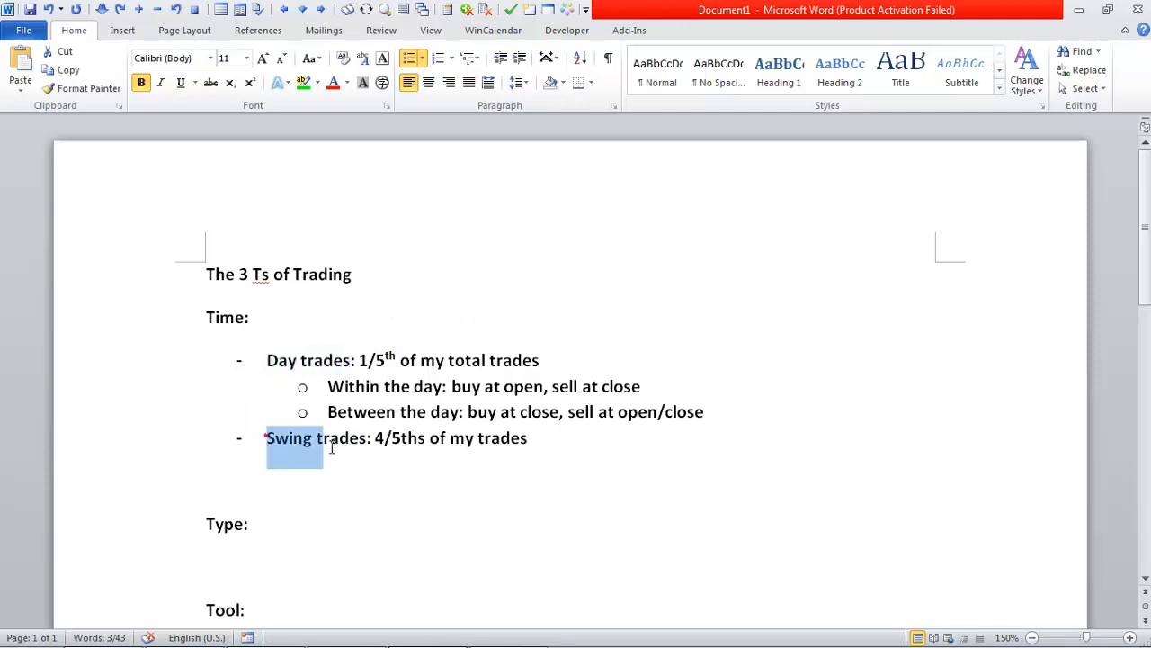
pyautogui.doubleClick(310, 360)
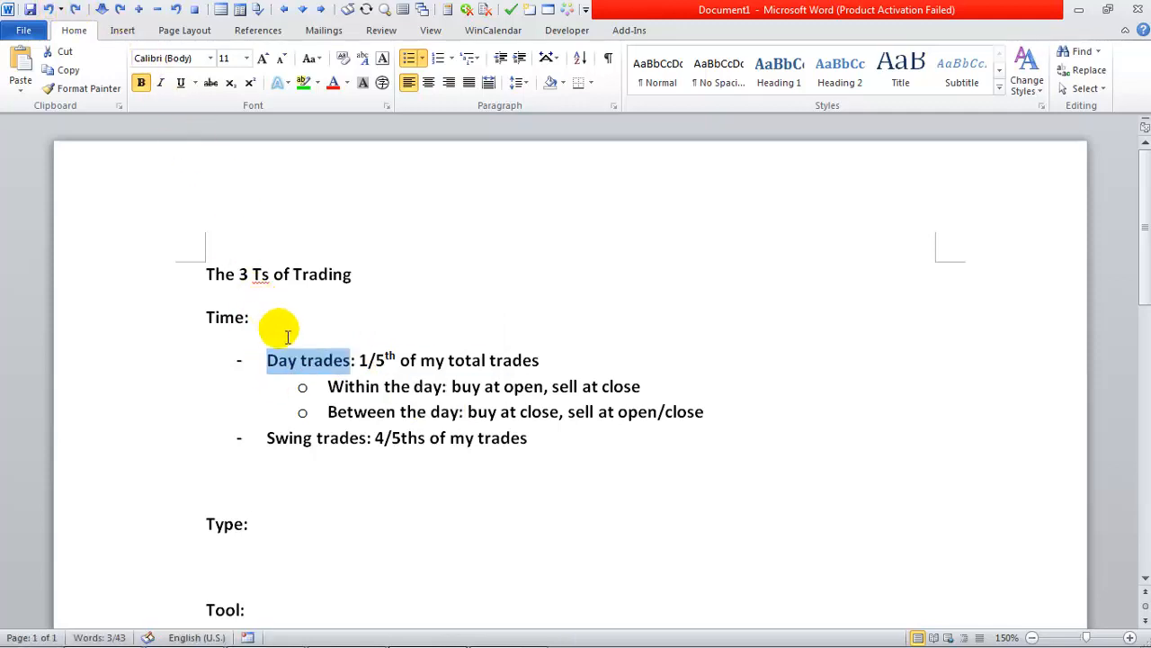
pyautogui.click(285, 359)
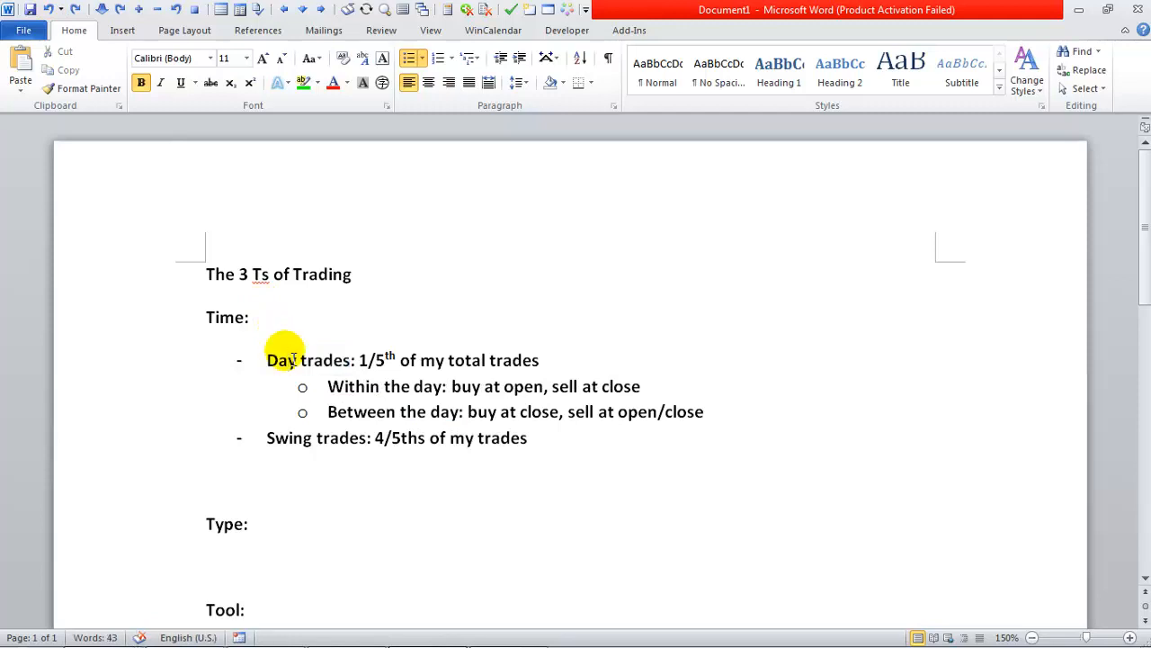
pyautogui.moveTo(302, 385)
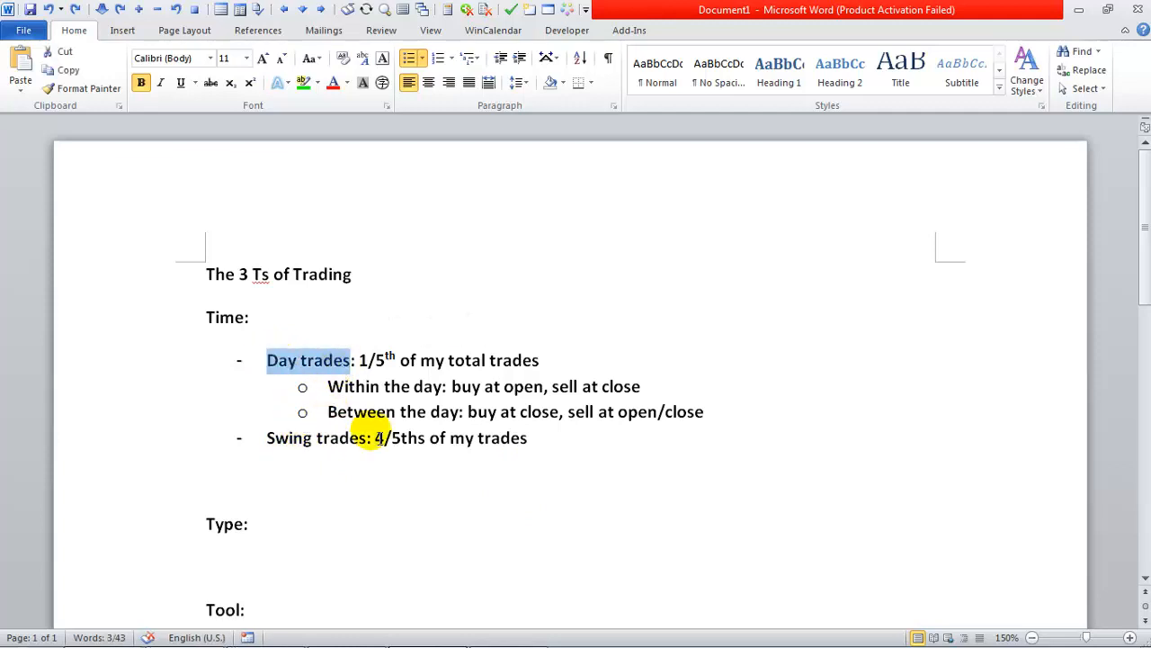
# Write '~5 types' after Type: and start a numbered list with Algorithm trades.
pyautogui.scroll(-3)
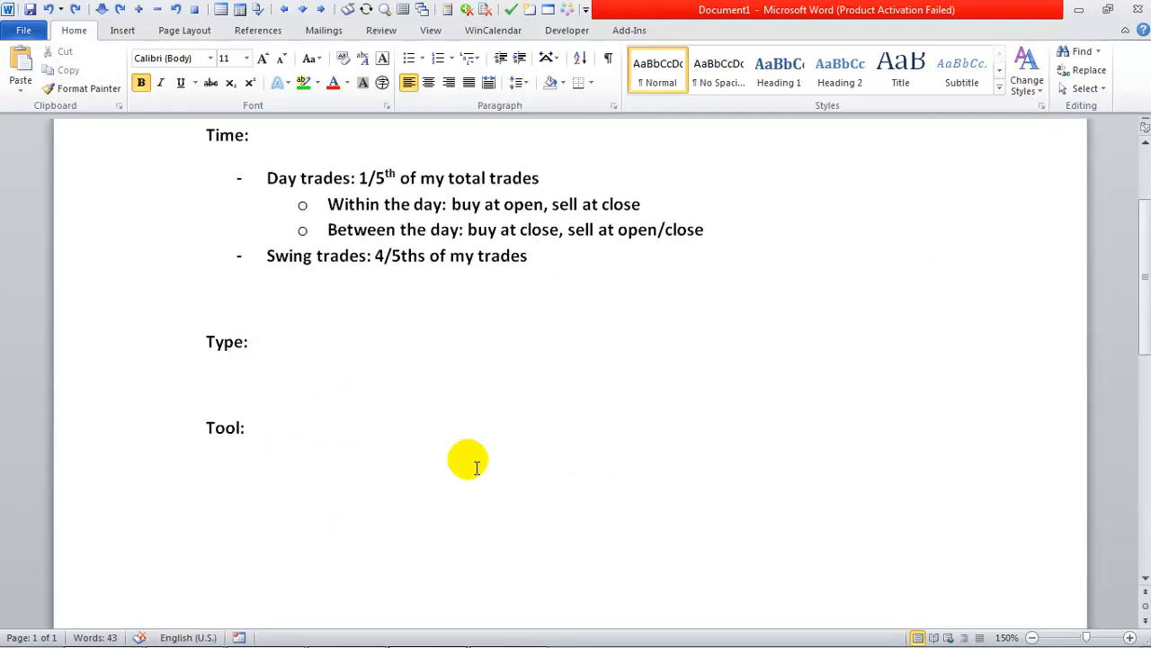
pyautogui.moveTo(363, 345)
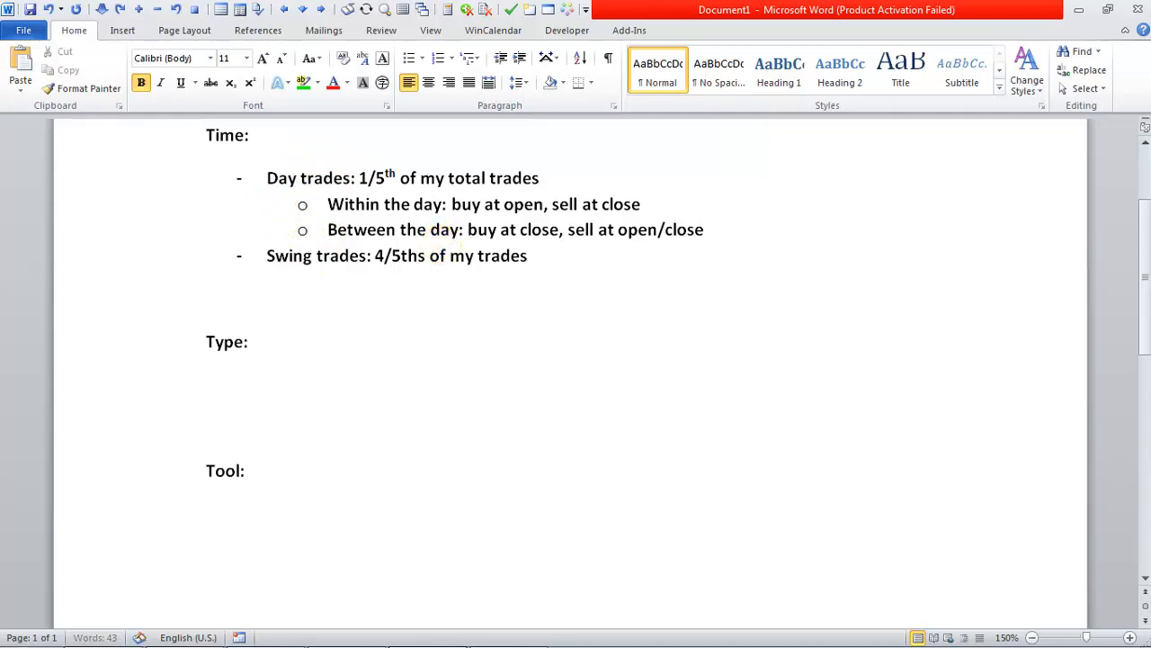
pyautogui.write('~5 f')
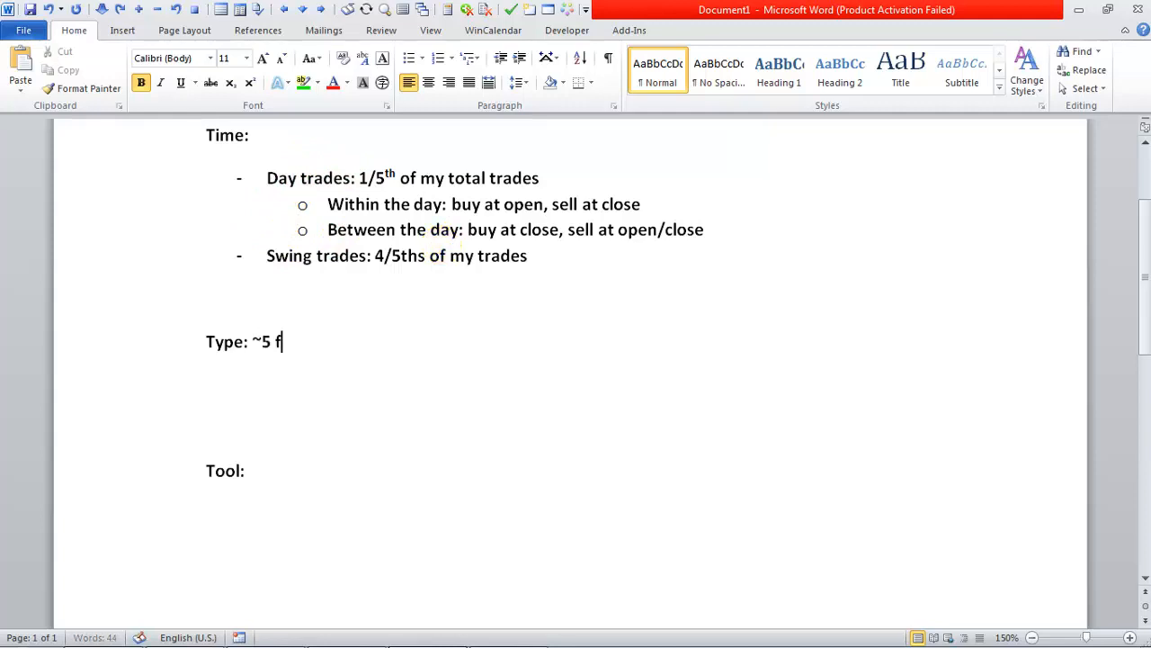
pyautogui.write('types')
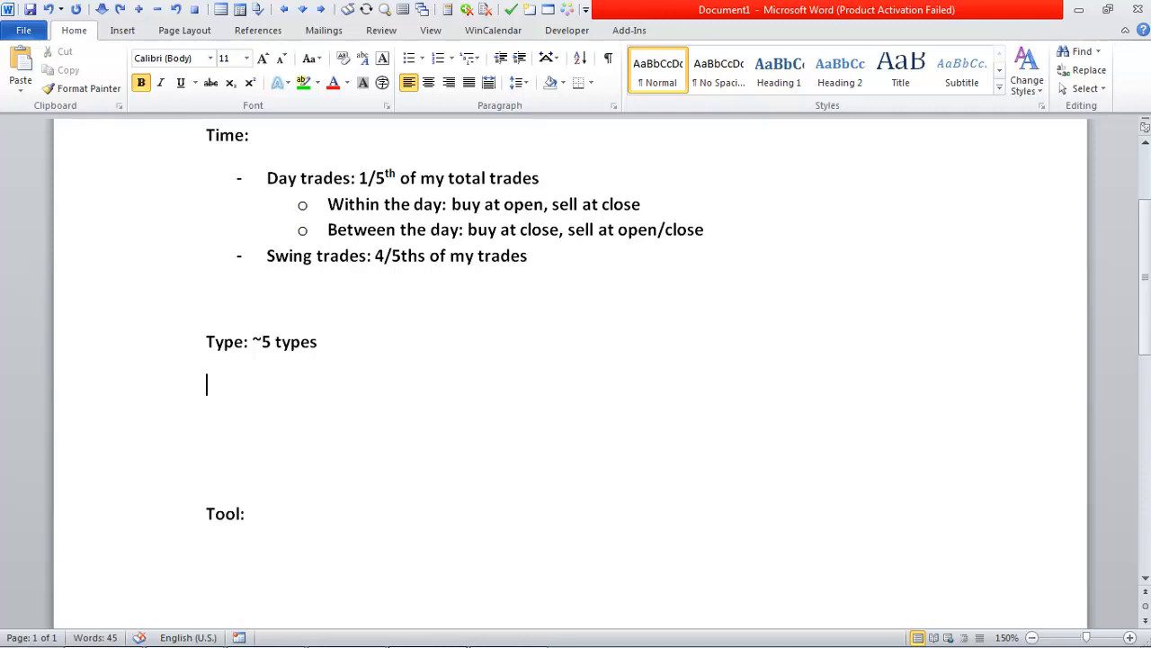
pyautogui.write('Algo')
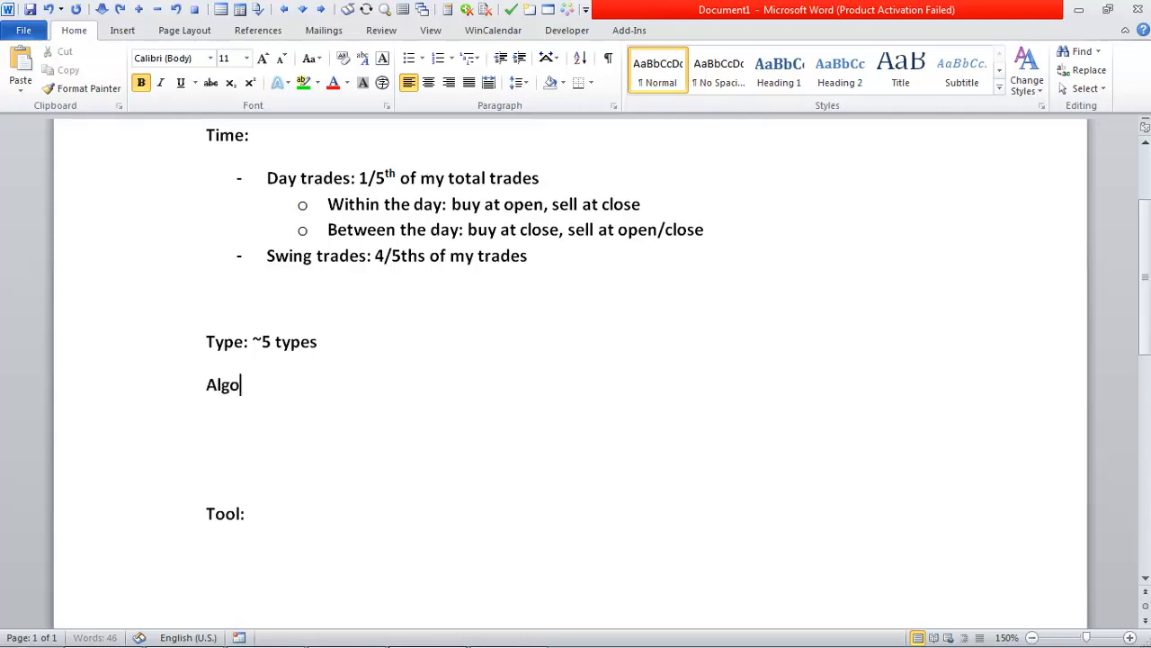
pyautogui.write('rithm trades')
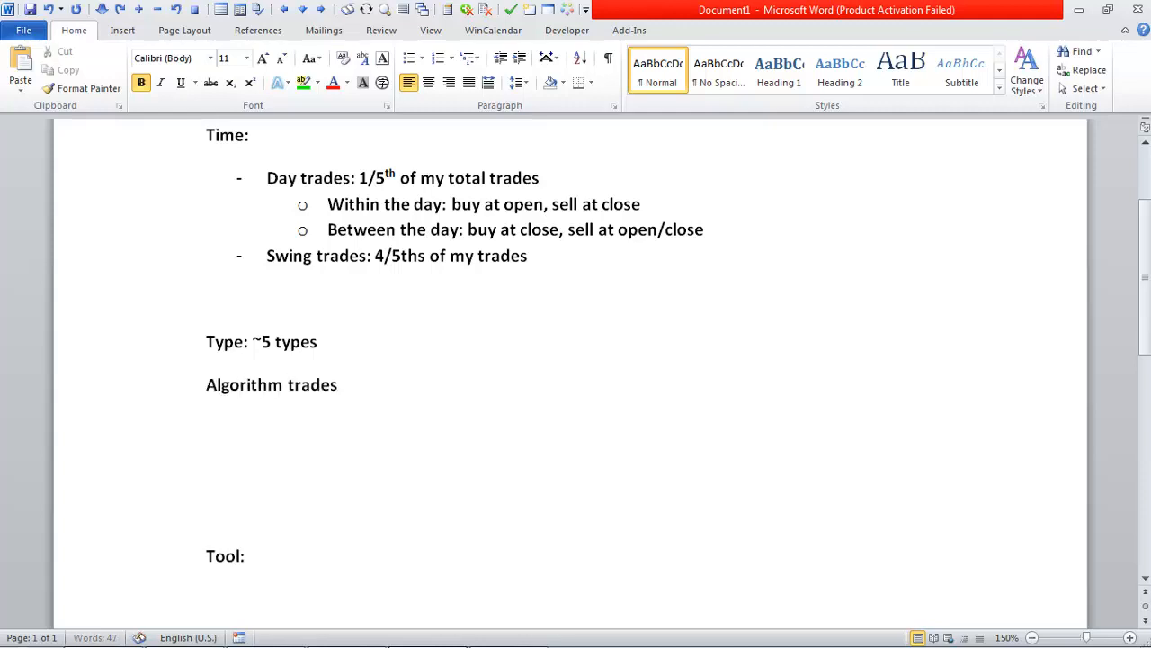
pyautogui.click(436, 57)
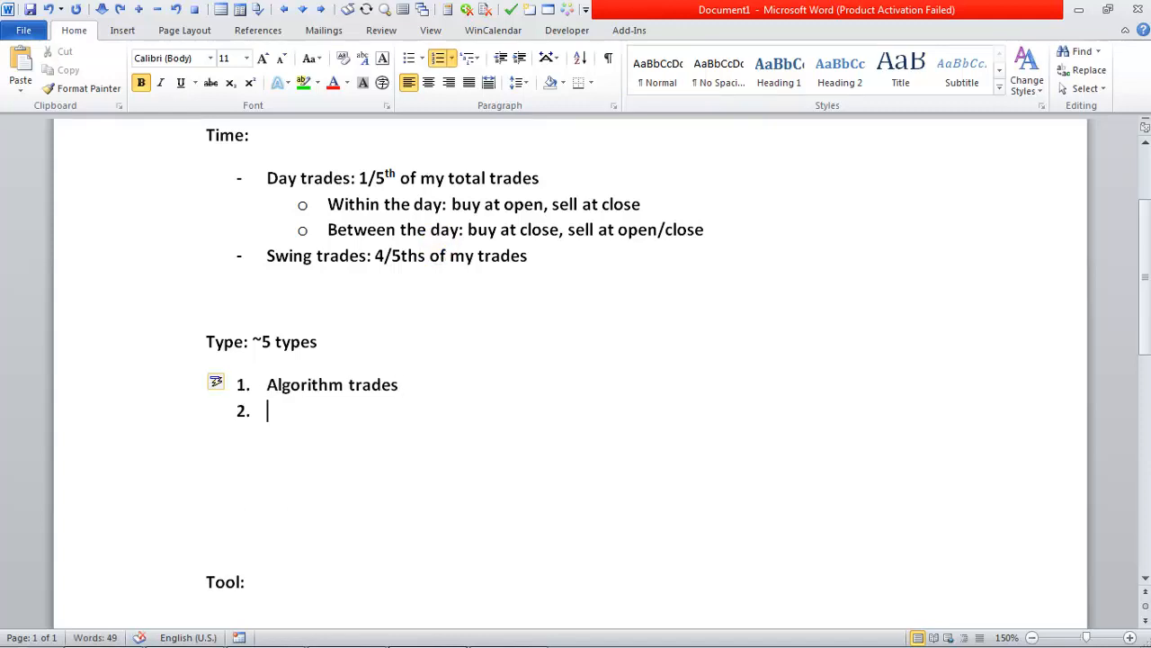
# Add Day trades (based on candlestick patterns), Earnings trades, Seasonality and other to the list.
pyautogui.write('Day trades (')
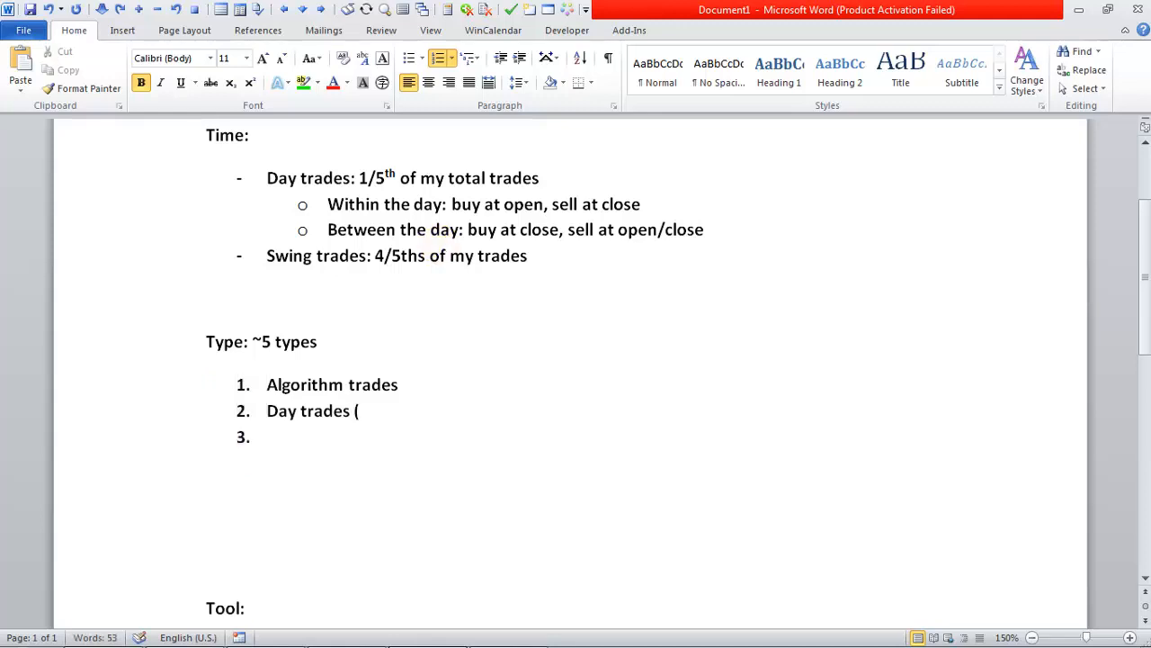
pyautogui.write('based on cand')
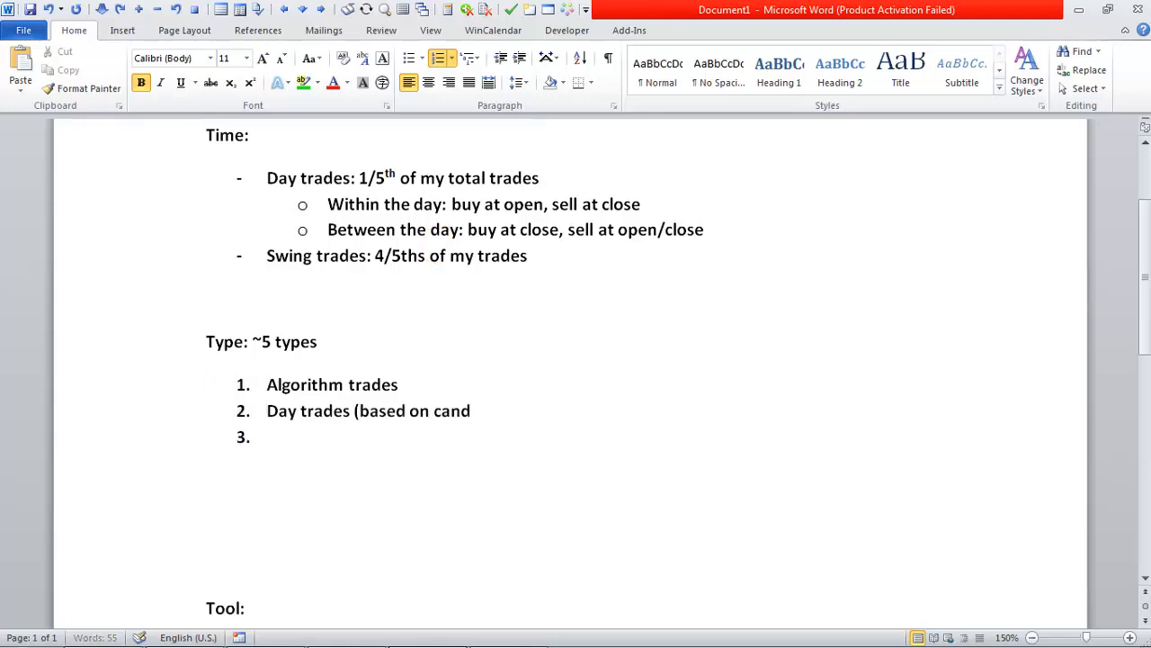
pyautogui.write('lestick patterns)')
pyautogui.write('Ear')
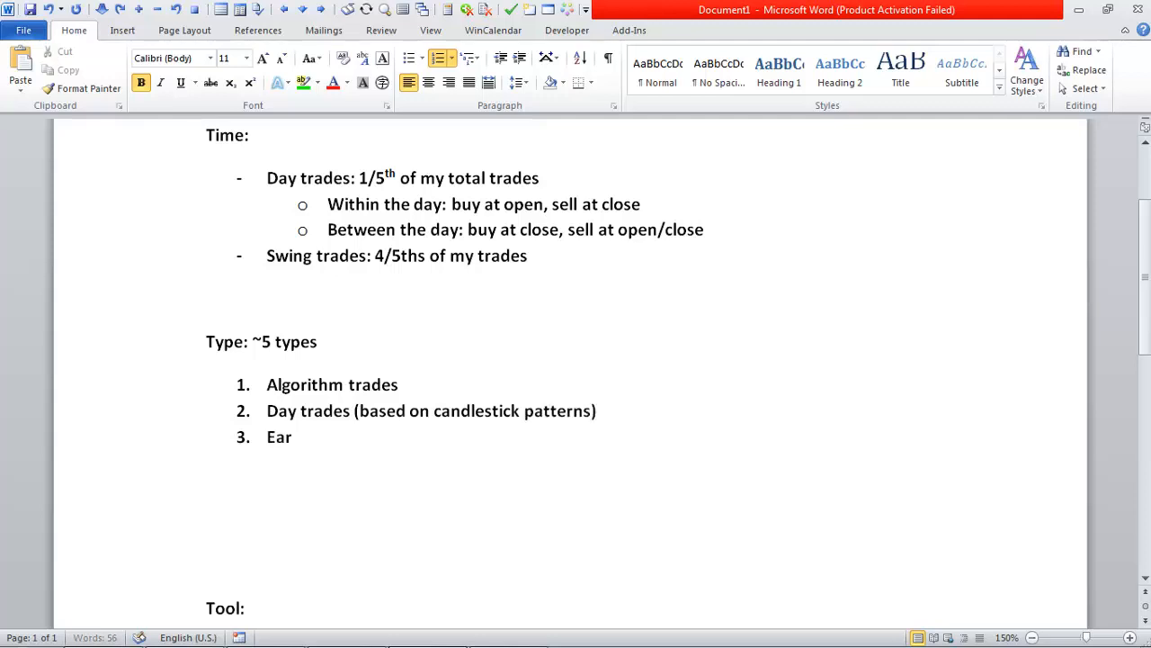
pyautogui.write('nings trades')
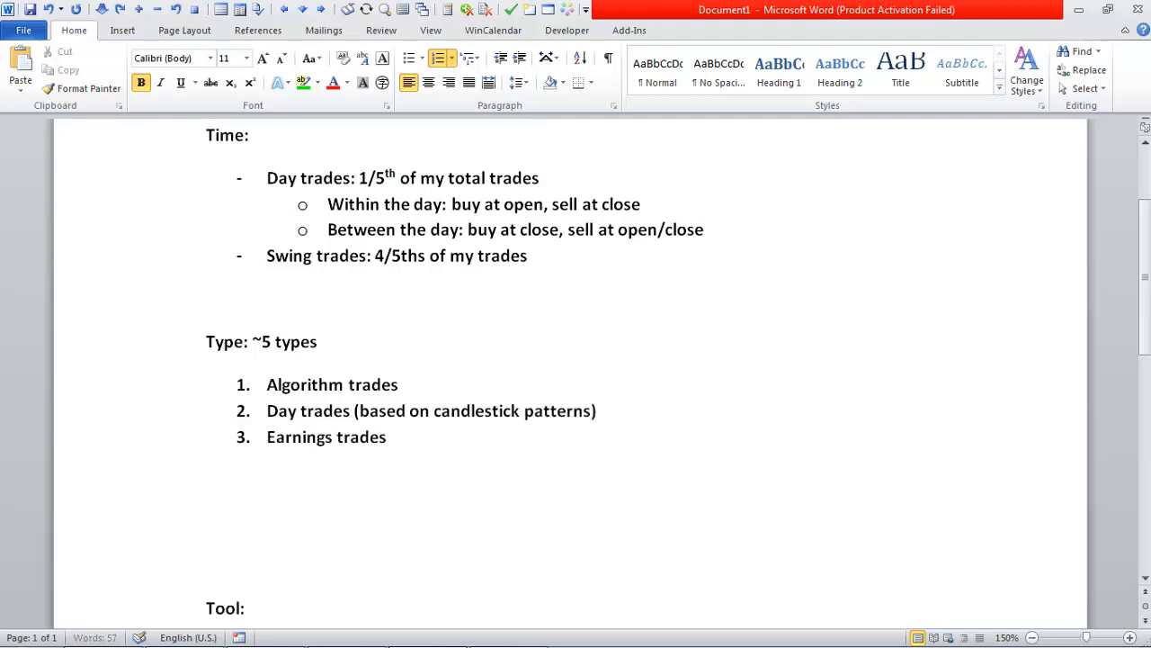
pyautogui.write('Seano')
pyautogui.write('“')
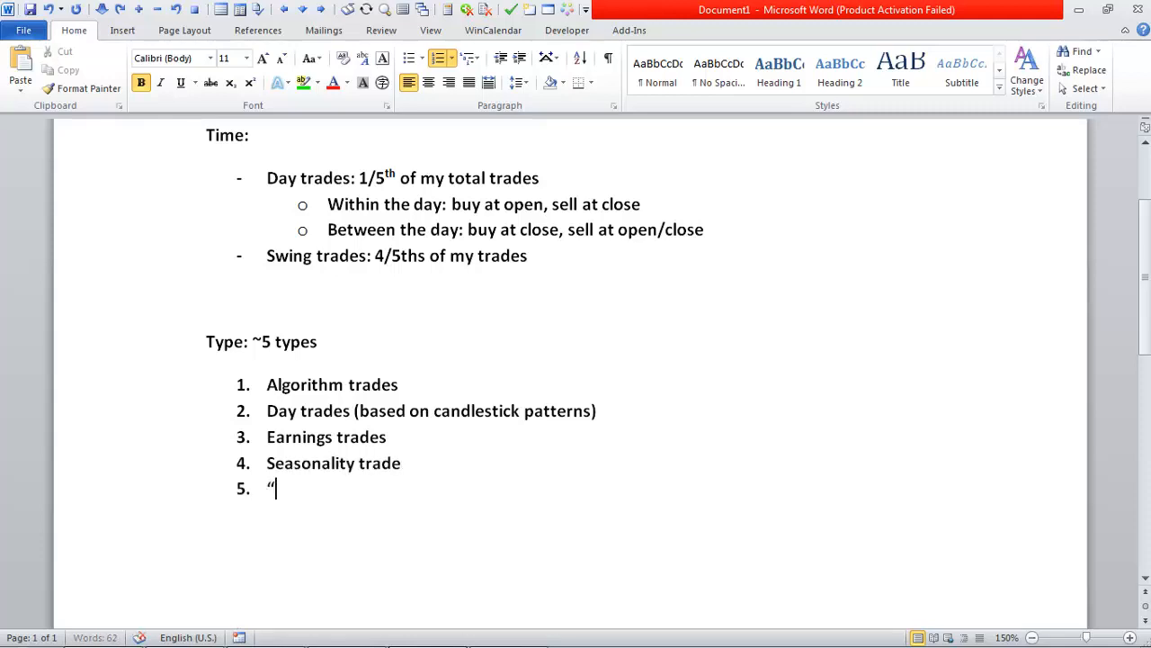
pyautogui.write('other”')
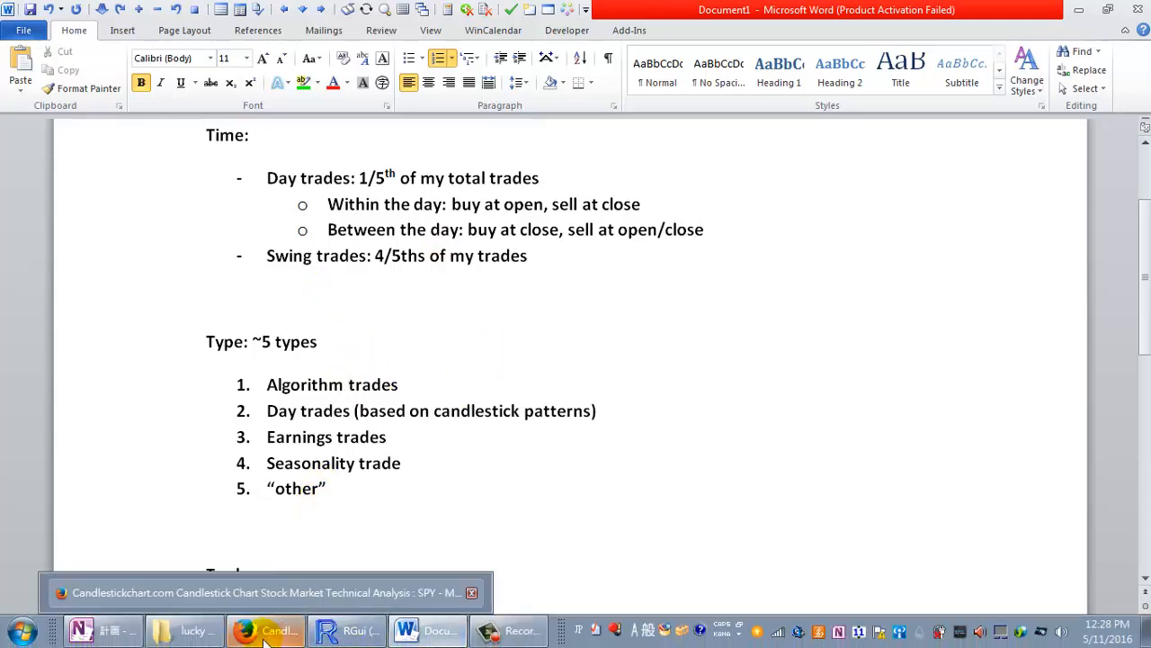
# Bring up Firefox and load The Gap Gameplan article in a new tab.
pyautogui.click(265, 630)
pyautogui.write('gap g')
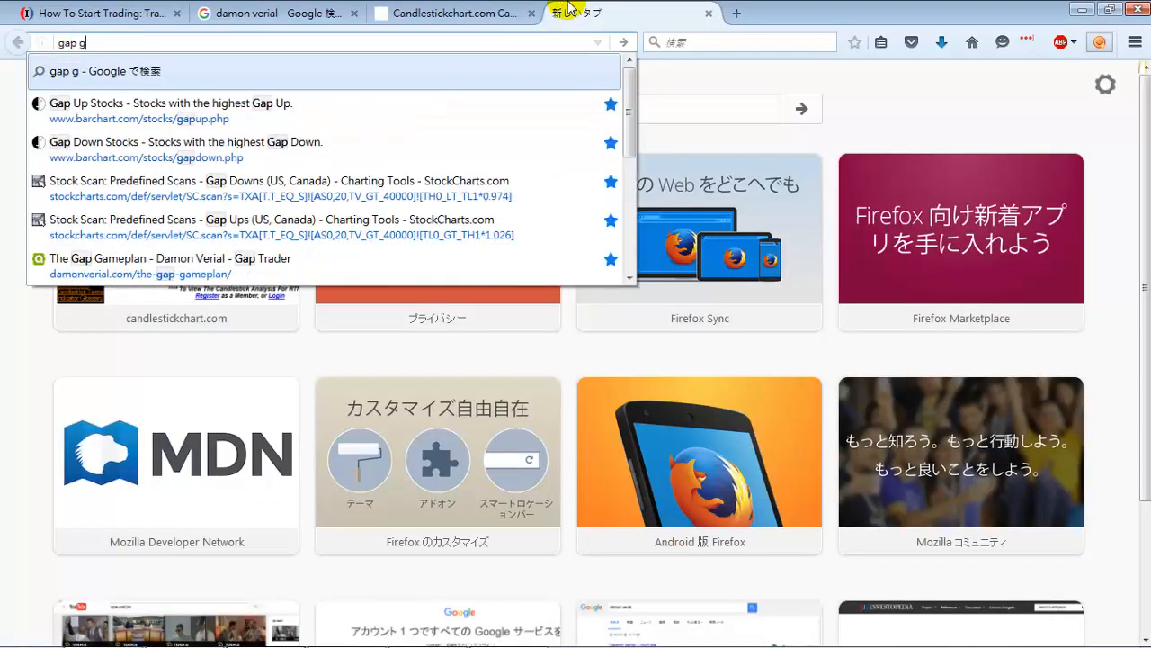
pyautogui.click(153, 259)
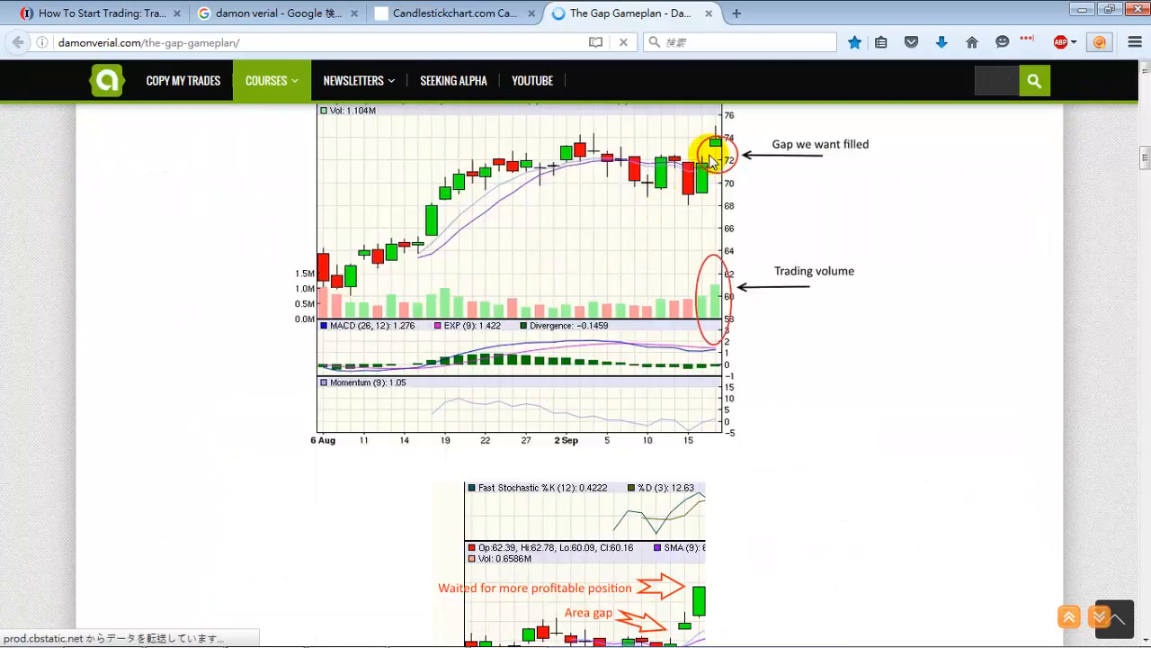
pyautogui.scroll(-3)
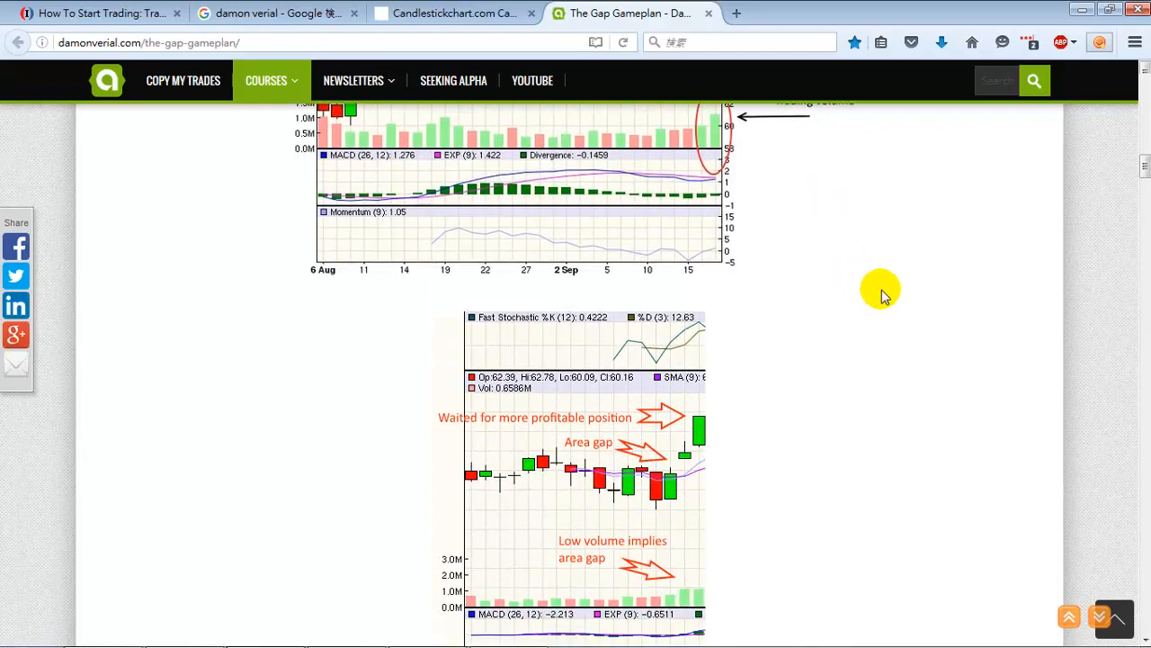
pyautogui.scroll(-3)
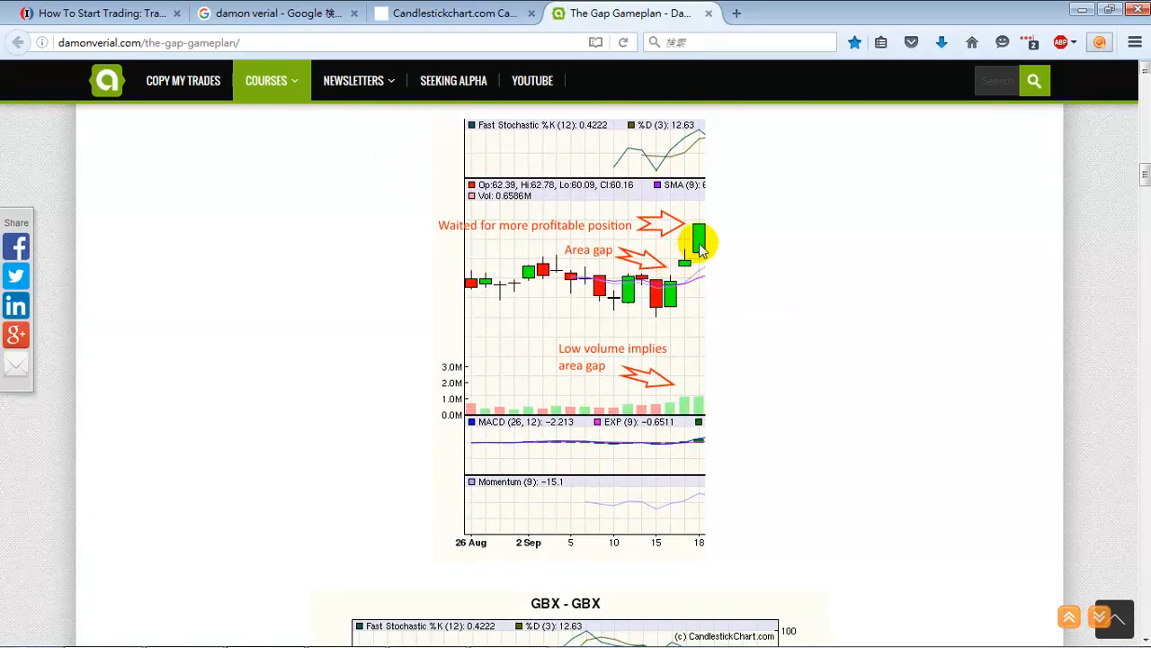
pyautogui.scroll(-3)
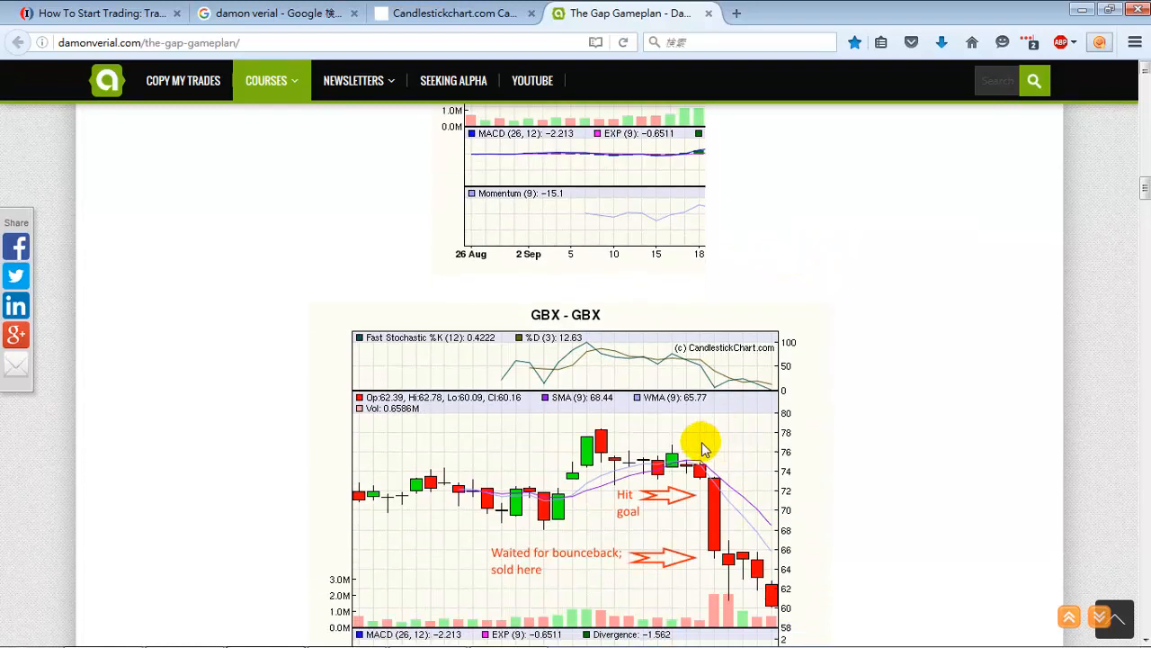
pyautogui.scroll(-3)
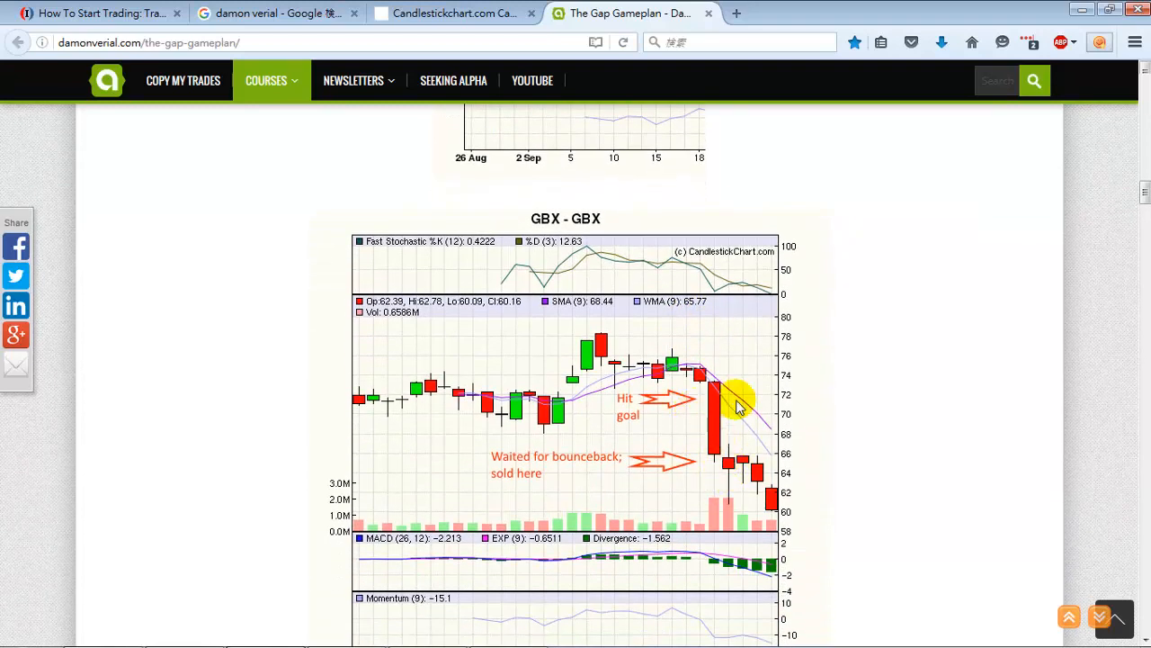
pyautogui.moveTo(453, 503)
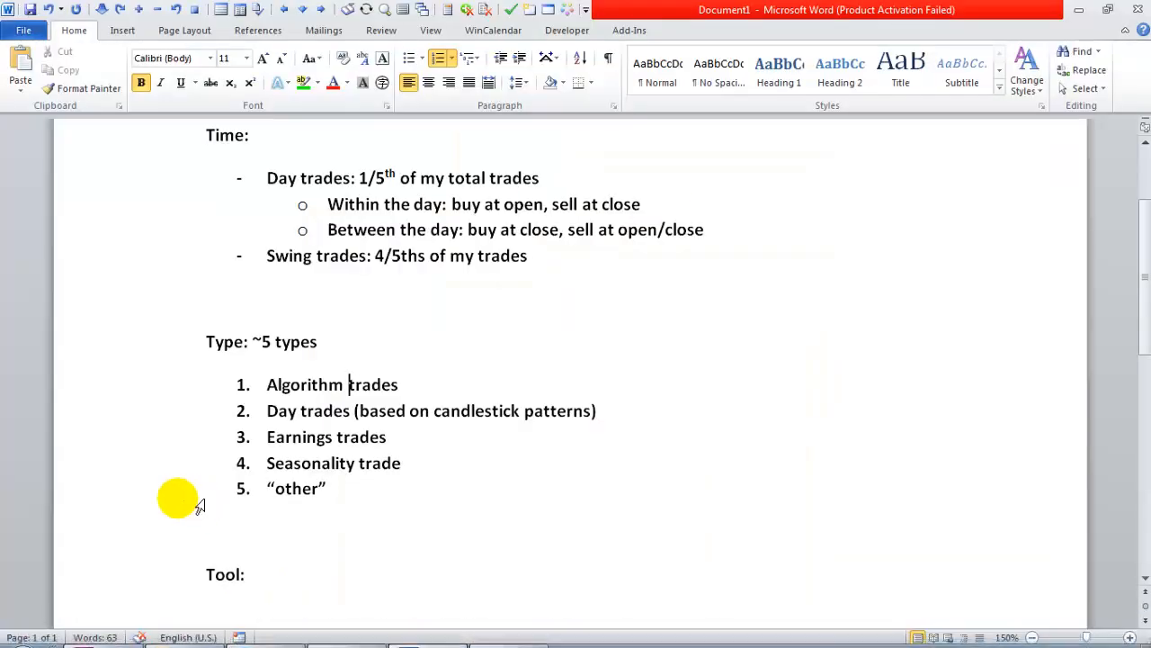
# Pick out 'other' in the Type list, then return to the Gap Gameplan page.
pyautogui.doubleClick(295, 488)
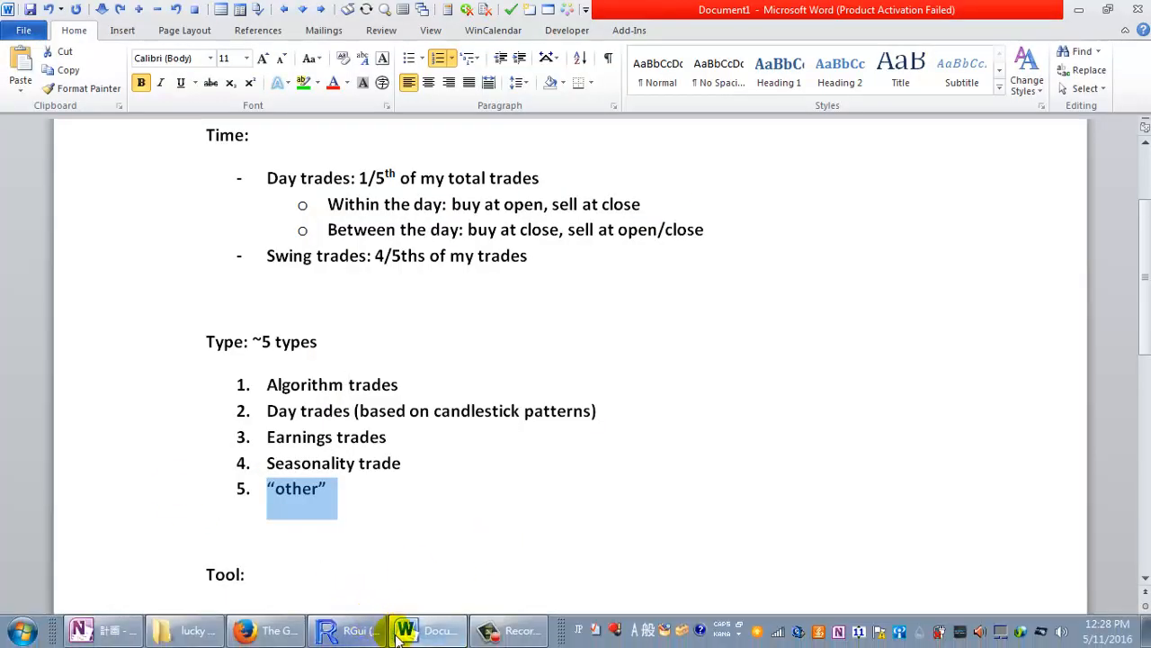
pyautogui.click(266, 630)
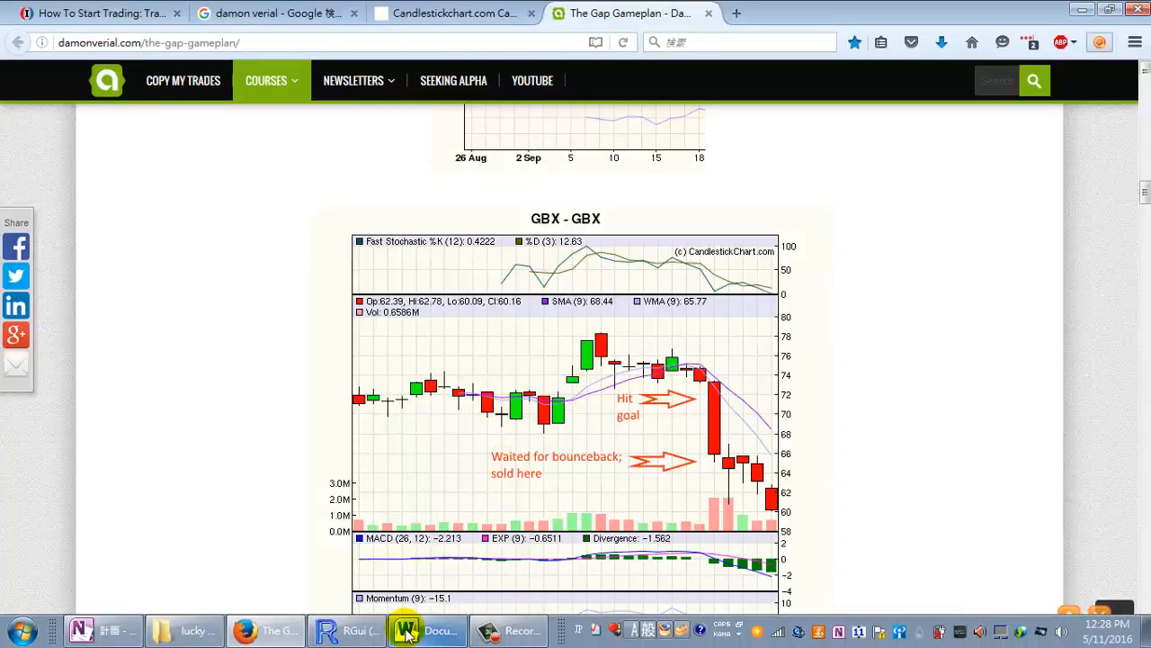
# Scroll back up through the Gap Gameplan charts, then bring up the lucky chloe scripts folder.
pyautogui.click(426, 630)
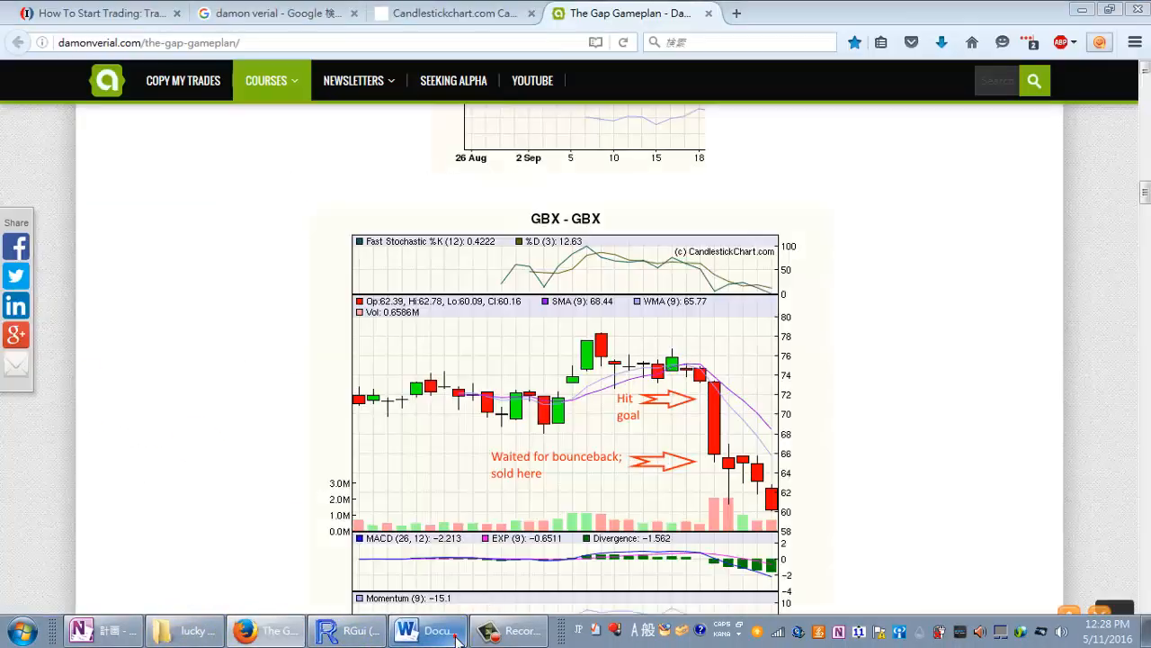
pyautogui.scroll(3)
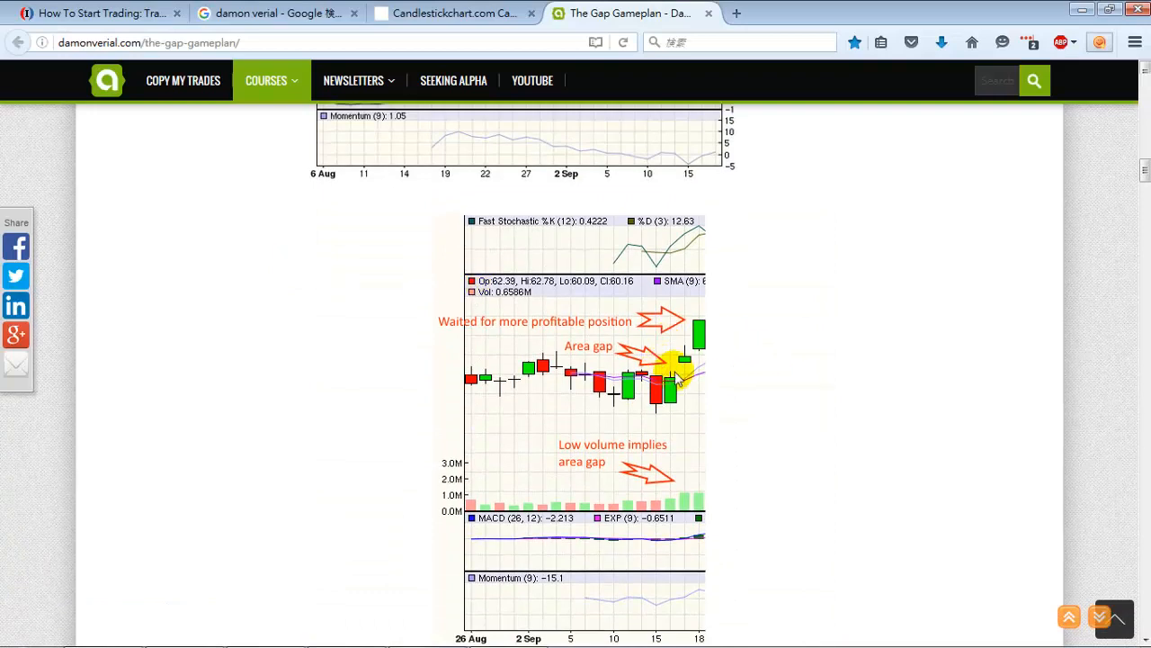
pyautogui.scroll(3)
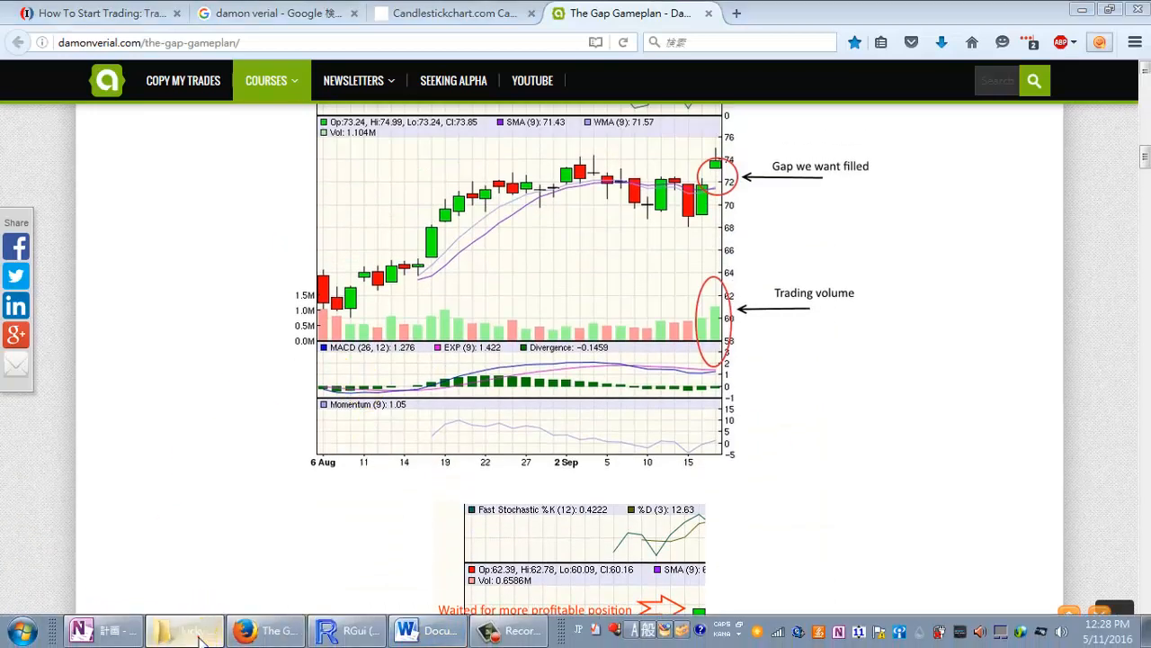
pyautogui.click(184, 630)
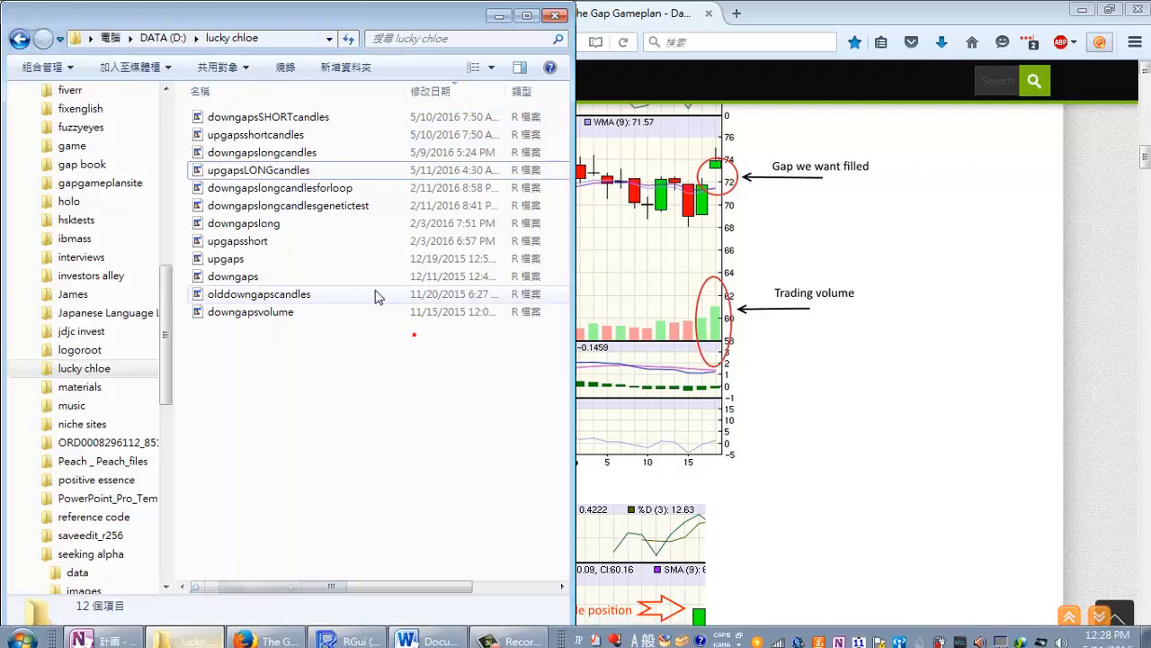
# Switch from the lucky chloe folder back to the SPY candlestick analysis tab in Firefox.
pyautogui.click(351, 630)
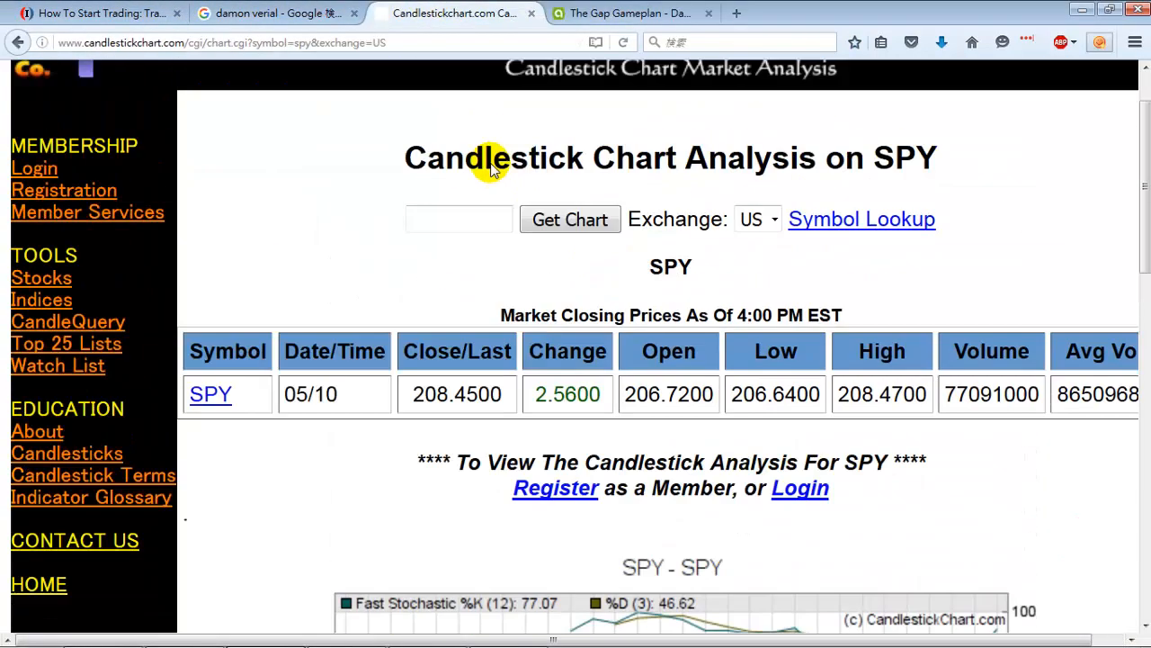
# Load the DIA candlestick chart, then move to Barchart's US Exchanges Gap Up list.
pyautogui.write('dia')
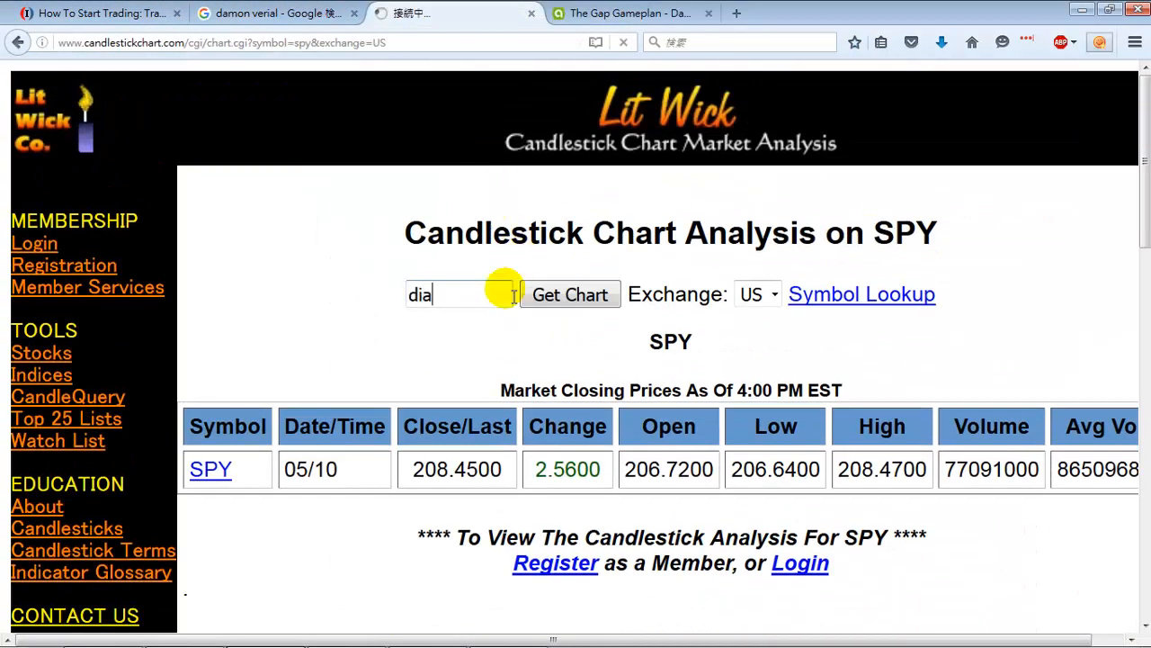
pyautogui.click(568, 295)
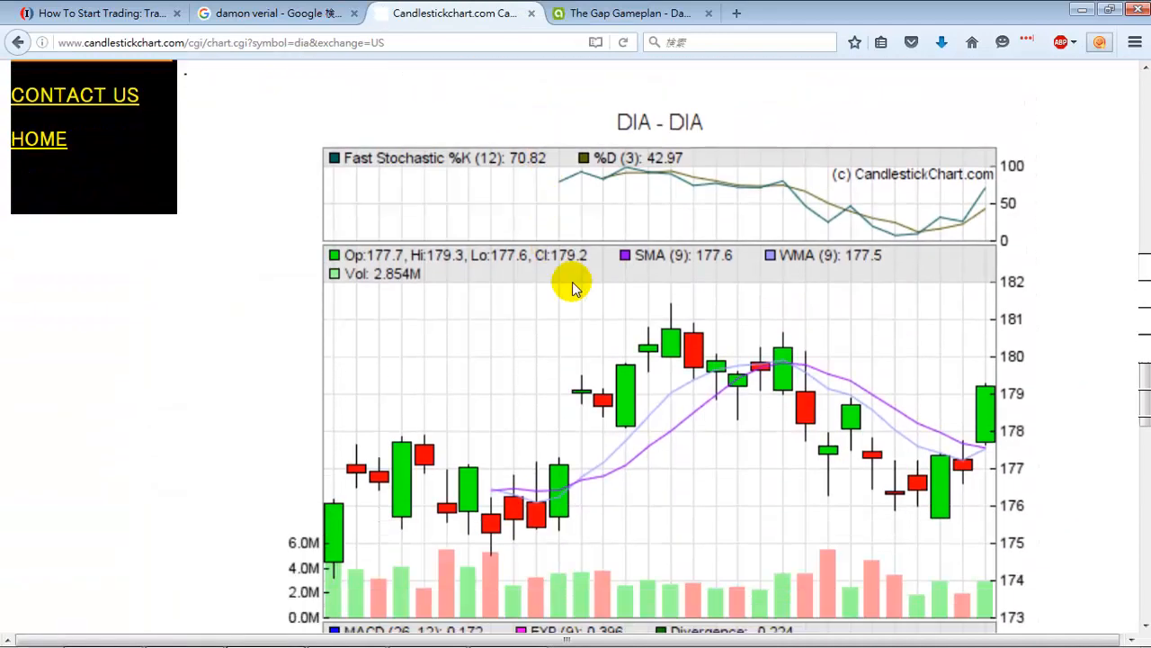
pyautogui.scroll(-3)
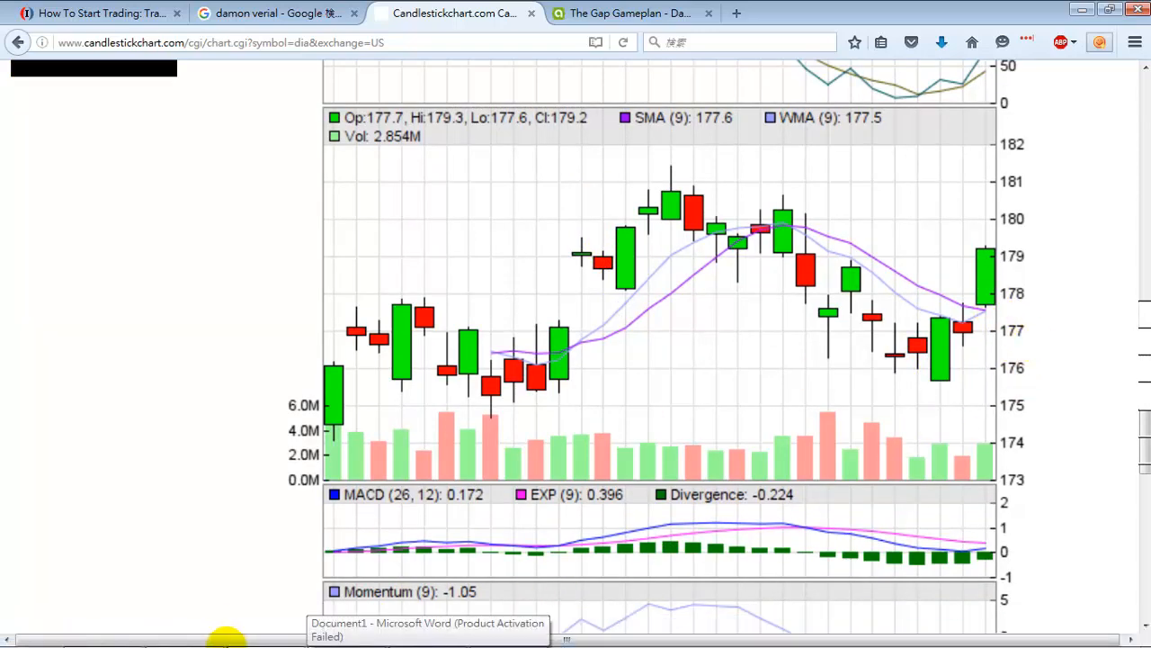
pyautogui.click(345, 629)
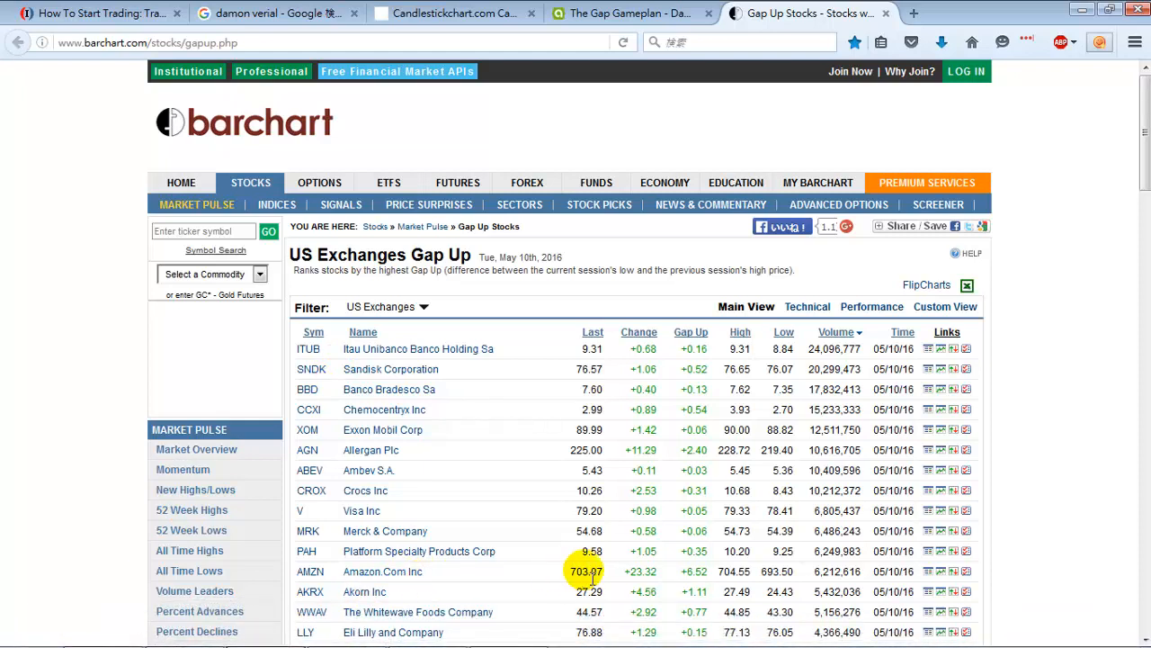
pyautogui.moveTo(669, 577)
pyautogui.write('ga')
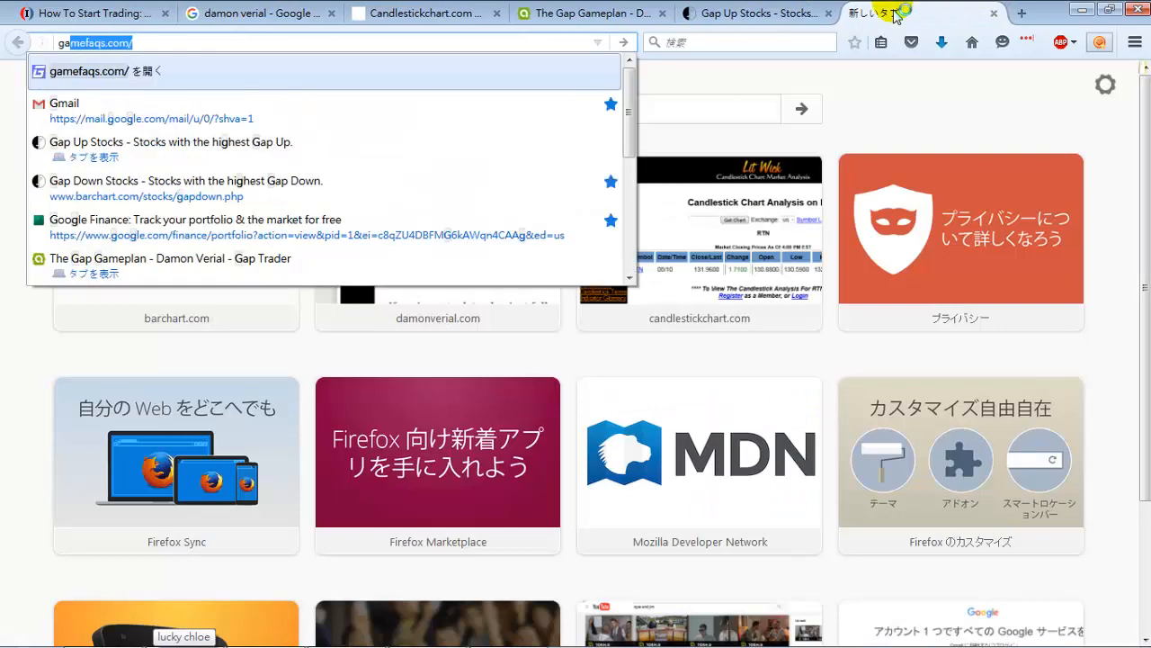
# Open Barchart's Gap Down Stocks list in its own tab beside Gap Up, then return to candlestickchart.com.
pyautogui.click(187, 189)
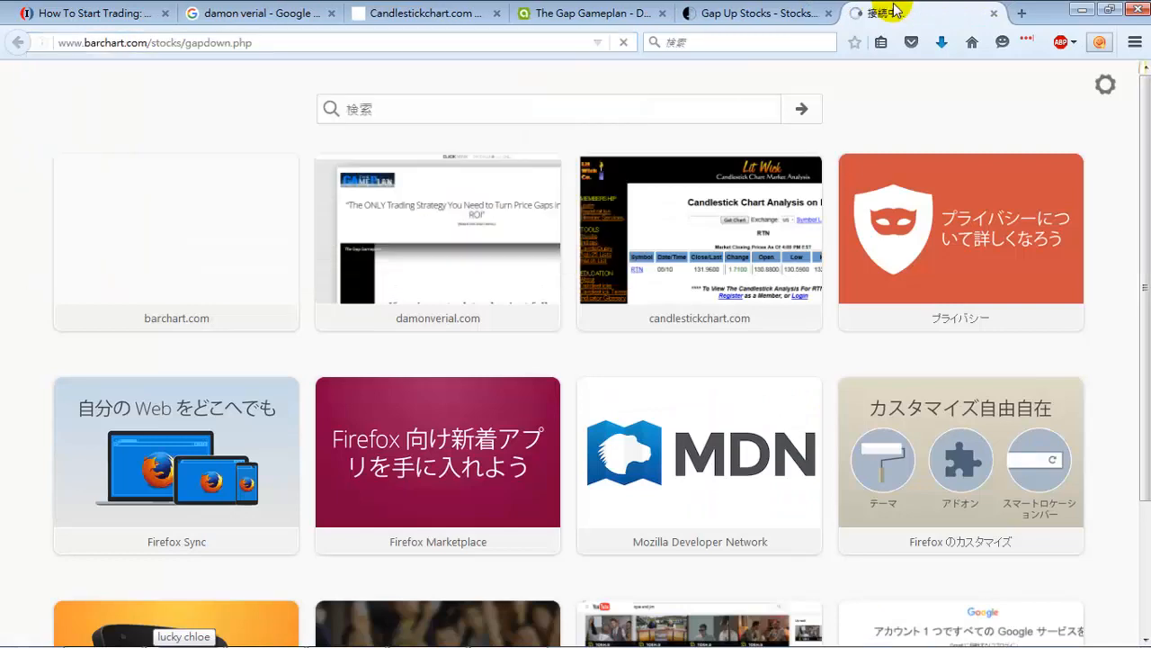
pyautogui.click(900, 12)
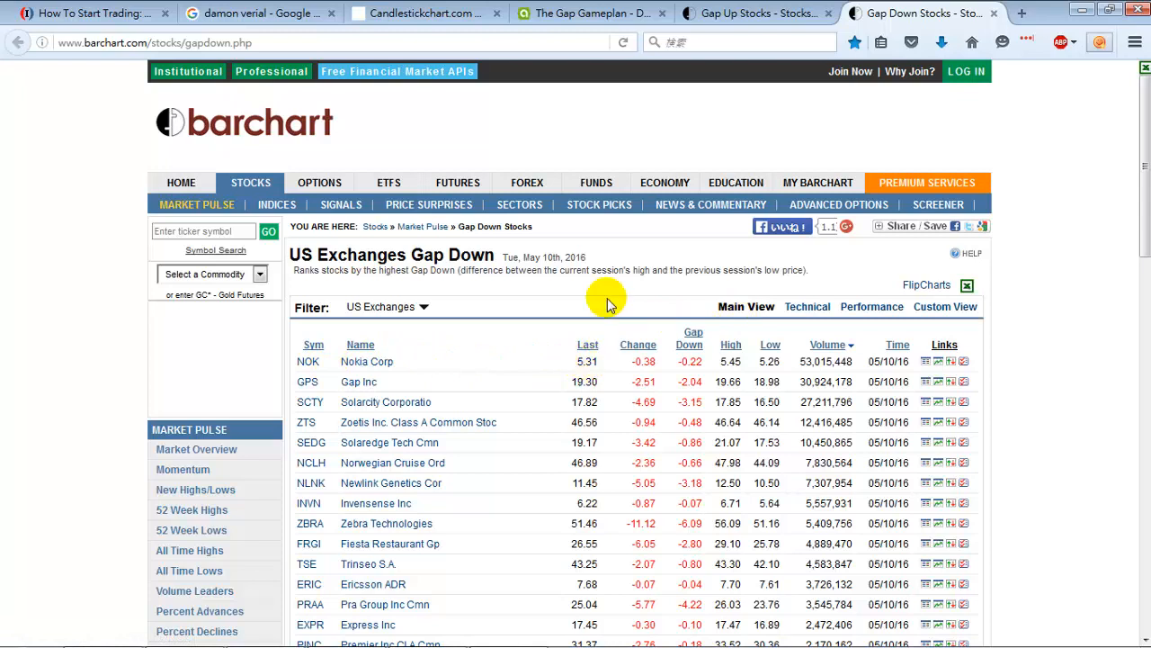
pyautogui.click(756, 13)
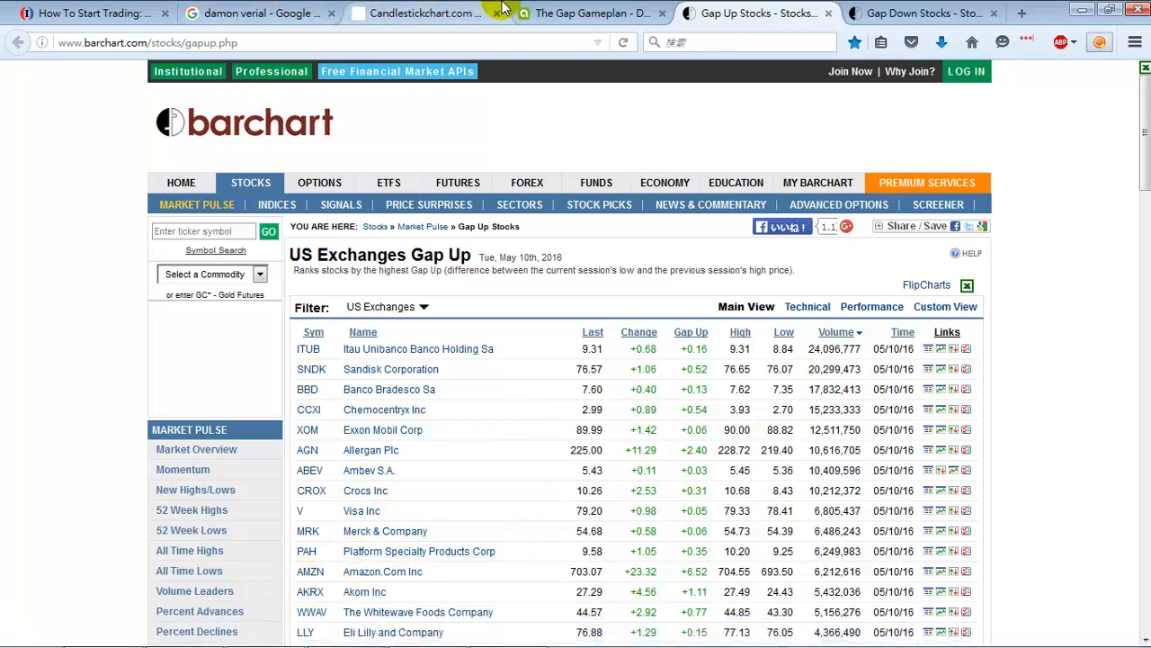
pyautogui.click(423, 12)
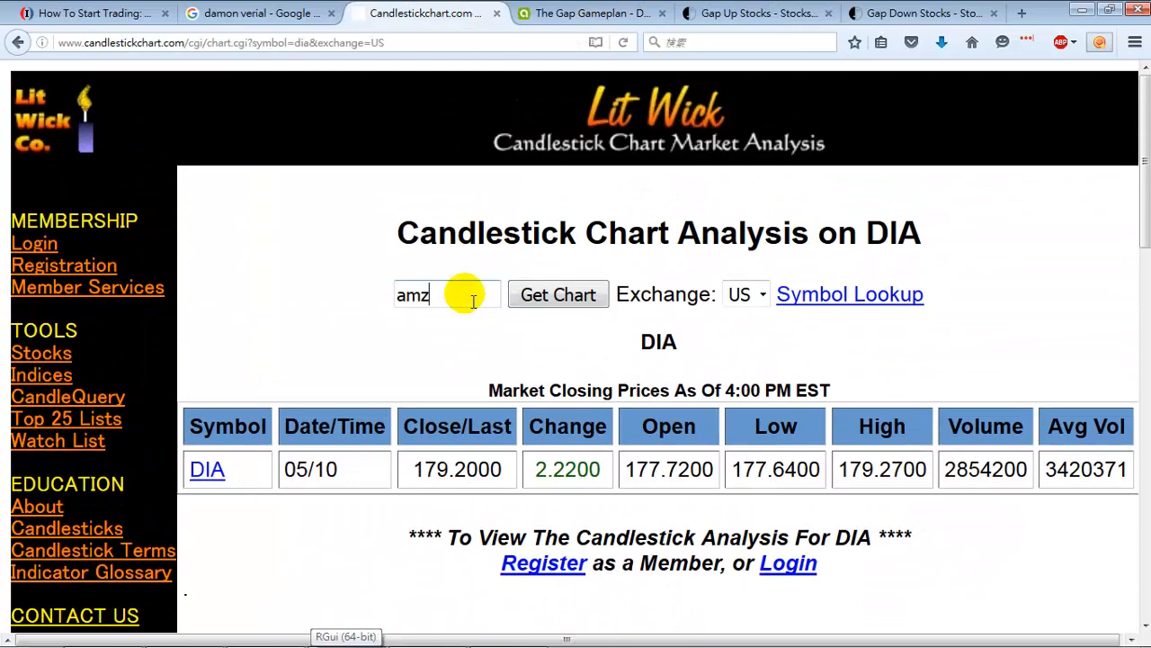
# Load the AMZN candlestick chart, then bring up the lucky chloe scripts folder.
pyautogui.click(557, 296)
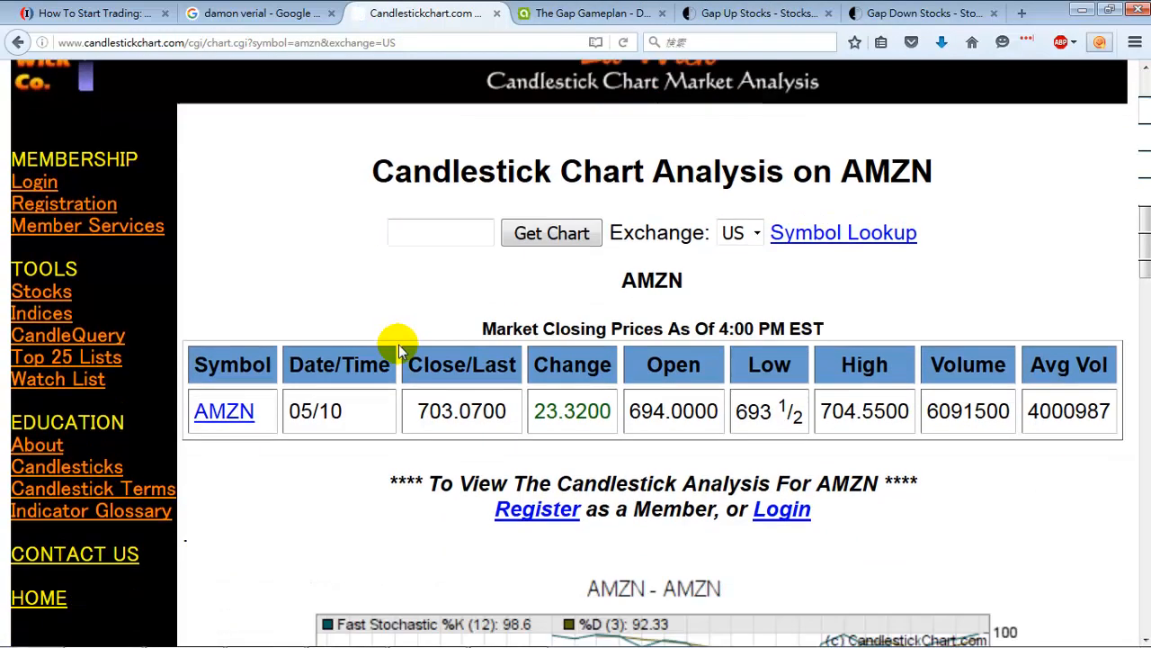
pyautogui.scroll(-3)
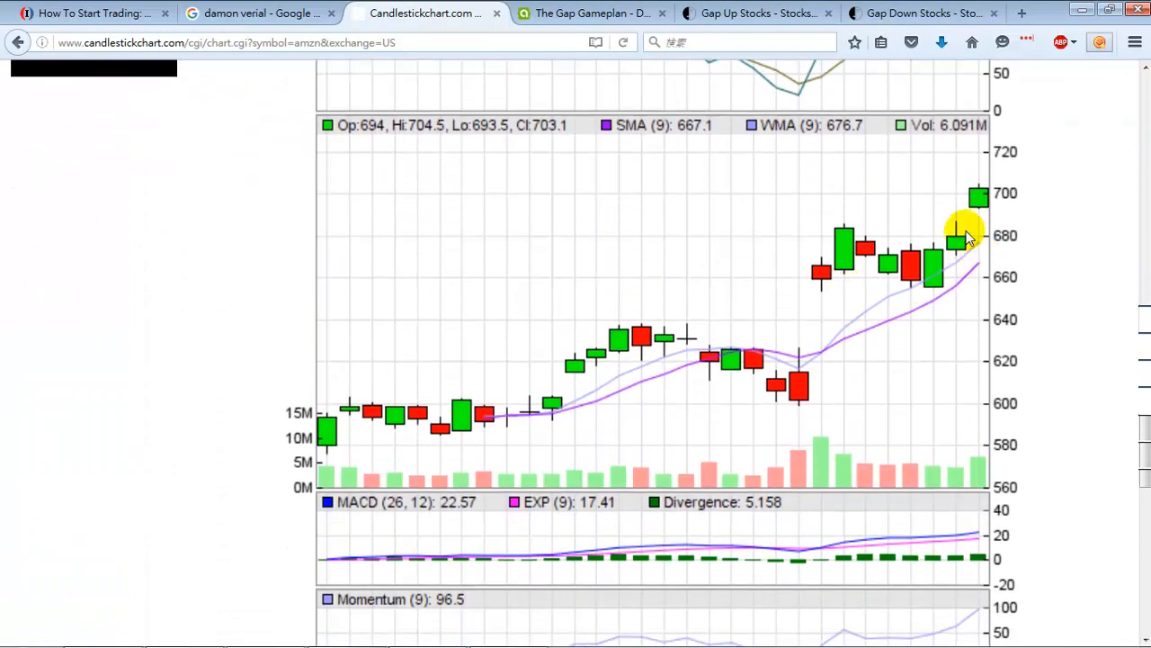
pyautogui.moveTo(151, 603)
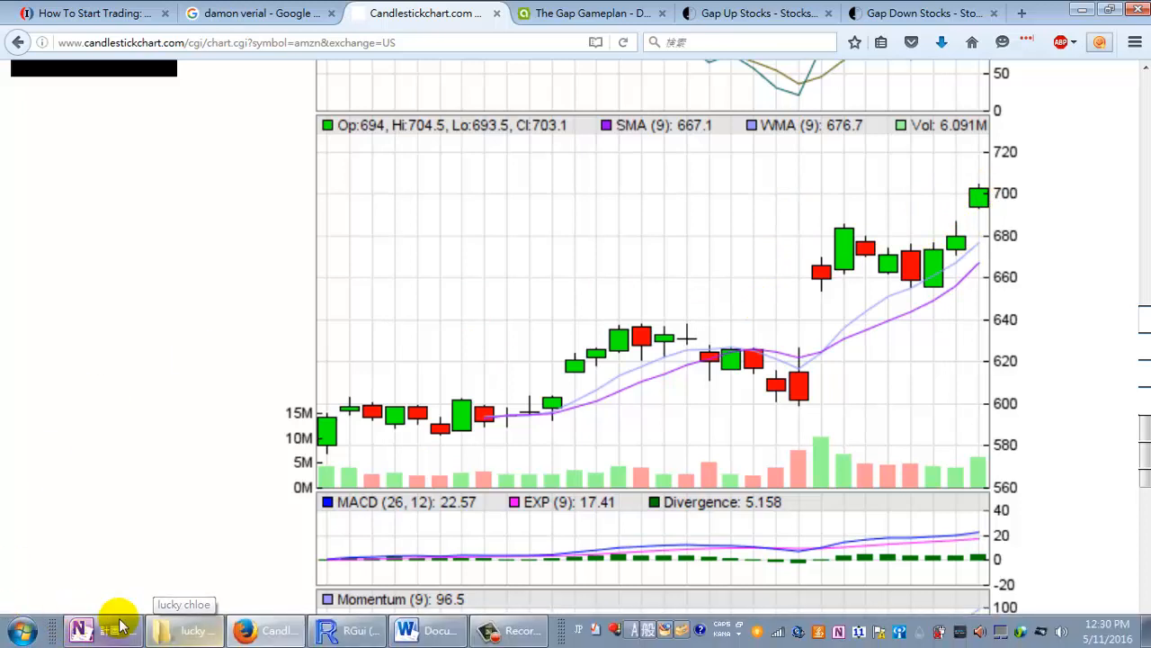
pyautogui.moveTo(194, 630)
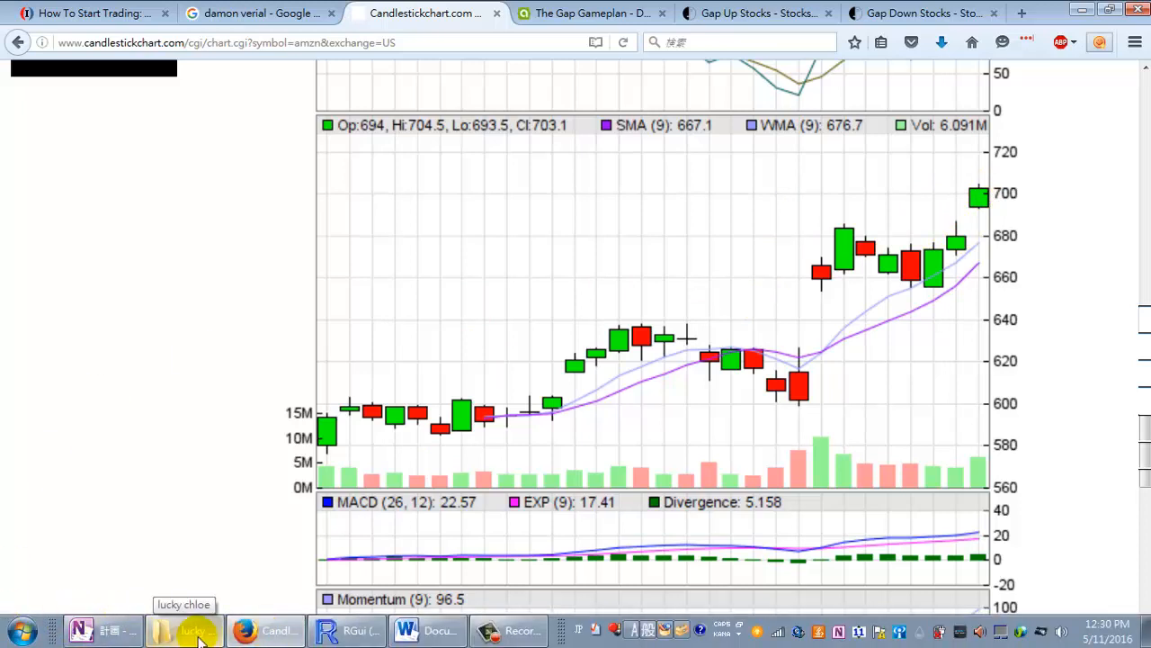
pyautogui.click(195, 629)
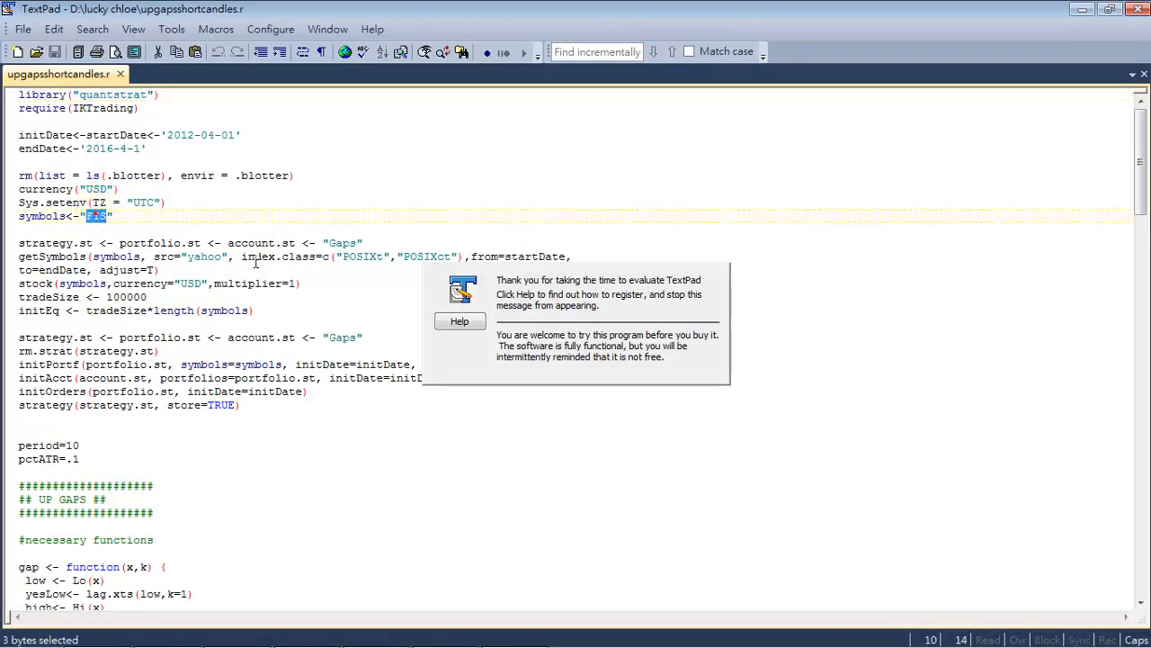
# Set the symbols value in upgapsshortcandles.r to AMZN for the rerun.
pyautogui.write('AMZN')
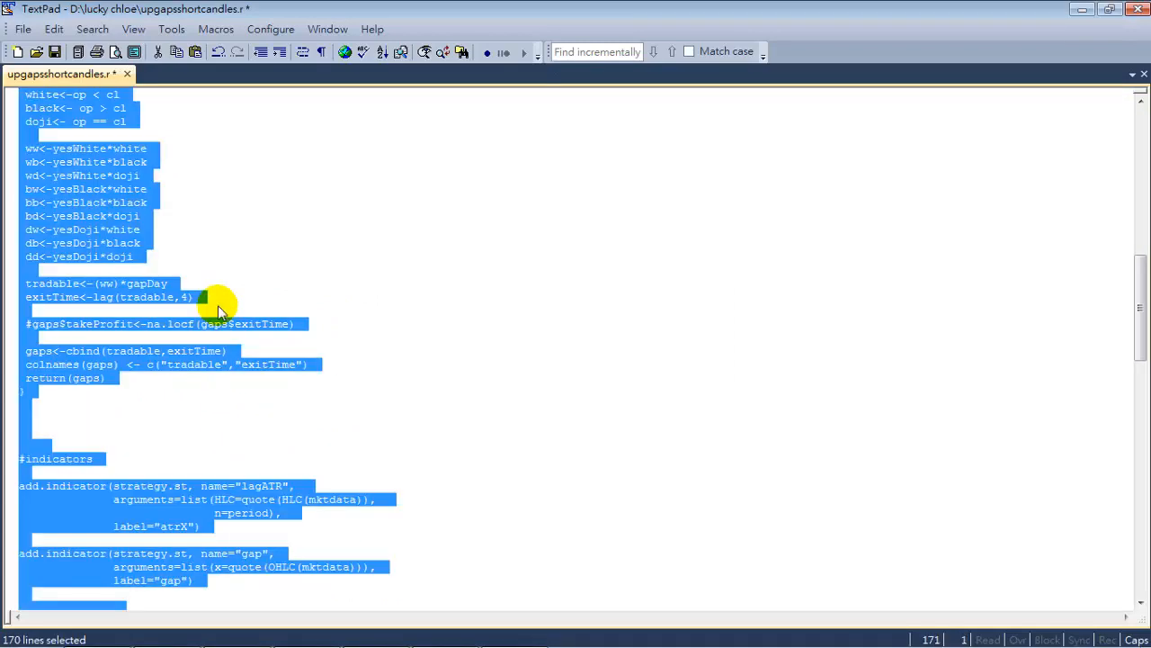
pyautogui.click(306, 631)
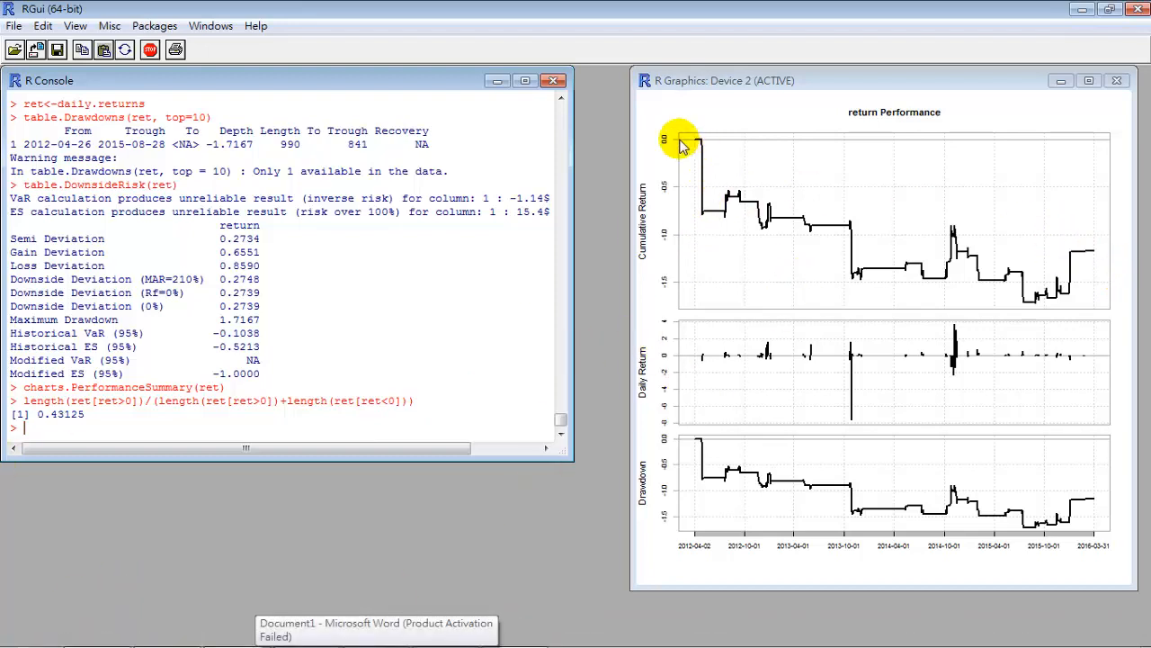
pyautogui.moveTo(1040, 231)
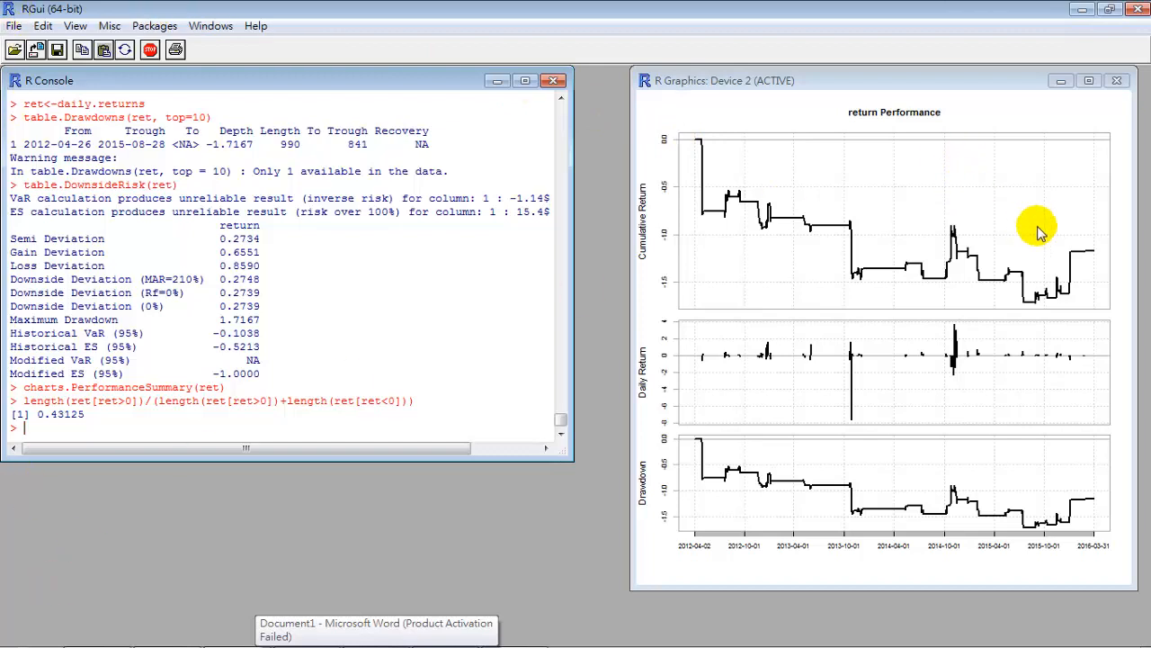
pyautogui.moveTo(1095, 253)
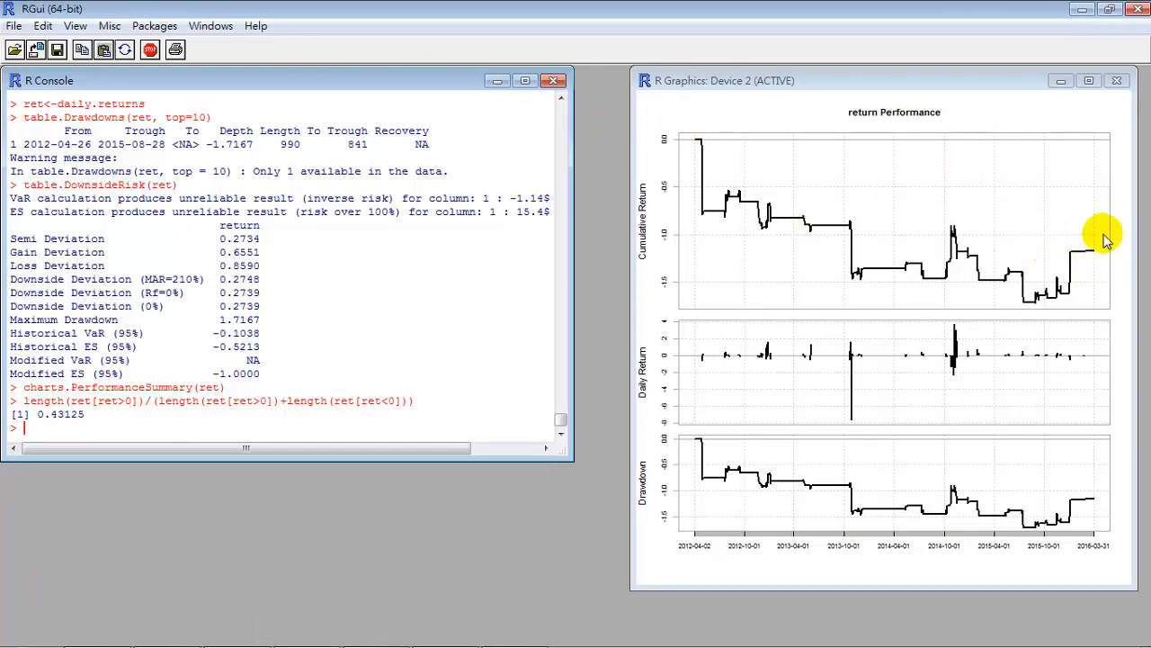
pyautogui.moveTo(1065, 248)
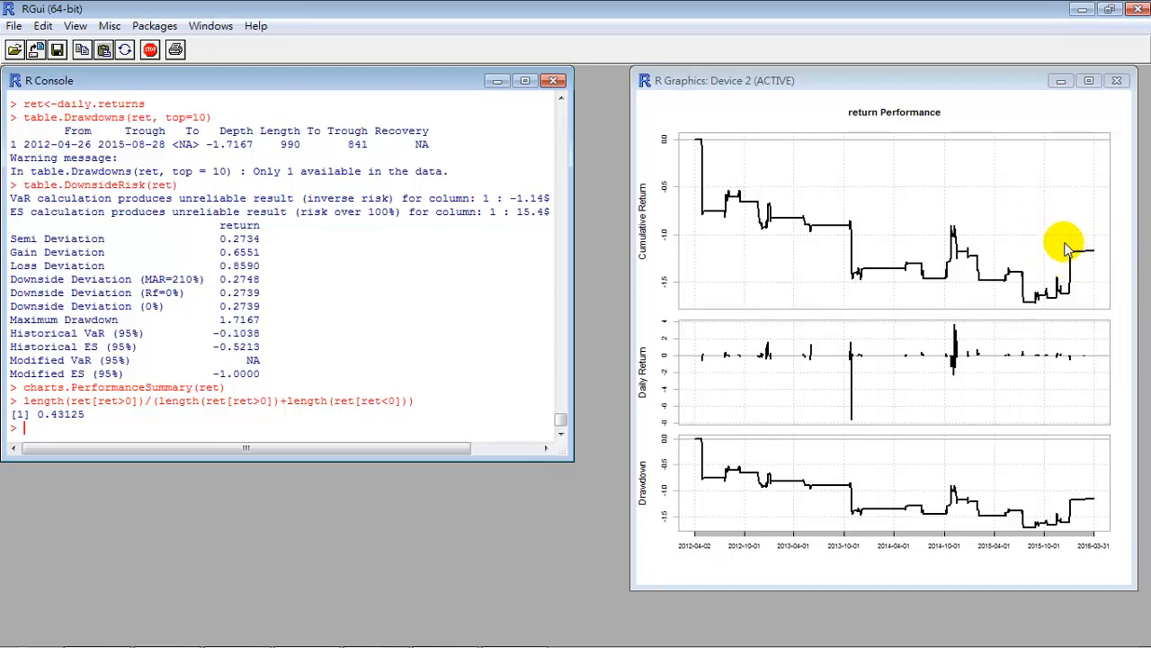
pyautogui.moveTo(1070, 266)
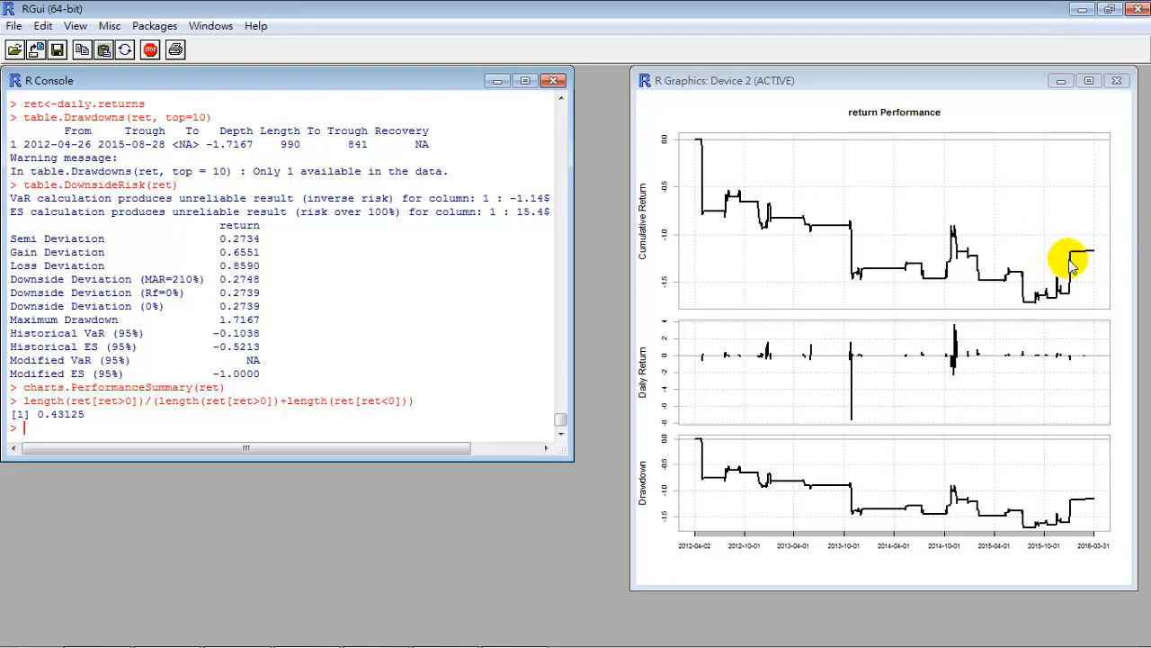
pyautogui.moveTo(1062, 245)
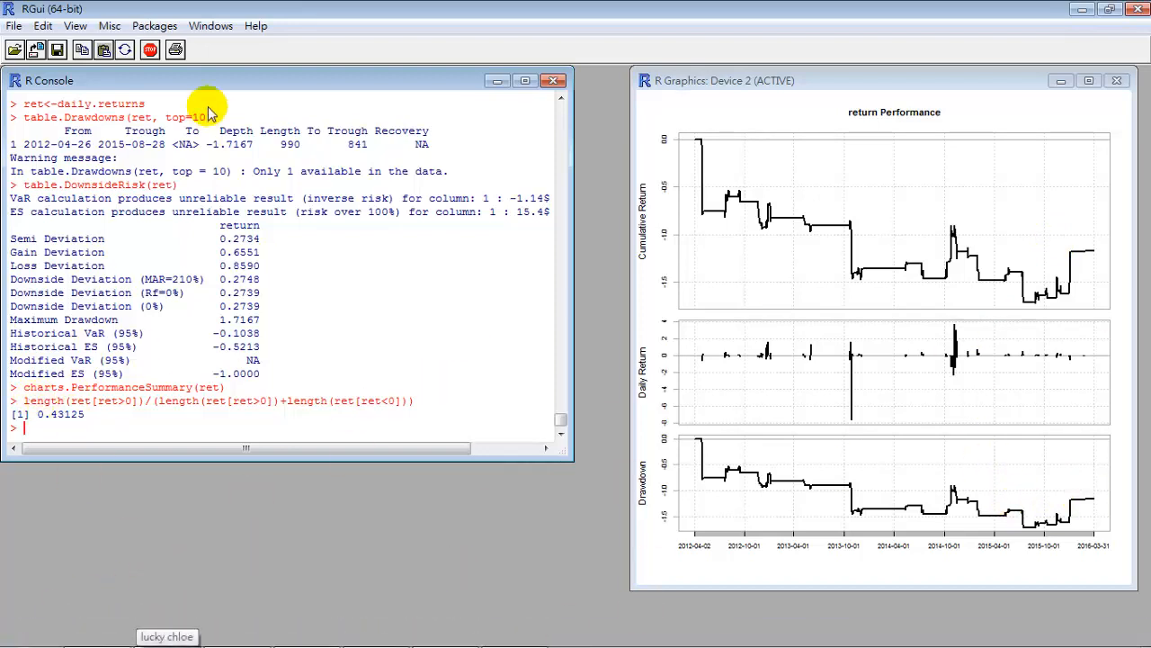
pyautogui.moveTo(230, 570)
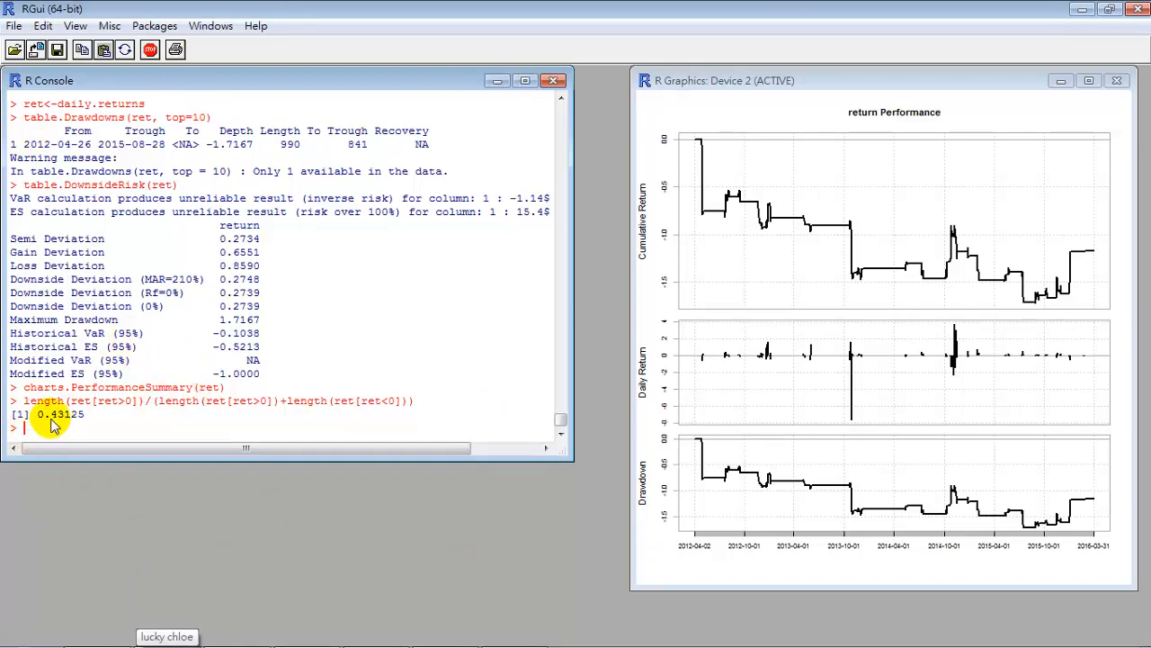
pyautogui.moveTo(144, 421)
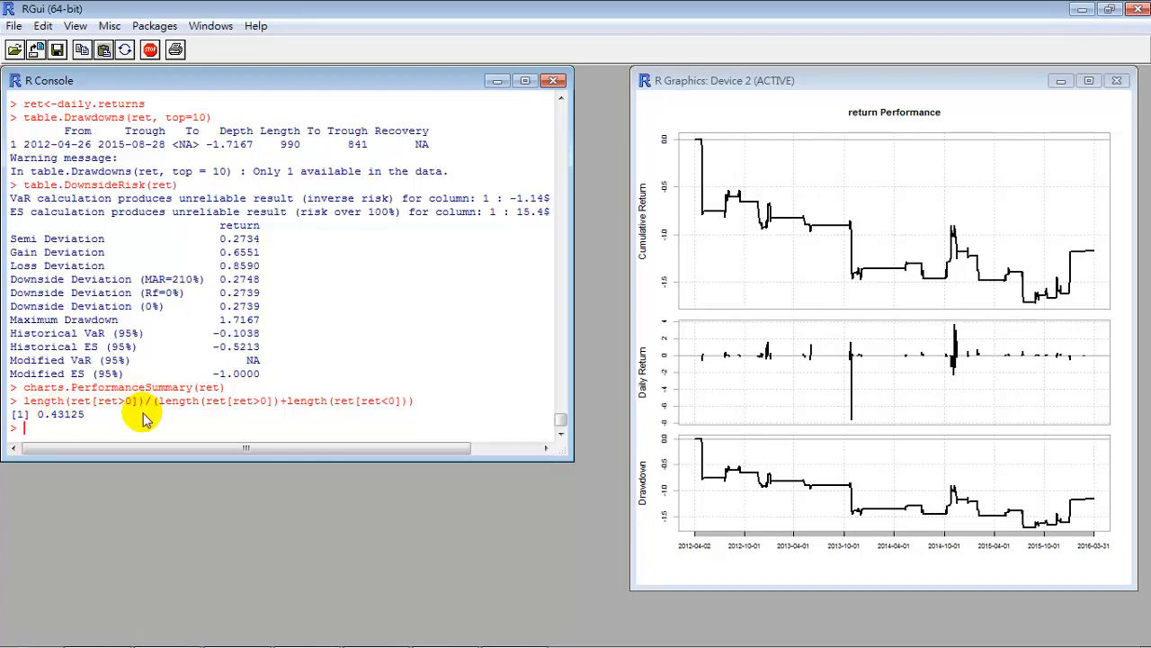
pyautogui.moveTo(1000, 326)
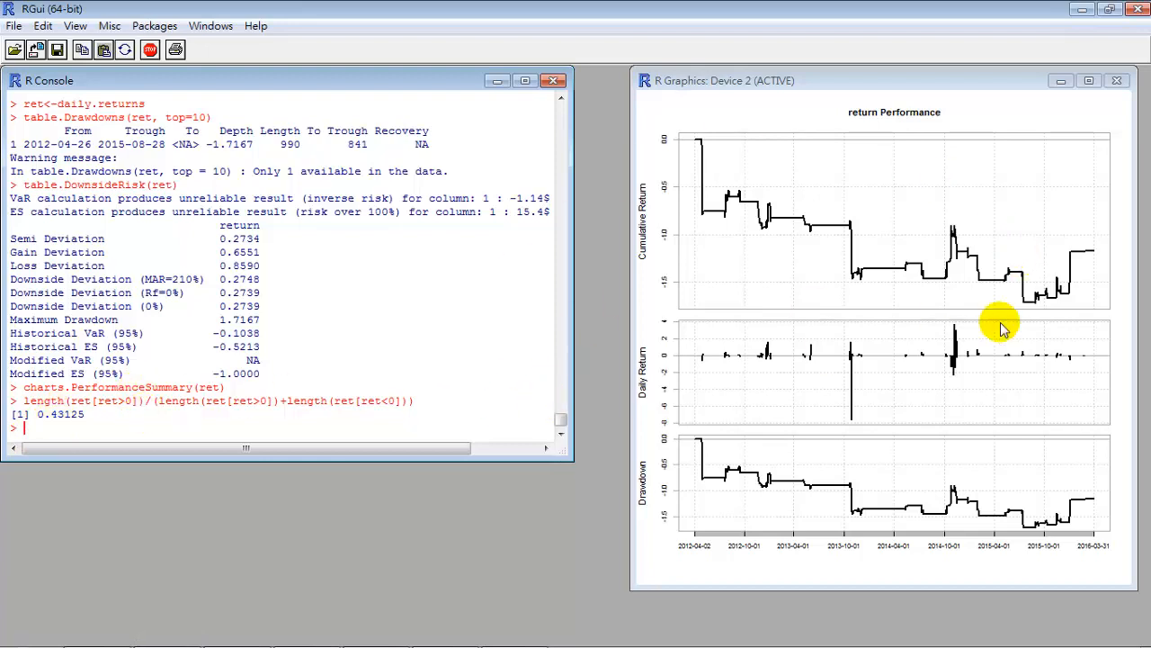
pyautogui.moveTo(145, 572)
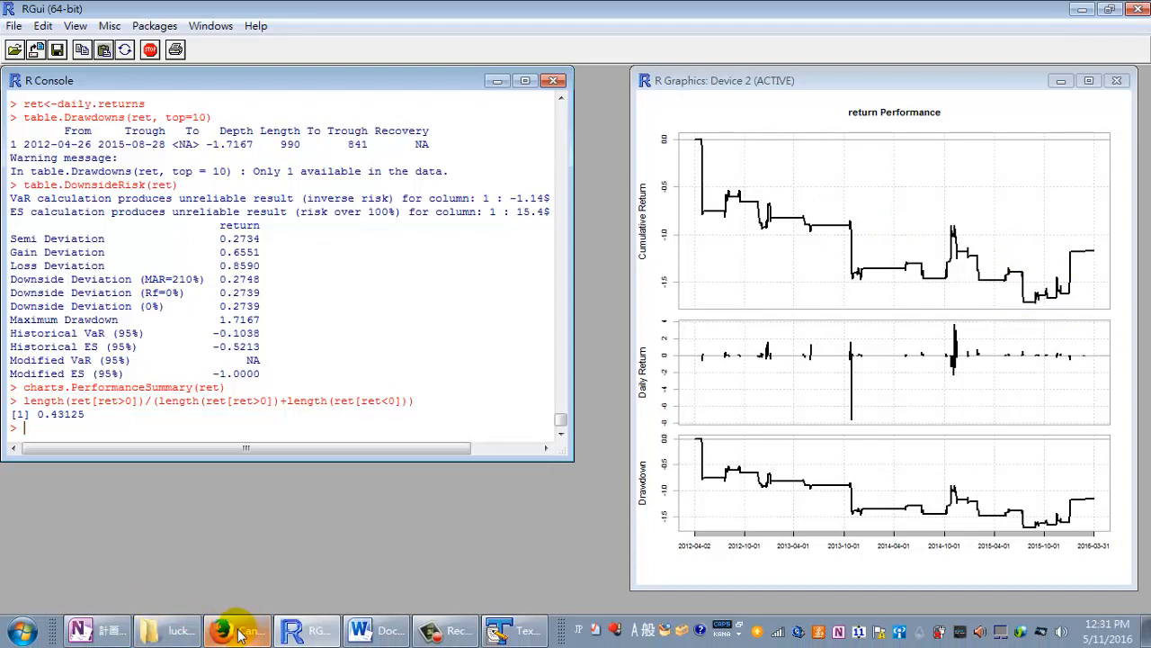
# Return to the Word trading notes after R reports the 0.43125 win share.
pyautogui.click(360, 630)
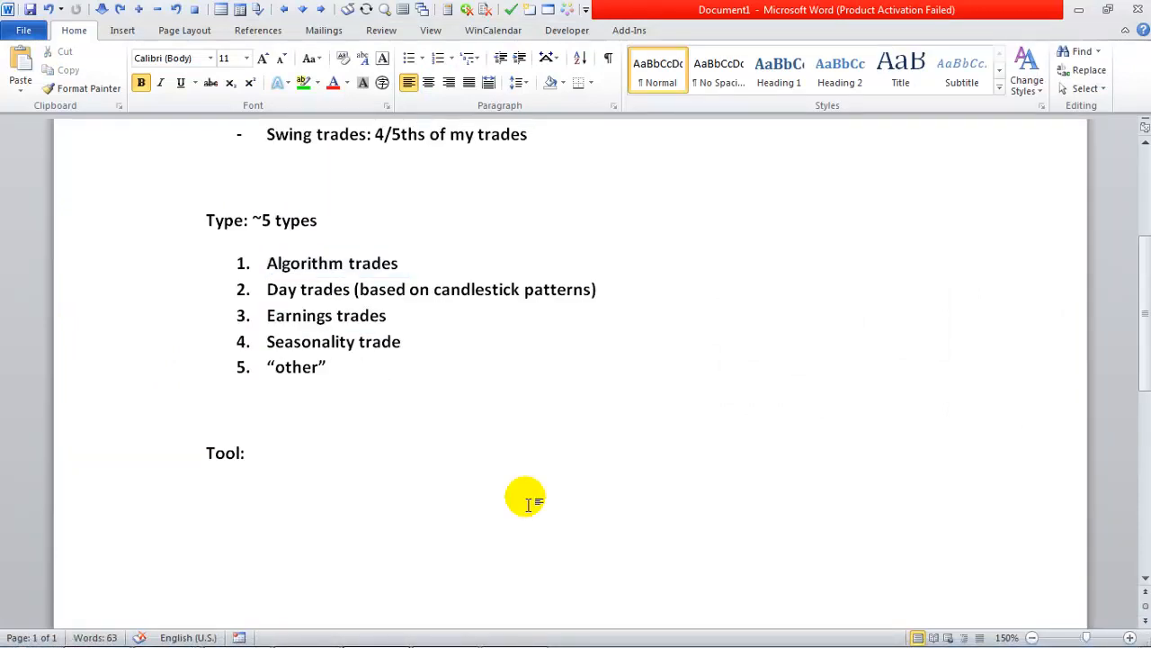
# Write 'Options, only options' under the Tool heading.
pyautogui.write('oPTION')
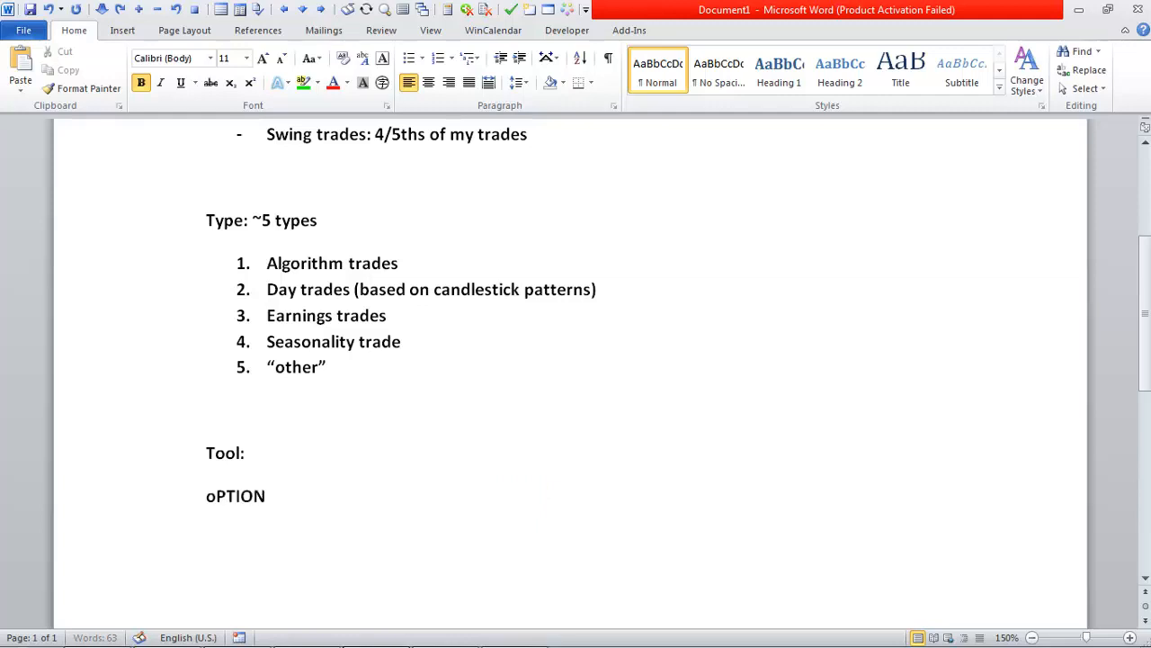
pyautogui.write('Options, only')
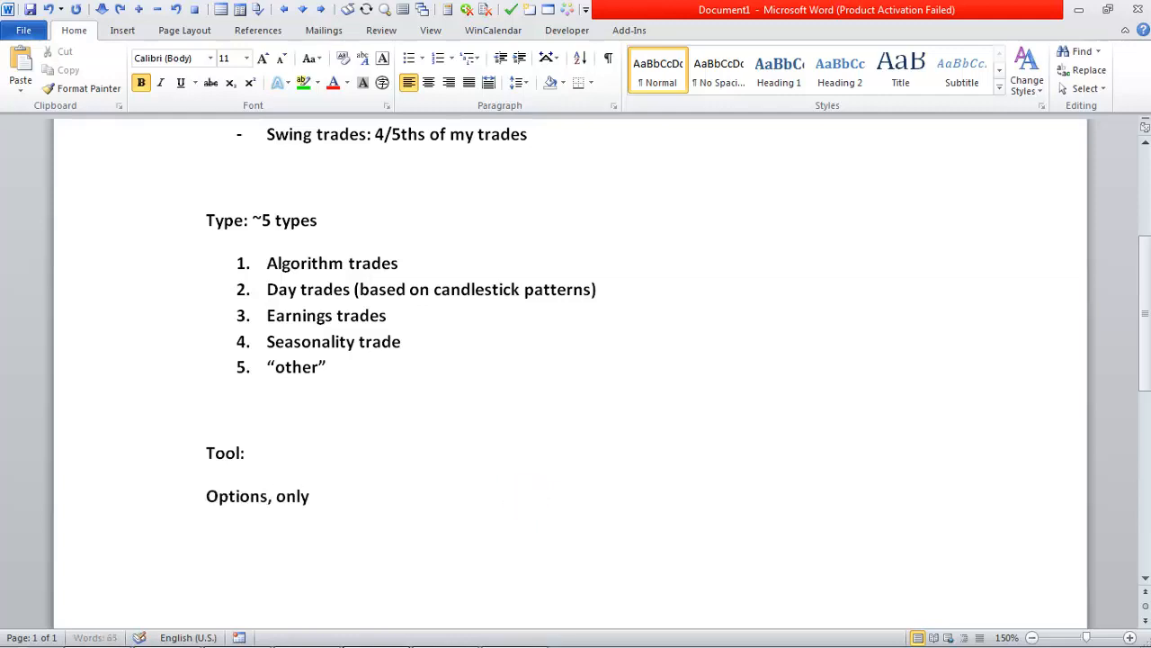
pyautogui.write('options')
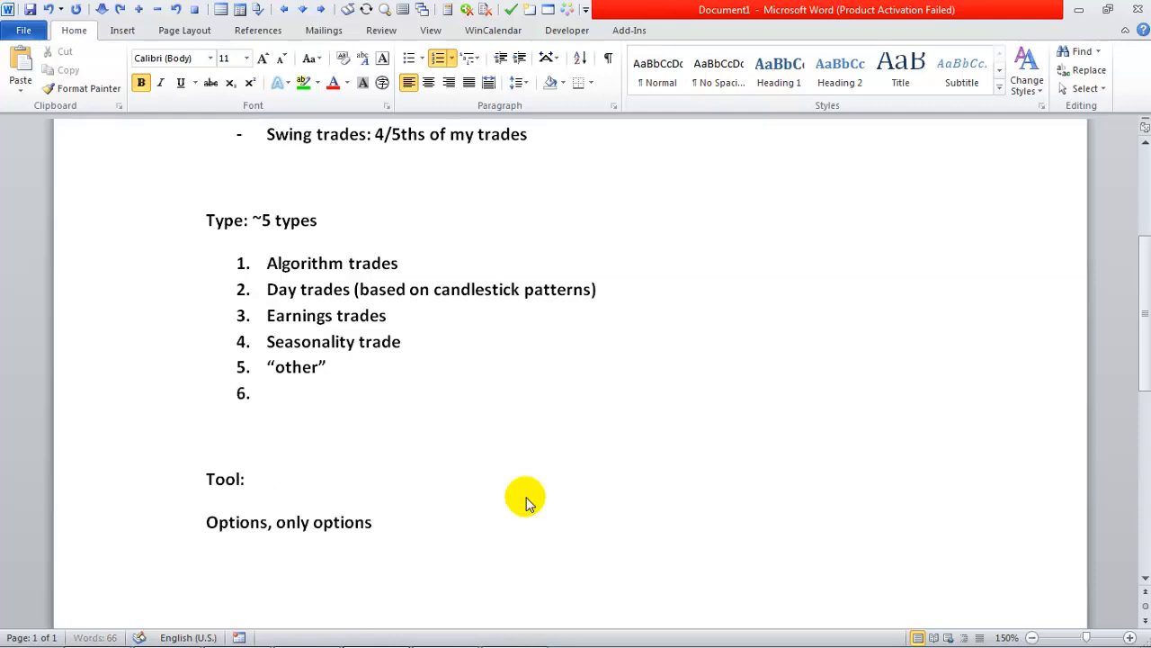
# List Penny stocks, Fundamental and Gap gameplan as sub-items under the 'other' trade type.
pyautogui.write('penny stocks')
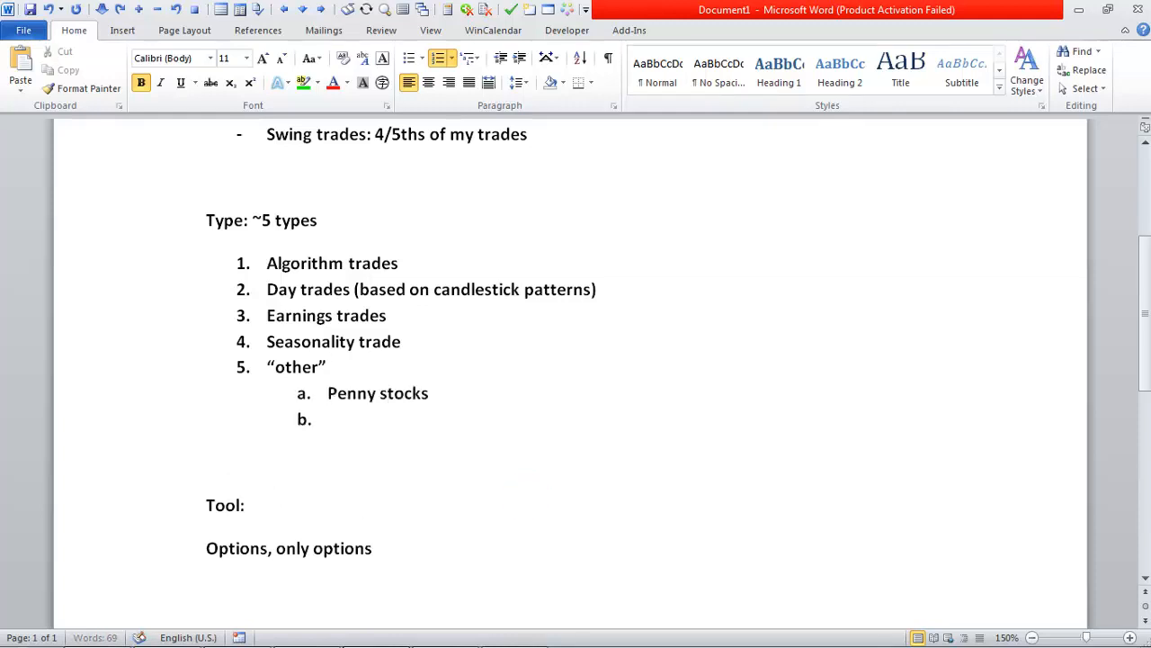
pyautogui.write('i')
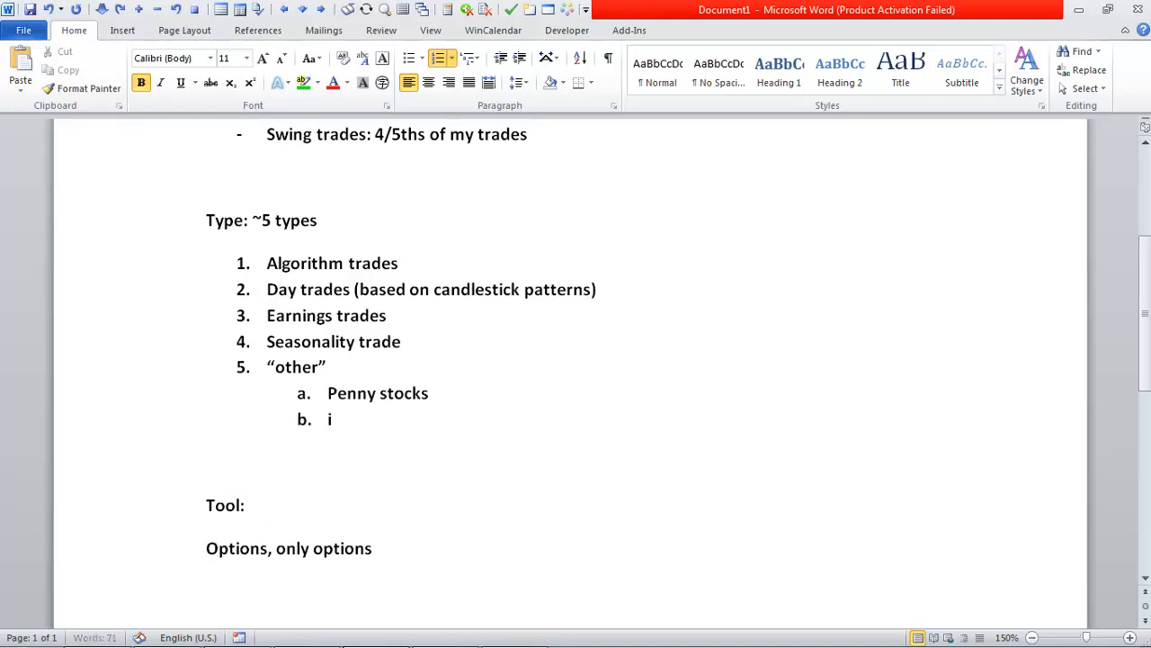
pyautogui.write('fund')
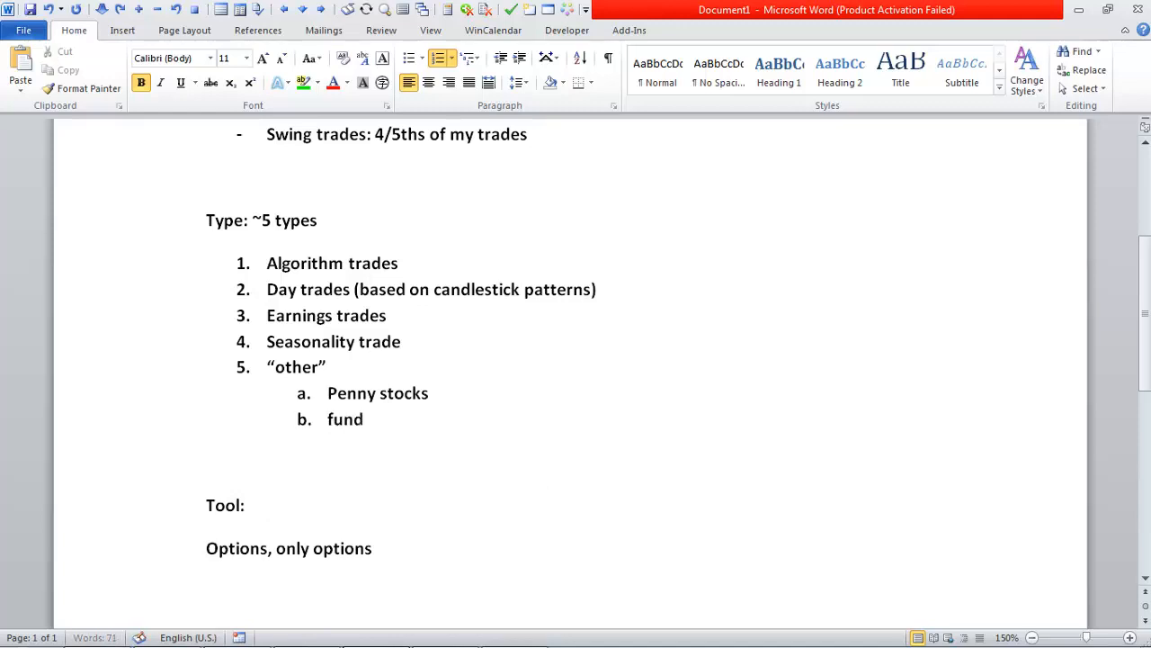
pyautogui.write('Fundamental')
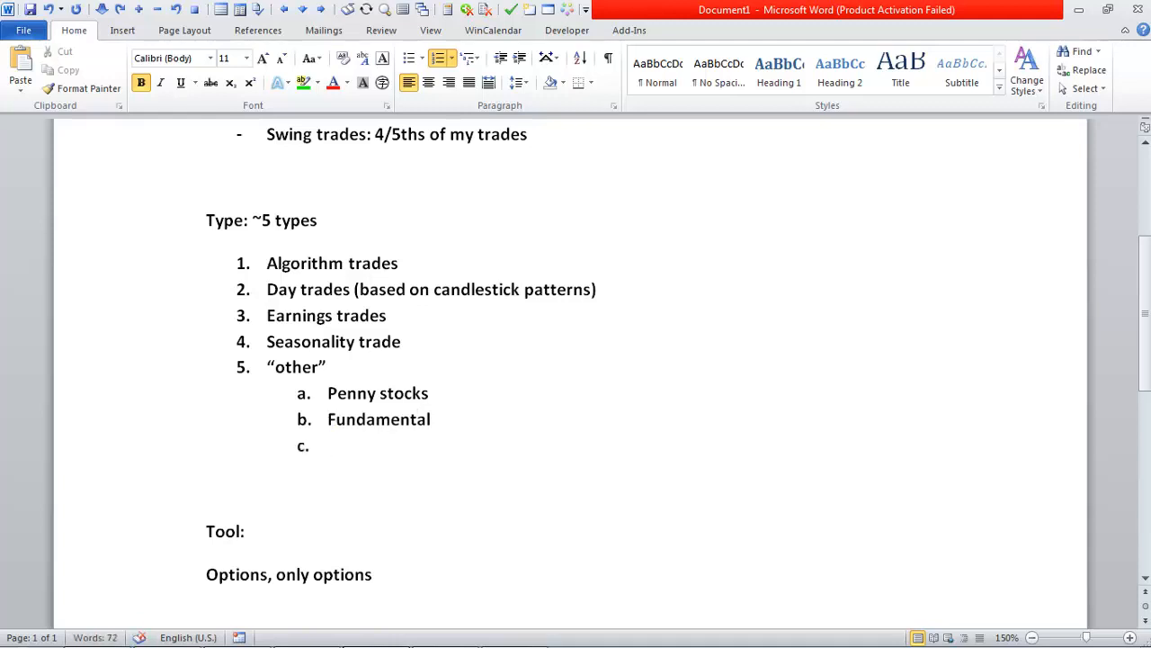
pyautogui.write('Gap game')
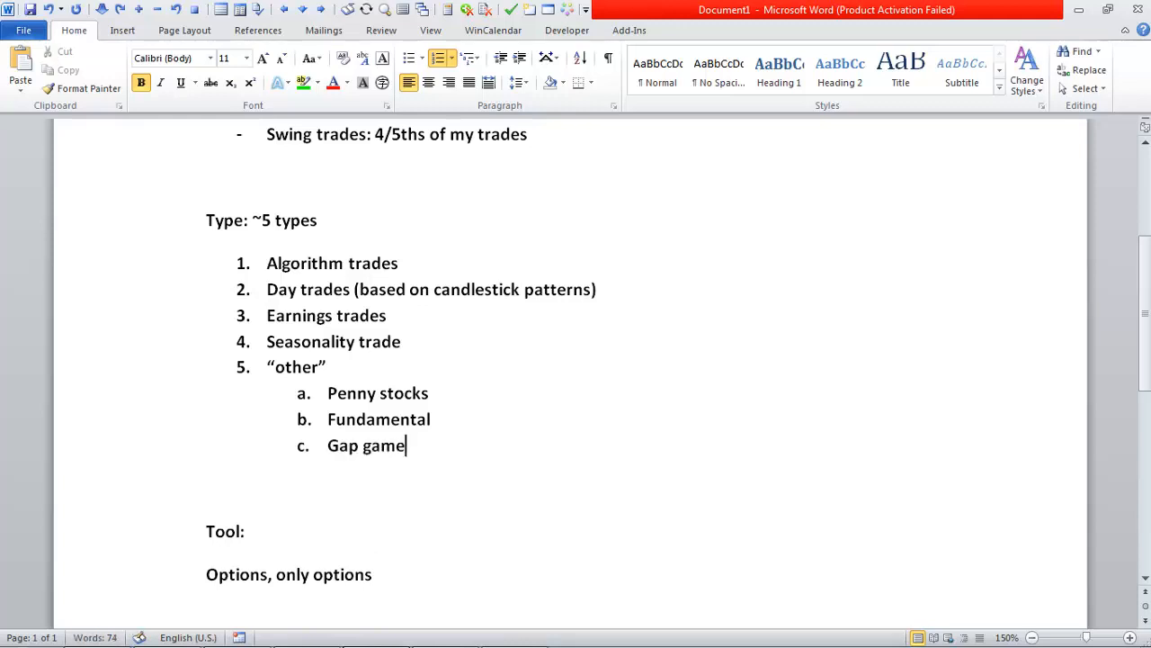
pyautogui.write('plan')
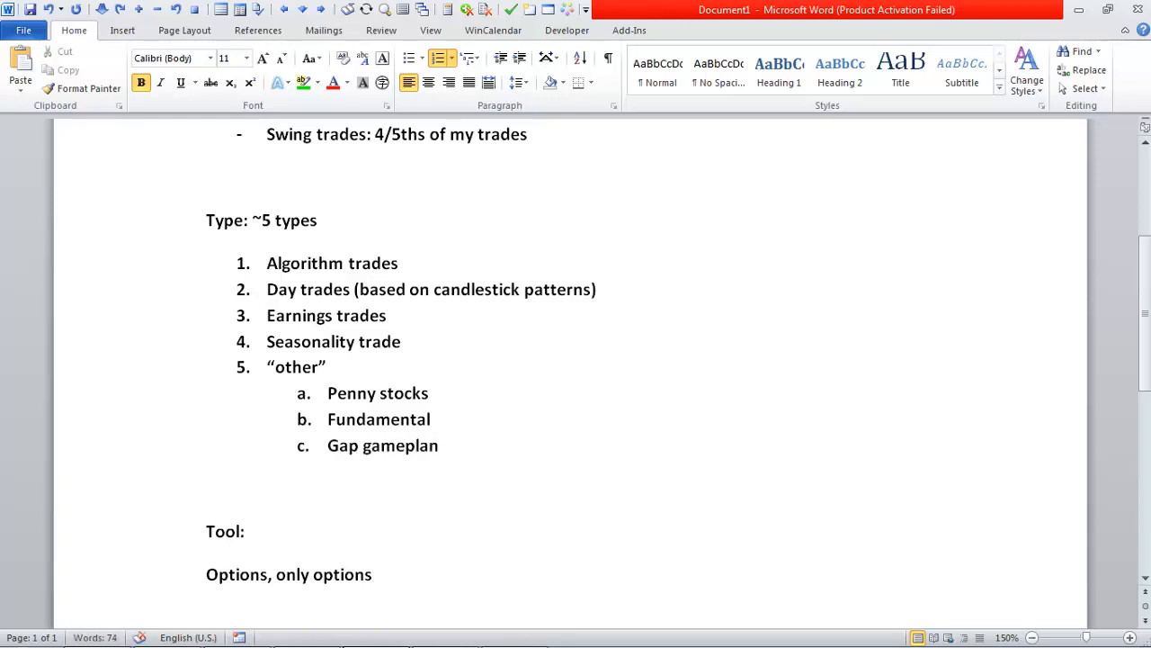
pyautogui.moveTo(511, 470)
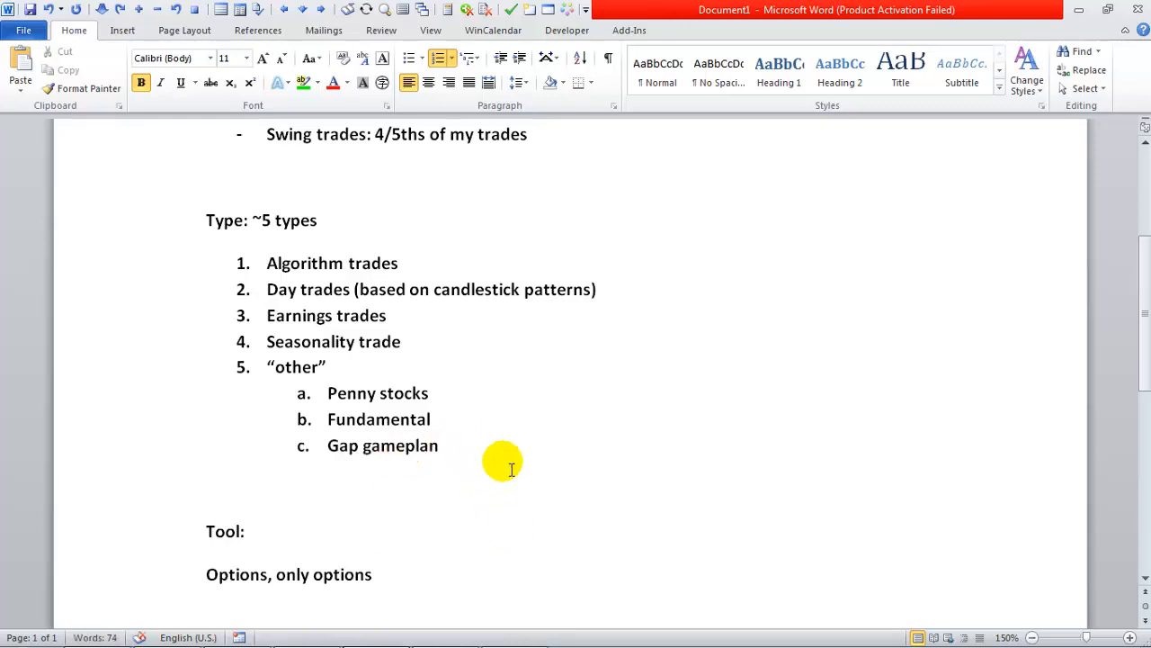
# Review the new list items and options line, clearing the highlights afterwards.
pyautogui.moveTo(327, 417); pyautogui.dragTo(449, 459)
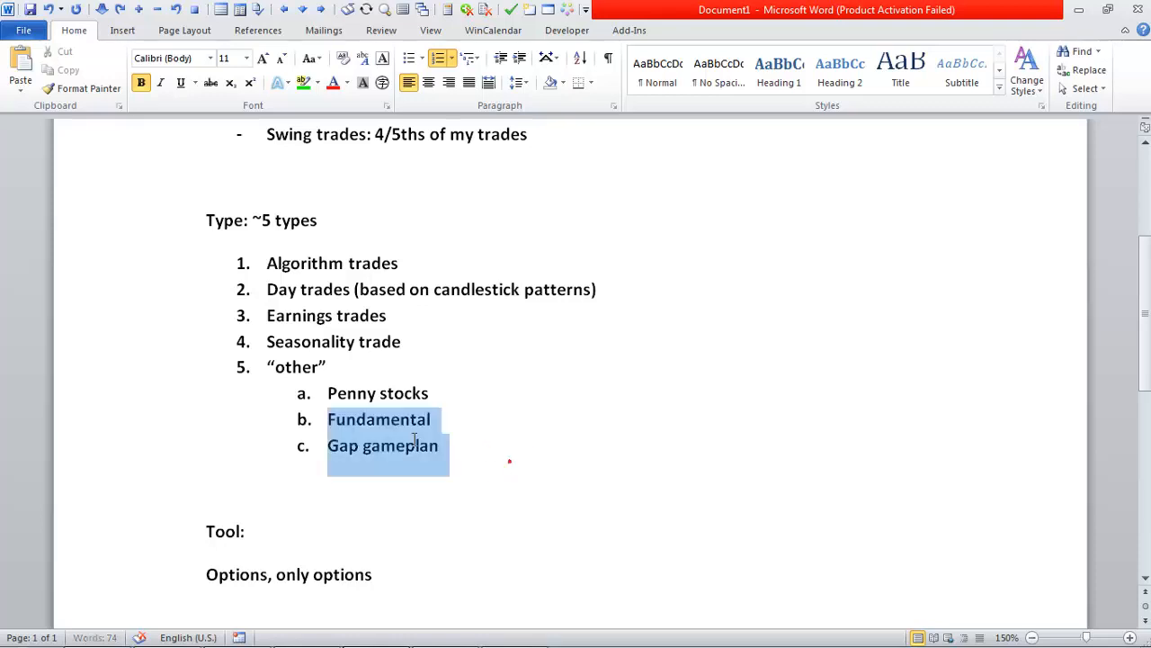
pyautogui.click(590, 410)
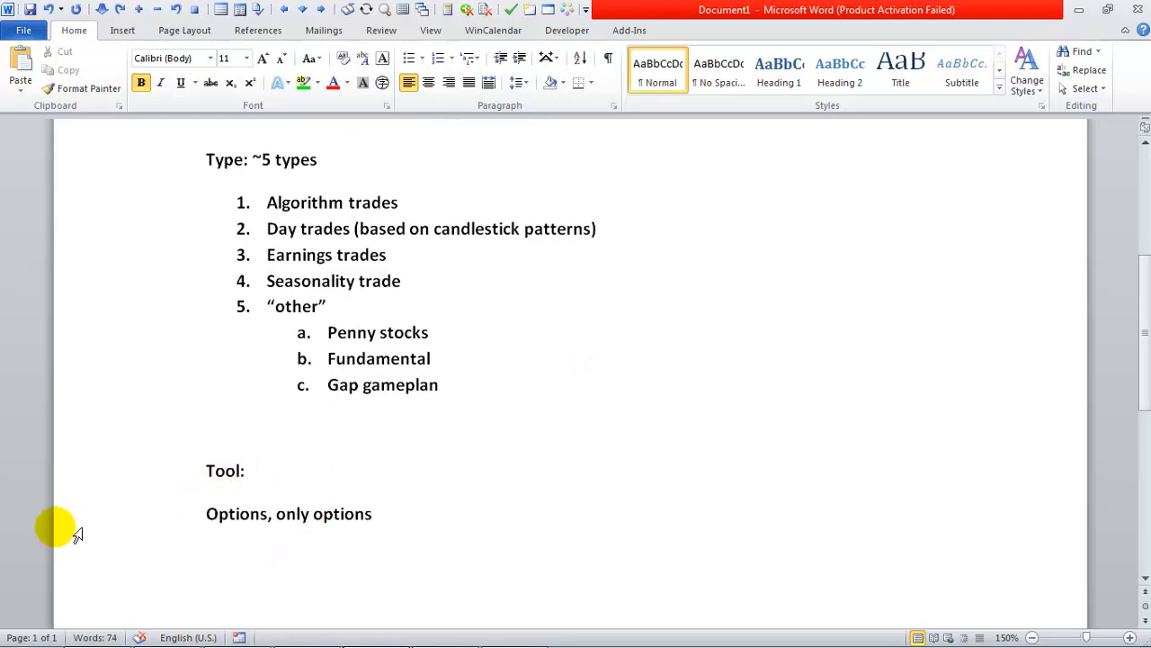
pyautogui.moveTo(86, 531)
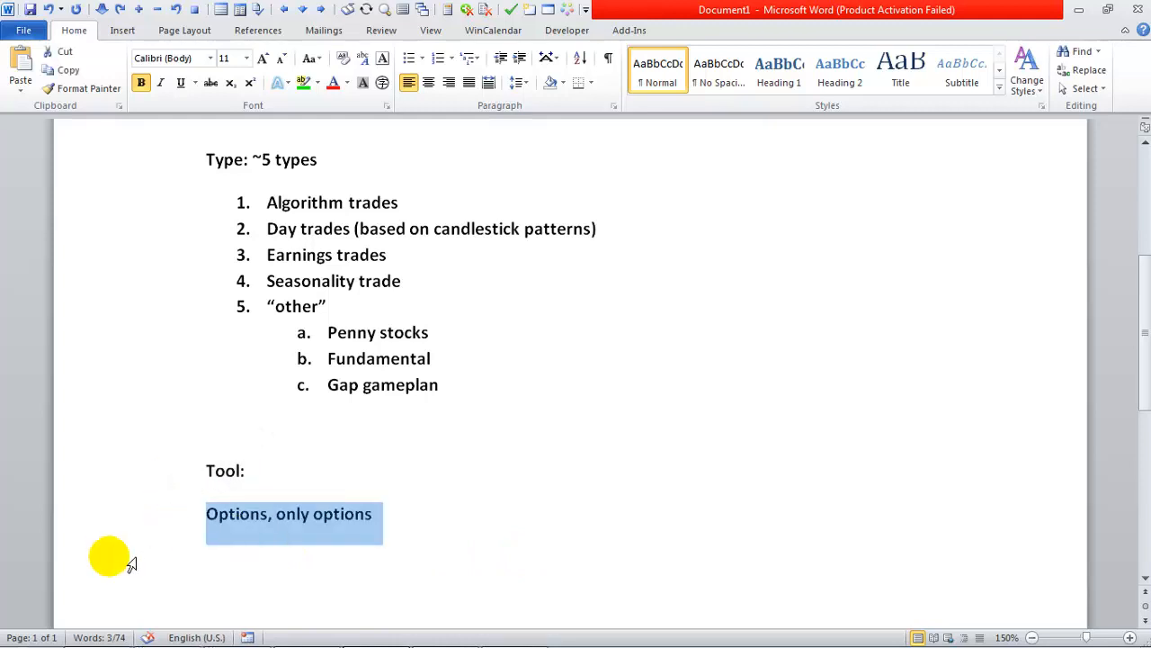
pyautogui.click(558, 550)
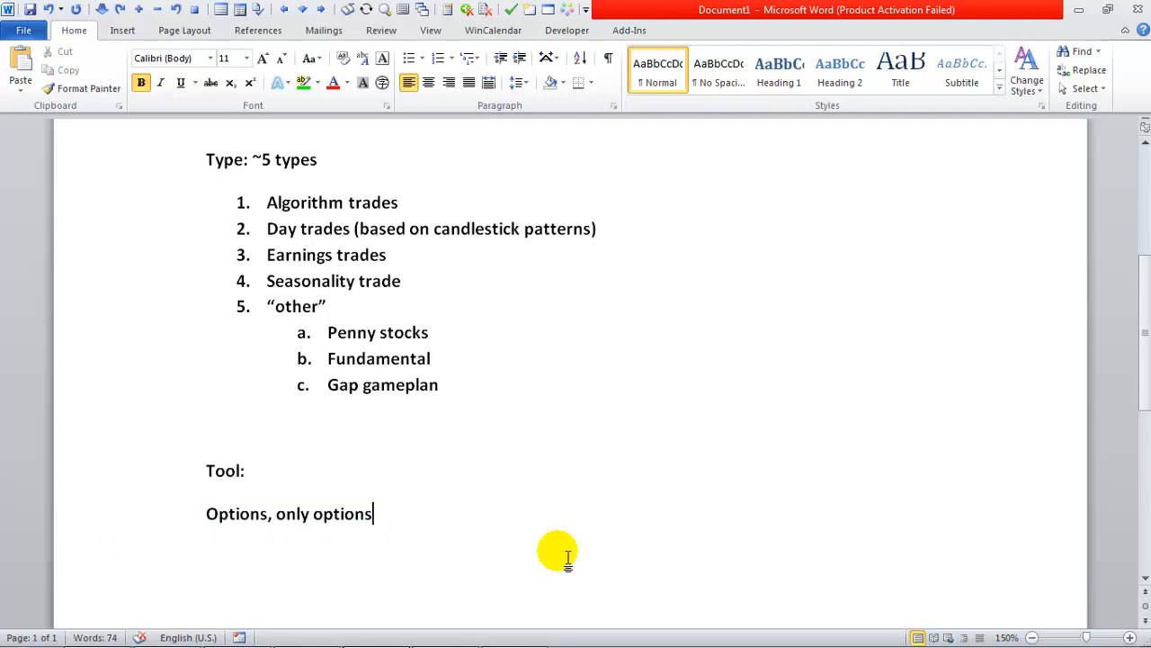
pyautogui.moveTo(358, 543)
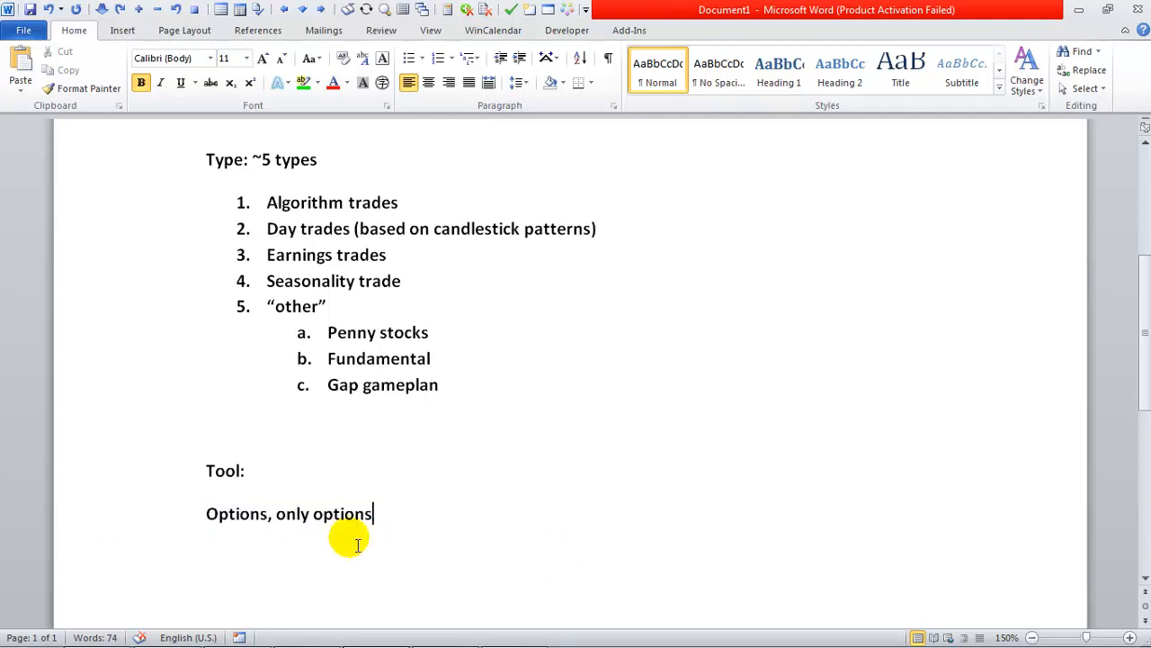
pyautogui.moveTo(169, 540)
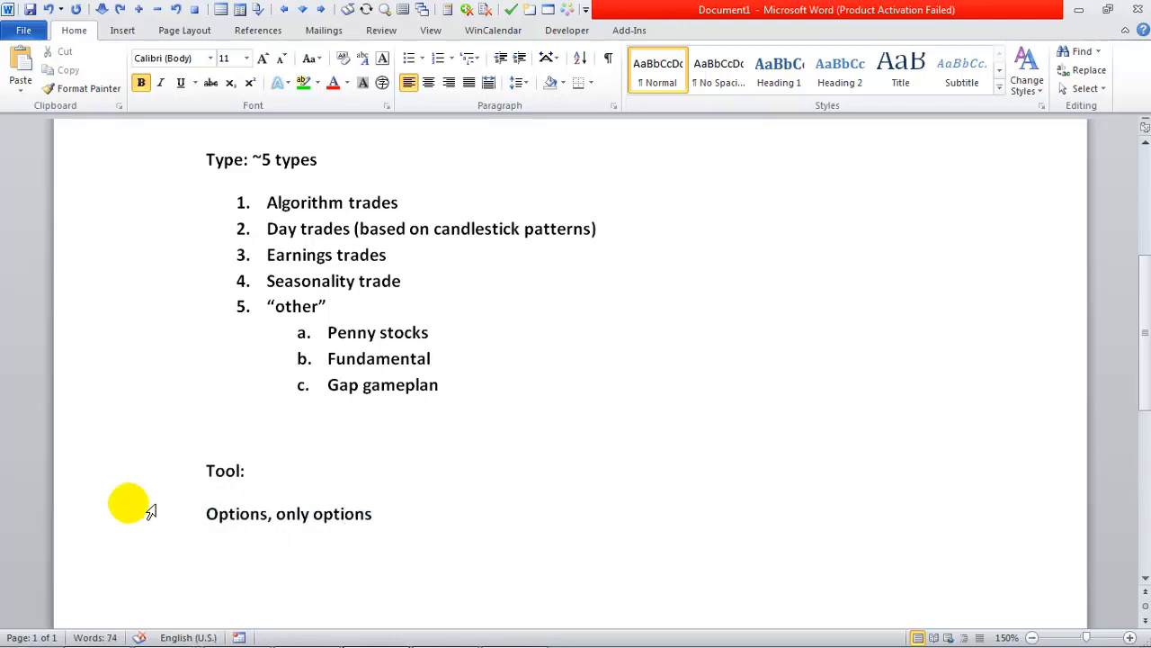
pyautogui.moveTo(112, 529)
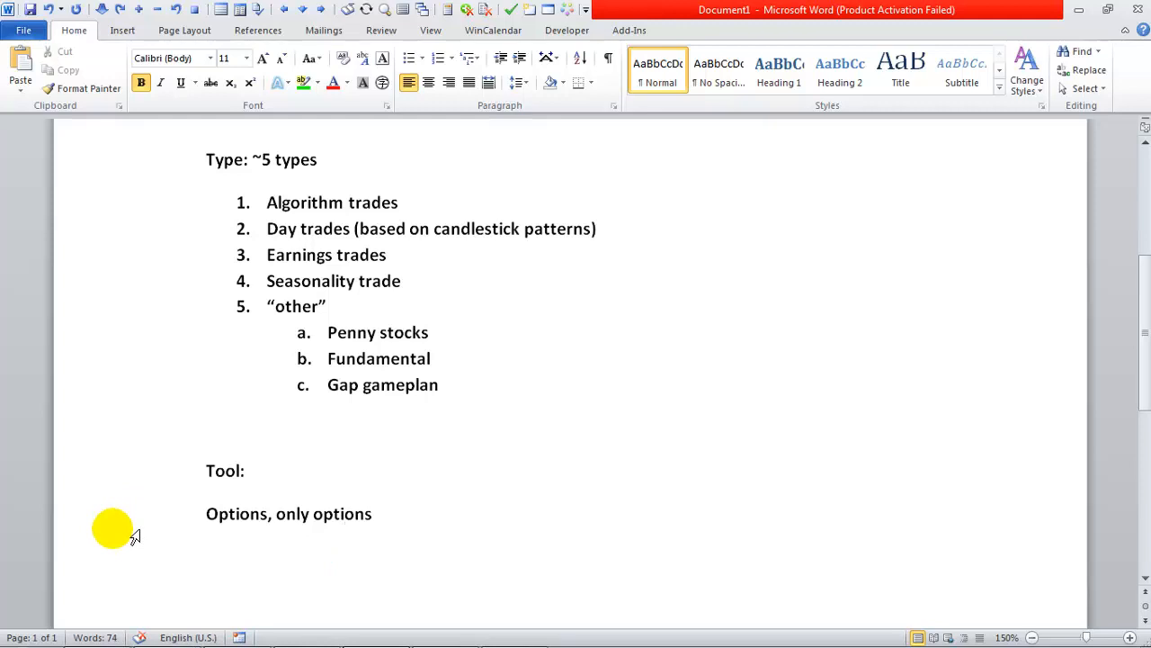
pyautogui.click(346, 514)
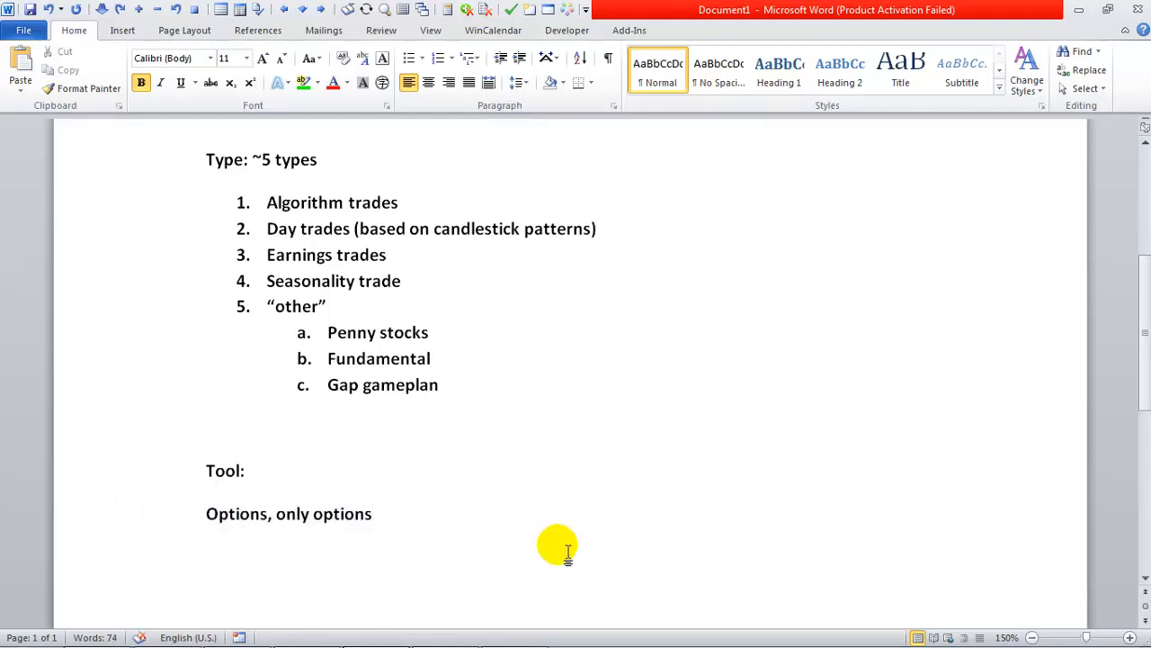
pyautogui.moveTo(551, 550)
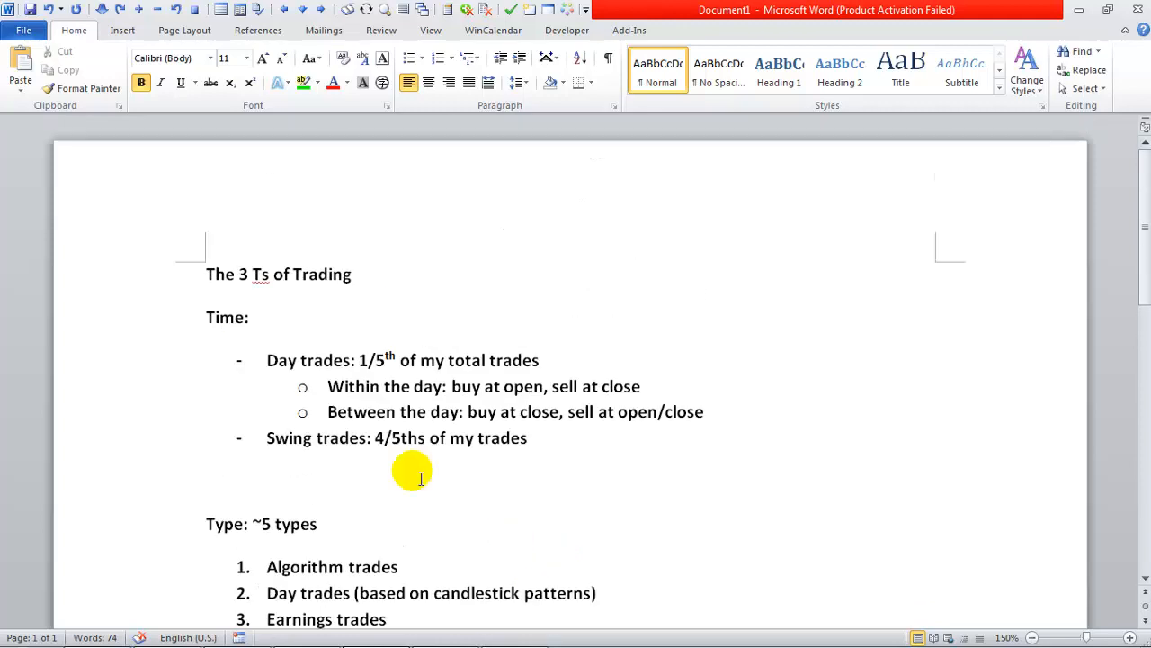
pyautogui.moveTo(142, 396)
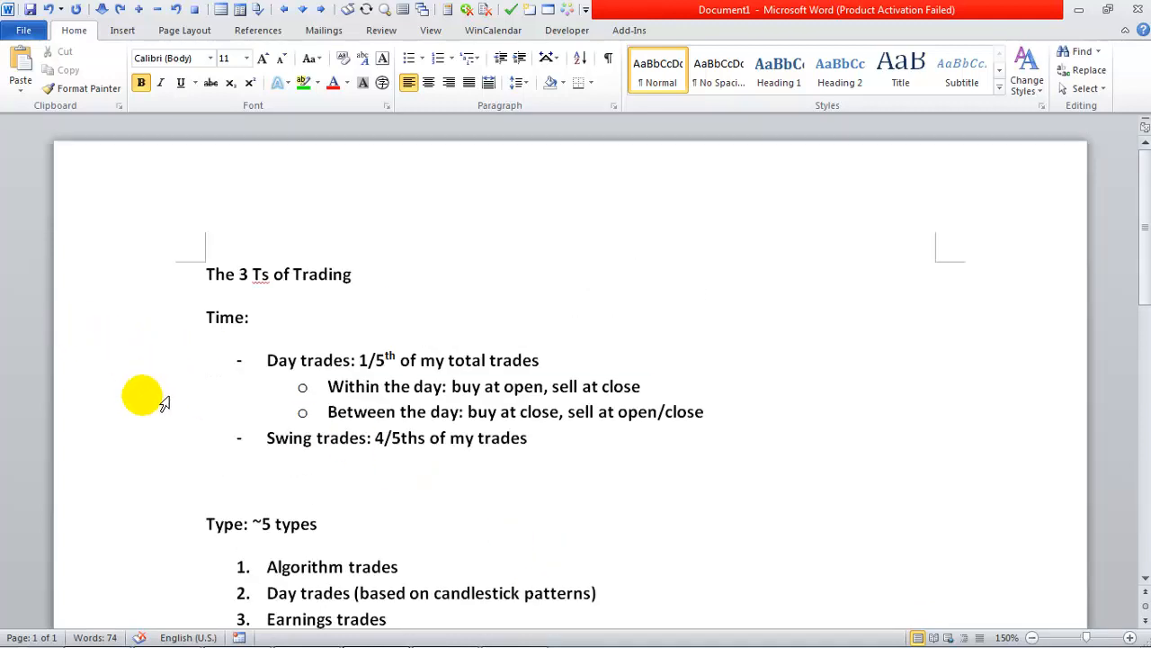
pyautogui.tripleClick(396, 438)
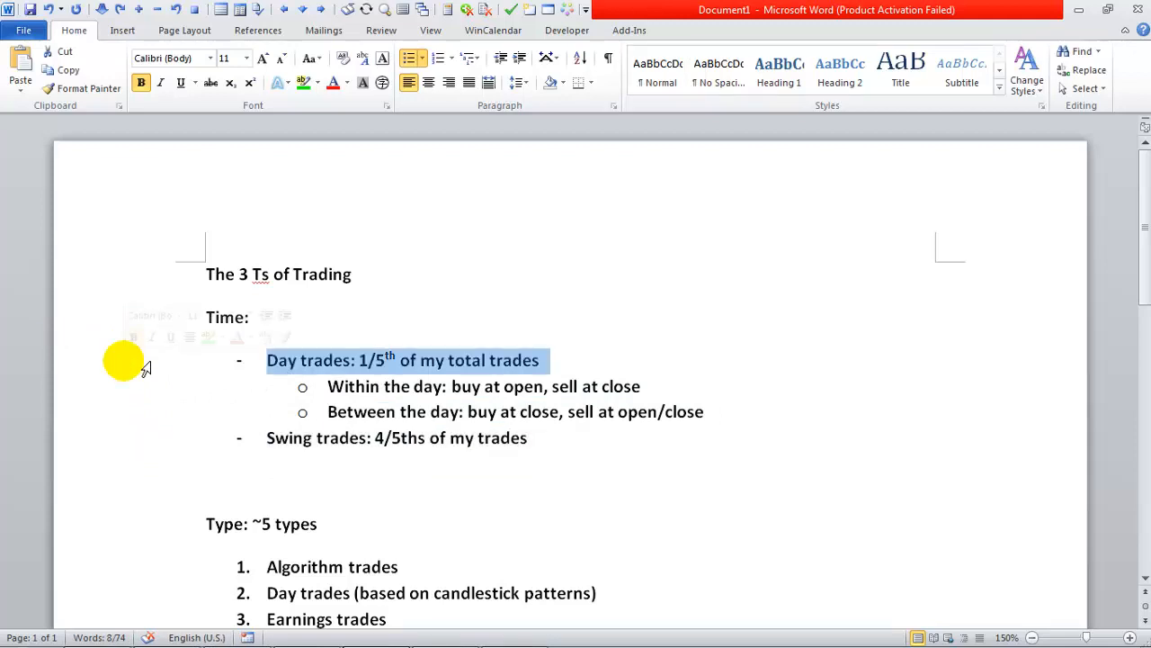
pyautogui.scroll(-3)
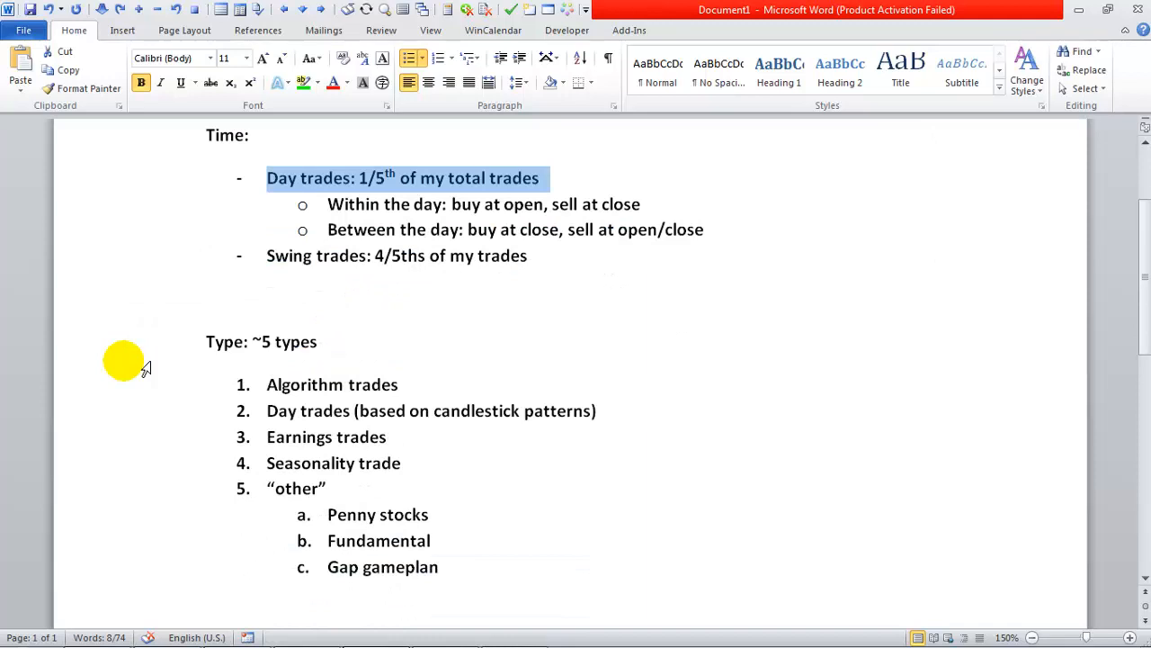
pyautogui.scroll(-3)
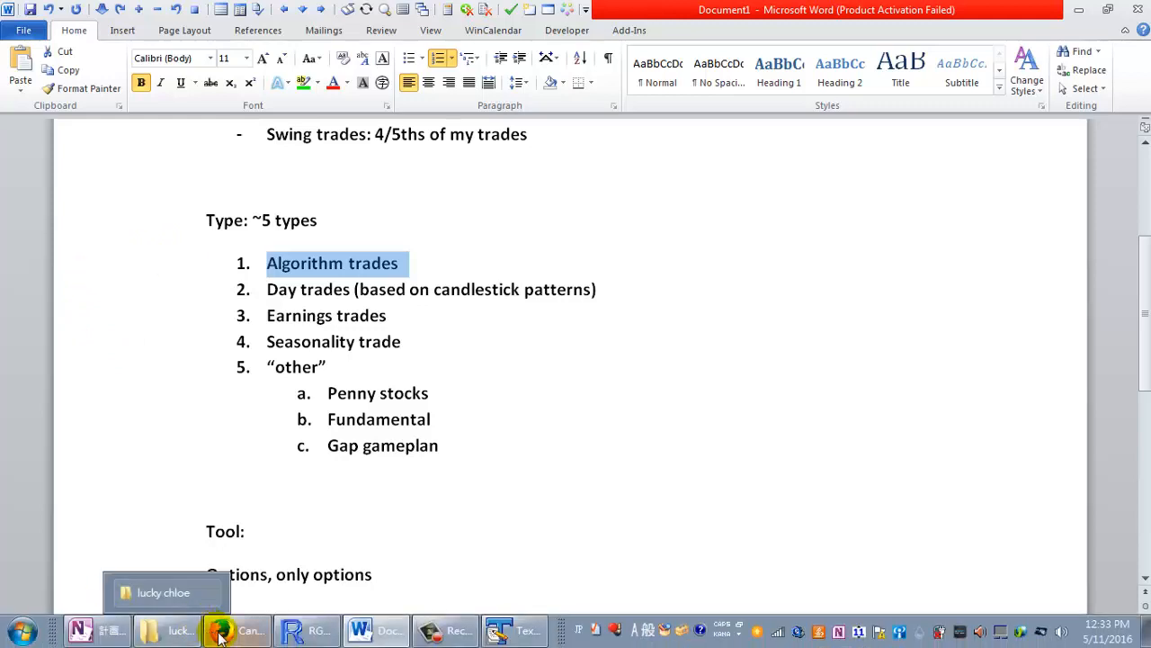
# View damonverial.com's Copy My Trades page from the gap gameplan article, then return to Word.
pyautogui.click(238, 630)
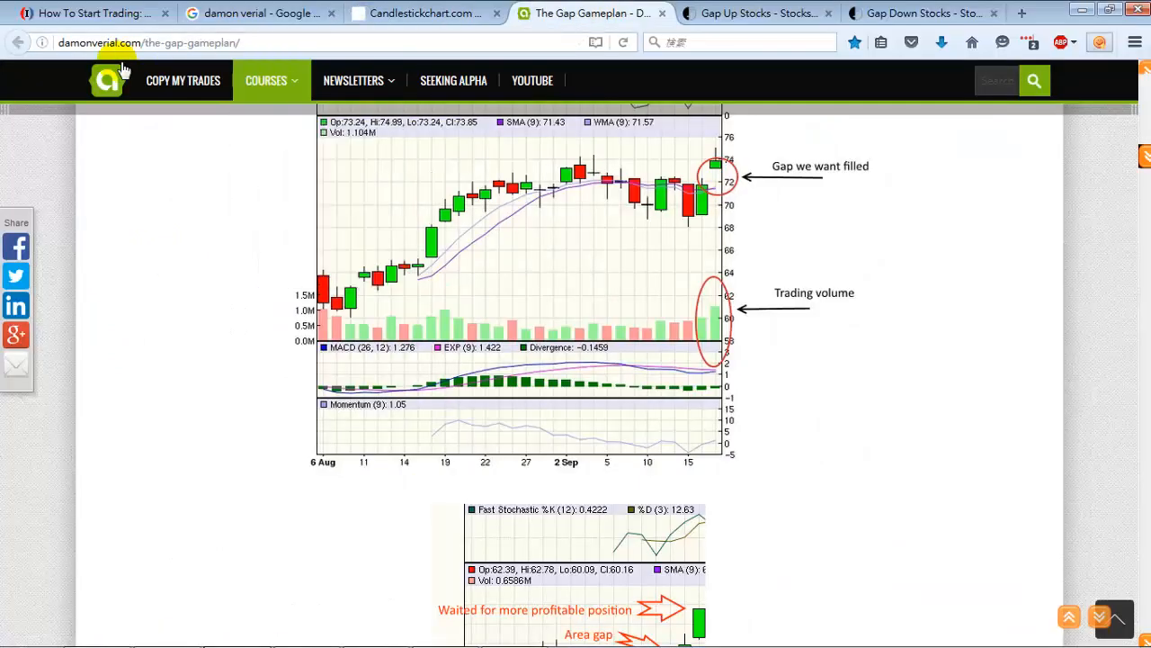
pyautogui.click(184, 79)
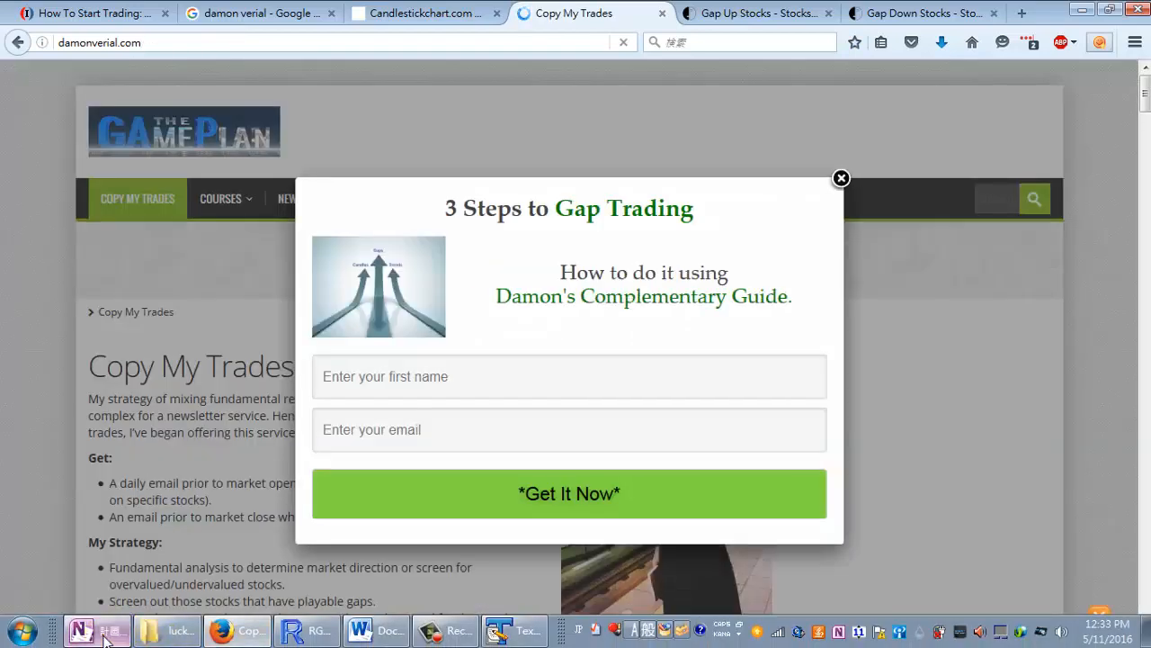
pyautogui.click(360, 629)
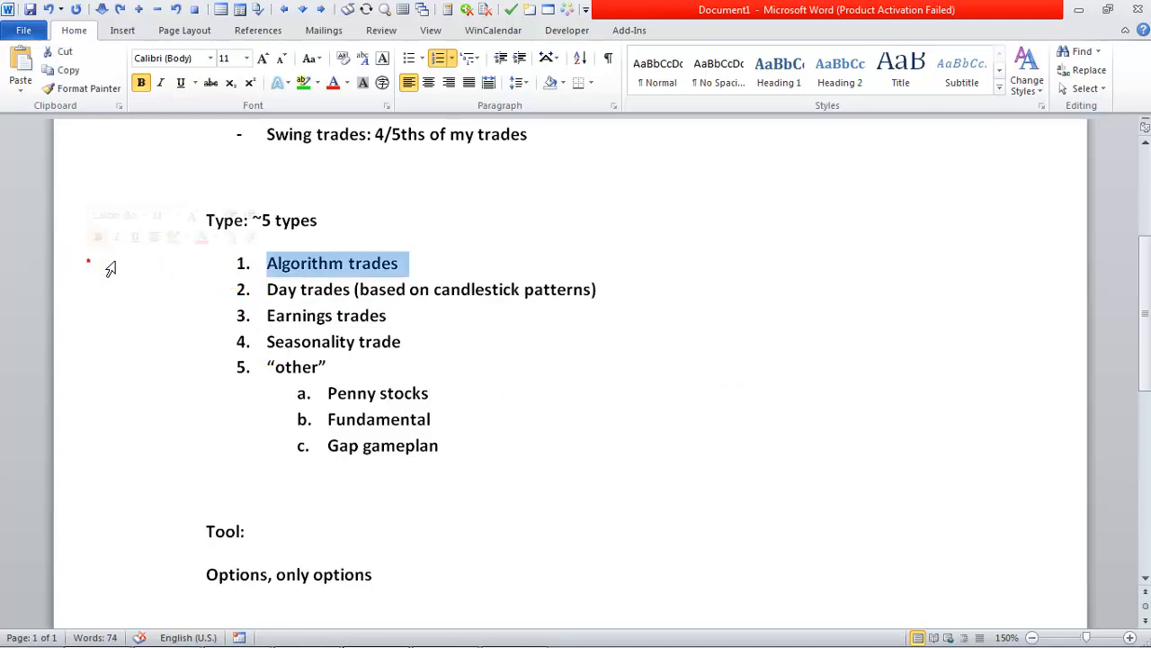
pyautogui.click(430, 393)
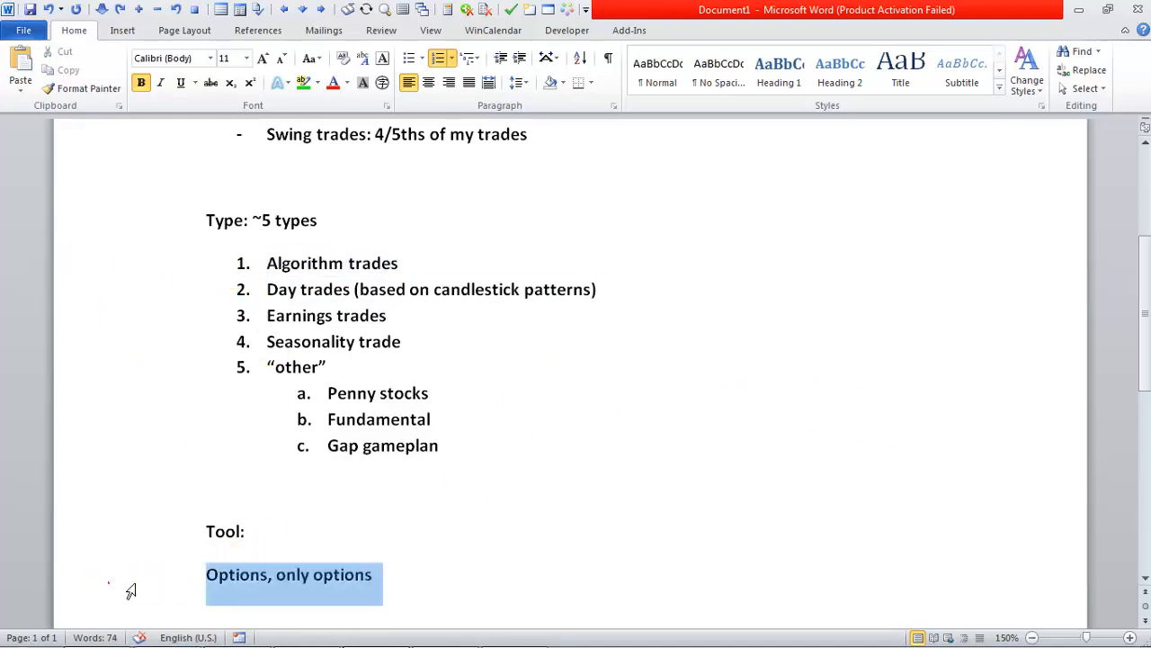
pyautogui.doubleClick(331, 263)
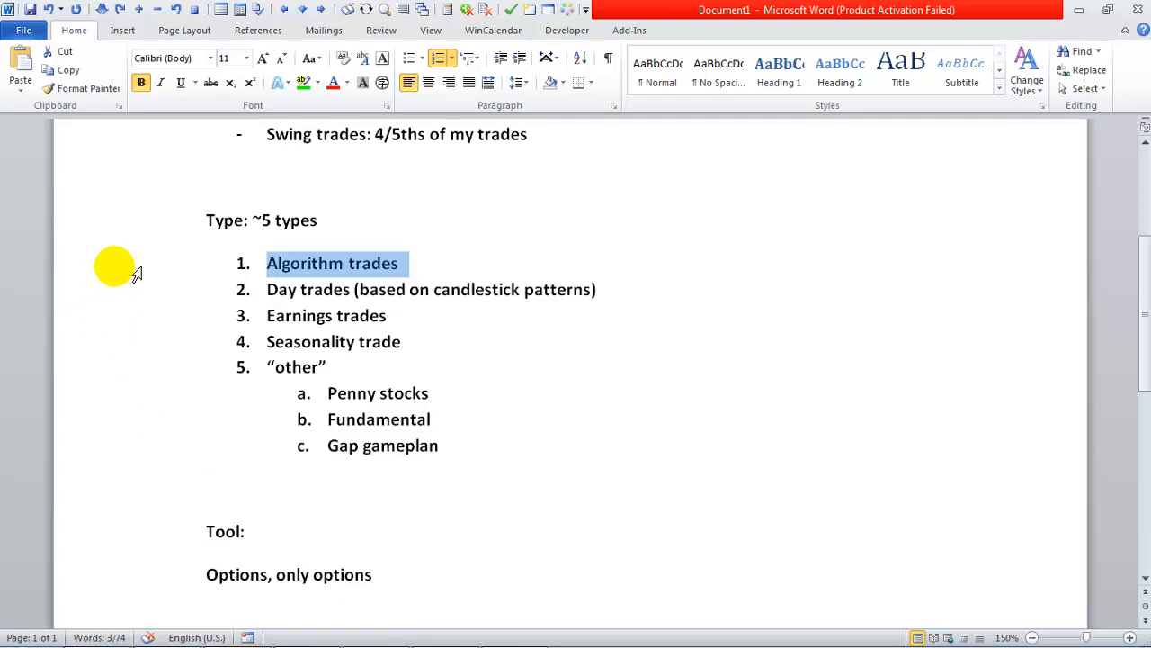
pyautogui.moveTo(146, 565)
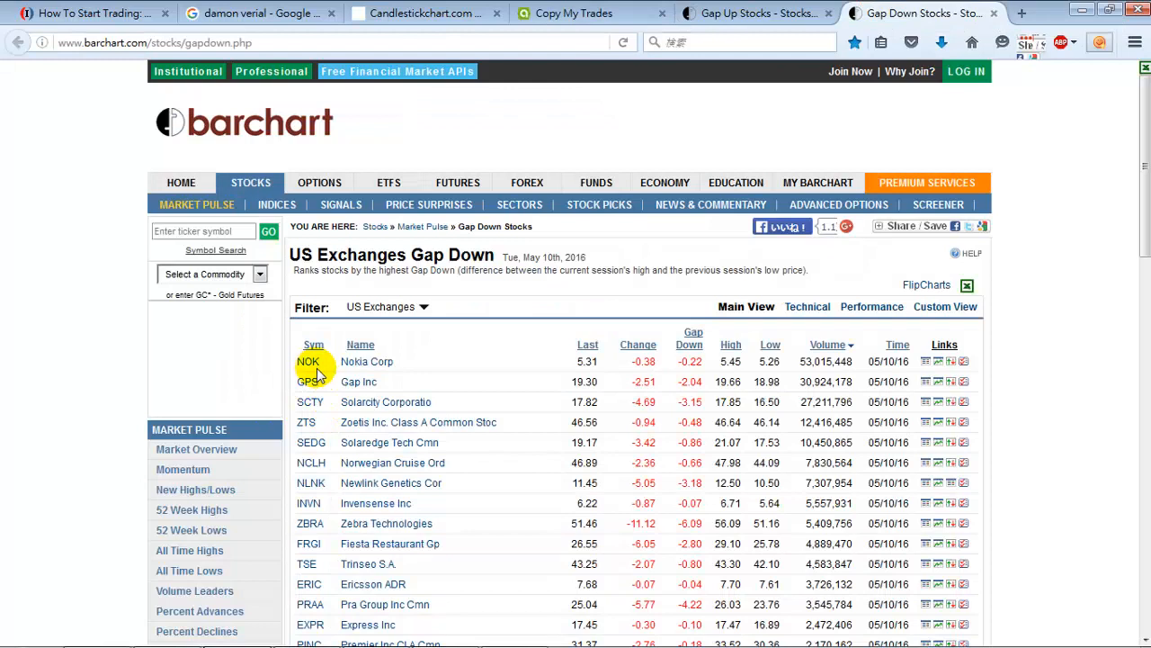
pyautogui.moveTo(335, 370)
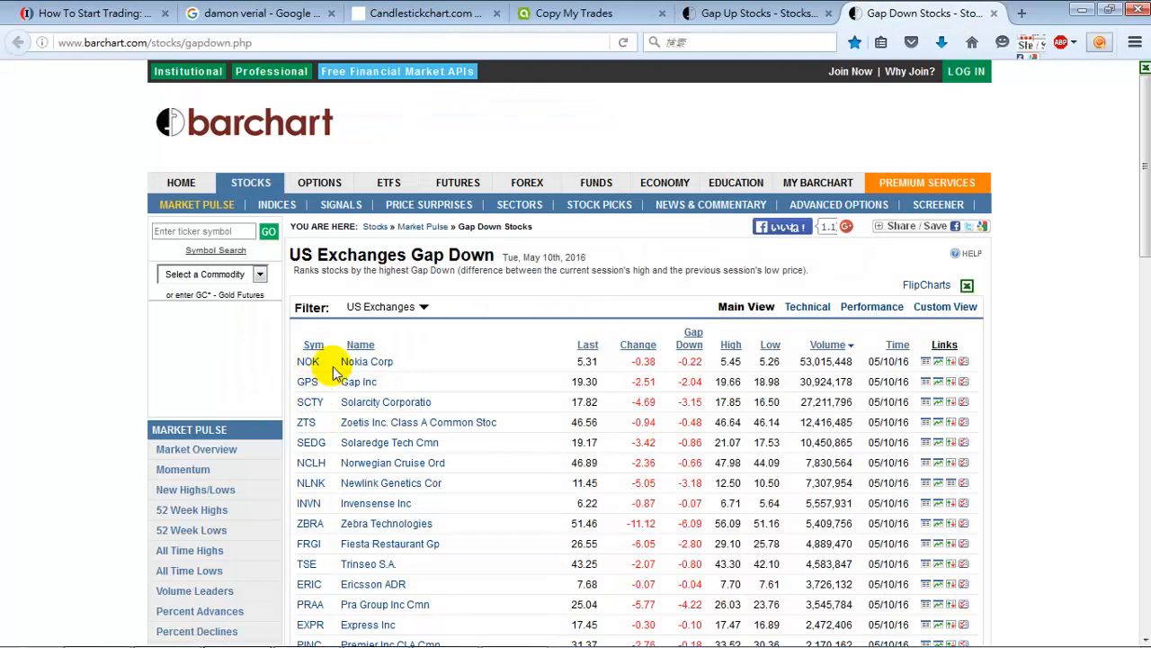
pyautogui.moveTo(576, 106)
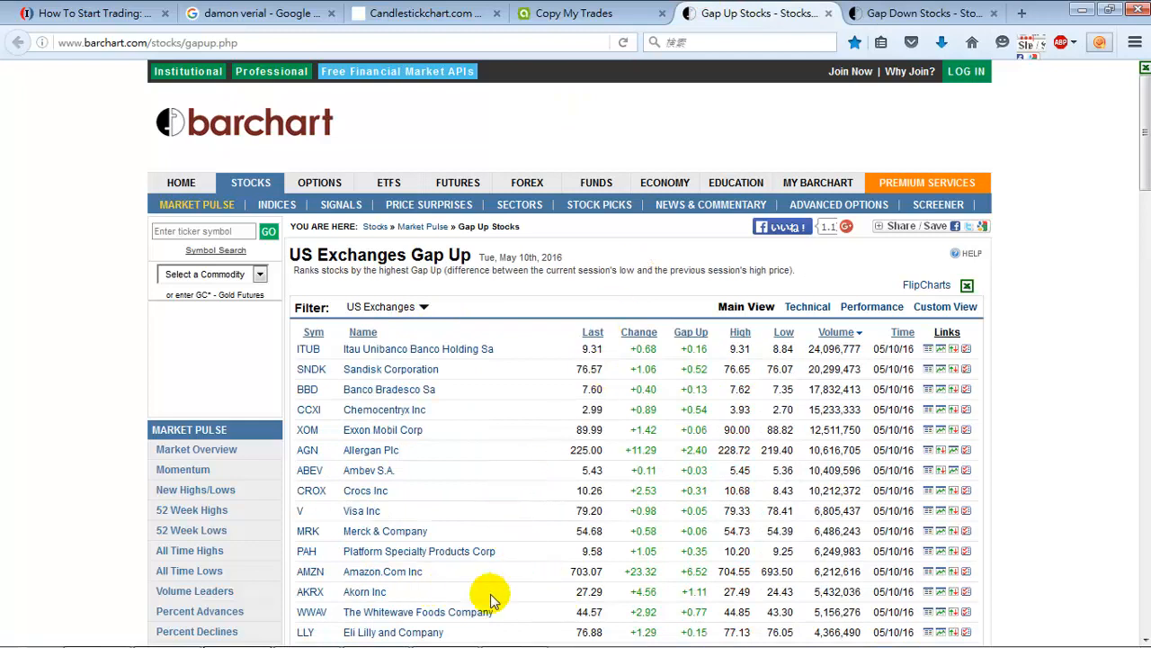
pyautogui.moveTo(284, 576)
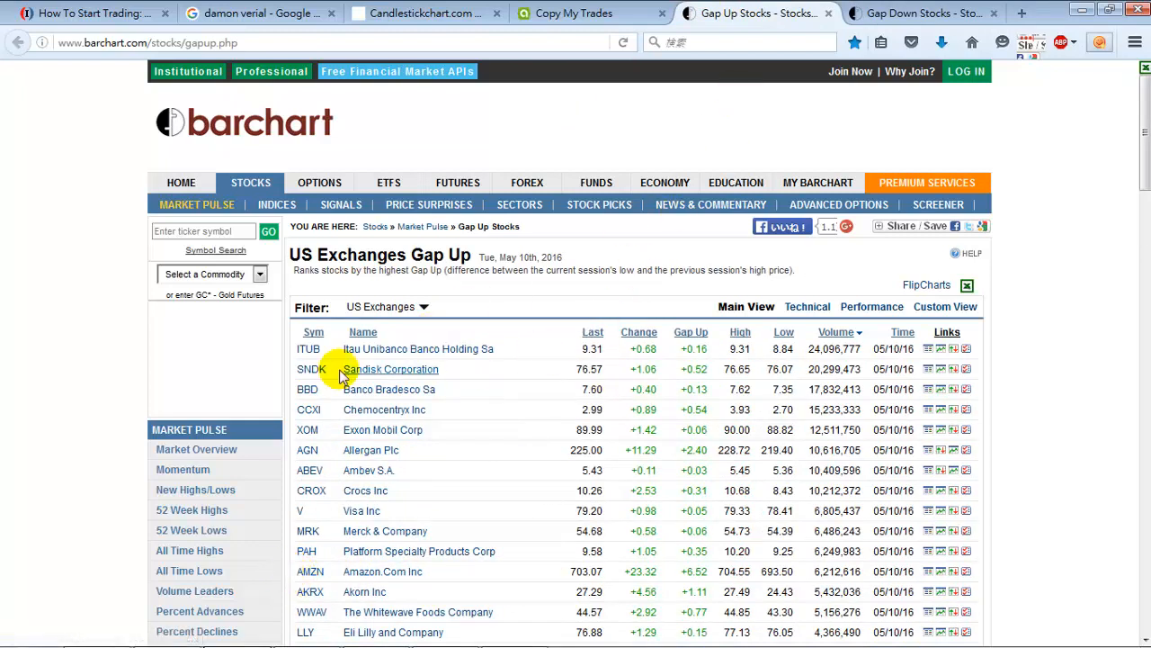
pyautogui.moveTo(584, 225)
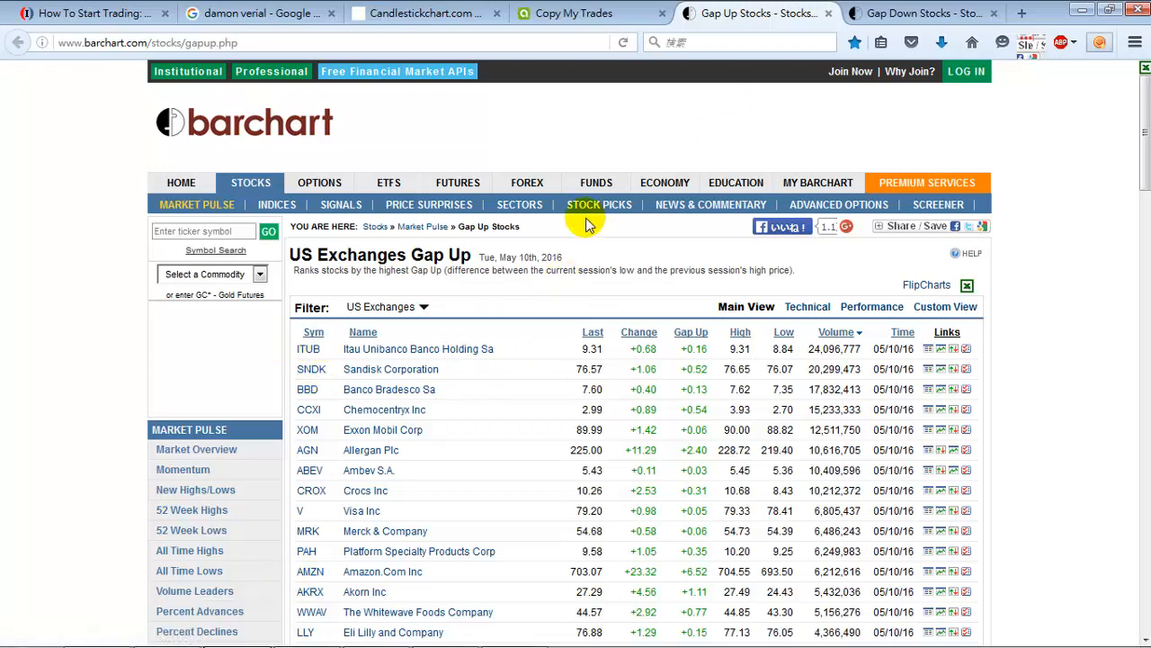
# Glance at the Gap Down list and OneNote, then bring back Barchart's US Exchanges Gap Up list.
pyautogui.click(79, 630)
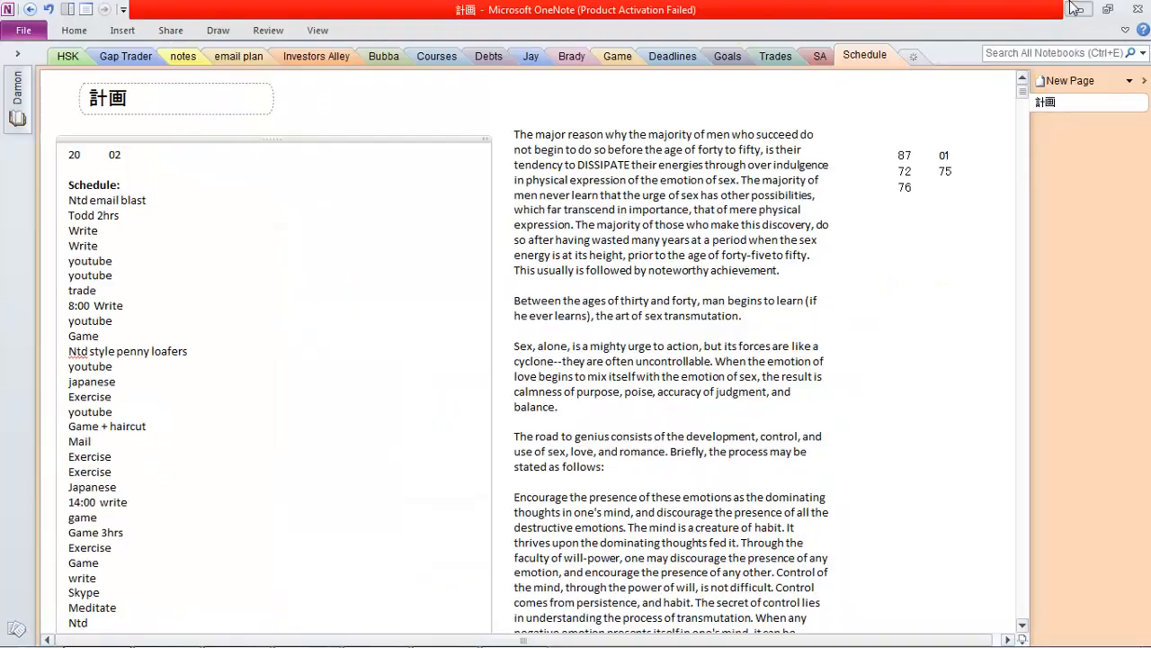
pyautogui.click(237, 630)
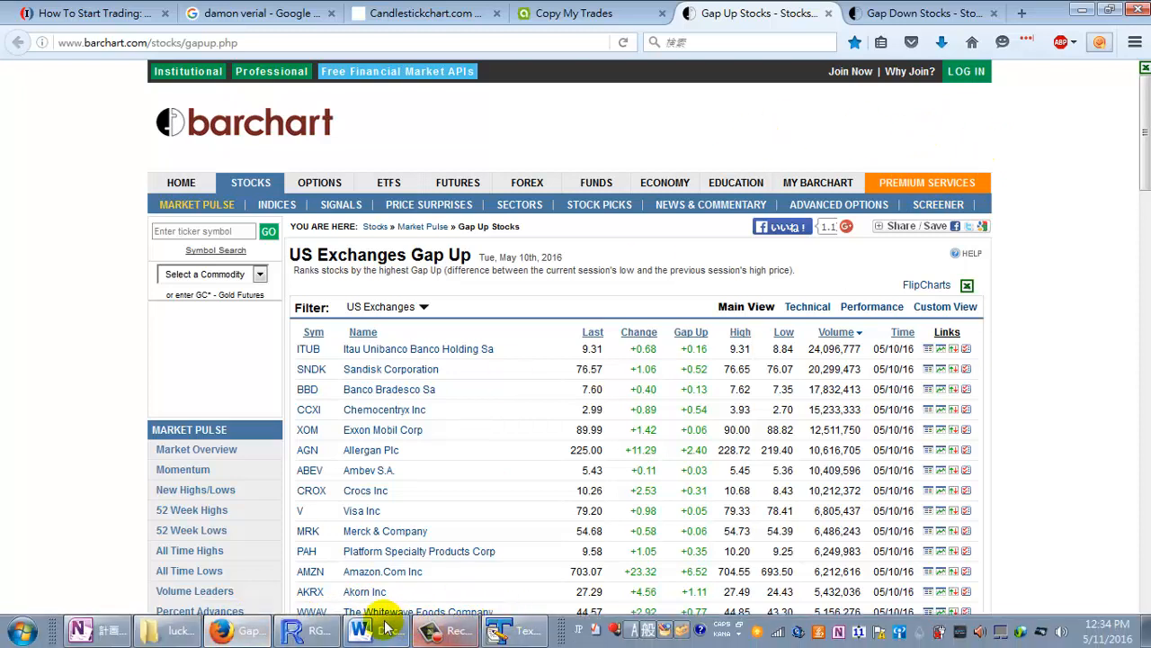
pyautogui.click(360, 630)
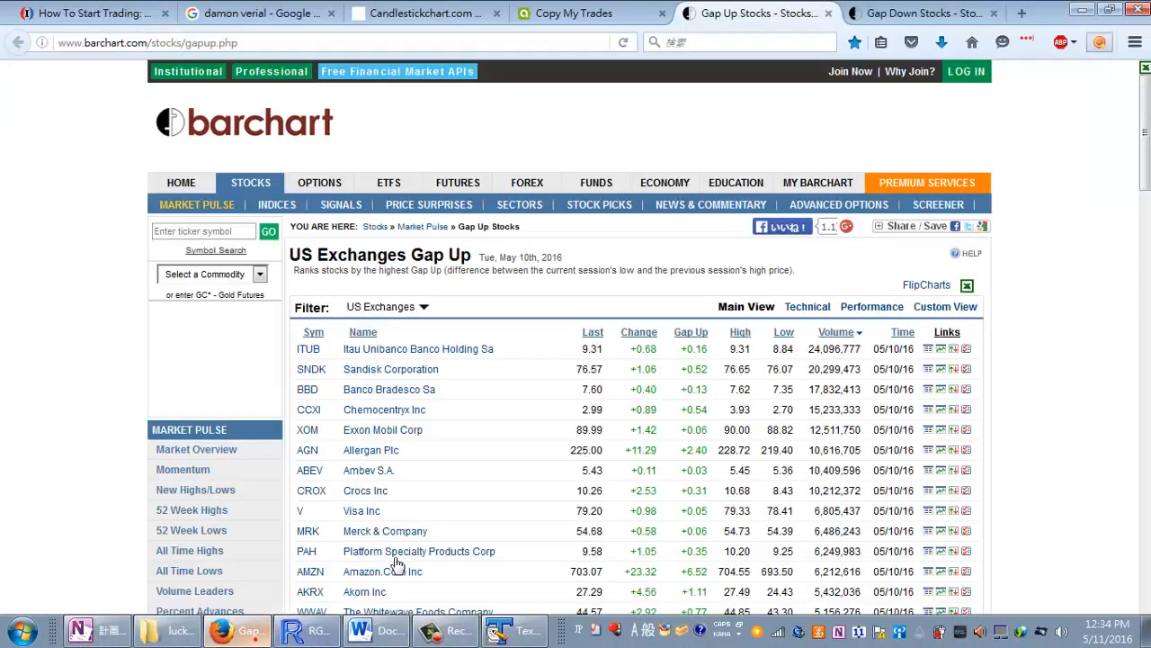
# Sign in to seekingalpha.com in a new tab using the saved LastPass login.
pyautogui.click(1036, 12)
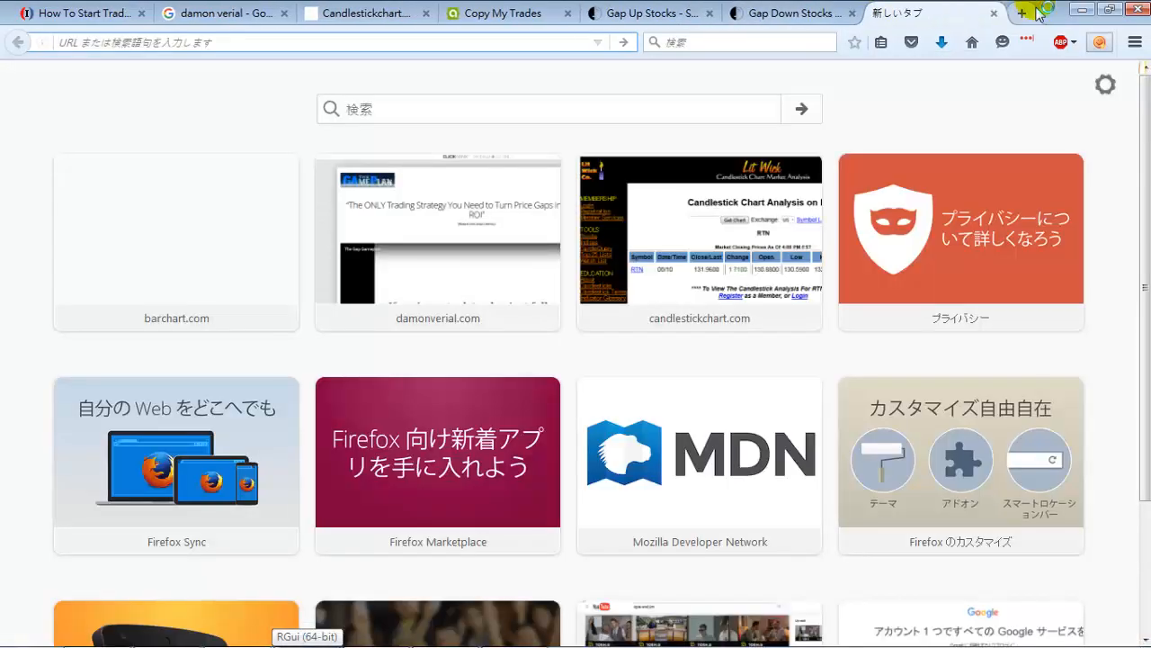
pyautogui.write('seekingalpha.com')
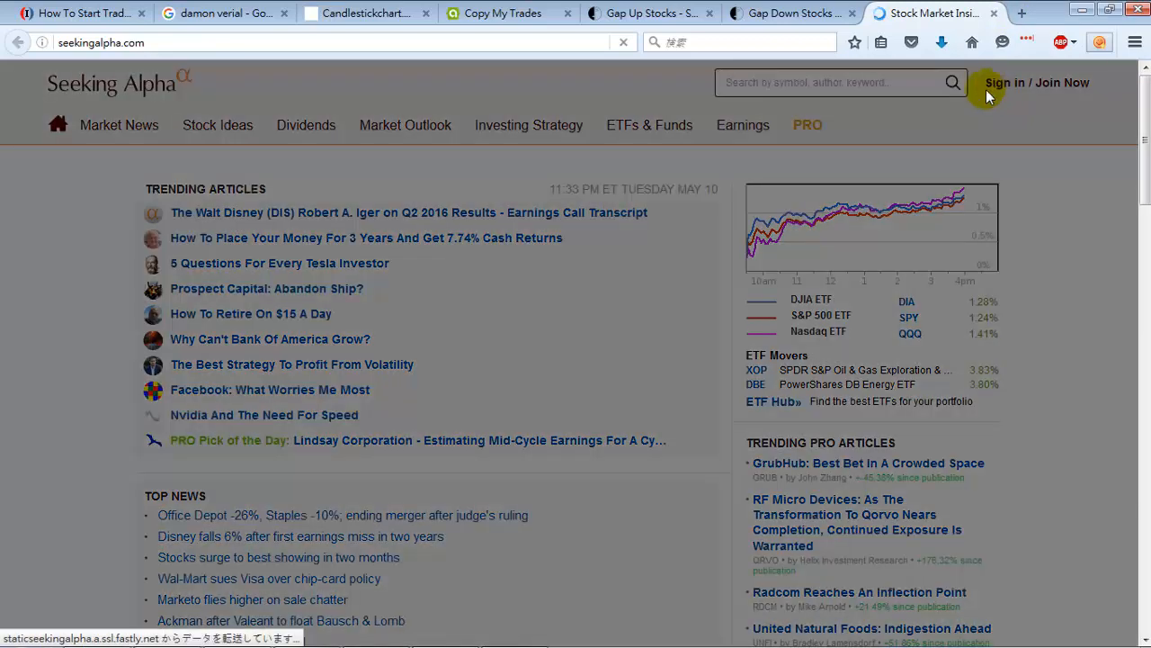
pyautogui.click(1036, 83)
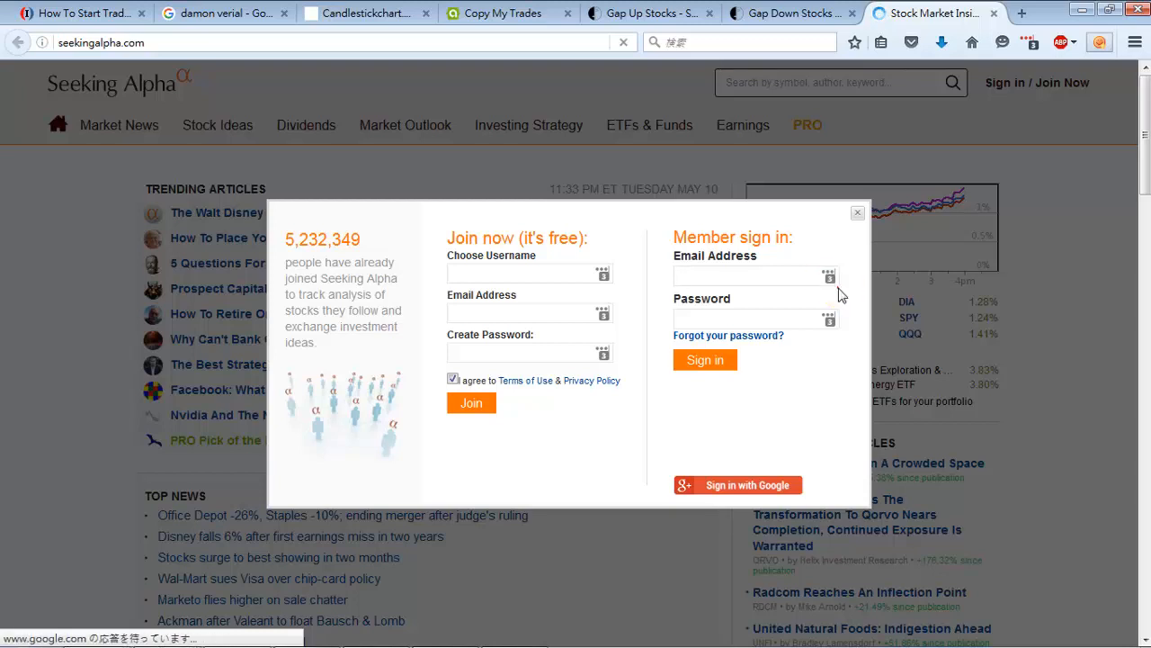
pyautogui.click(1031, 43)
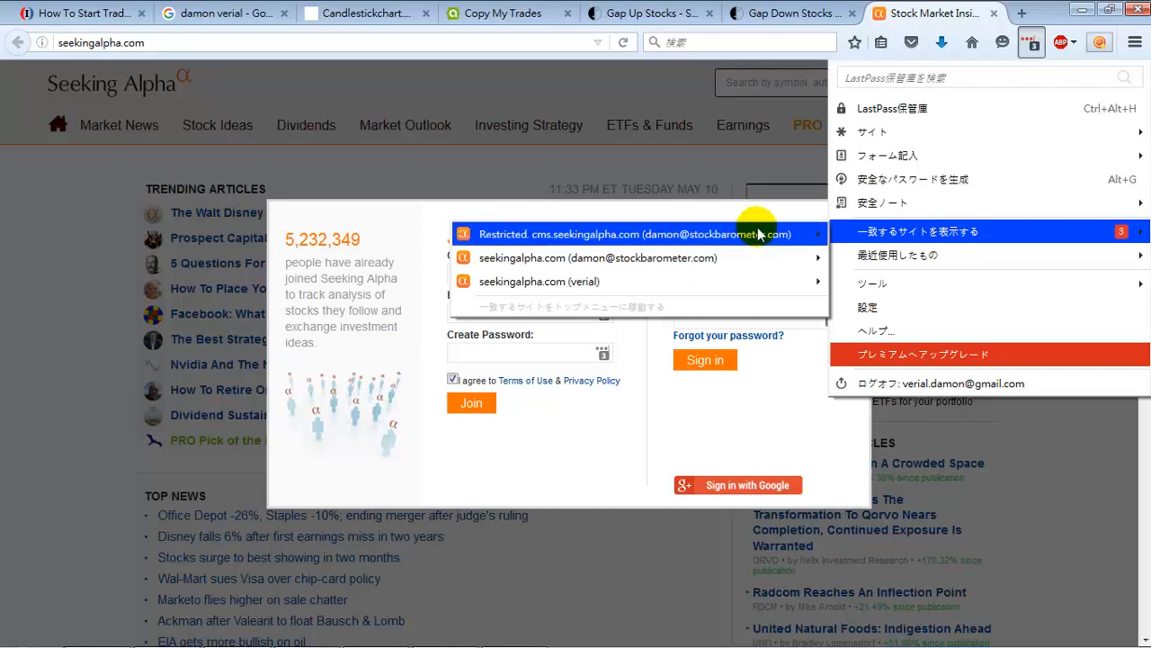
pyautogui.click(639, 234)
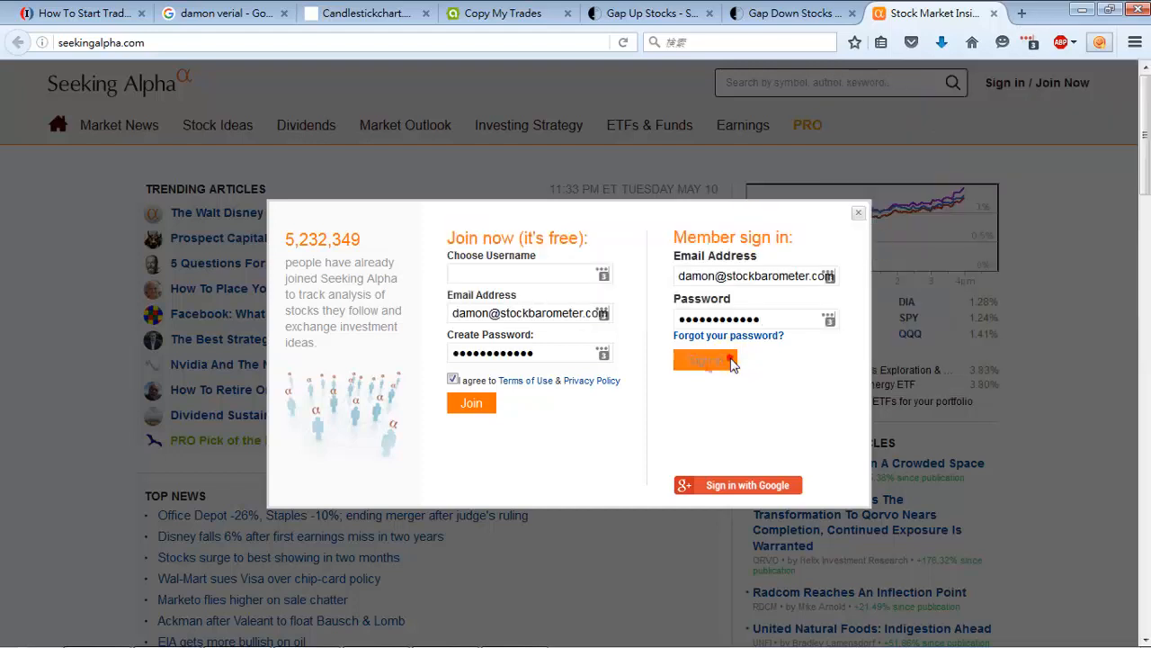
pyautogui.click(705, 360)
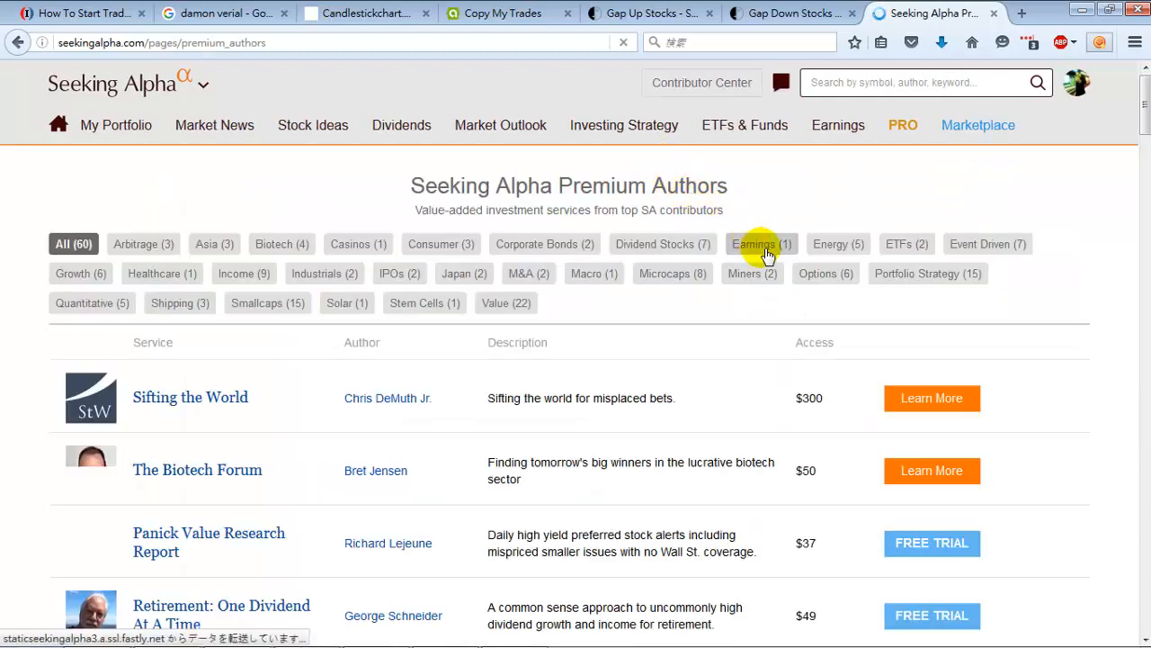
# Filter Premium Authors to Earnings, showing the subscribed Exposing Earnings service.
pyautogui.click(761, 245)
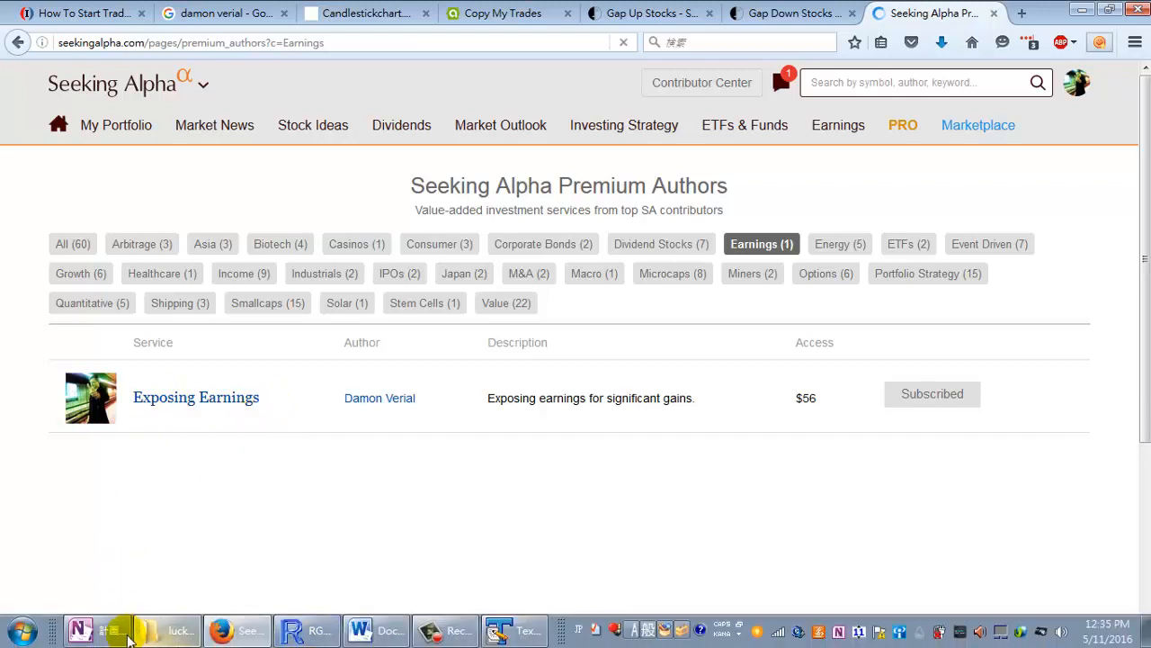
pyautogui.moveTo(107, 630)
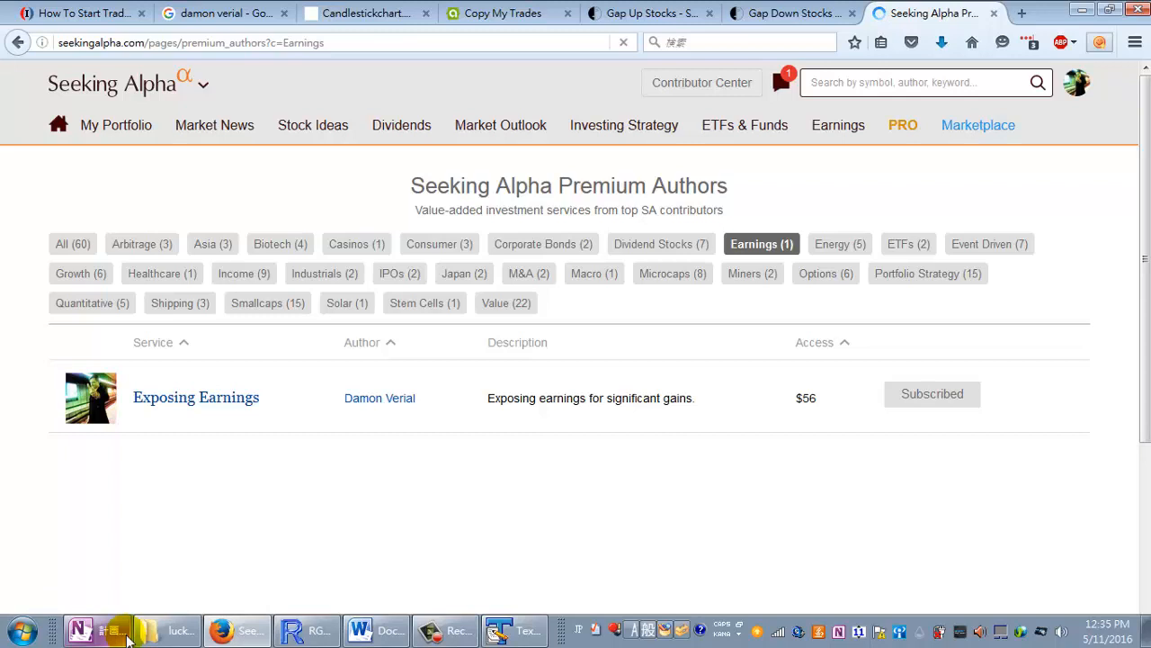
pyautogui.click(623, 43)
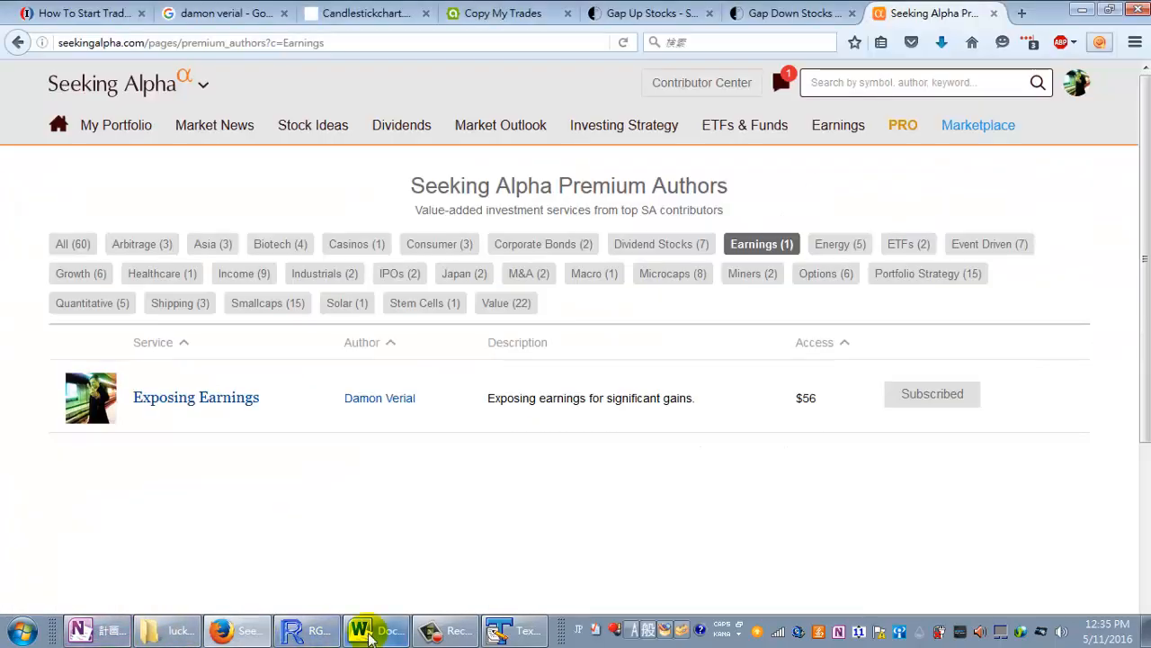
# Bring the Word trading notes with the five trade types back to the front.
pyautogui.click(360, 630)
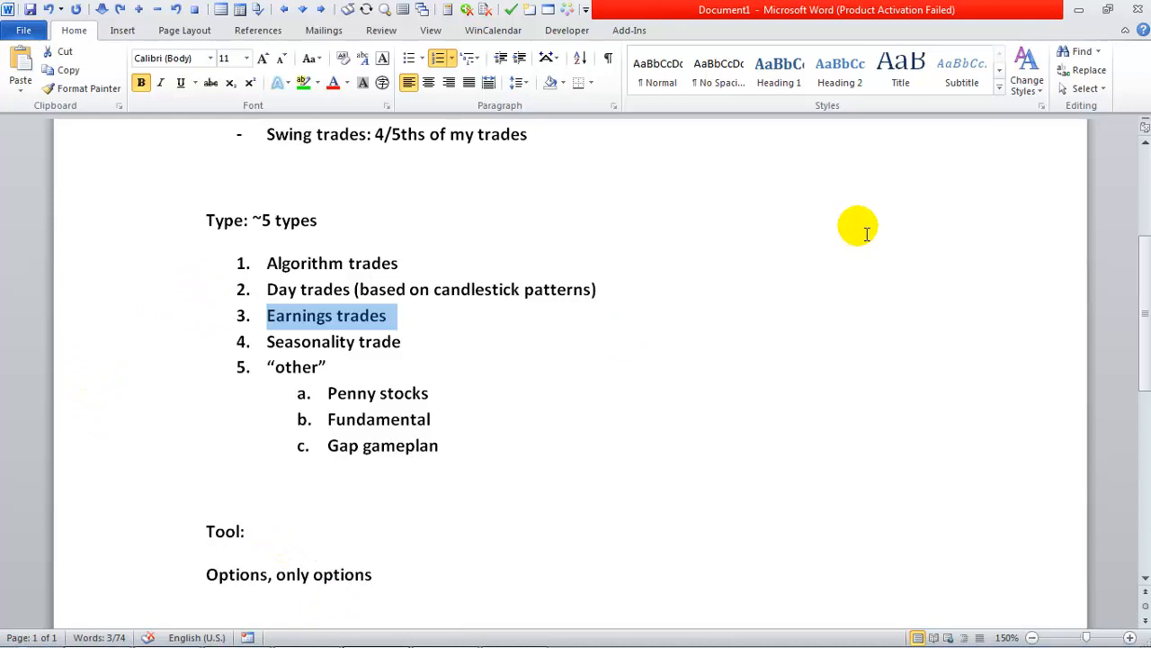
pyautogui.moveTo(1061, 9)
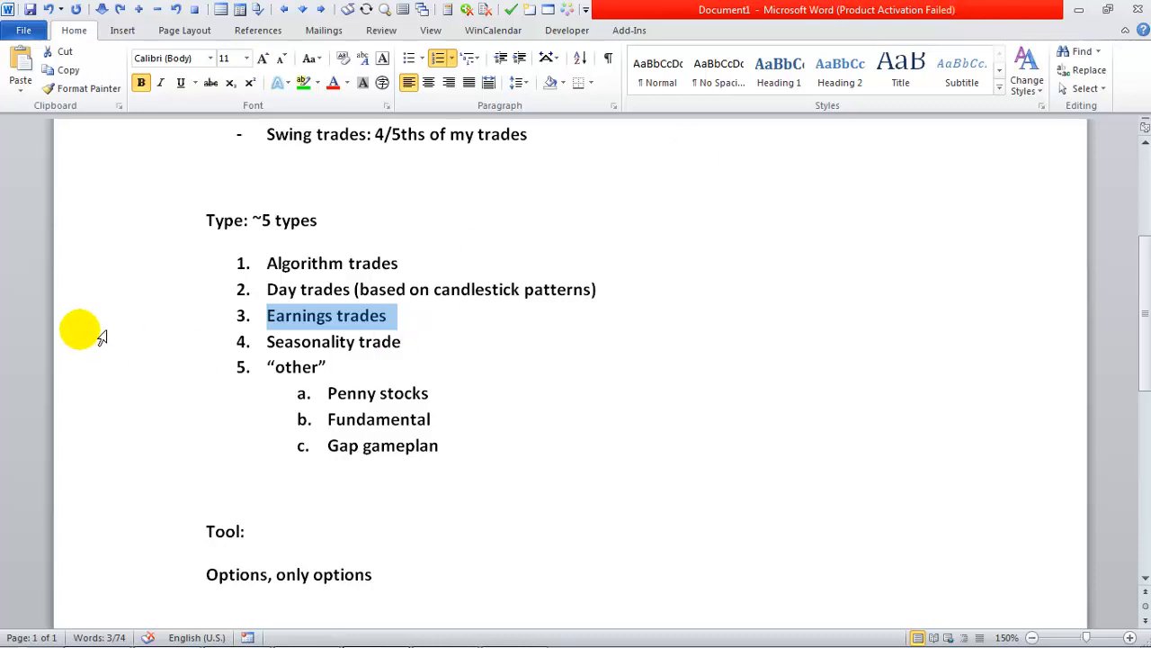
# Return via Seeking Alpha to the AMZN candlestick chart and review its recent gap up.
pyautogui.click(936, 13)
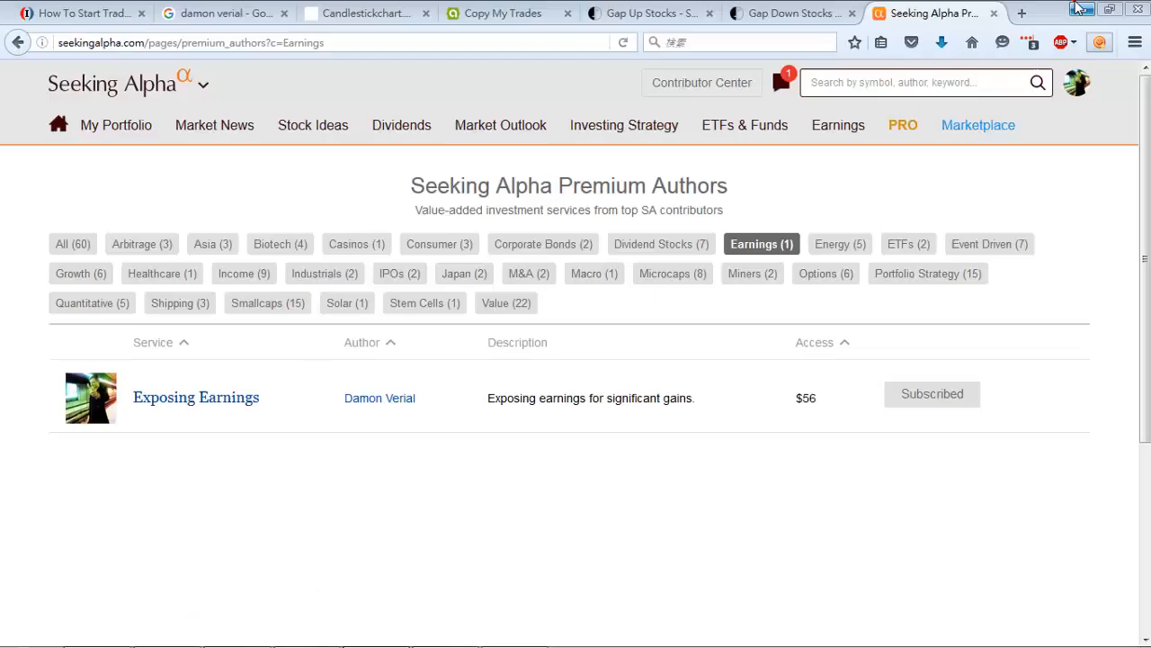
pyautogui.moveTo(718, 99)
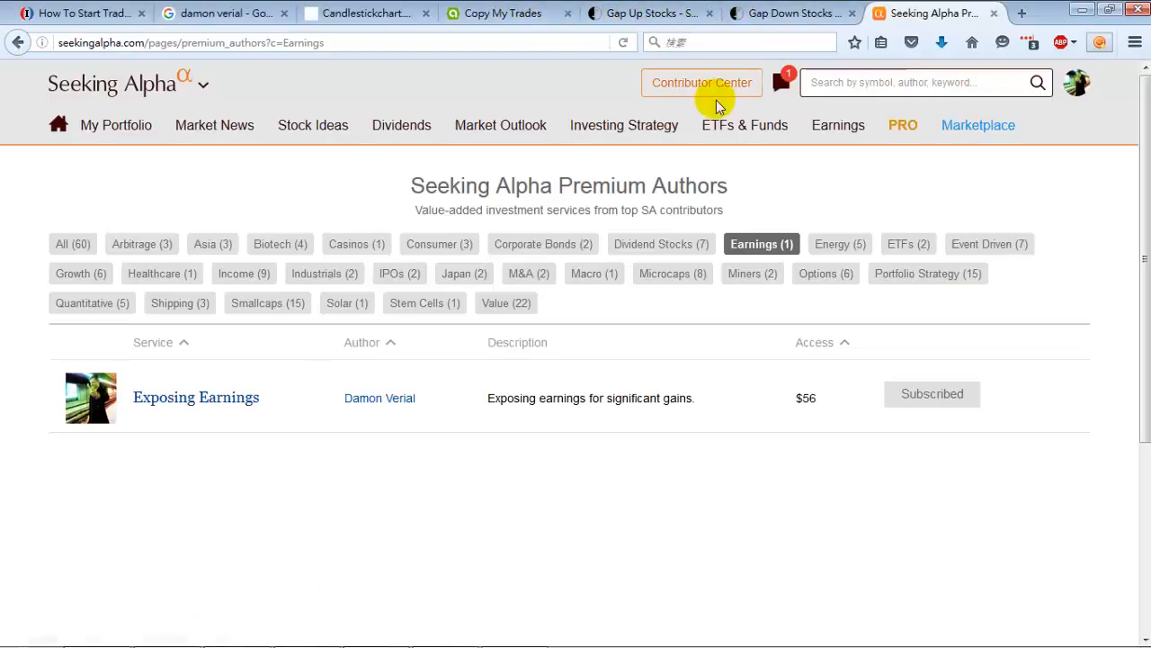
pyautogui.click(363, 13)
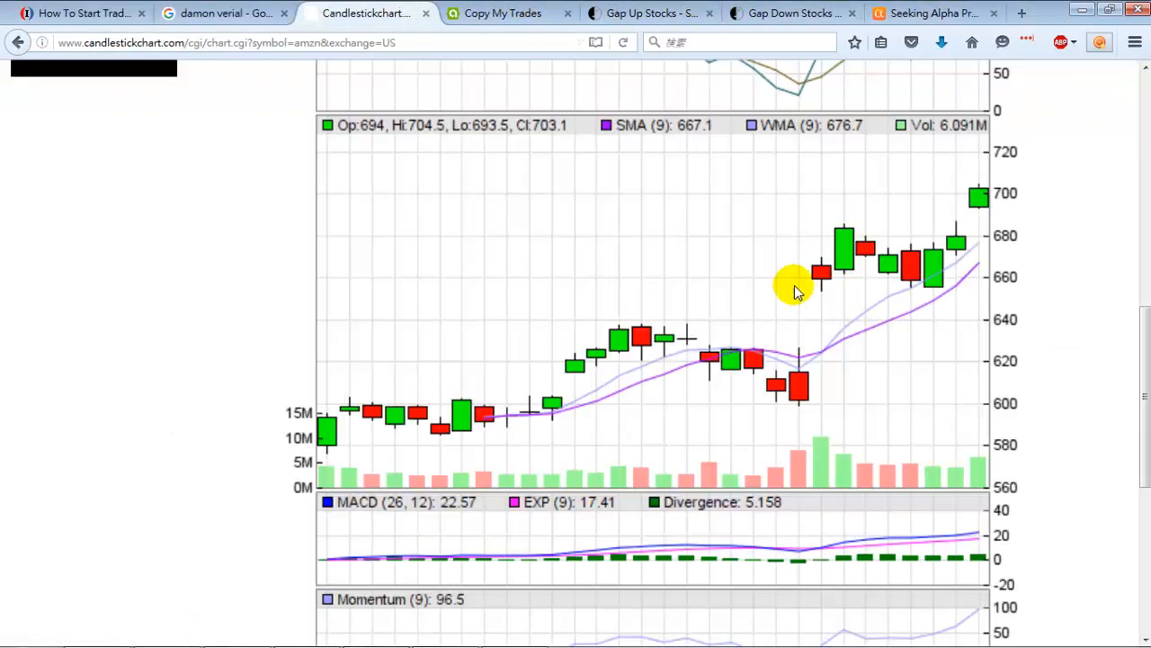
pyautogui.moveTo(818, 323)
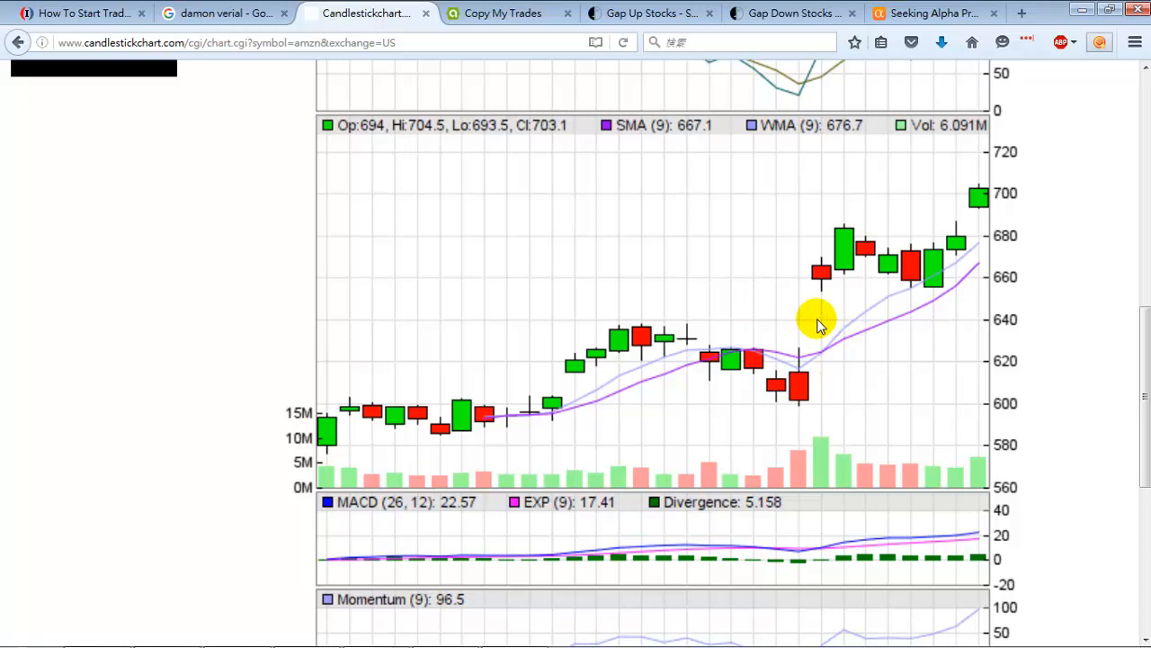
pyautogui.moveTo(827, 302)
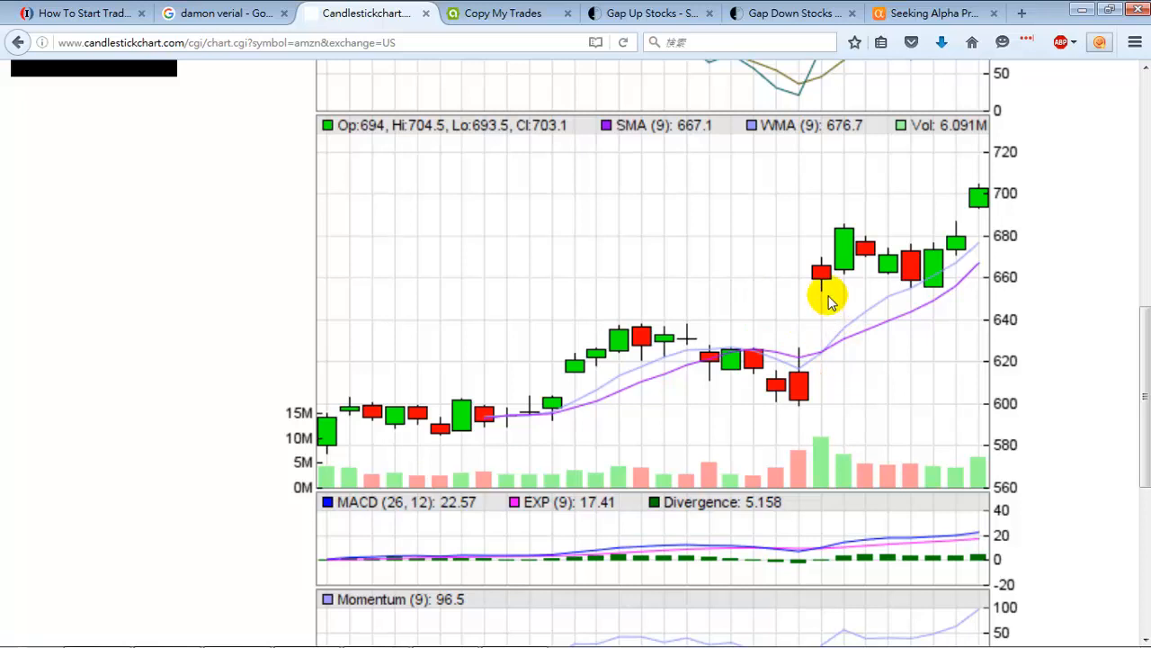
pyautogui.moveTo(810, 369)
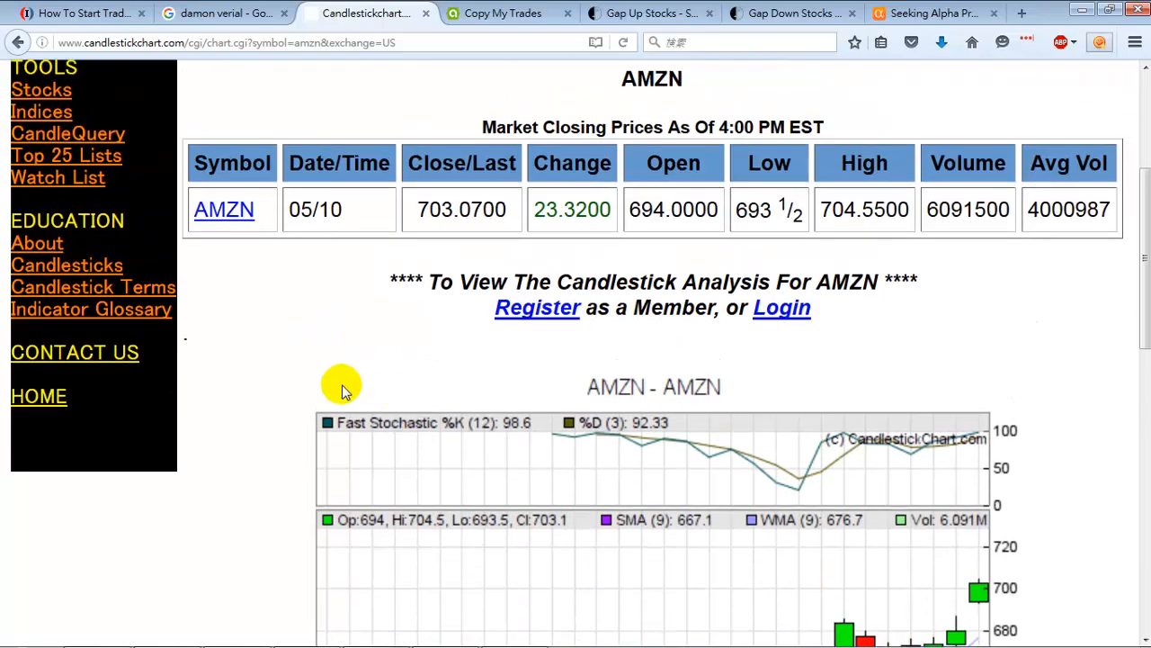
pyautogui.scroll(-3)
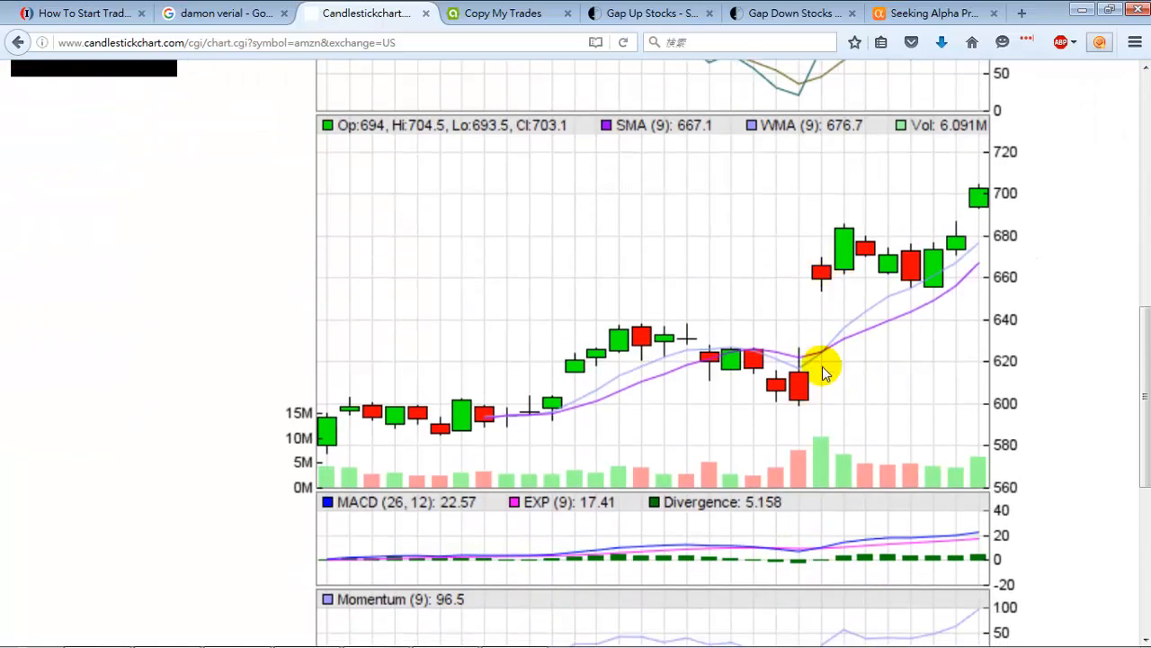
pyautogui.moveTo(810, 387)
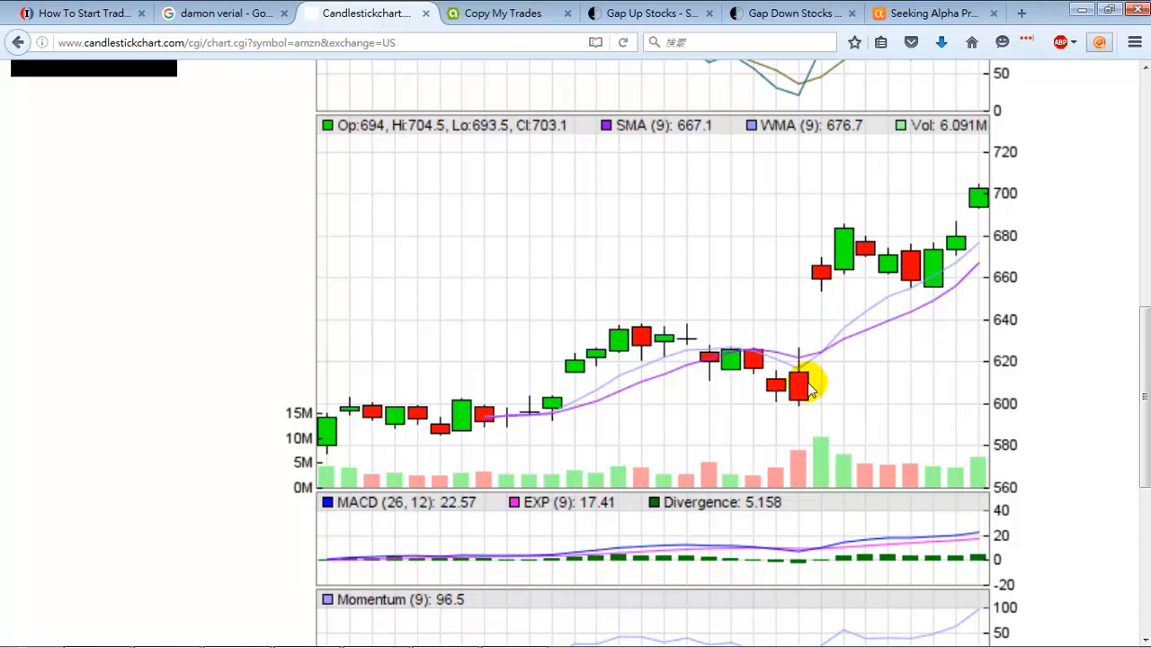
pyautogui.moveTo(826, 287)
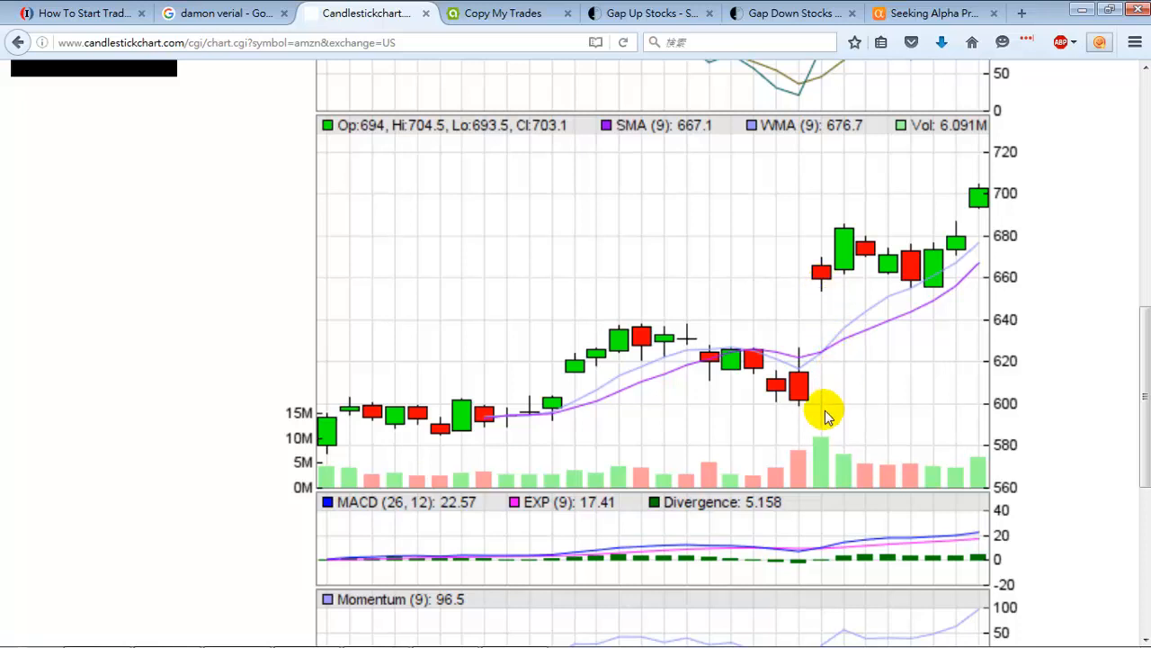
pyautogui.moveTo(827, 371)
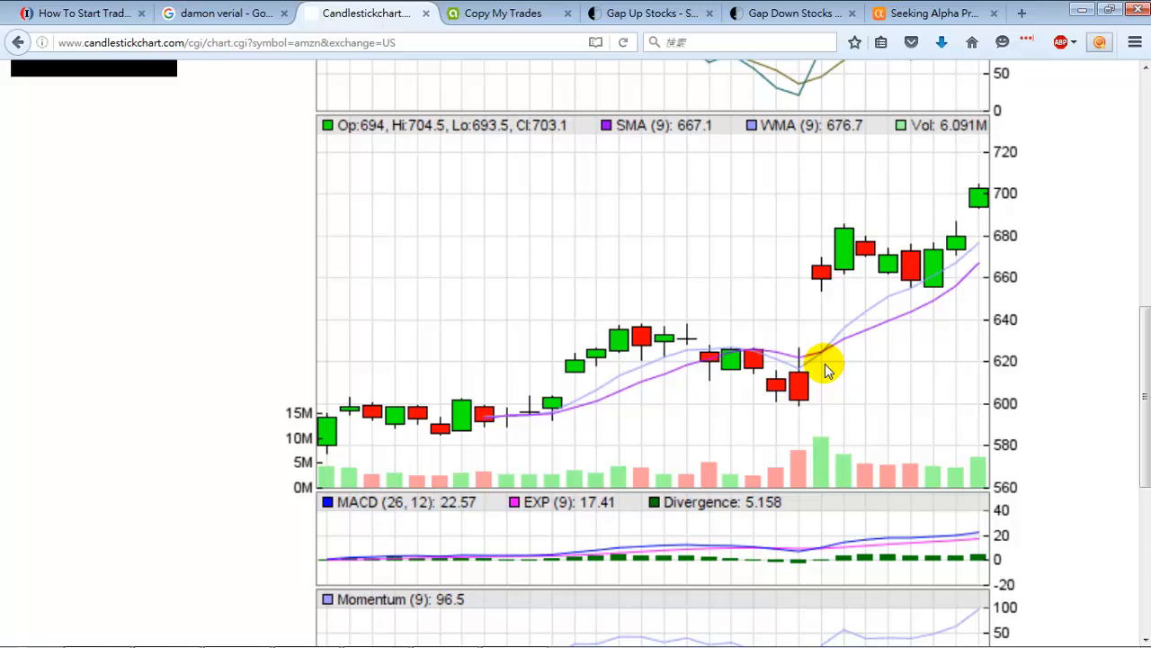
pyautogui.moveTo(819, 376)
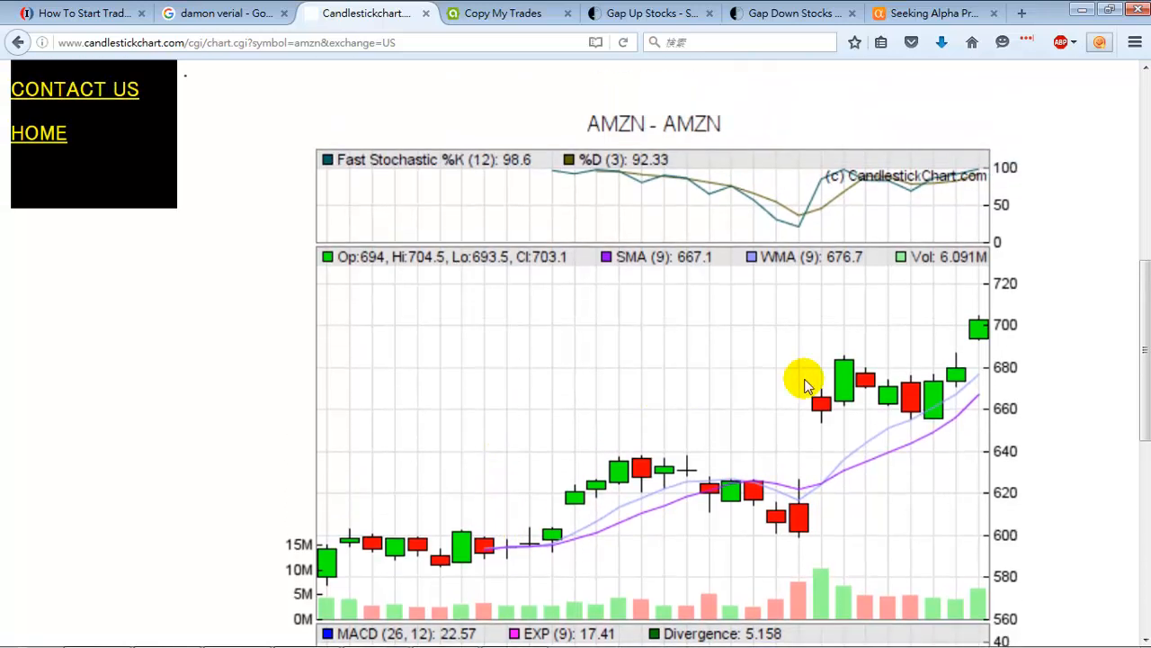
pyautogui.scroll(-3)
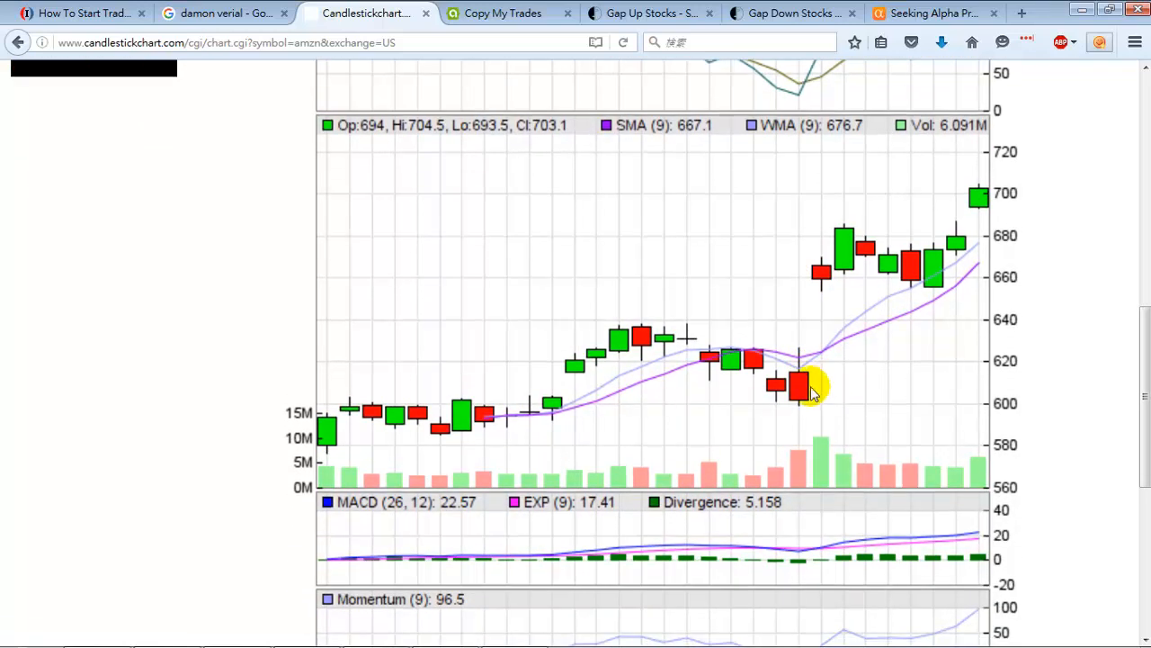
pyautogui.moveTo(562, 335)
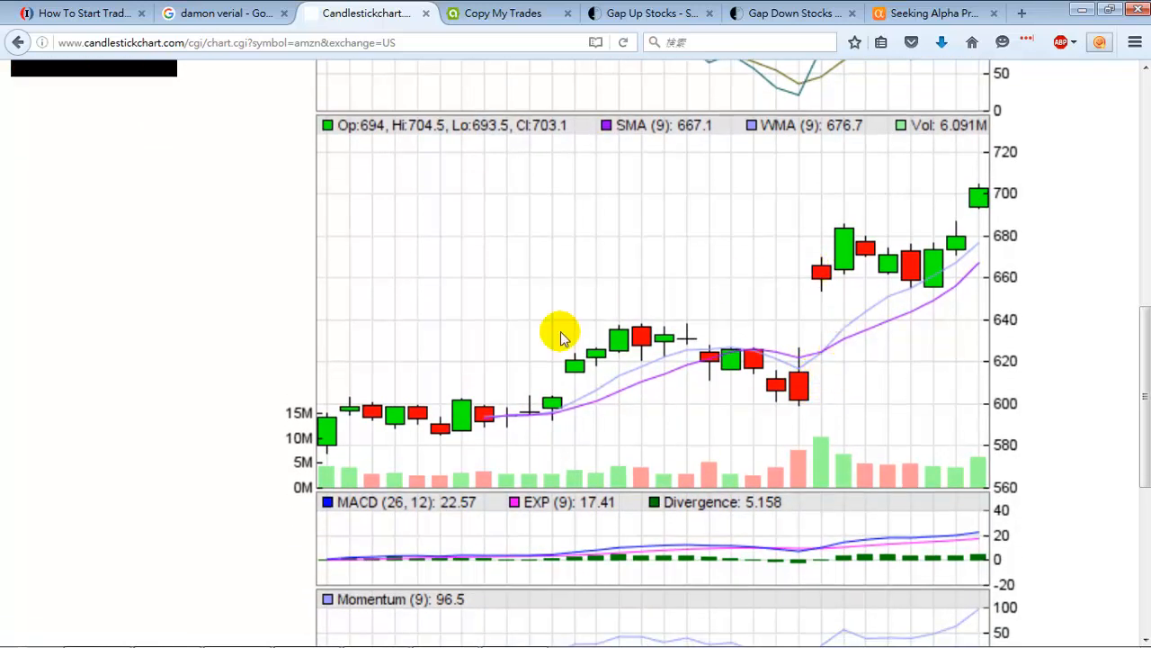
pyautogui.moveTo(835, 342)
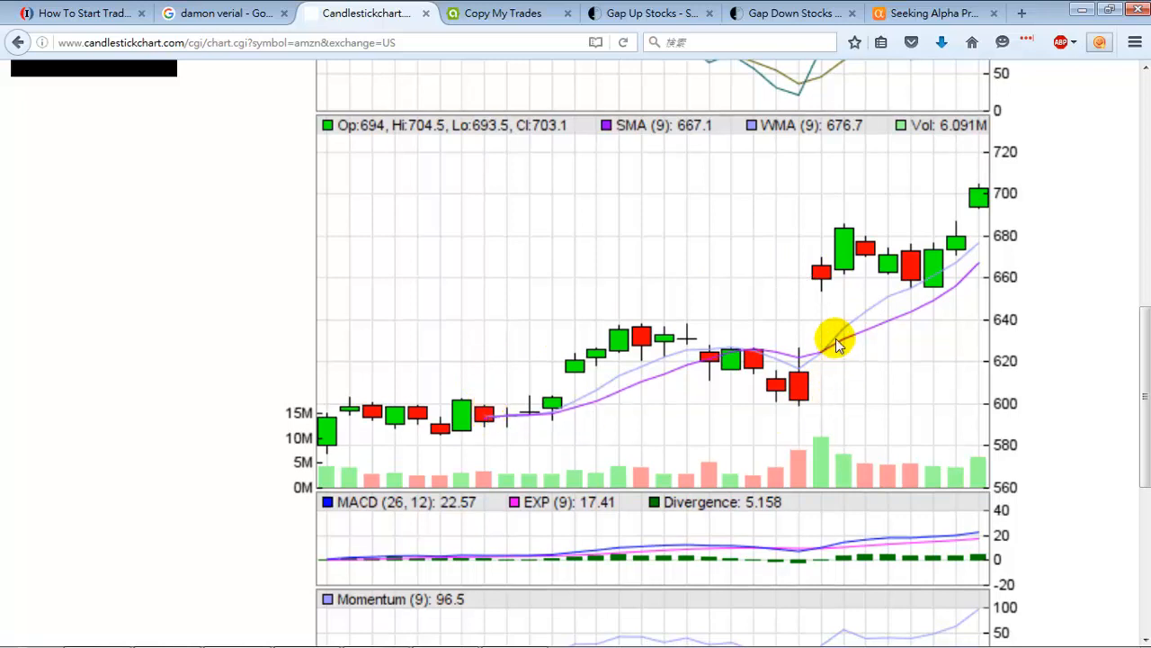
pyautogui.moveTo(831, 345)
pyautogui.write('msf')
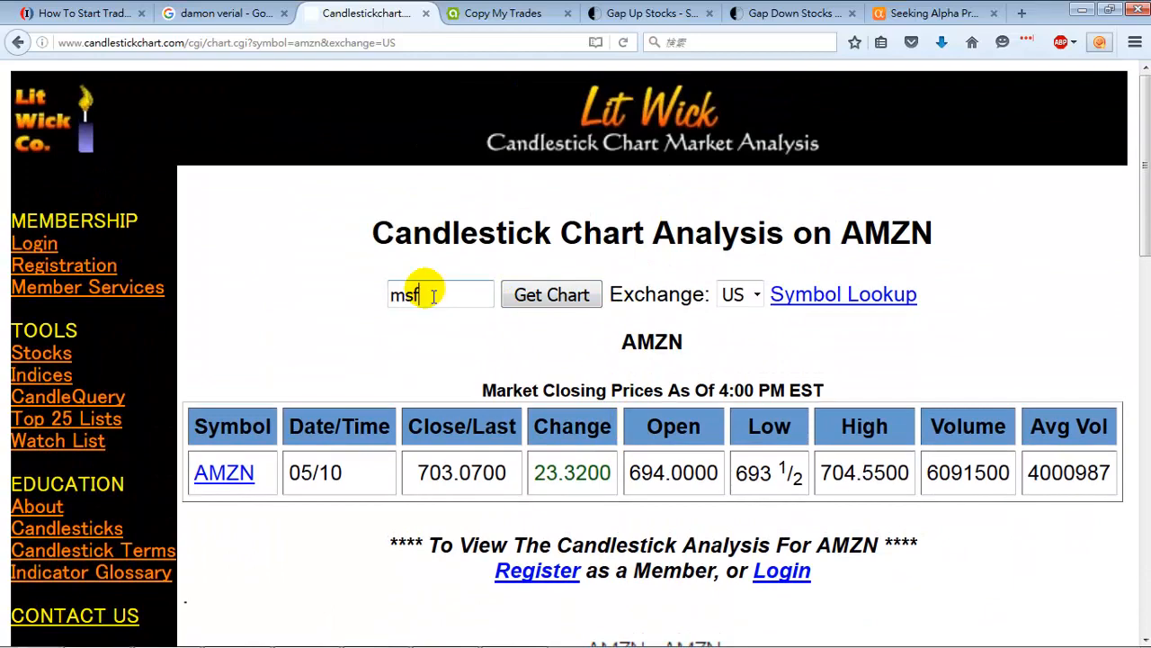
# Load the MSFT candlestick chart showing its sharp gap down with moving averages and volume.
pyautogui.click(551, 295)
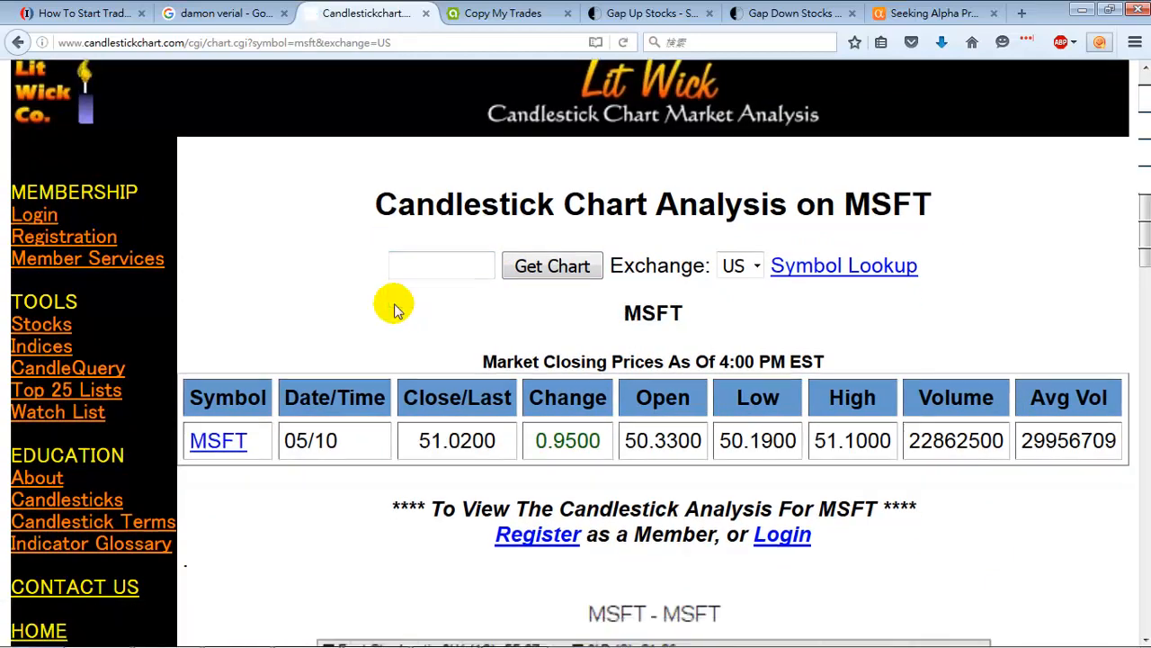
pyautogui.scroll(-3)
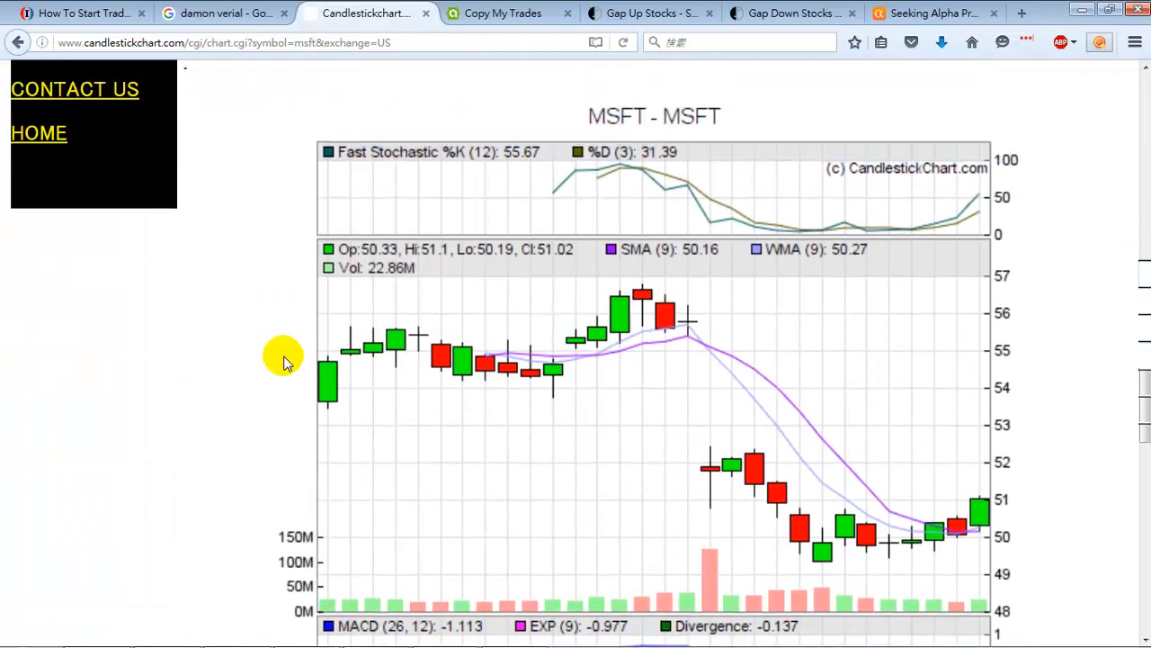
pyautogui.moveTo(306, 324)
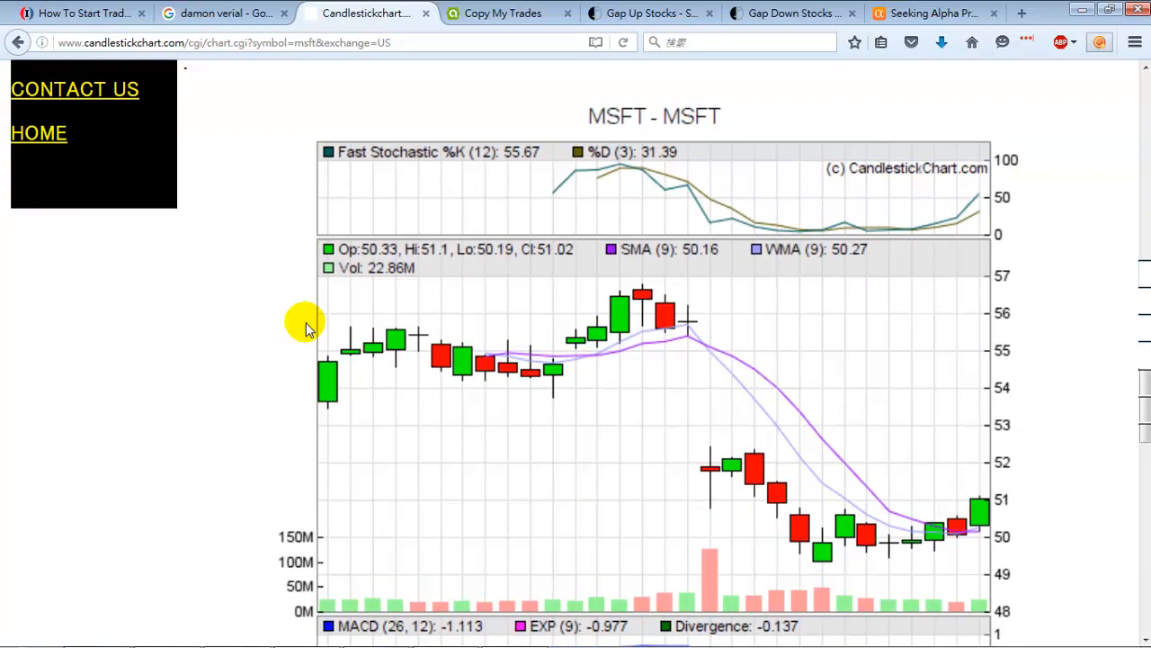
pyautogui.moveTo(297, 333)
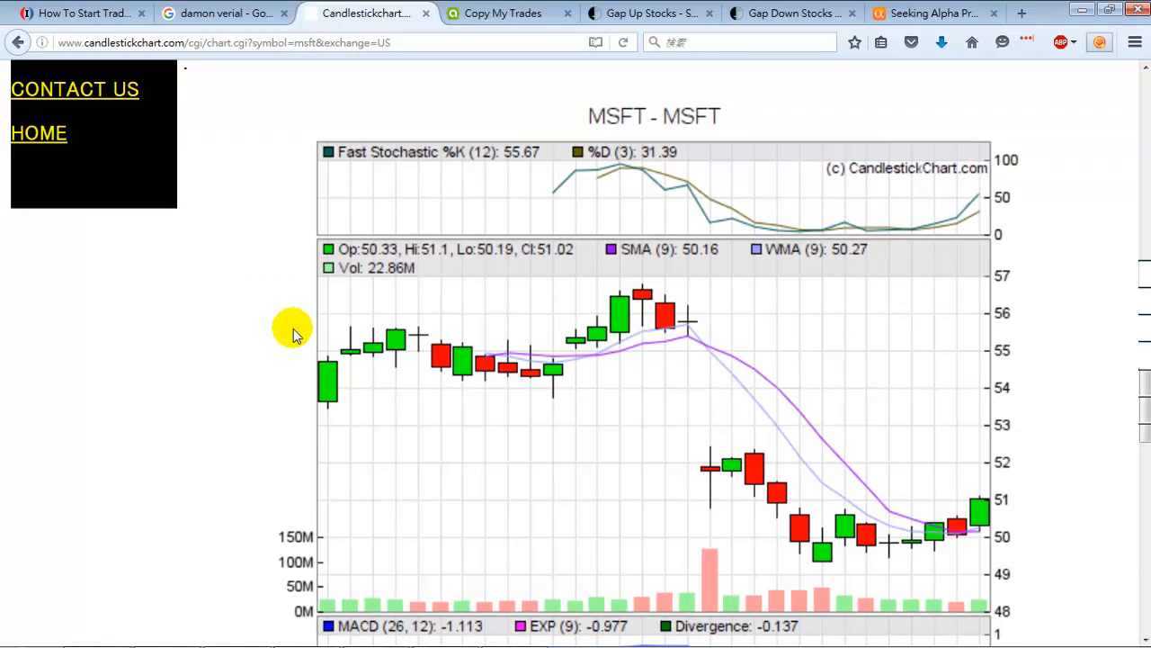
pyautogui.moveTo(723, 252)
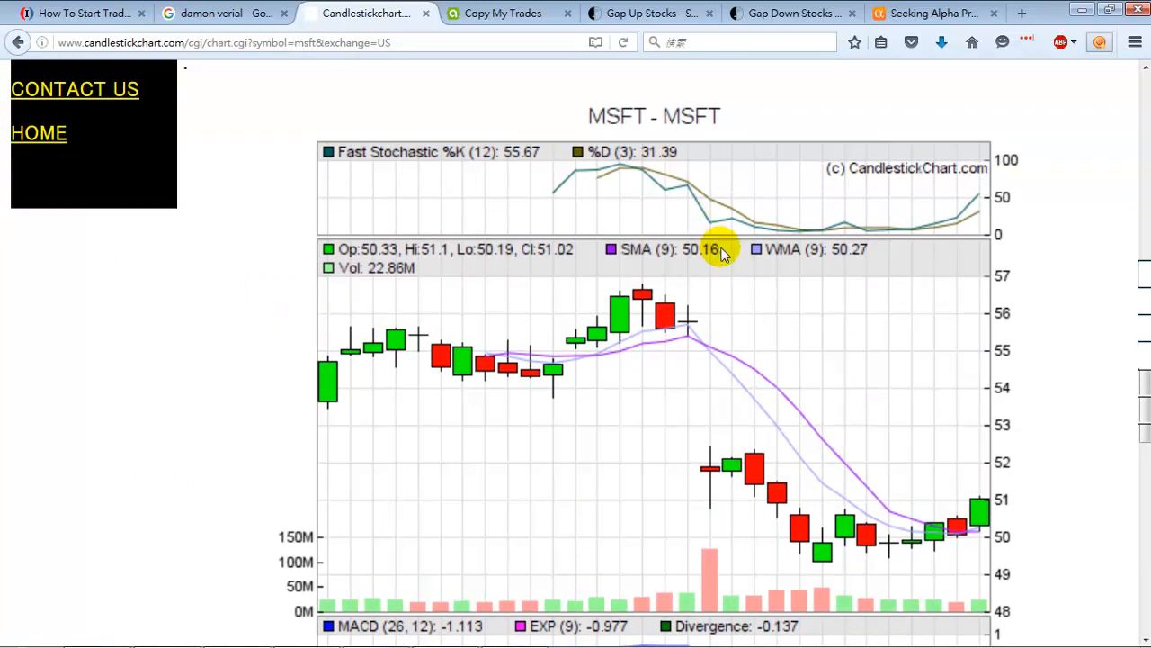
pyautogui.moveTo(693, 333)
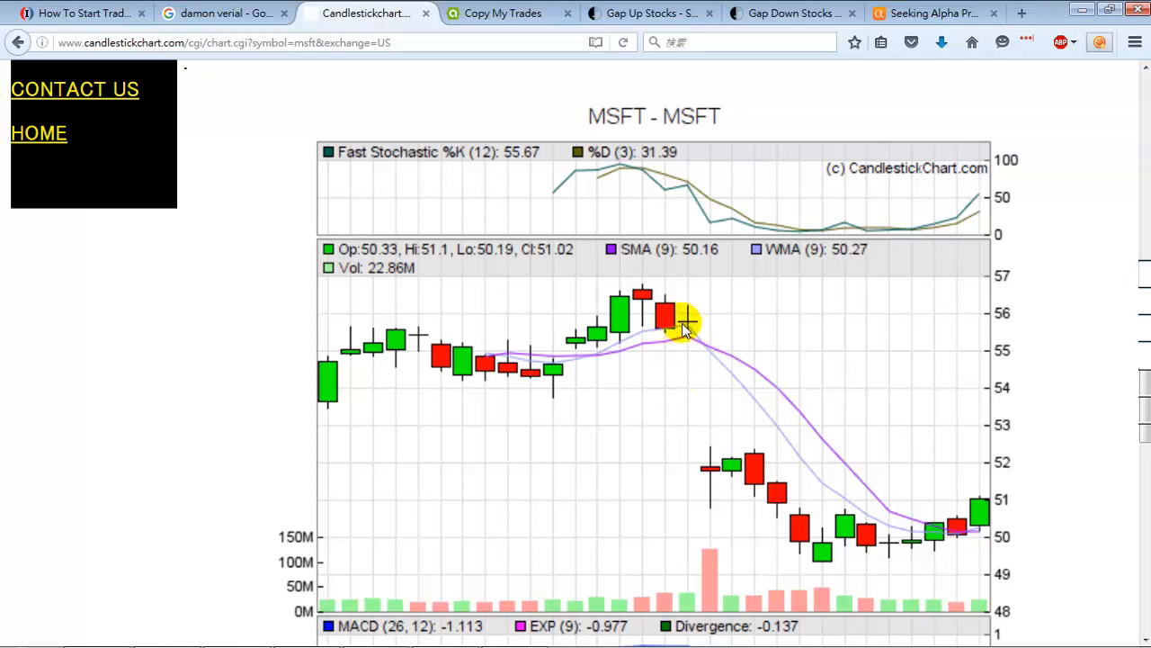
pyautogui.moveTo(700, 461)
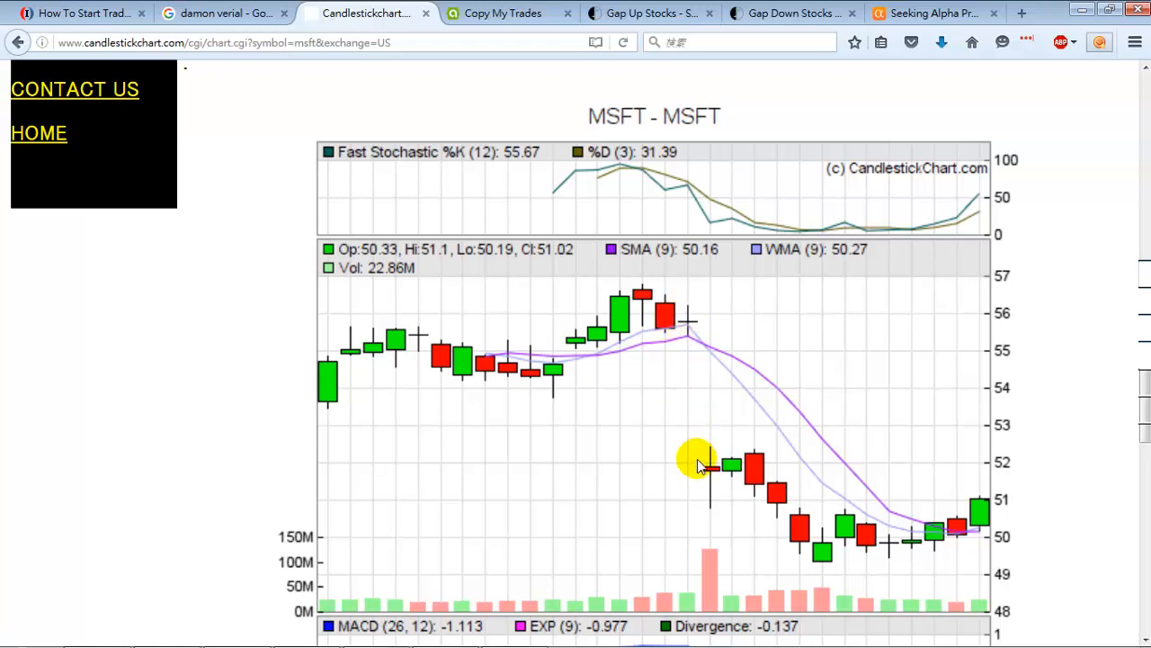
pyautogui.moveTo(710, 338)
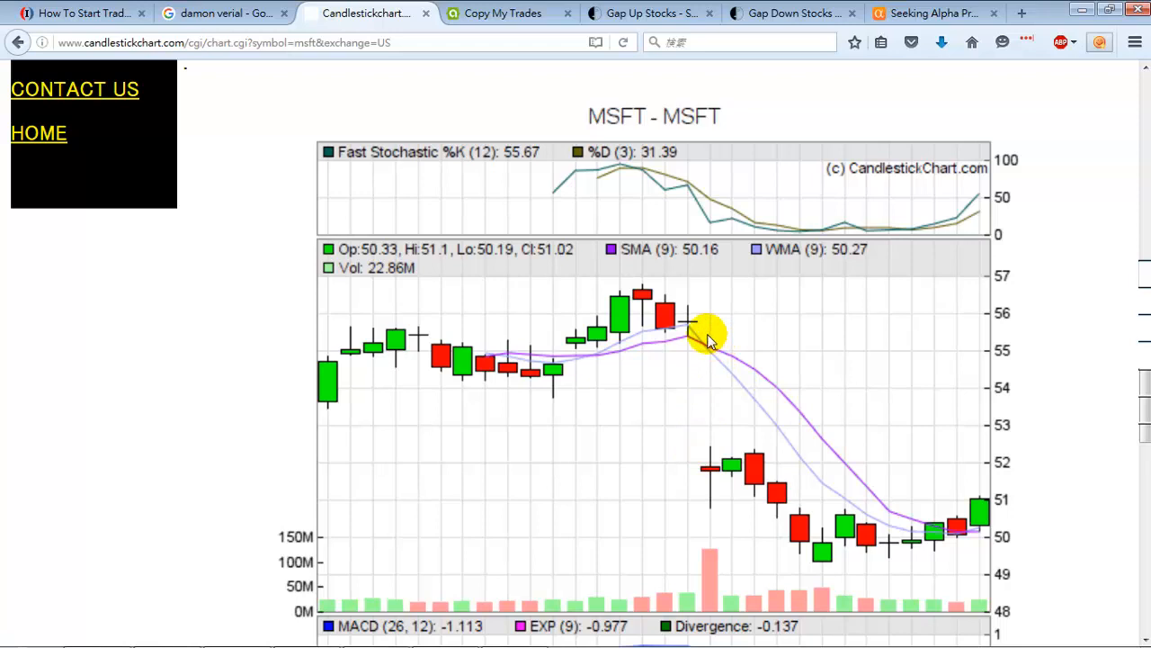
pyautogui.moveTo(702, 540)
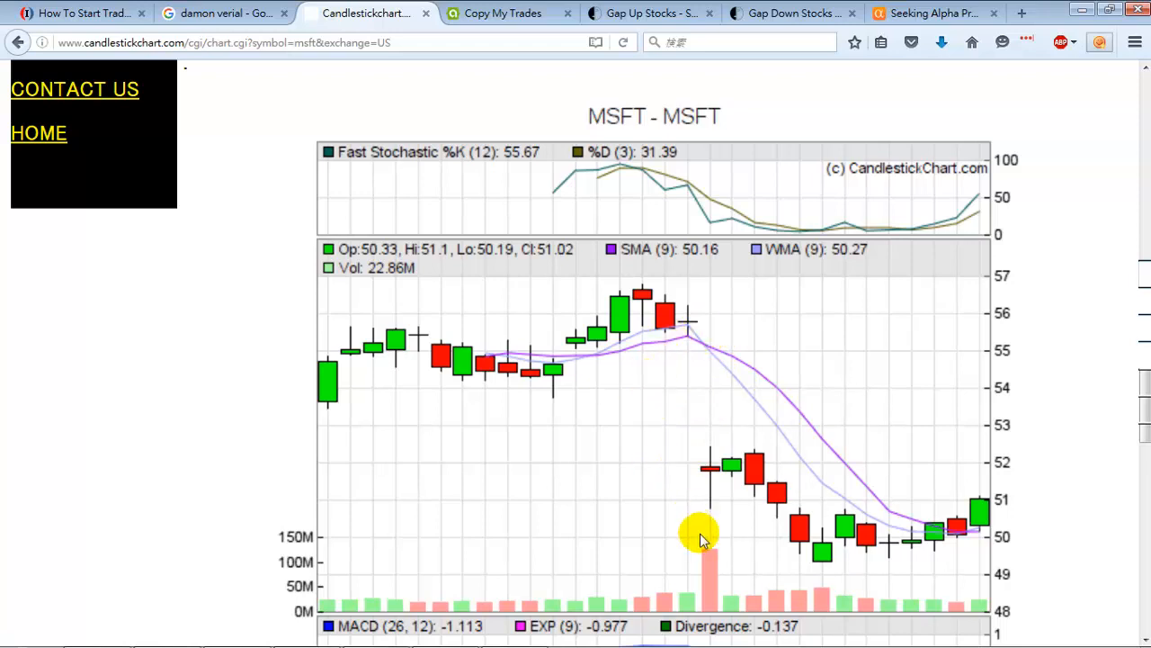
pyautogui.moveTo(705, 450)
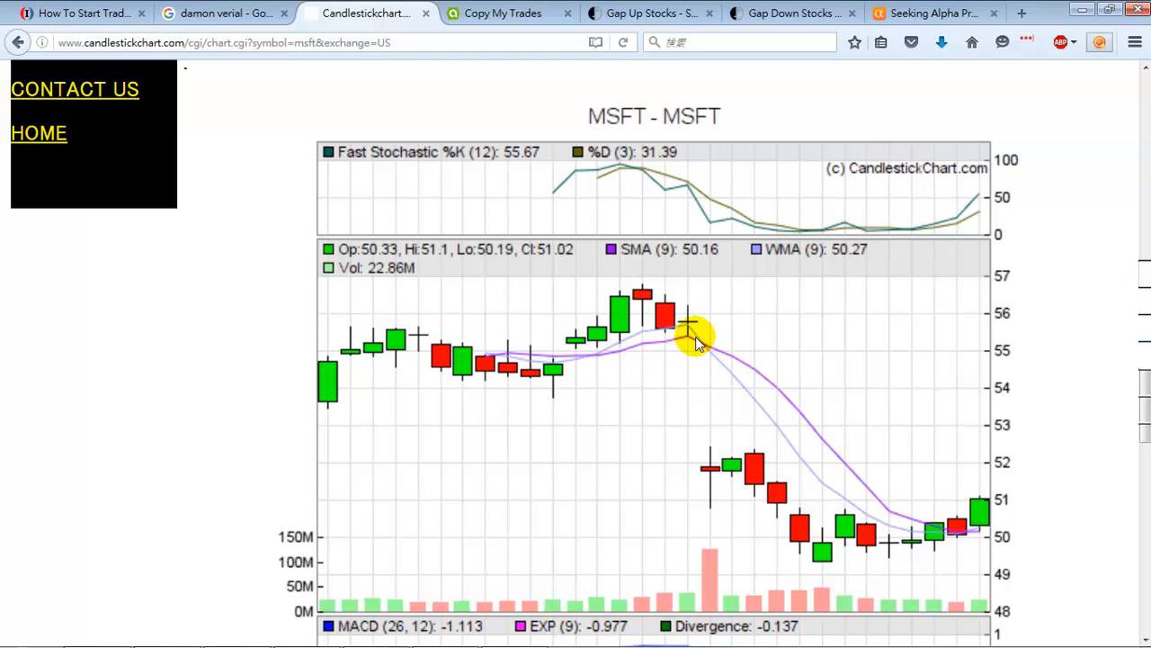
pyautogui.moveTo(633, 360)
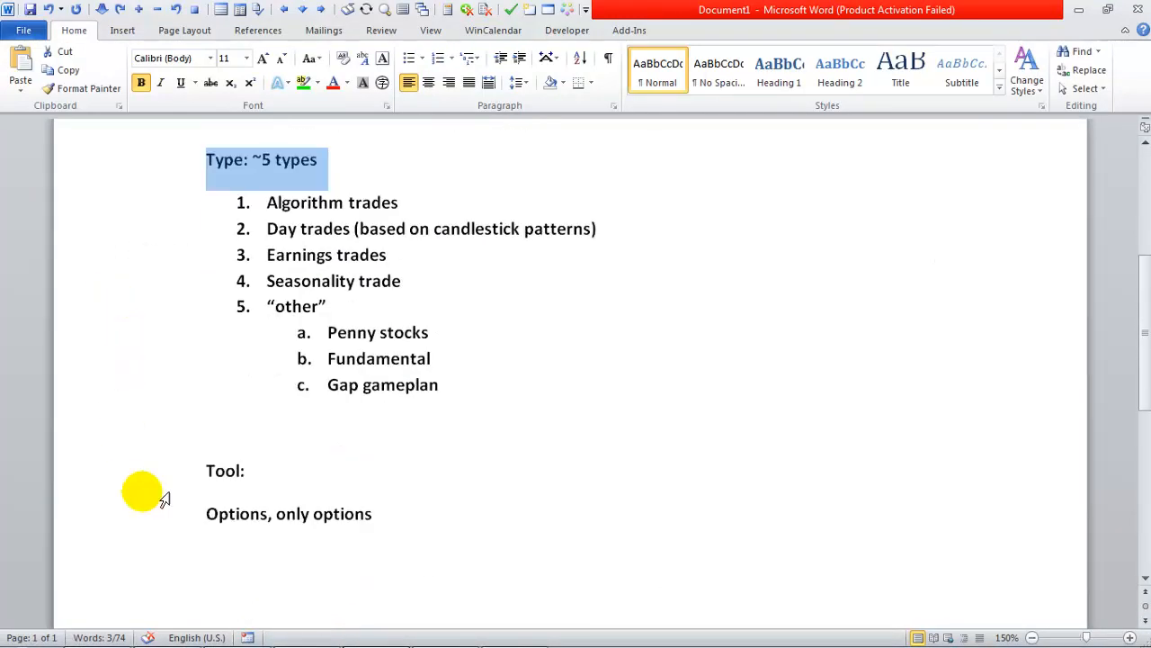
pyautogui.click(246, 471)
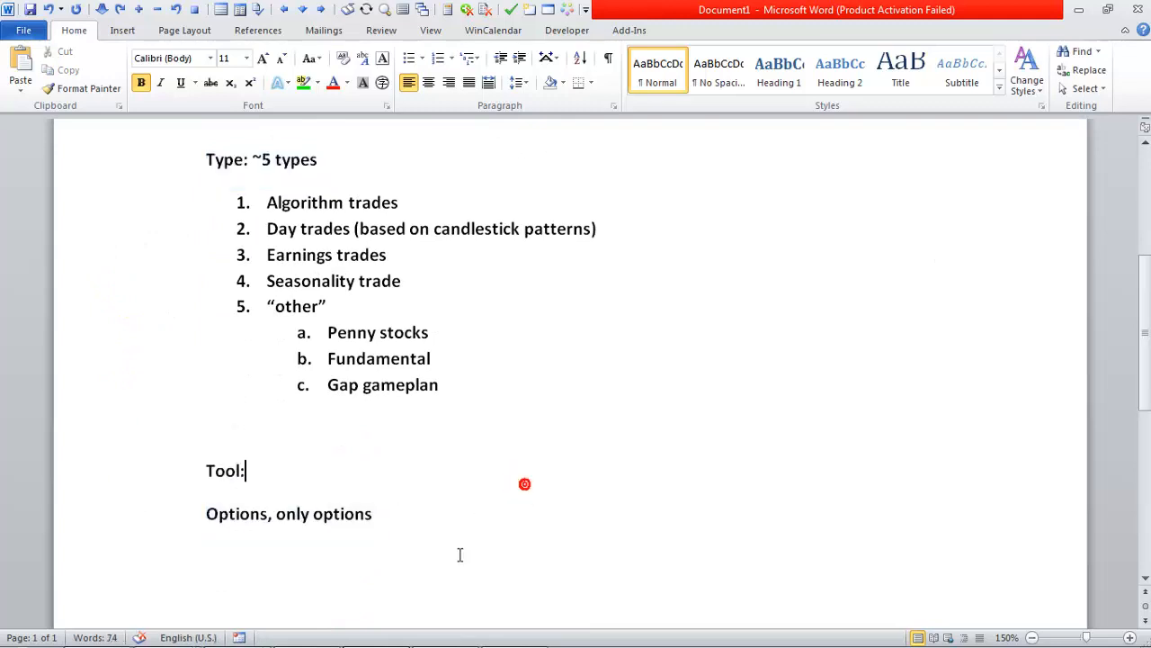
pyautogui.moveTo(75, 529)
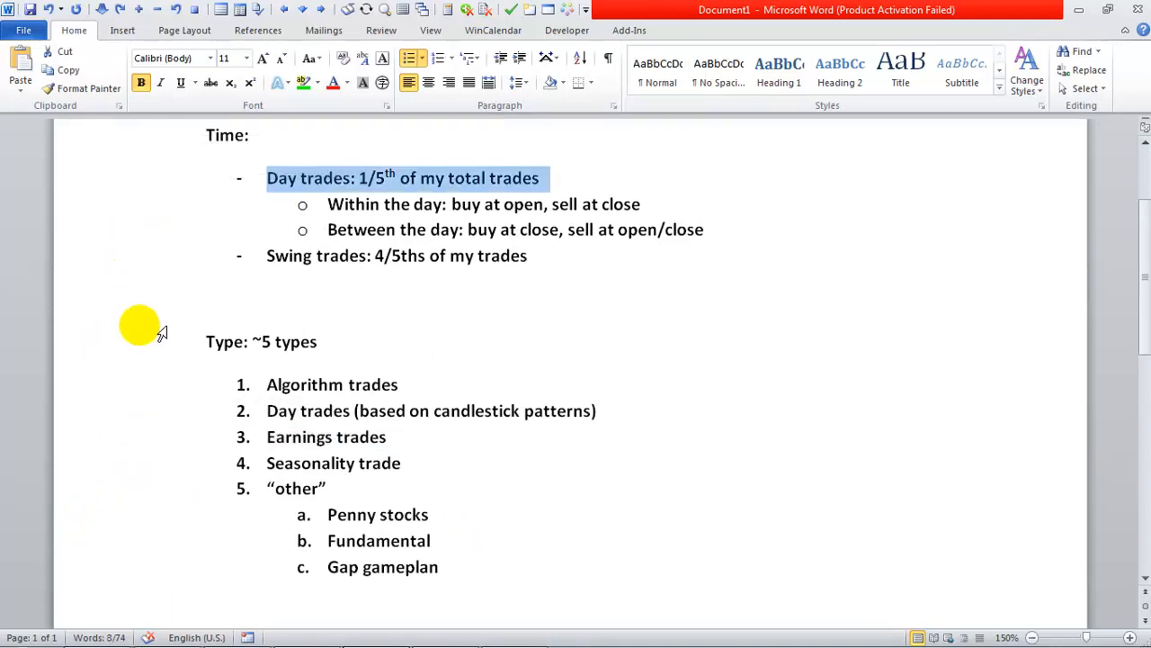
pyautogui.moveTo(65, 356)
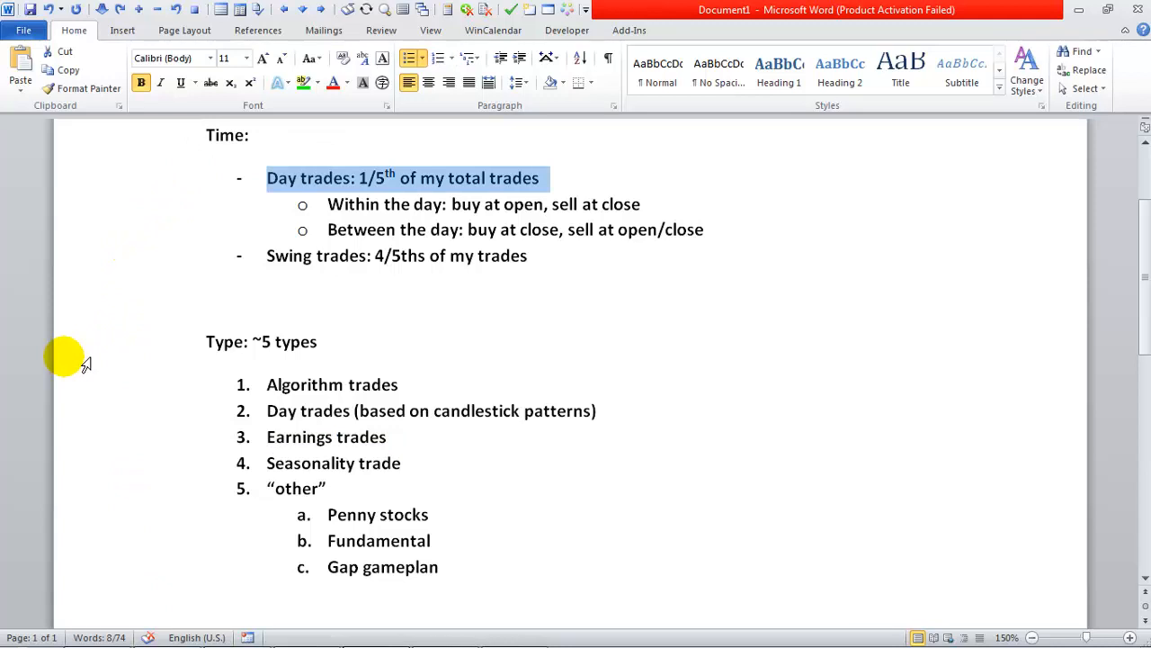
pyautogui.moveTo(117, 342)
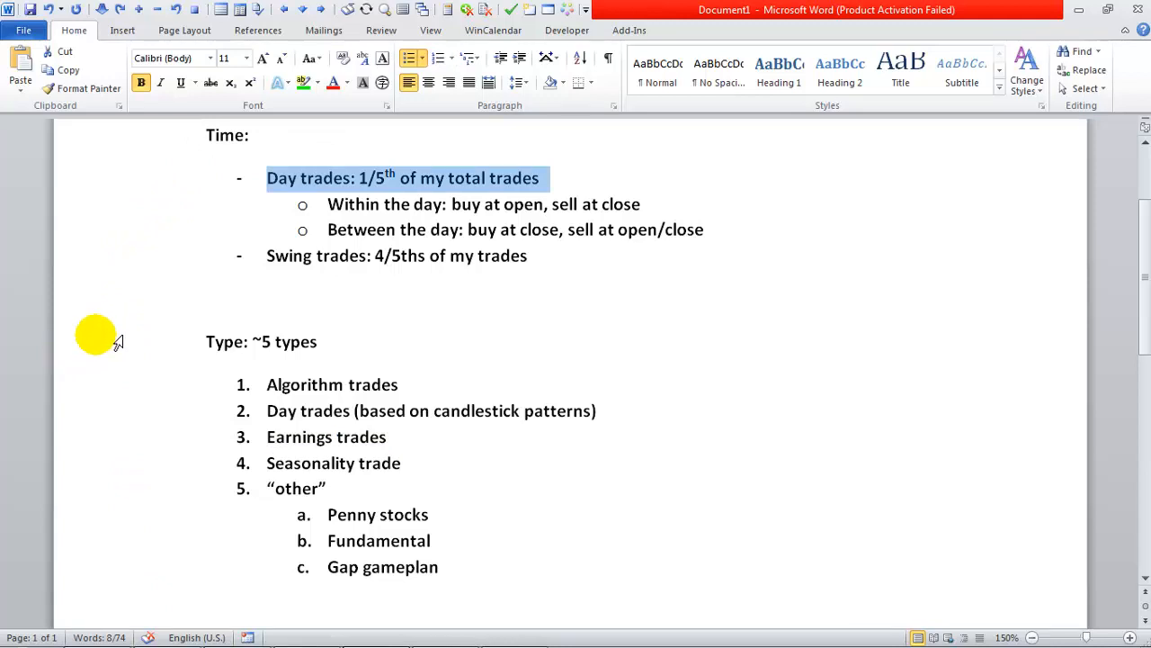
pyautogui.moveTo(99, 281)
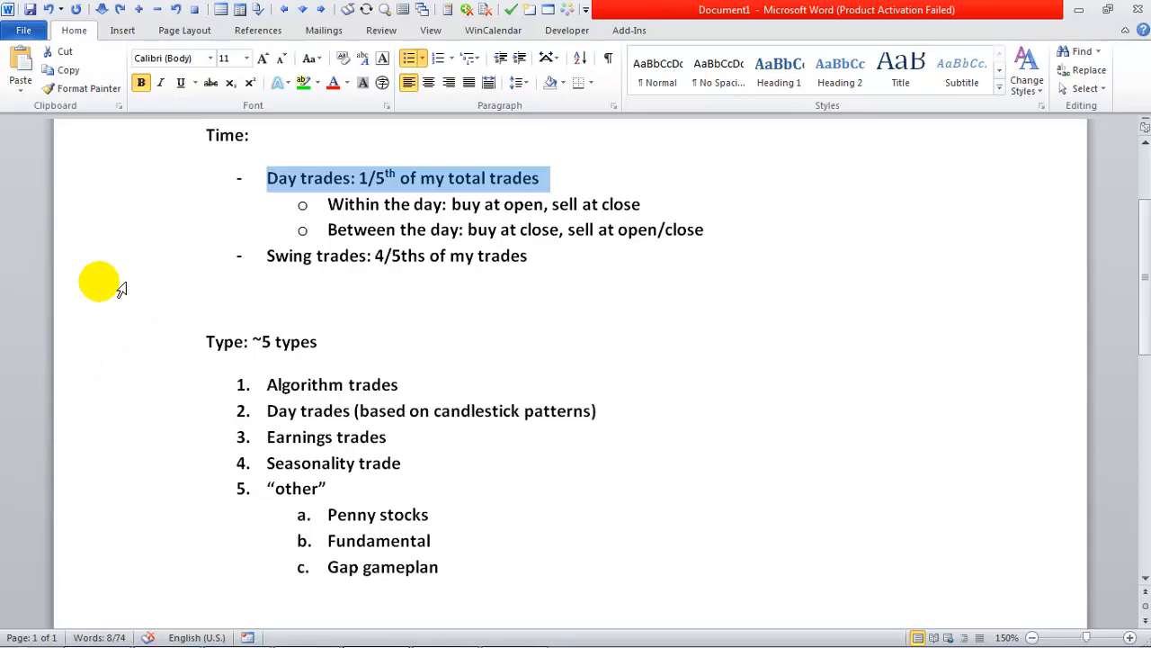
pyautogui.scroll(-3)
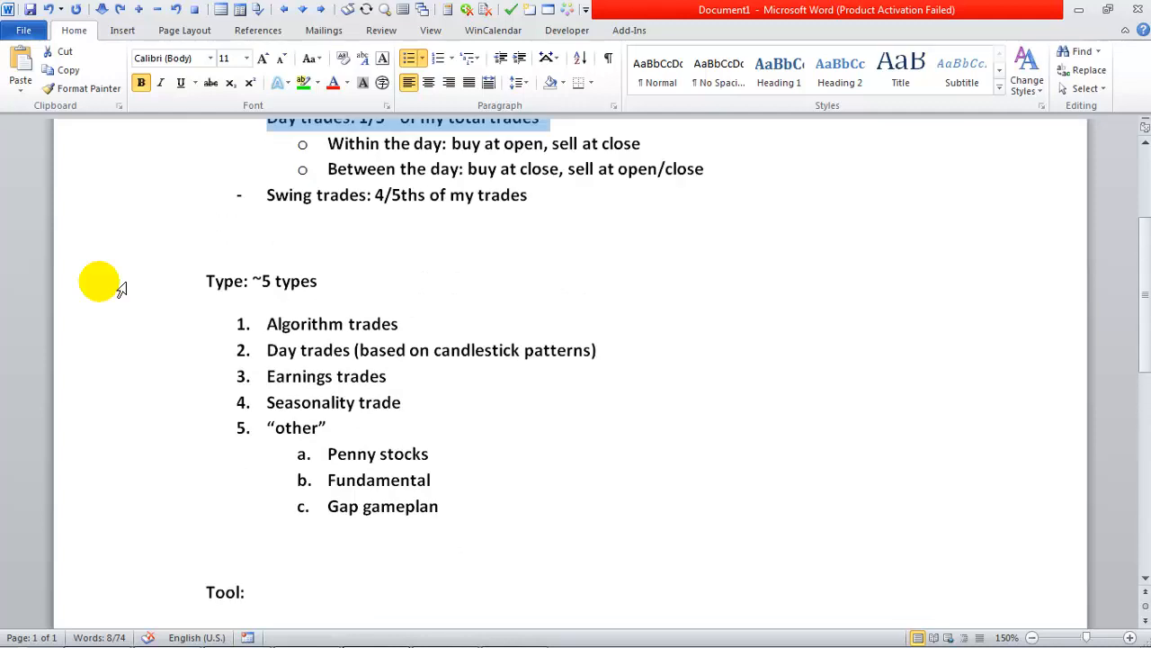
pyautogui.scroll(3)
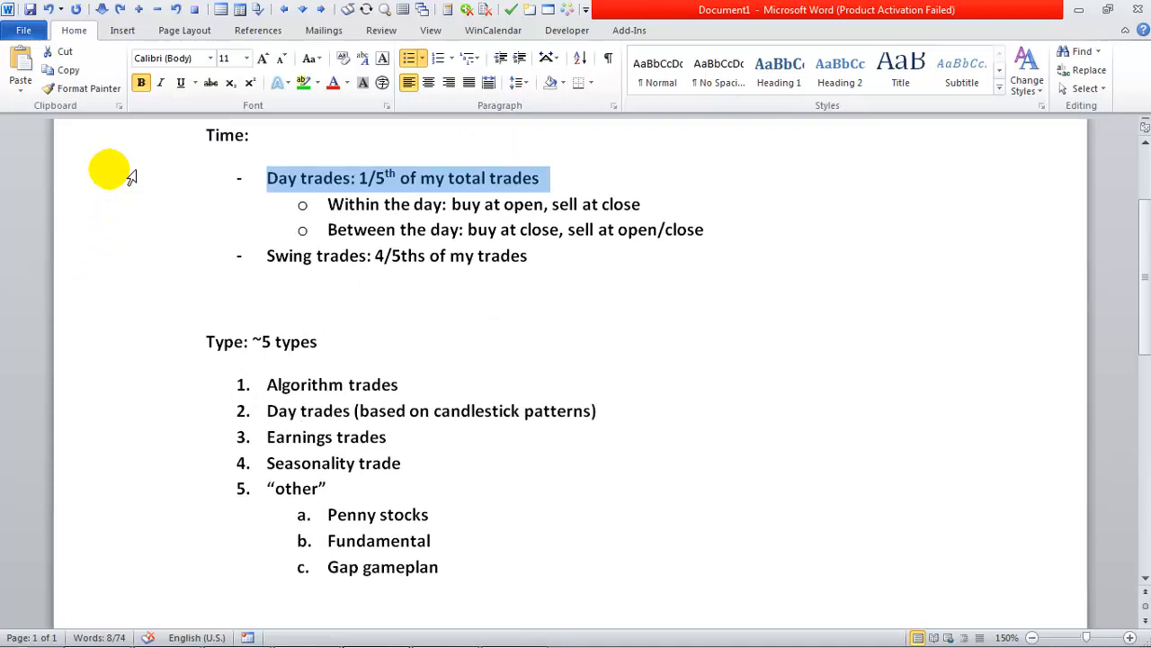
pyautogui.scroll(-3)
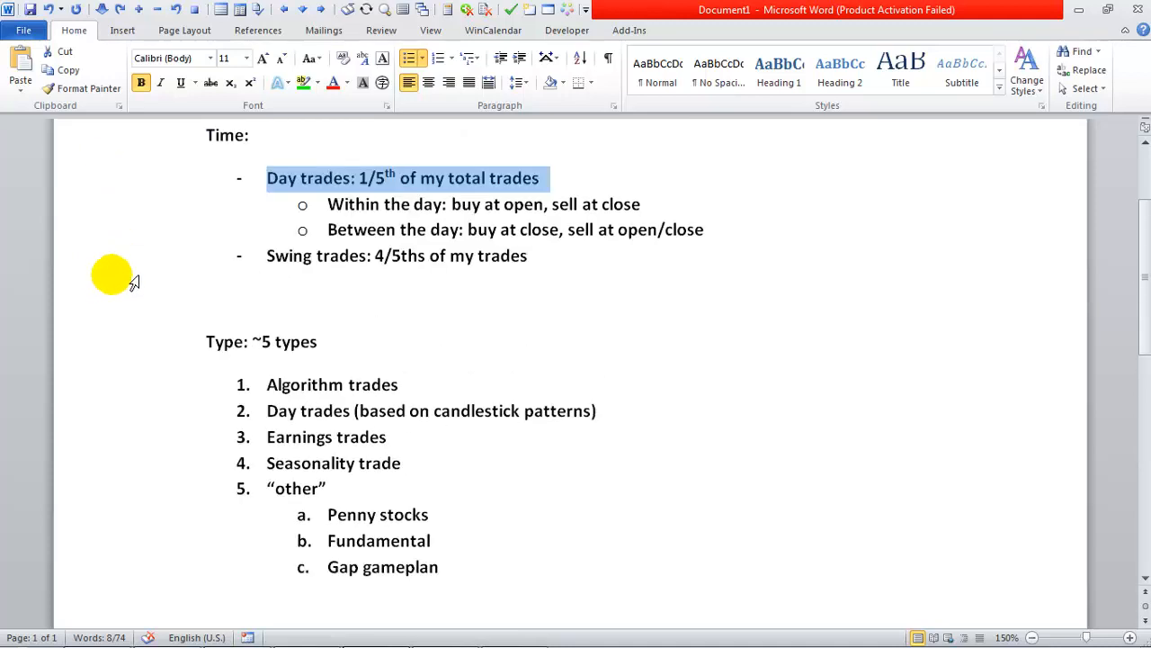
pyautogui.scroll(-3)
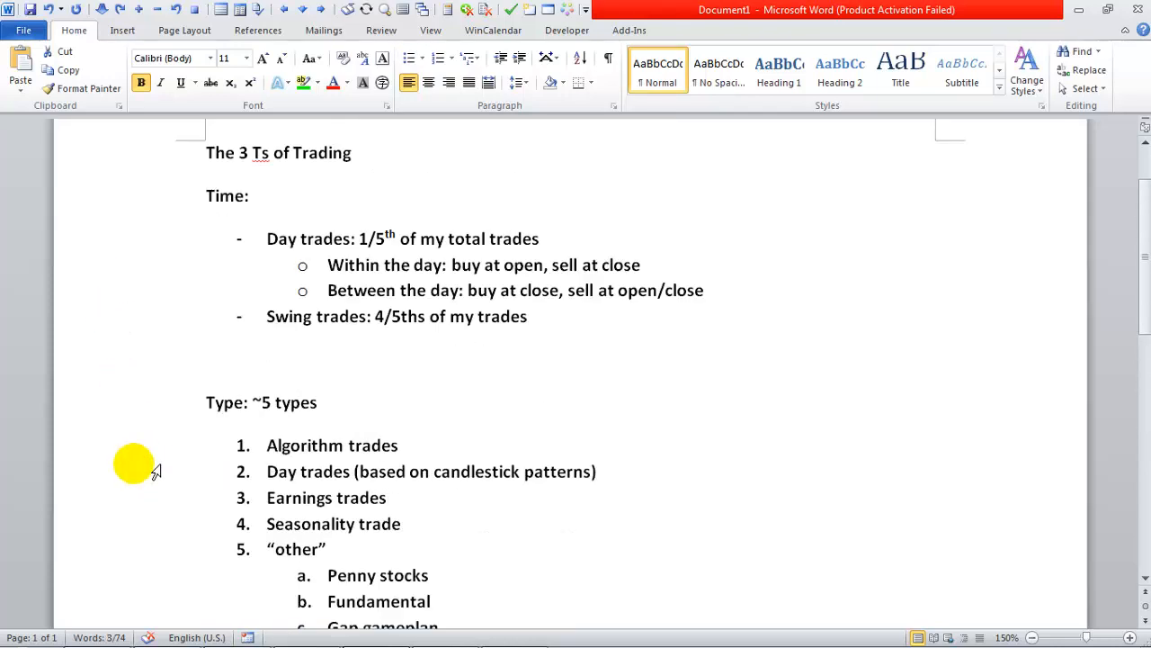
pyautogui.scroll(-3)
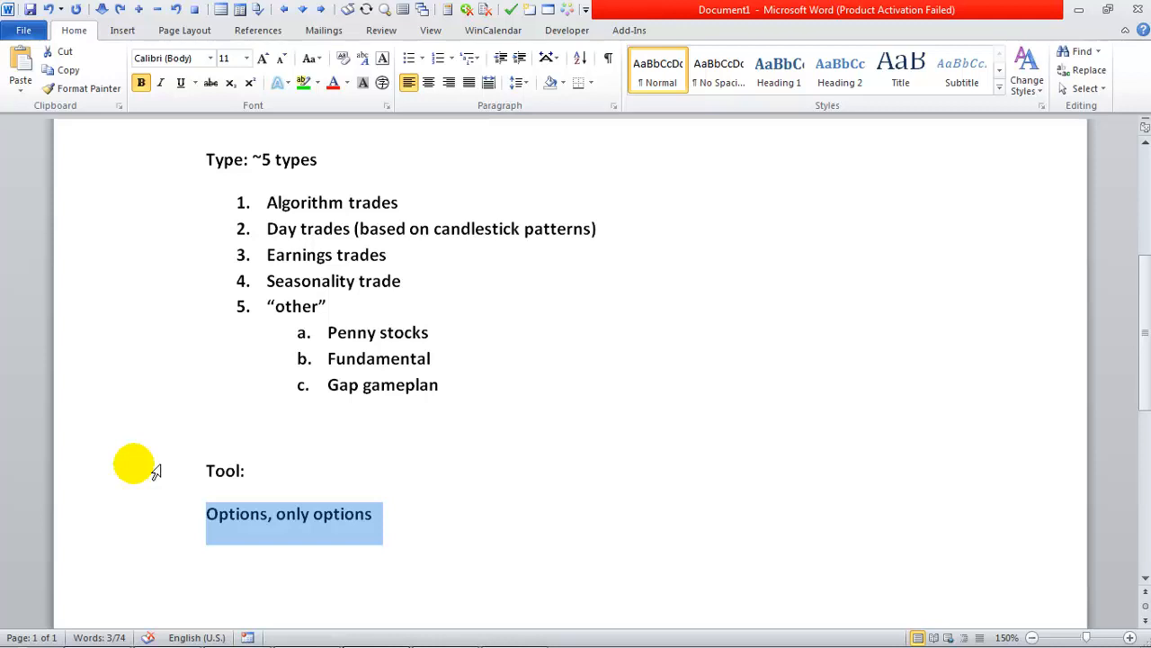
pyautogui.moveTo(162, 223)
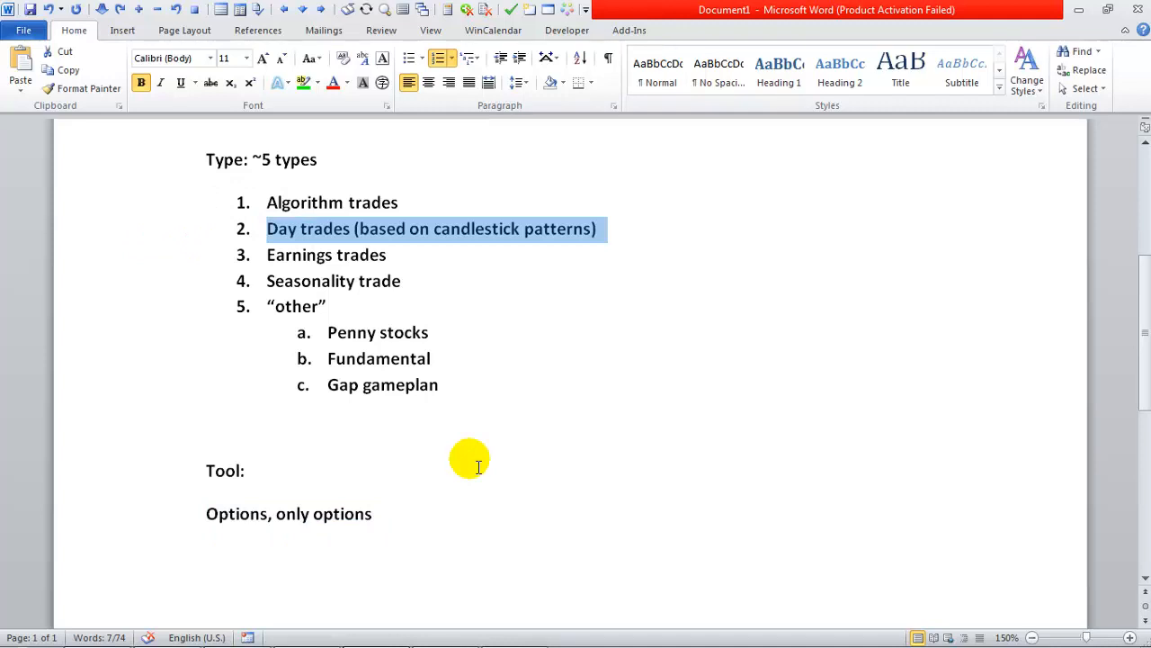
pyautogui.moveTo(450, 429)
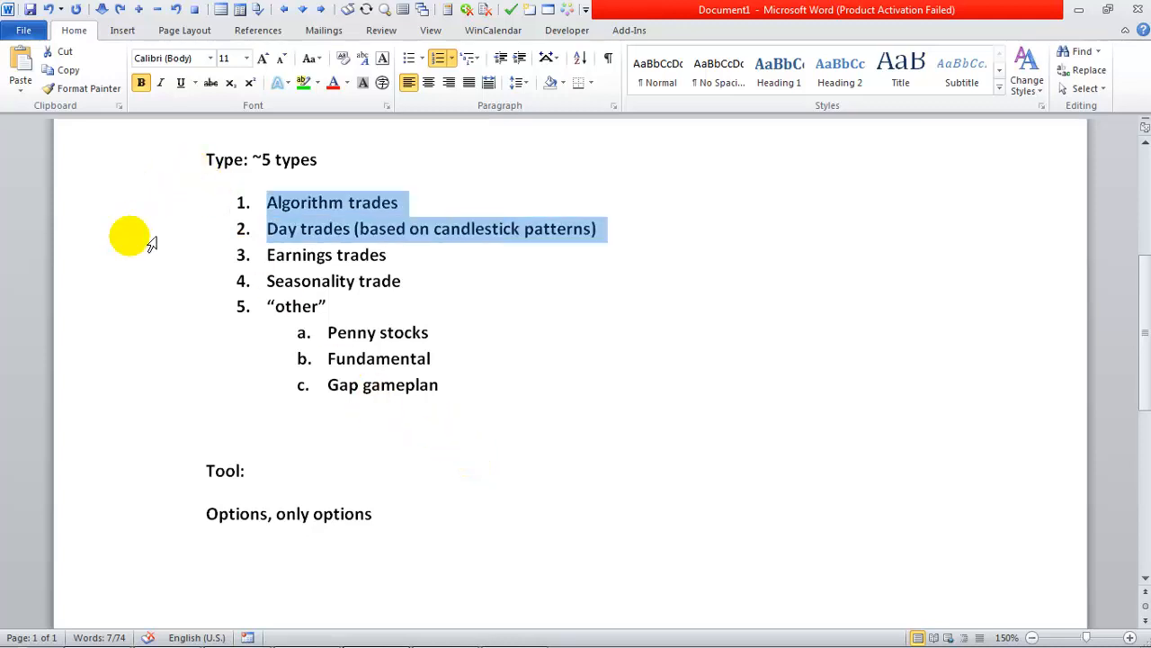
pyautogui.moveTo(266, 201); pyautogui.dragTo(388, 256)
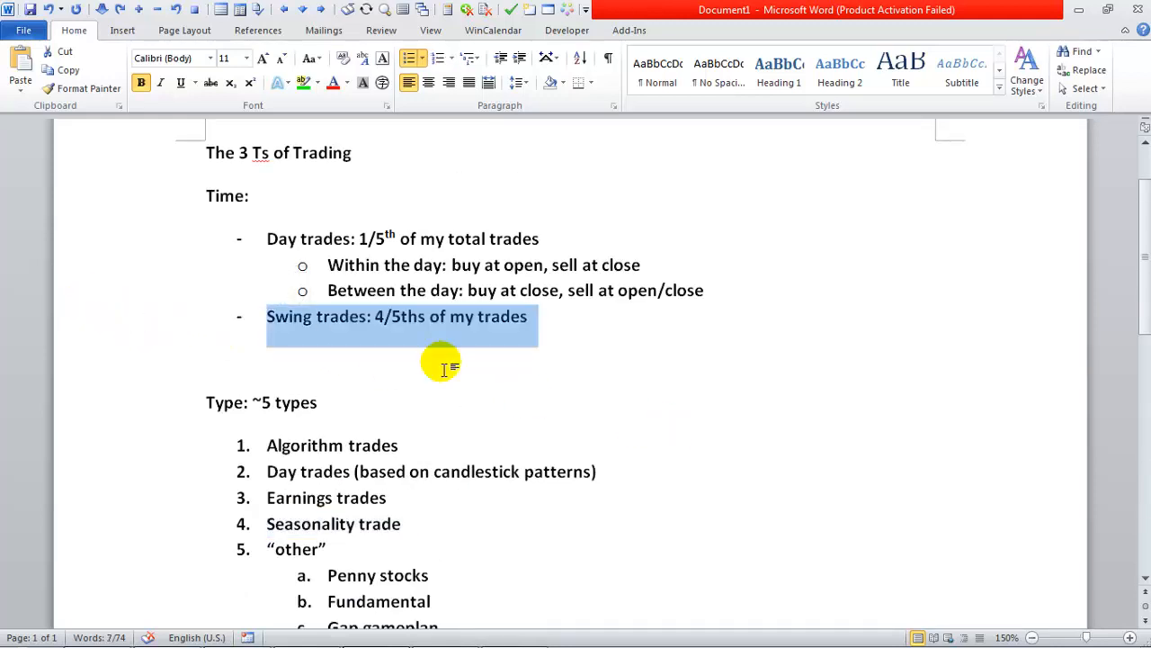
pyautogui.moveTo(148, 310)
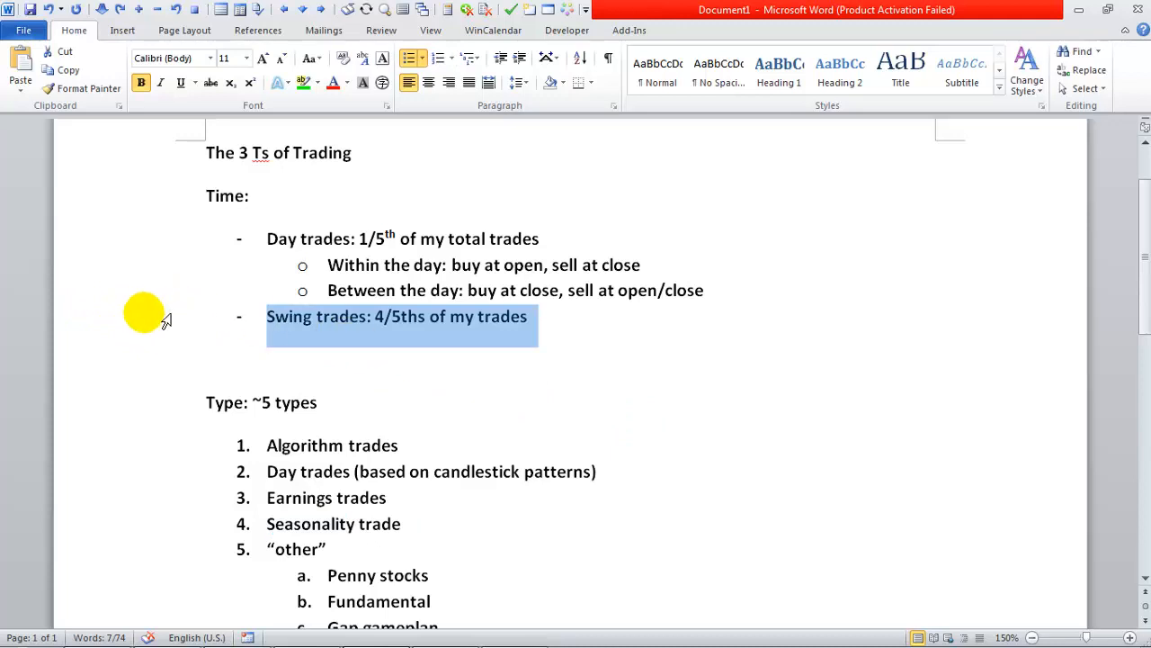
pyautogui.scroll(-3)
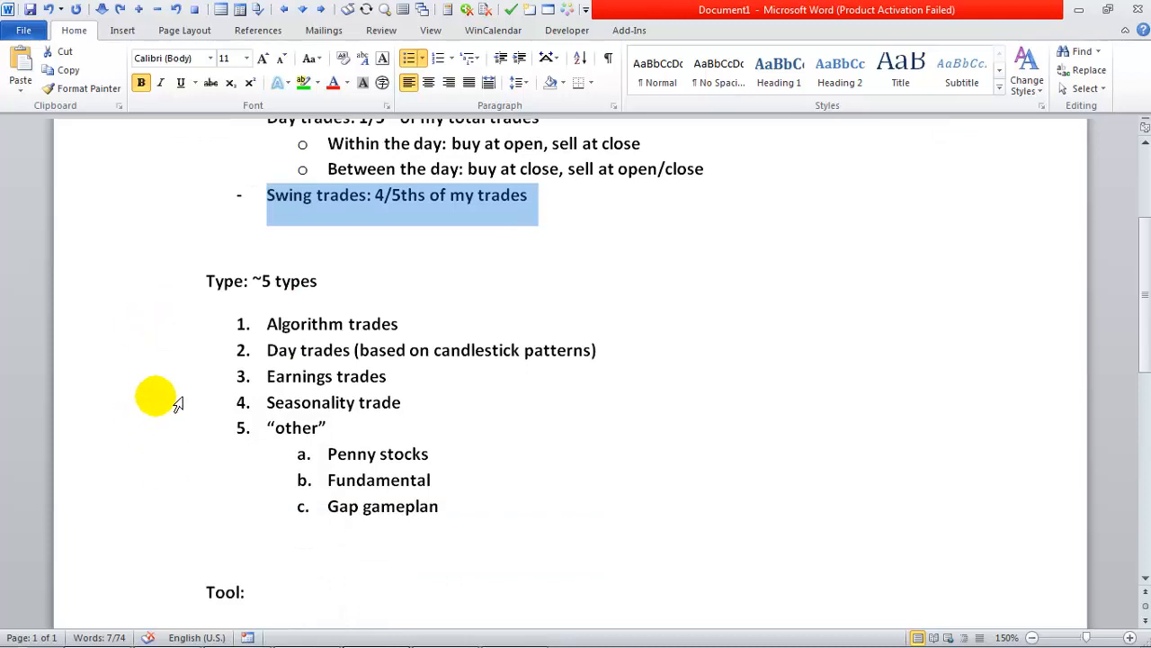
pyautogui.moveTo(199, 212)
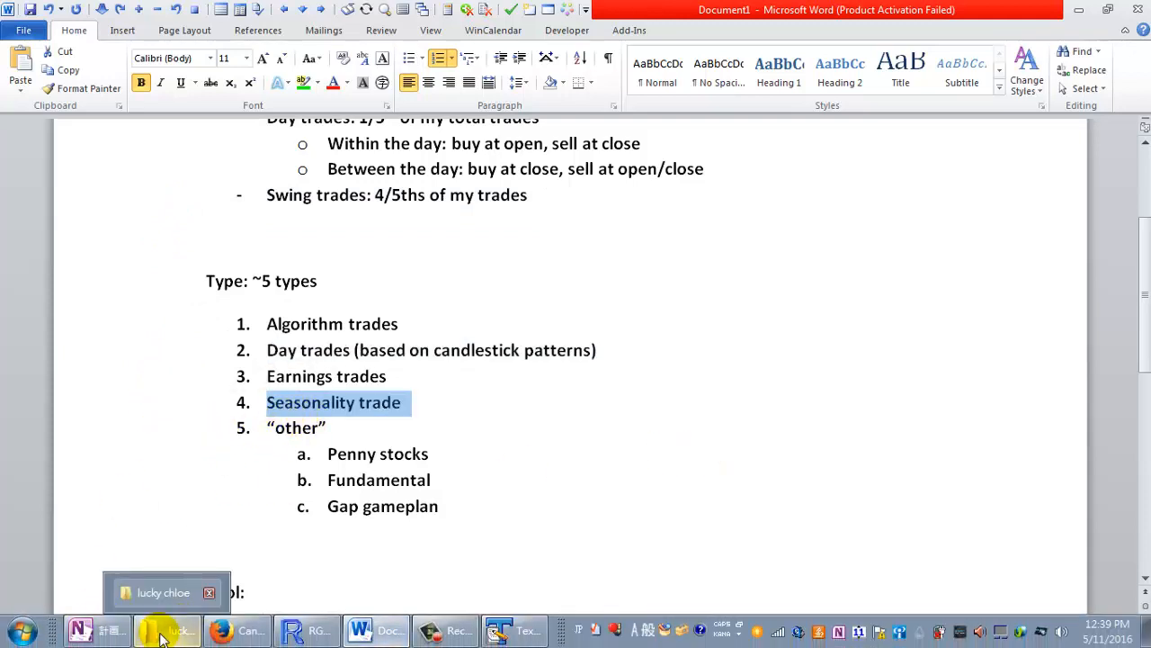
# Open the seasonal2 R script from the D:\seeking alpha\data folder in TextPad.
pyautogui.click(166, 592)
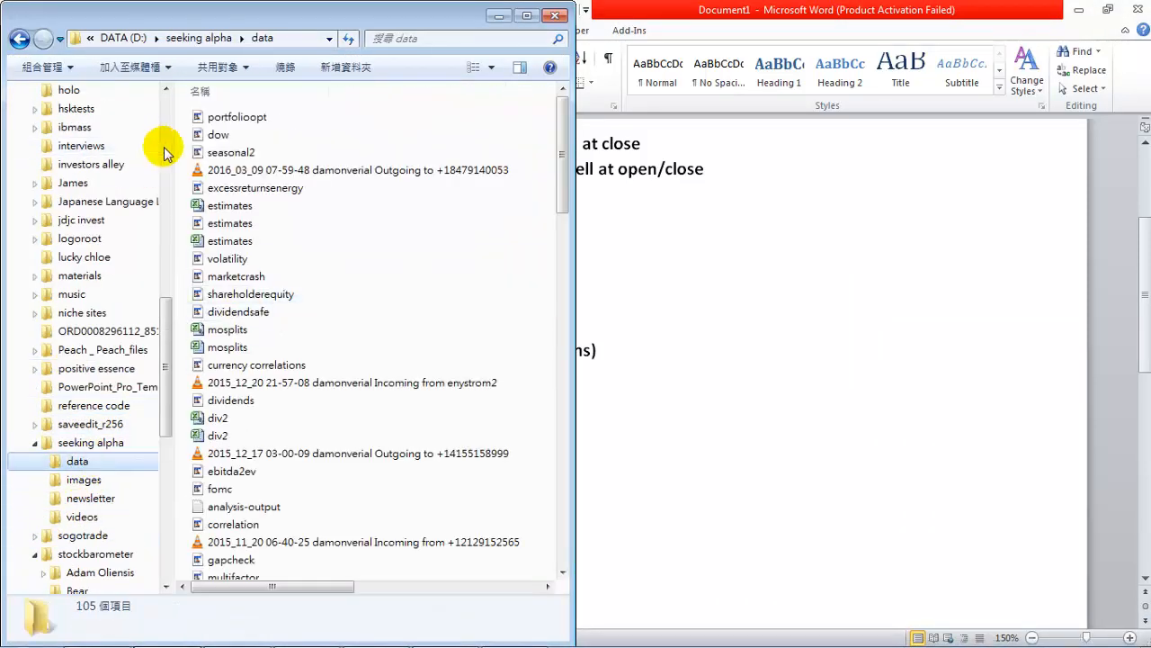
pyautogui.doubleClick(230, 151)
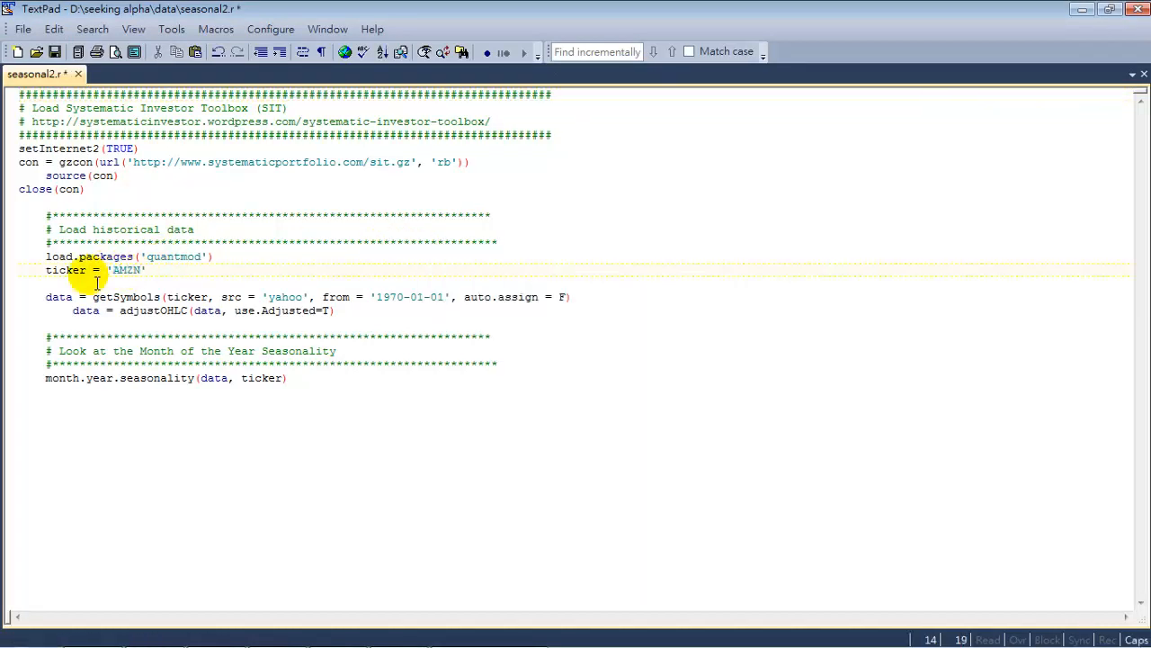
pyautogui.press('BackSpace')
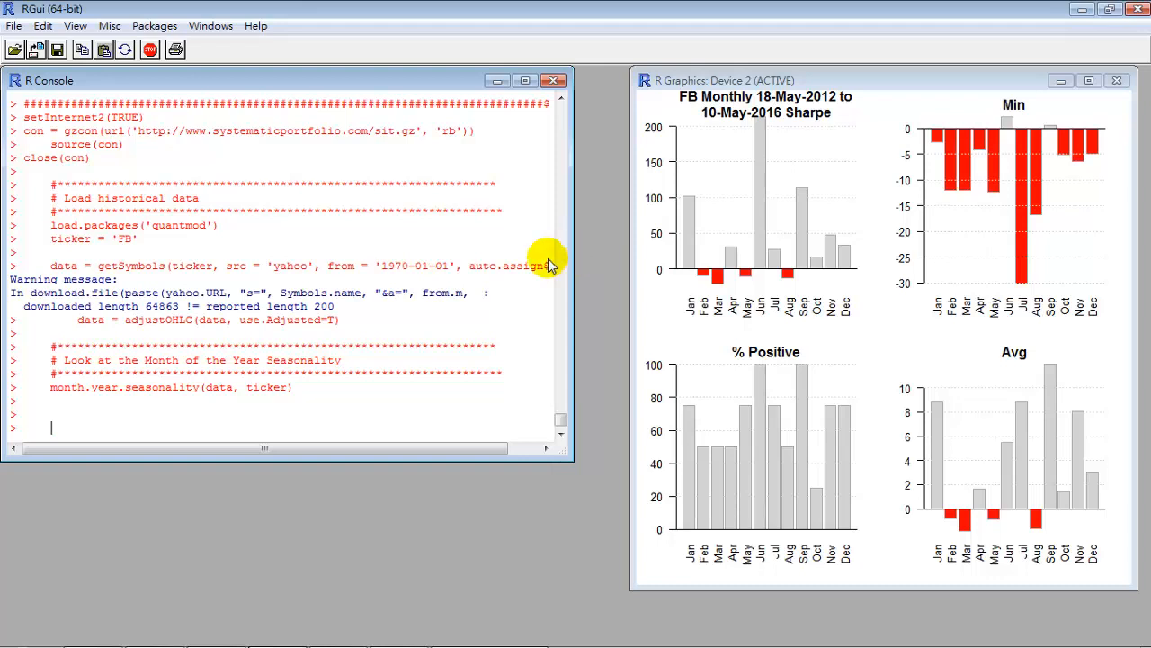
pyautogui.moveTo(754, 302)
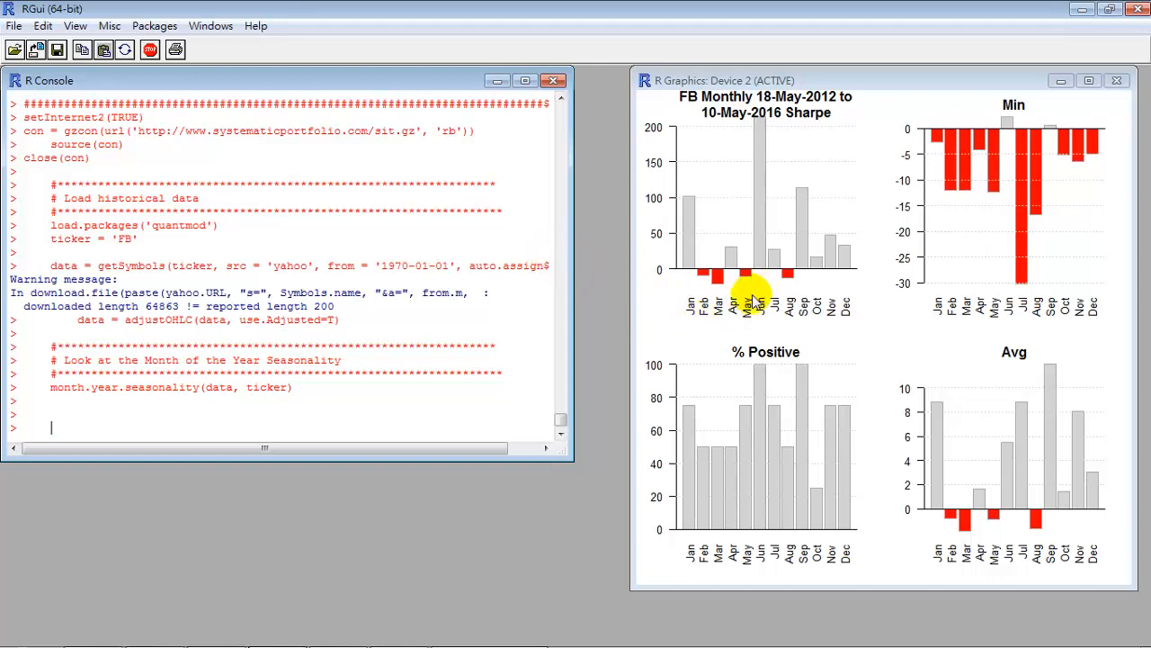
pyautogui.moveTo(950, 522)
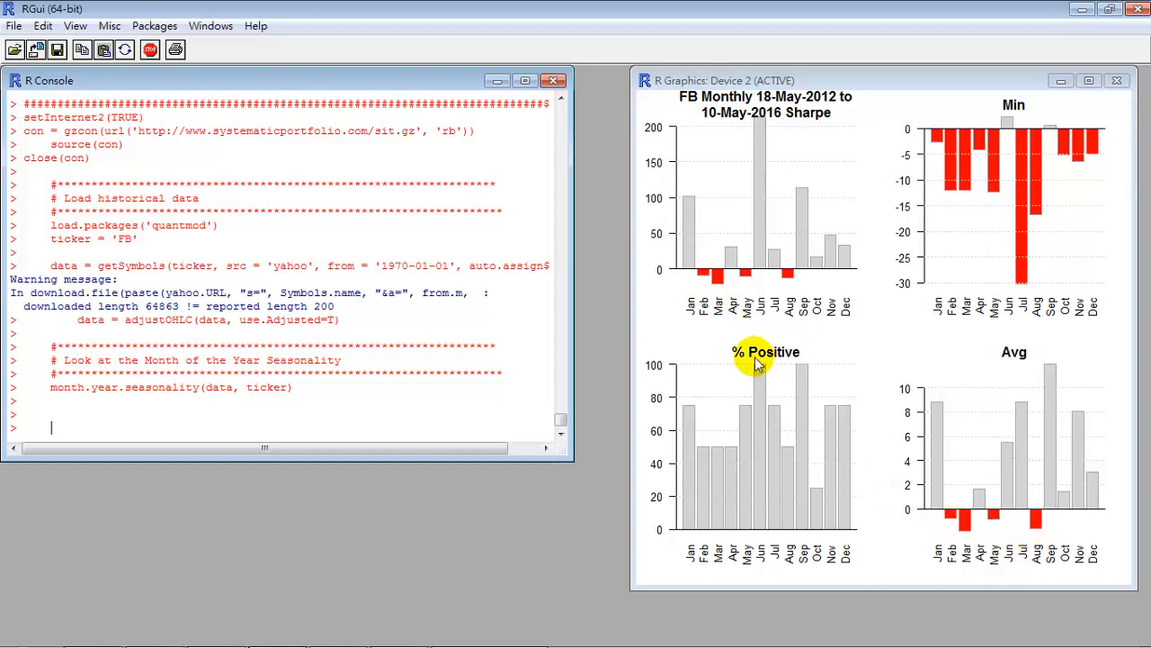
pyautogui.moveTo(760, 320)
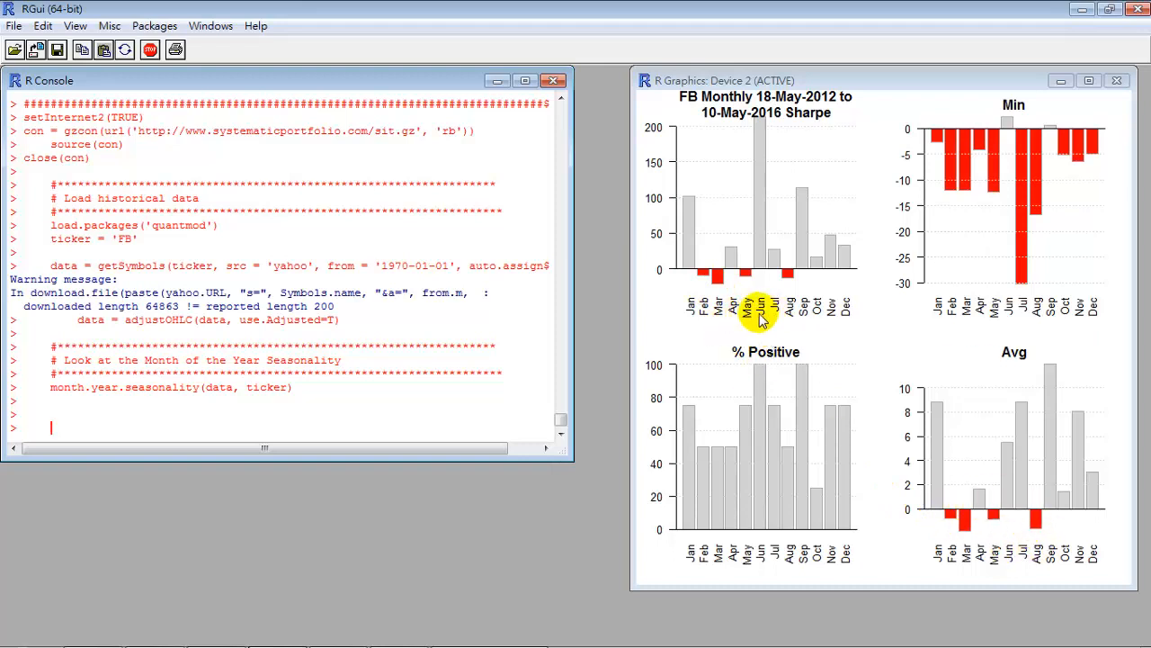
pyautogui.moveTo(691, 309)
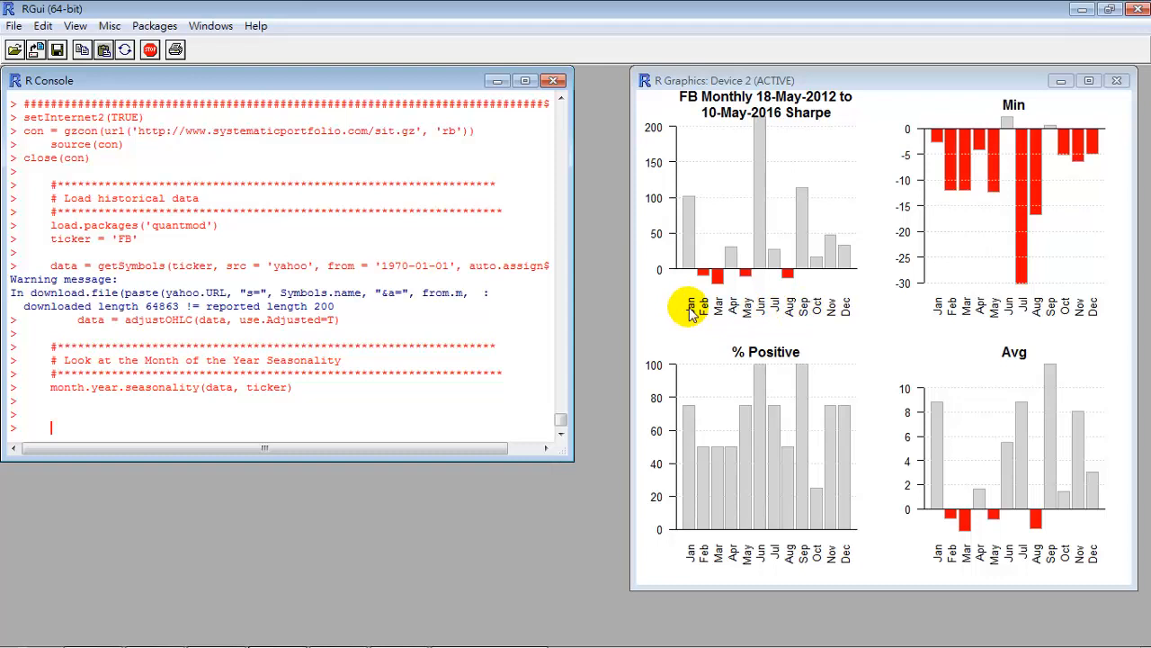
pyautogui.moveTo(669, 340)
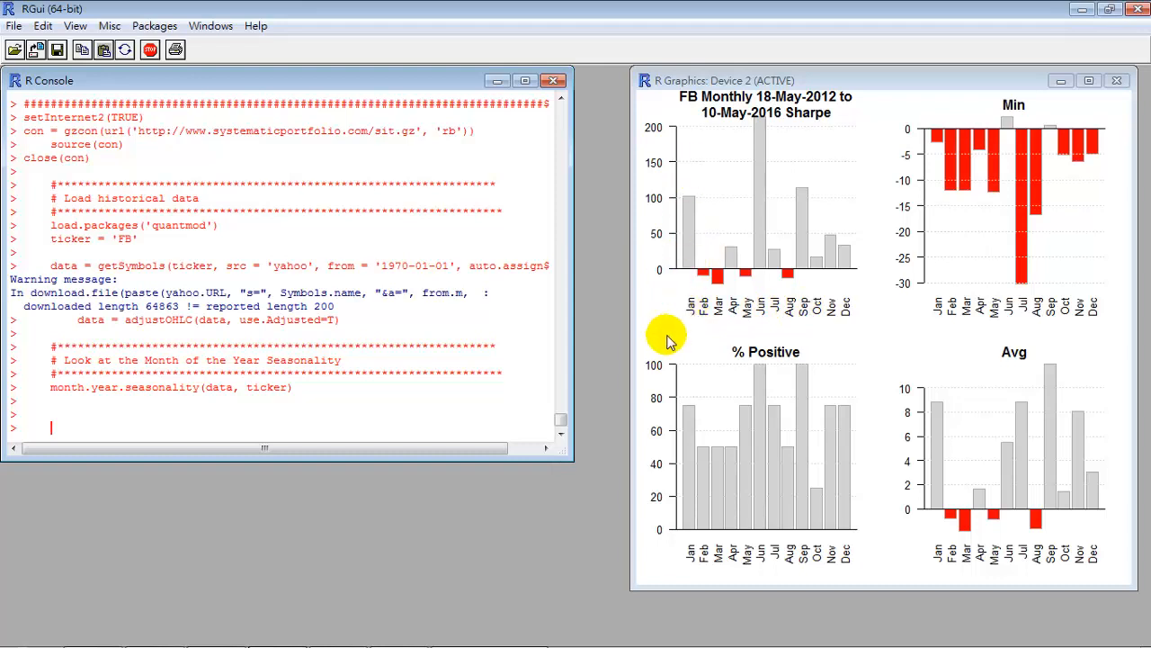
pyautogui.moveTo(637, 269)
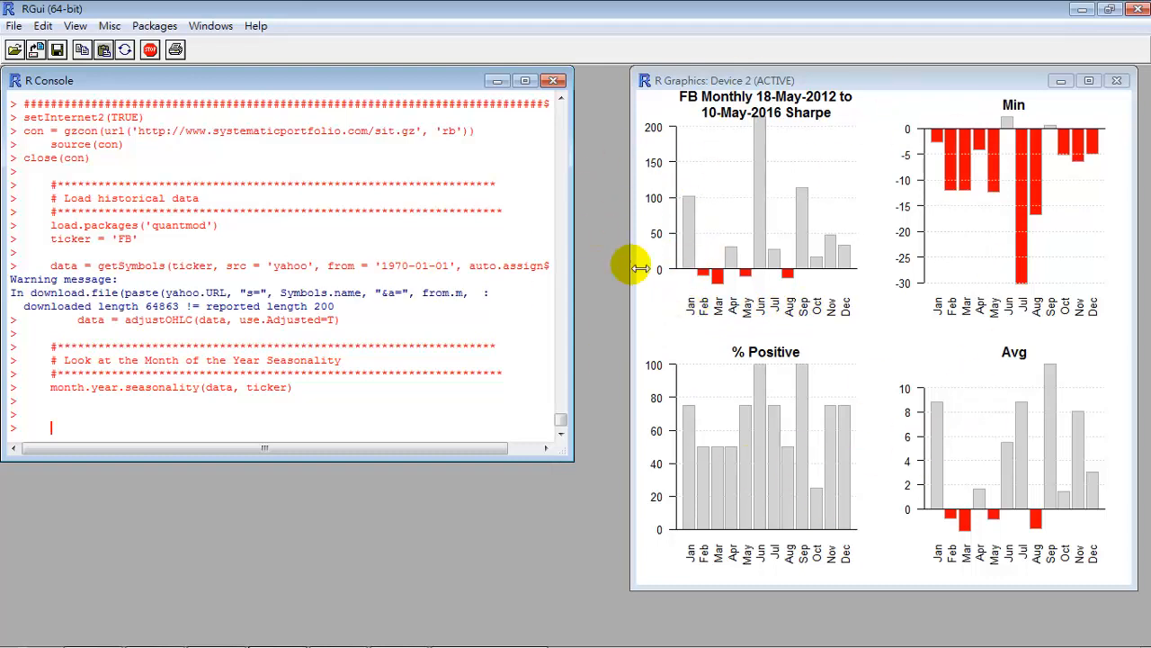
pyautogui.moveTo(818, 81)
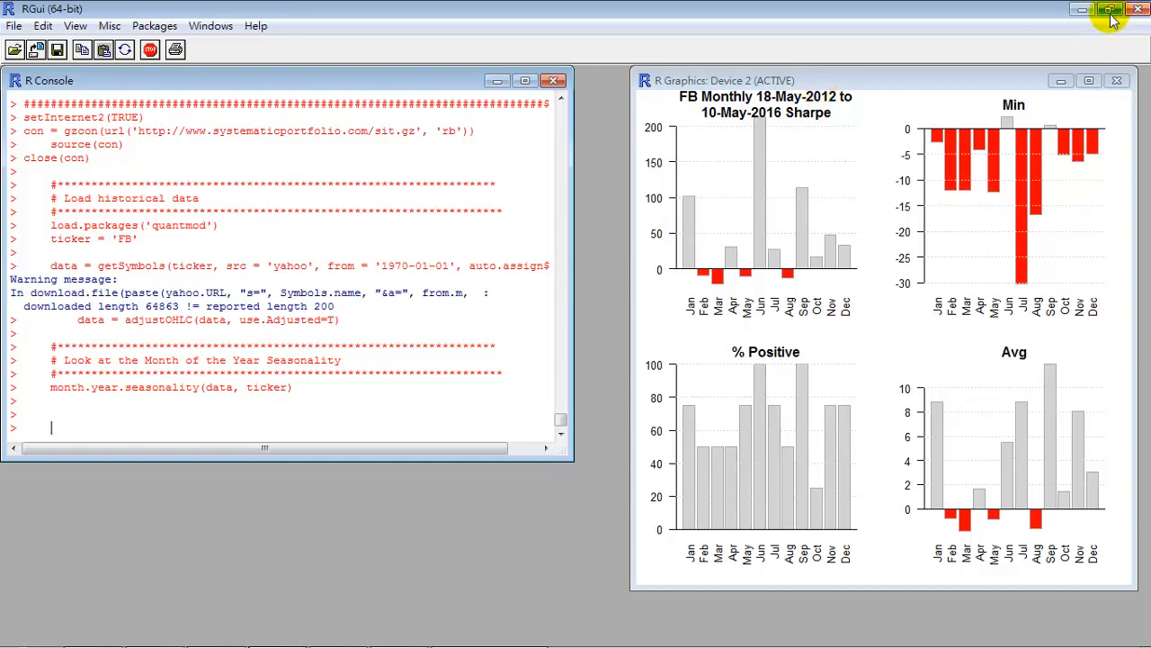
pyautogui.moveTo(1081, 9)
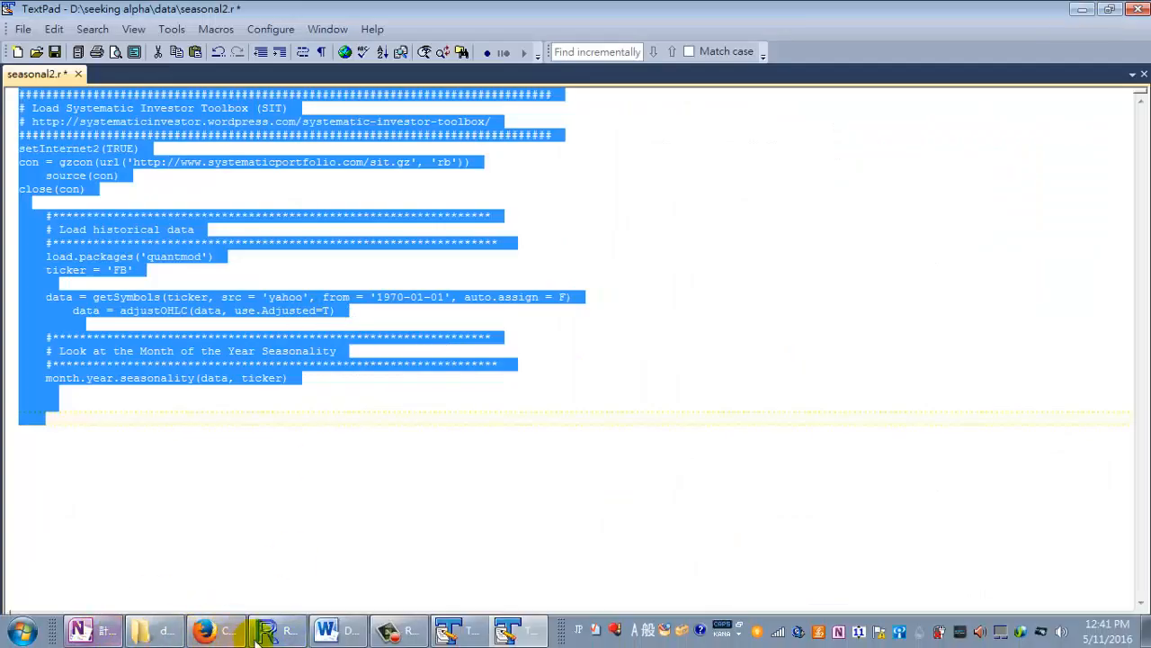
# Bring back the FB month-of-year seasonality charts in the R Graphics window.
pyautogui.click(265, 630)
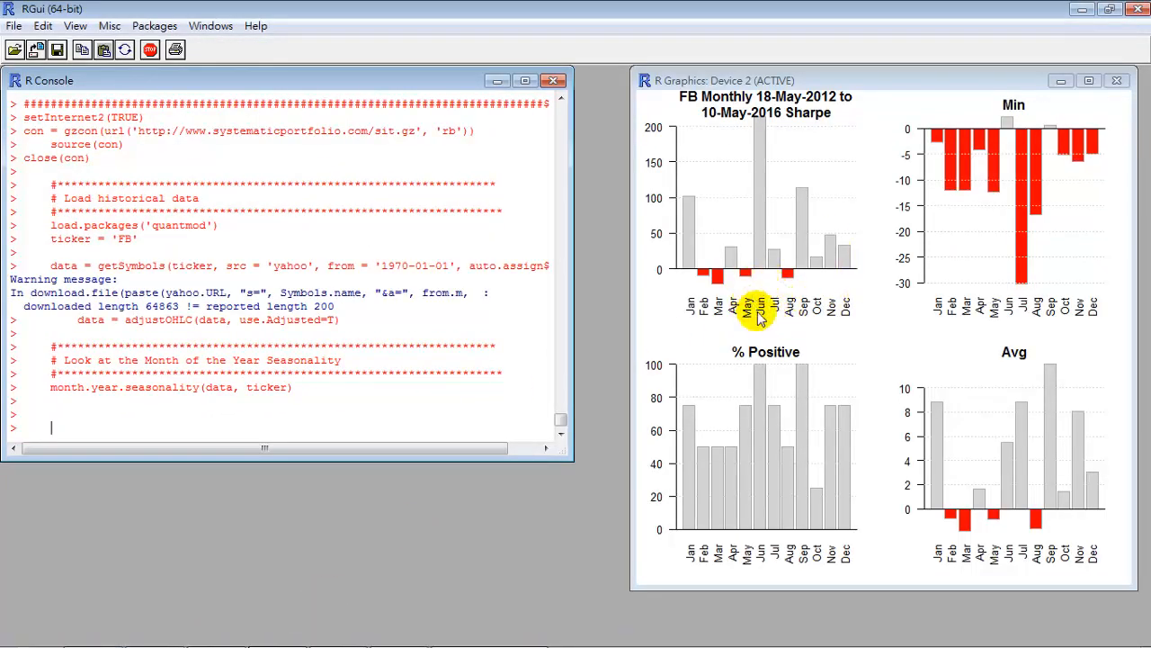
pyautogui.moveTo(792, 133)
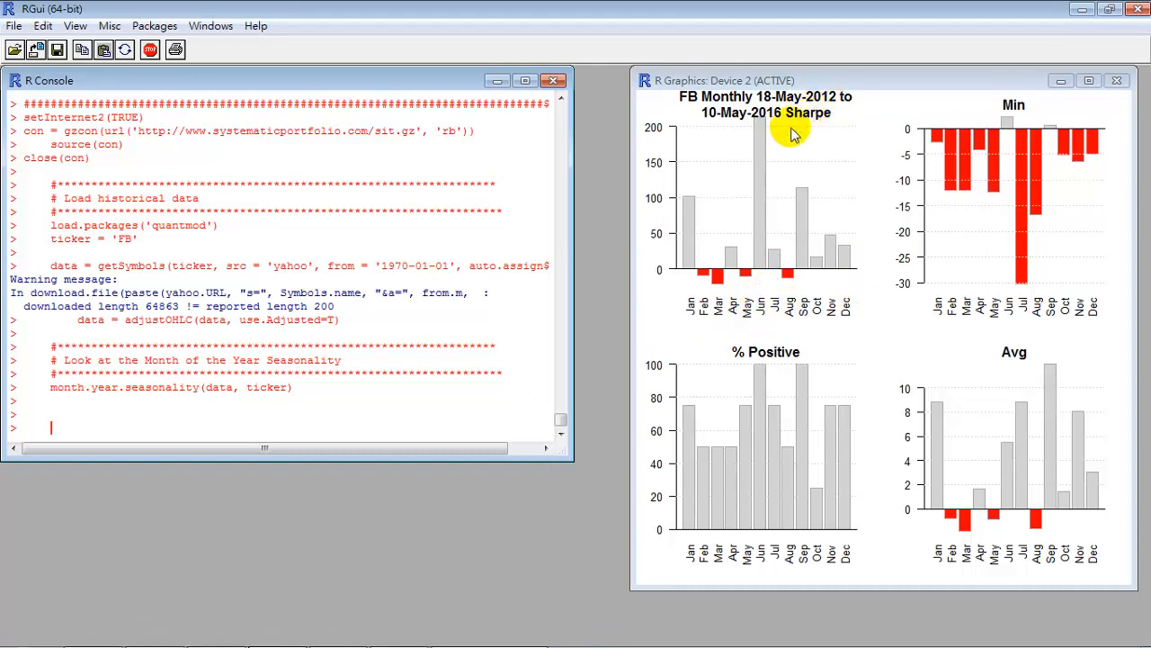
pyautogui.moveTo(873, 245)
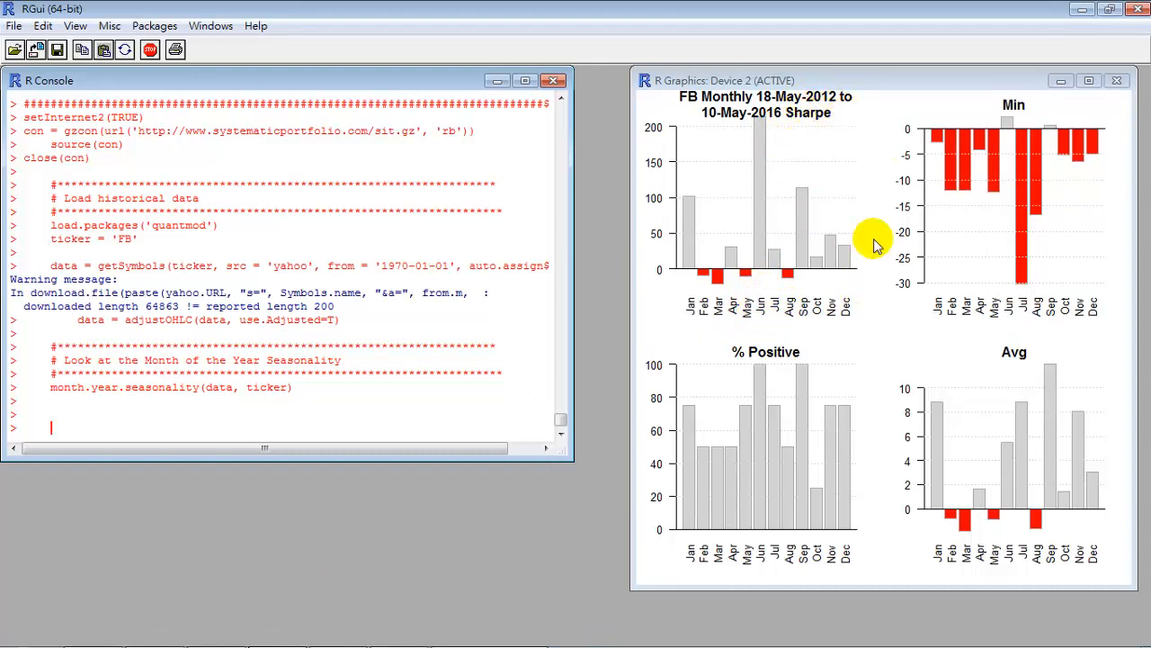
pyautogui.moveTo(765, 320)
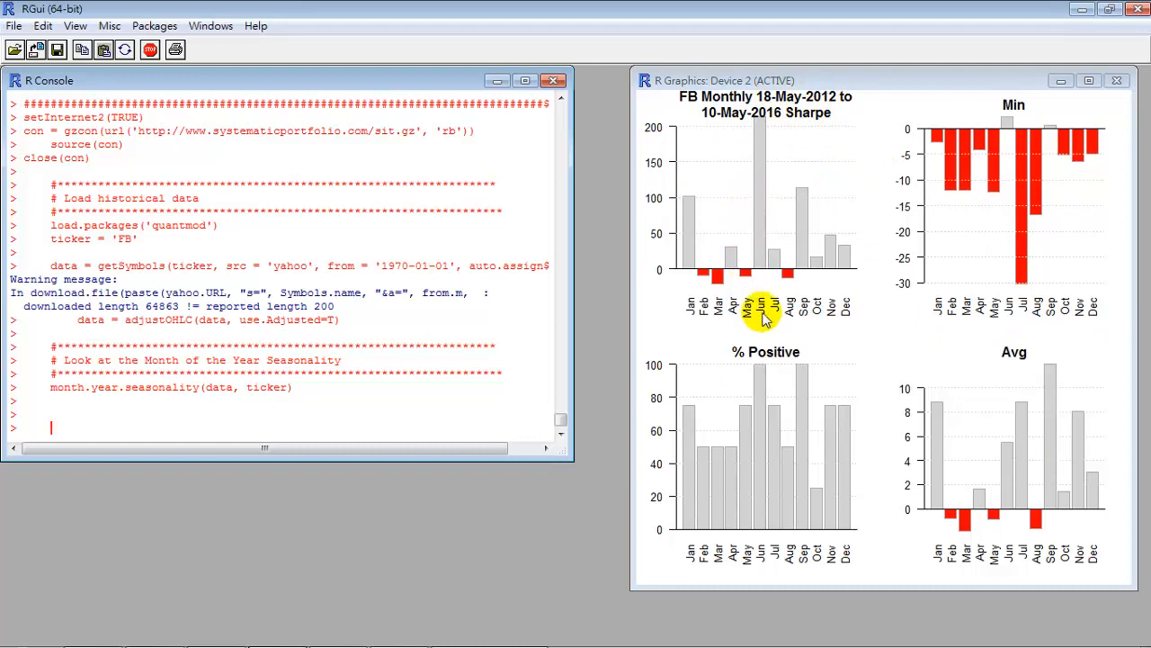
pyautogui.moveTo(774, 284)
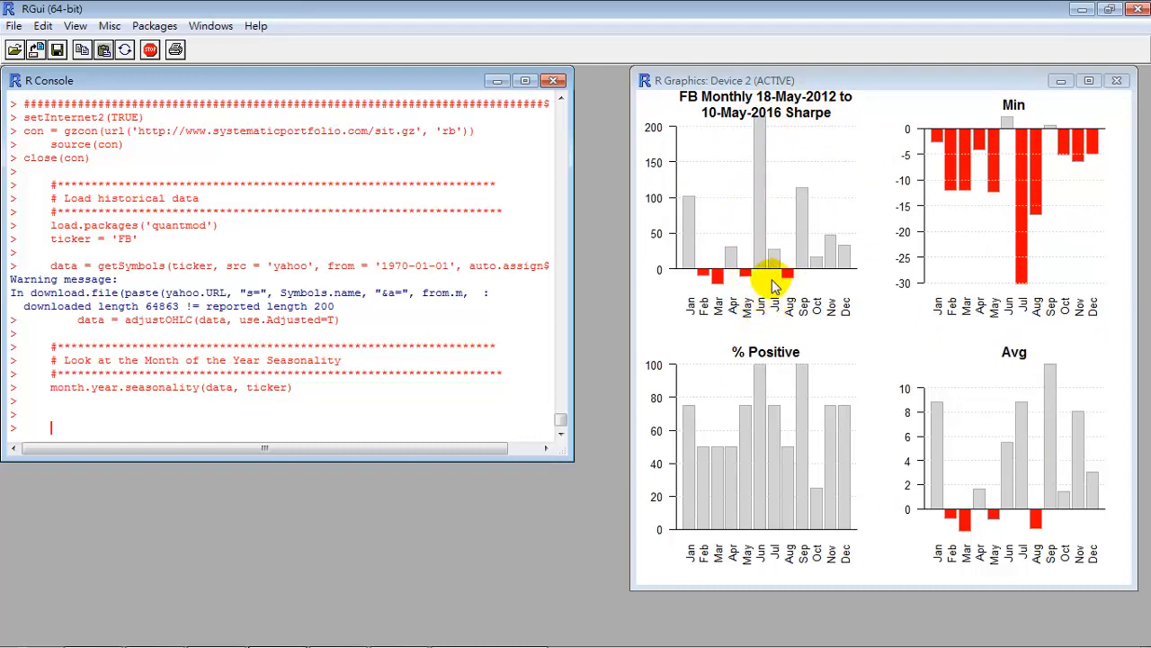
pyautogui.moveTo(1015, 310)
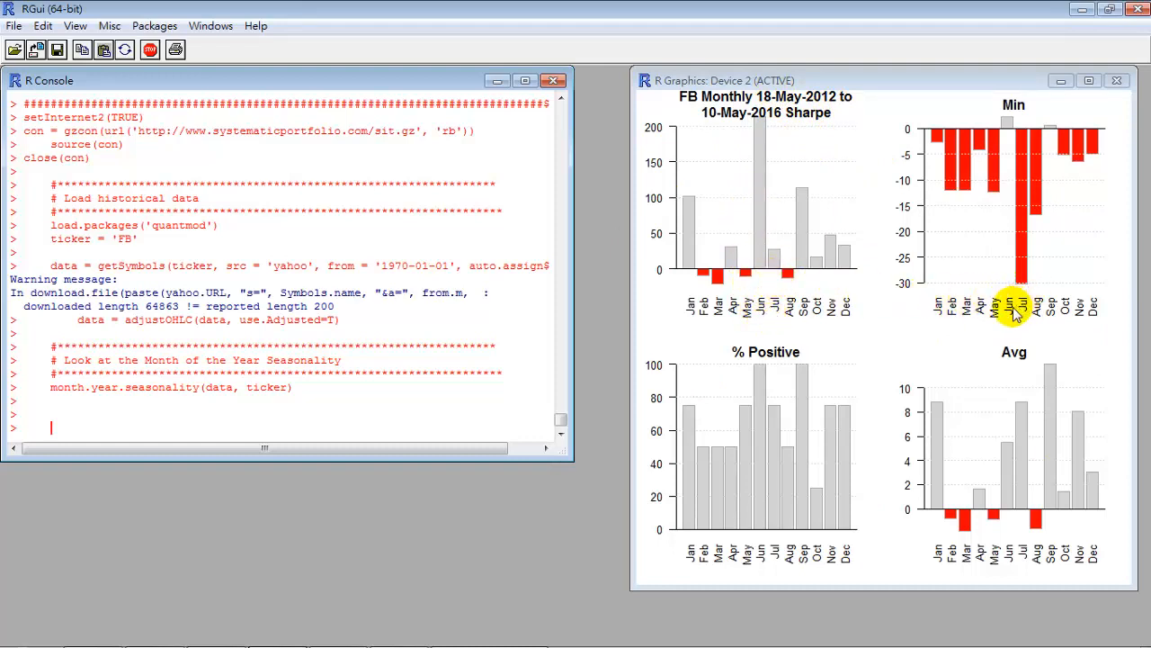
pyautogui.moveTo(1004, 99)
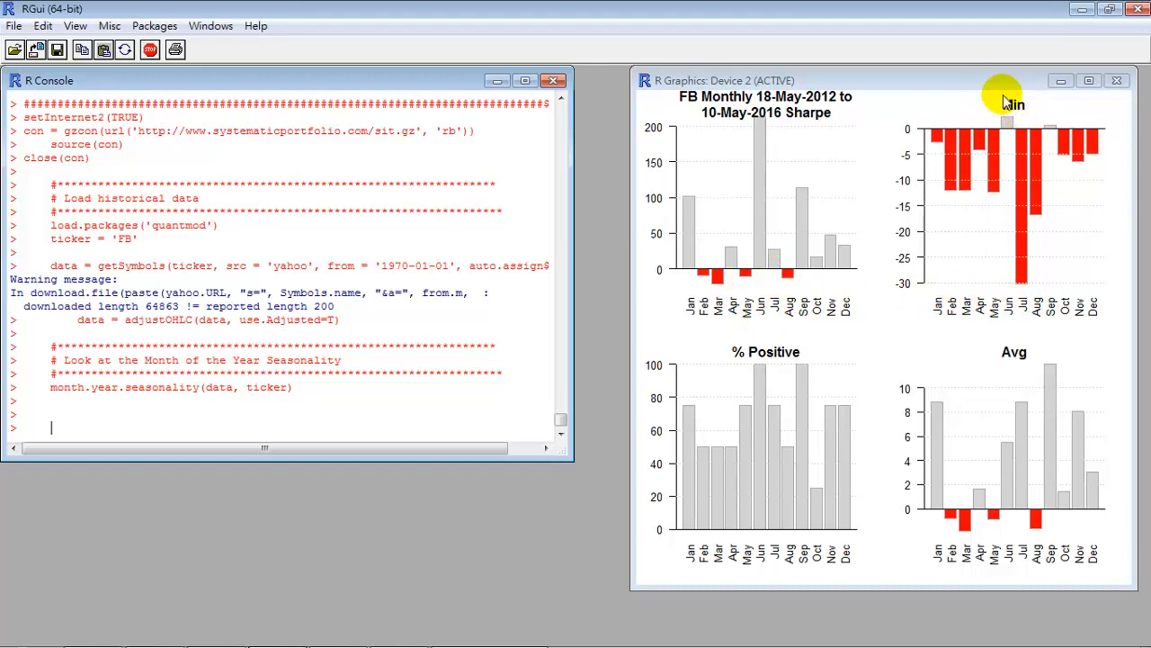
pyautogui.moveTo(783, 183)
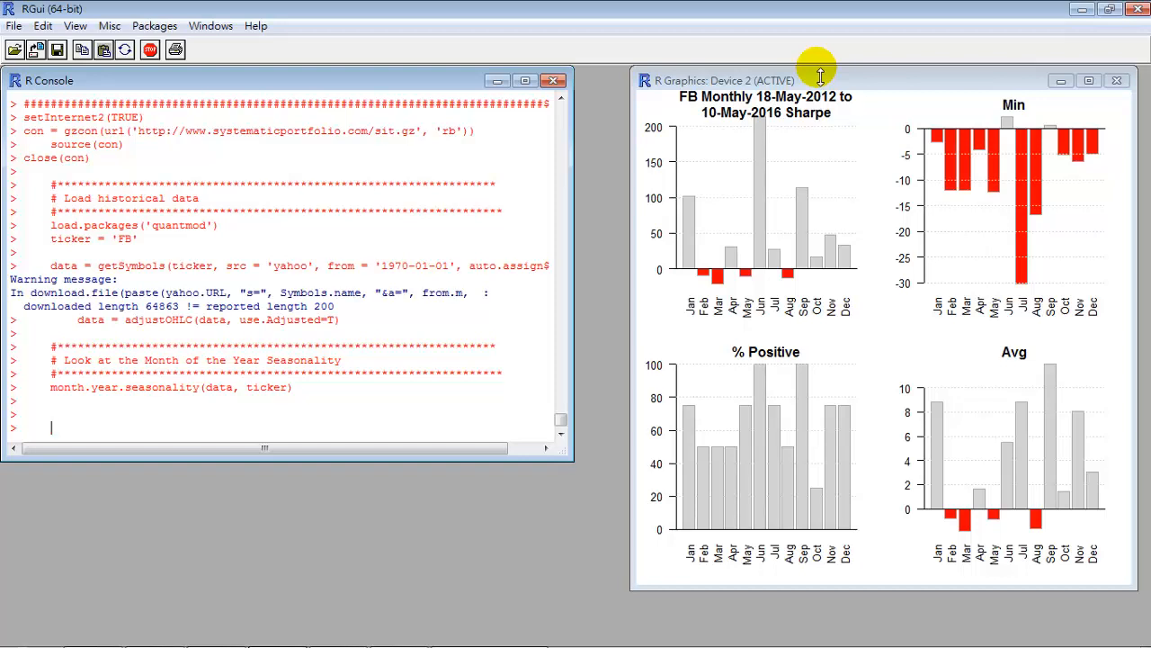
pyautogui.moveTo(813, 76)
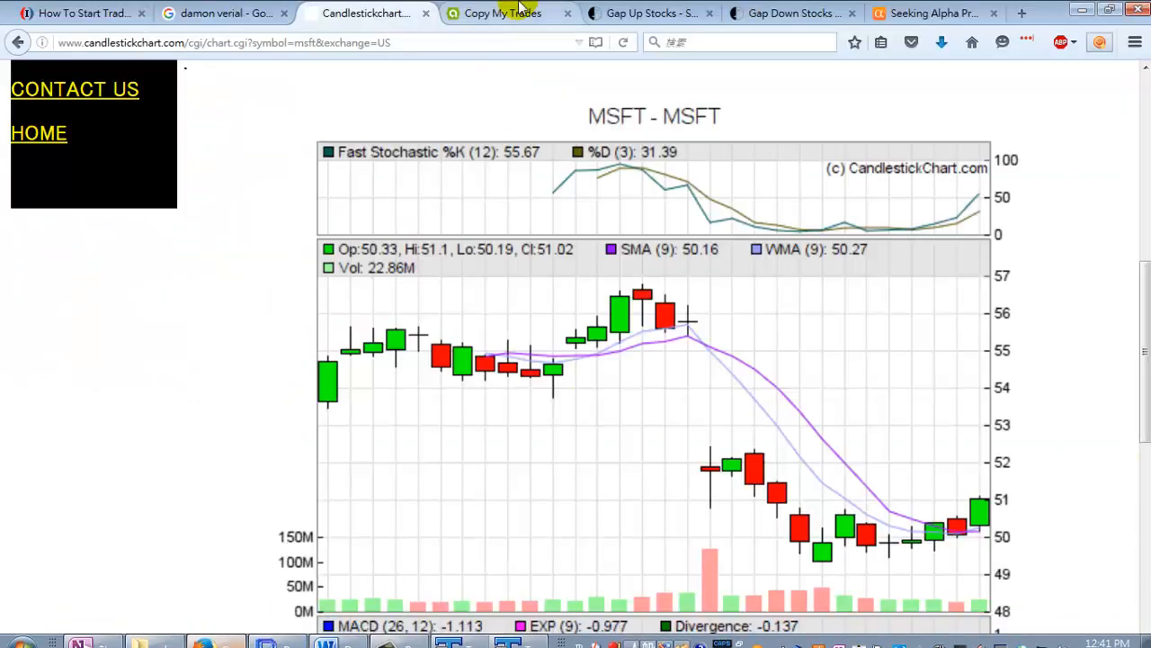
# Glance at the Copy My Trades example trades, then switch to the data folder of scripts.
pyautogui.click(500, 13)
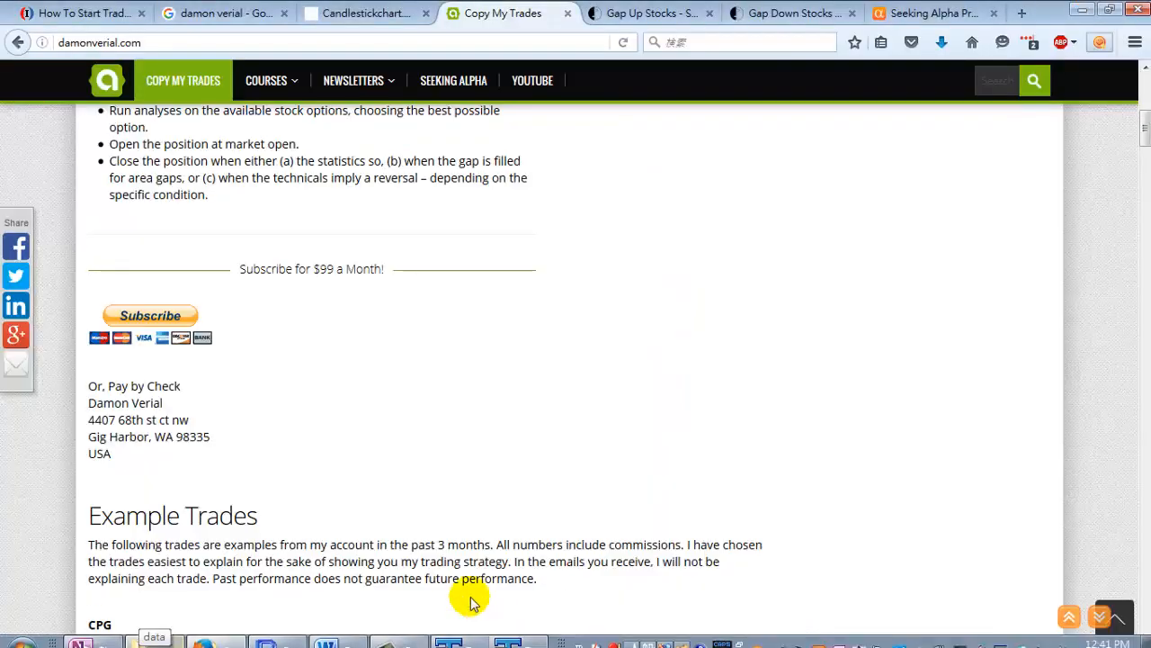
pyautogui.click(326, 628)
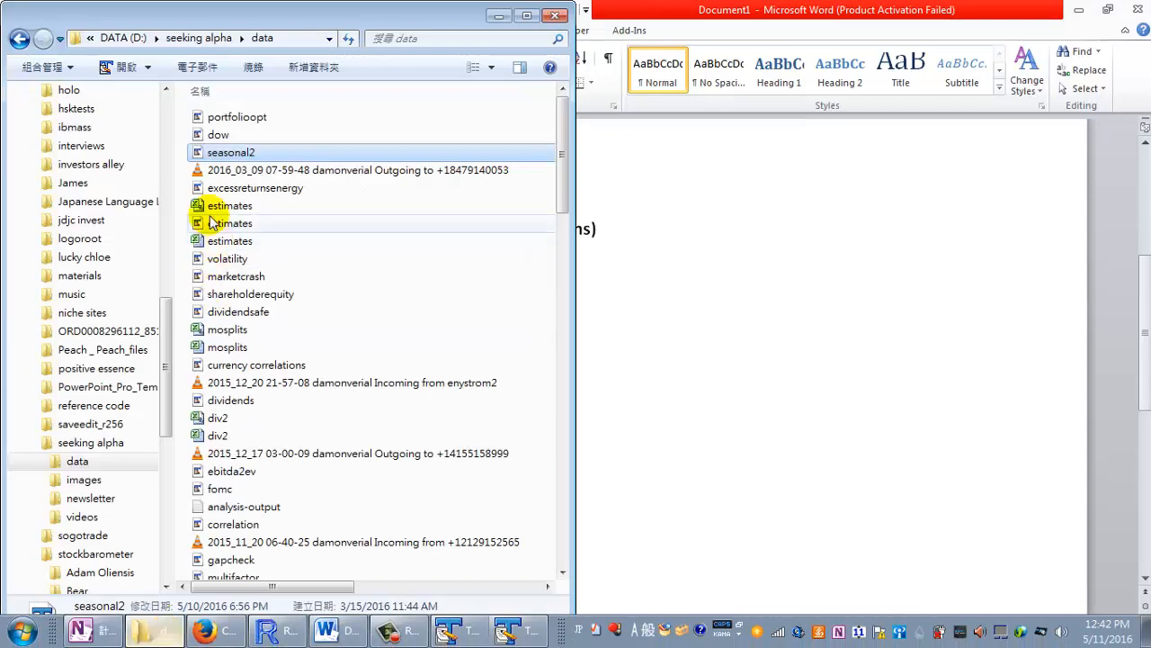
# Open volatility.r, select the whole script and move to the R console to run the PYPL volatility chart.
pyautogui.doubleClick(227, 259)
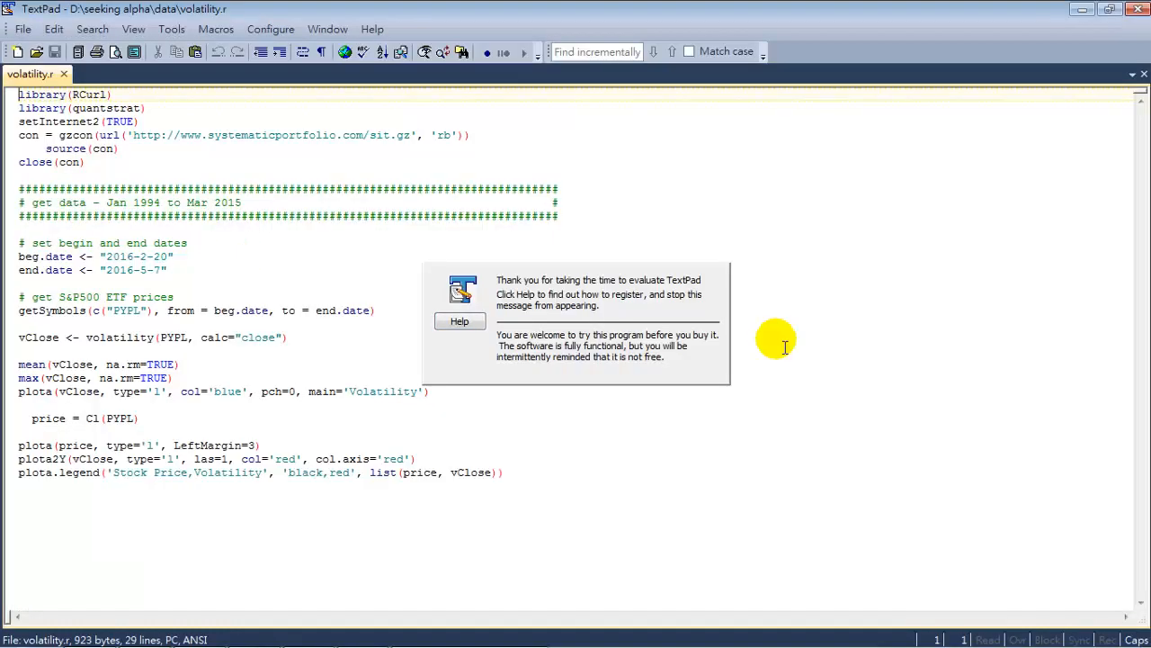
pyautogui.moveTo(581, 464)
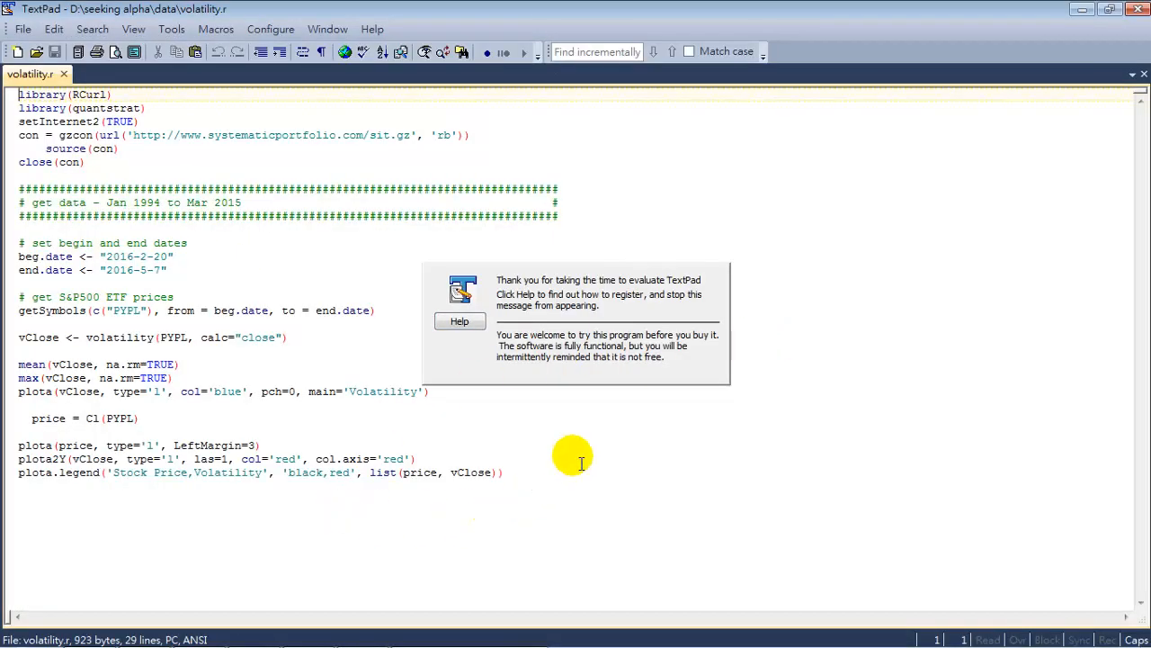
pyautogui.press('ctrl+a')
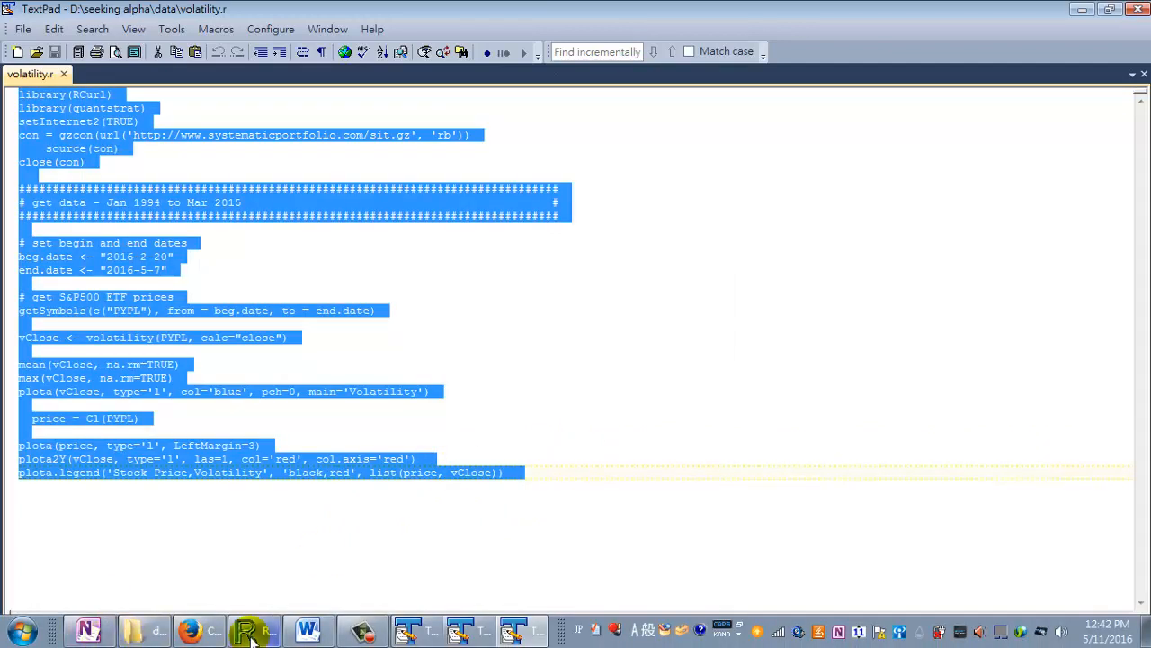
pyautogui.click(256, 629)
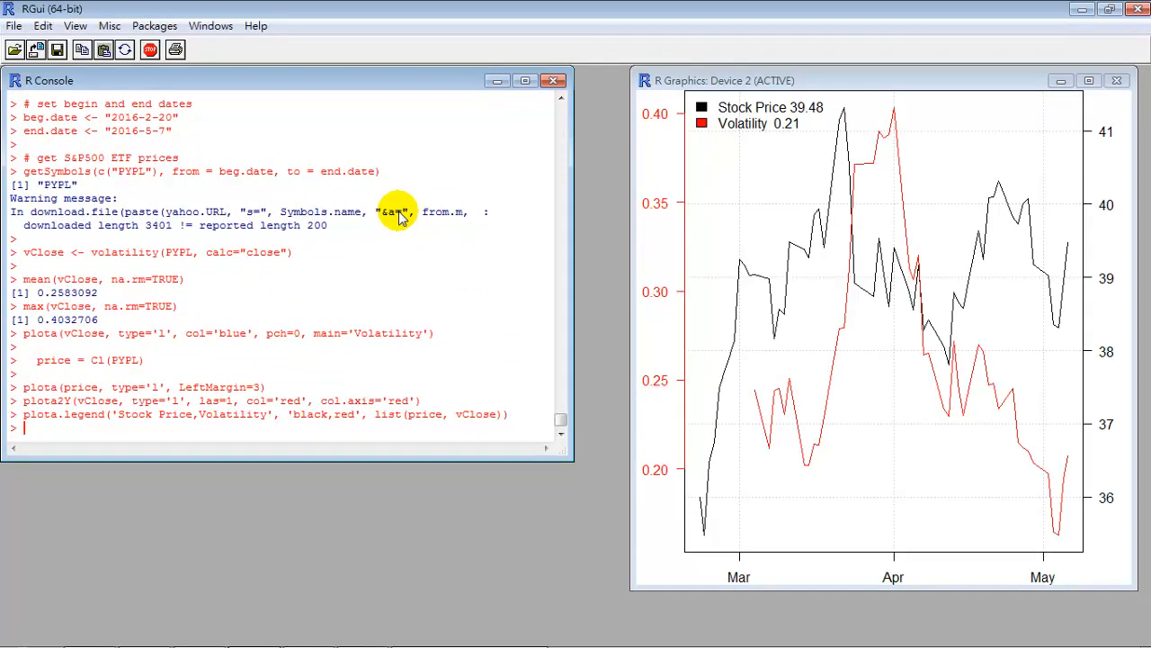
pyautogui.moveTo(1054, 490)
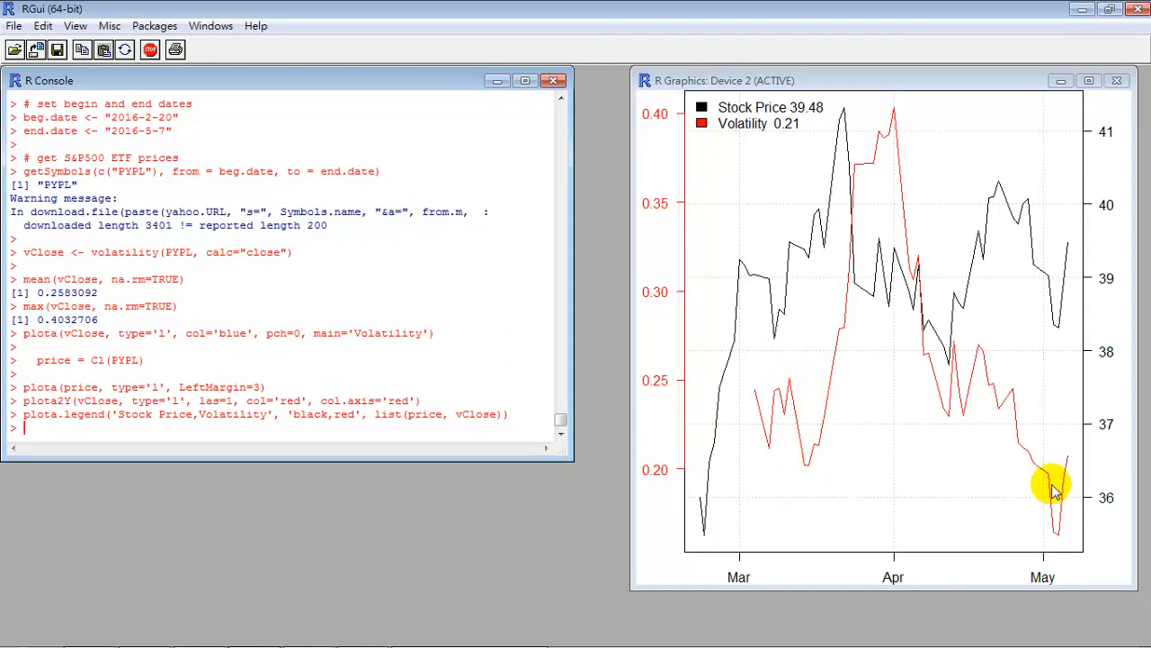
pyautogui.moveTo(953, 405)
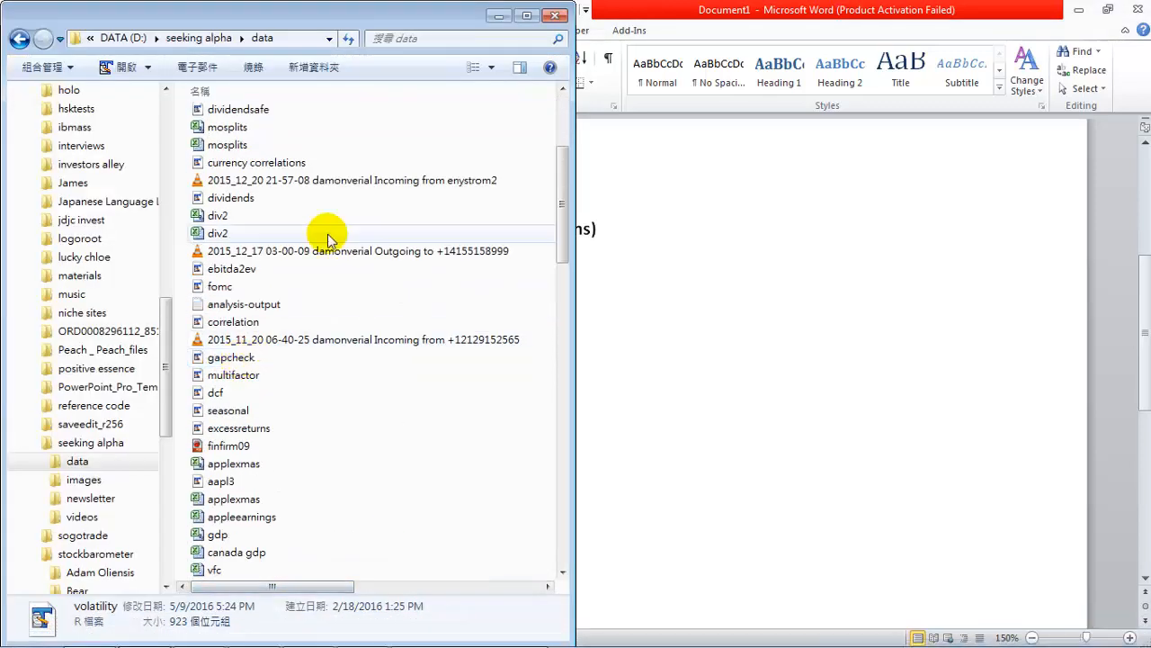
pyautogui.click(216, 392)
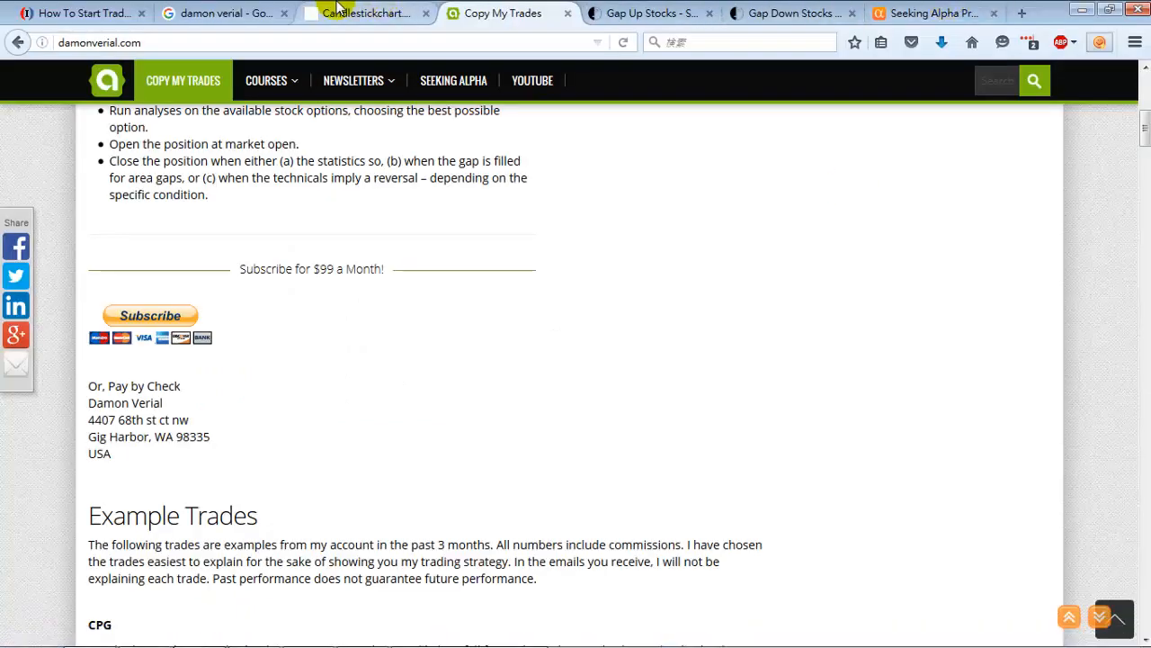
pyautogui.click(364, 13)
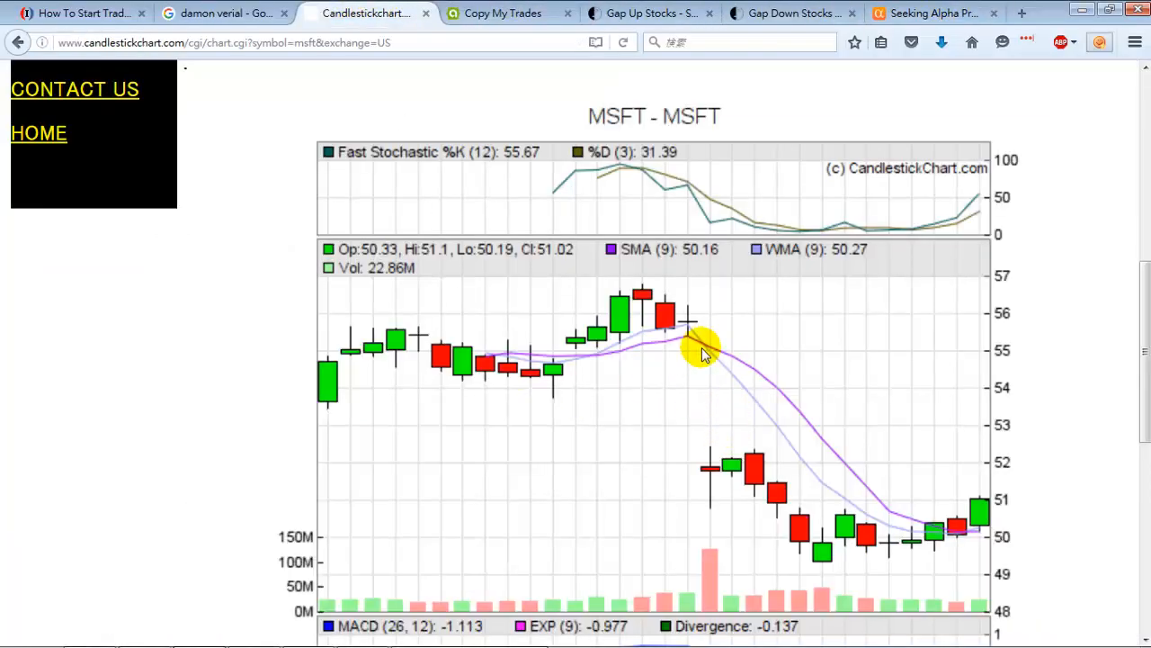
pyautogui.moveTo(849, 525)
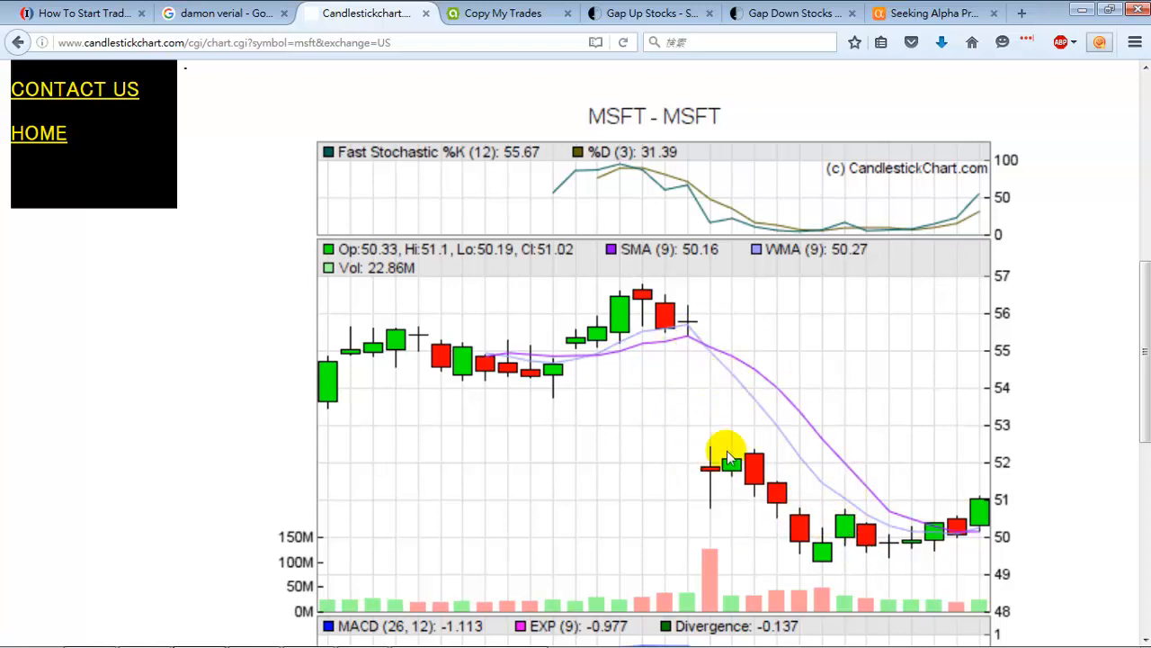
pyautogui.moveTo(278, 363)
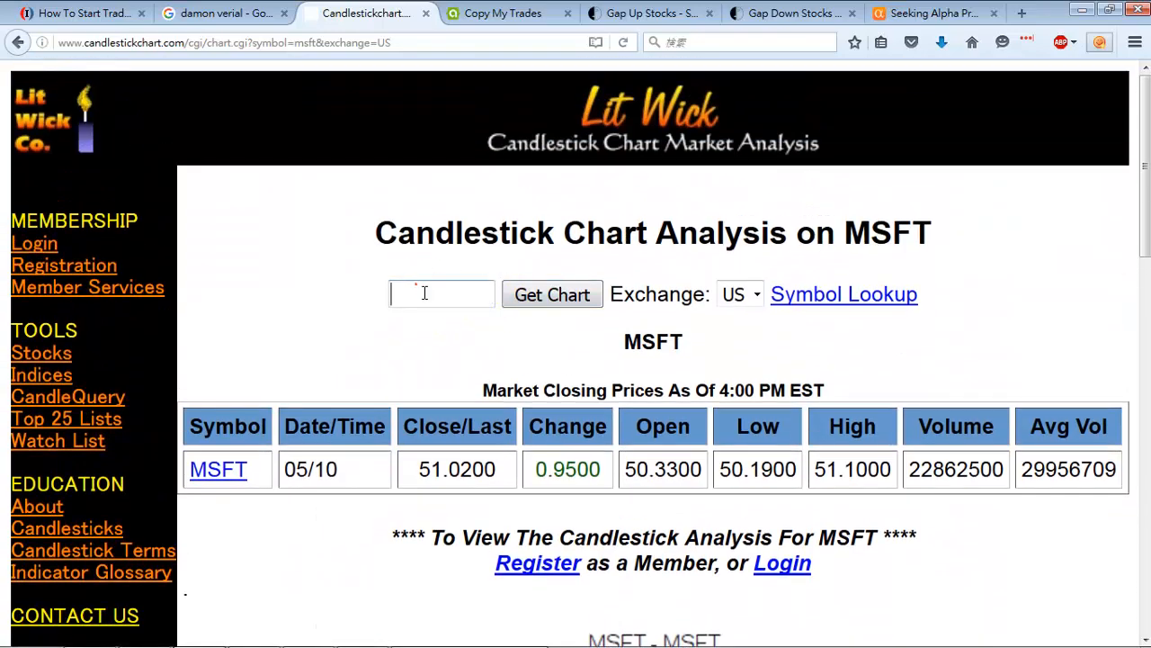
pyautogui.write('NFLX')
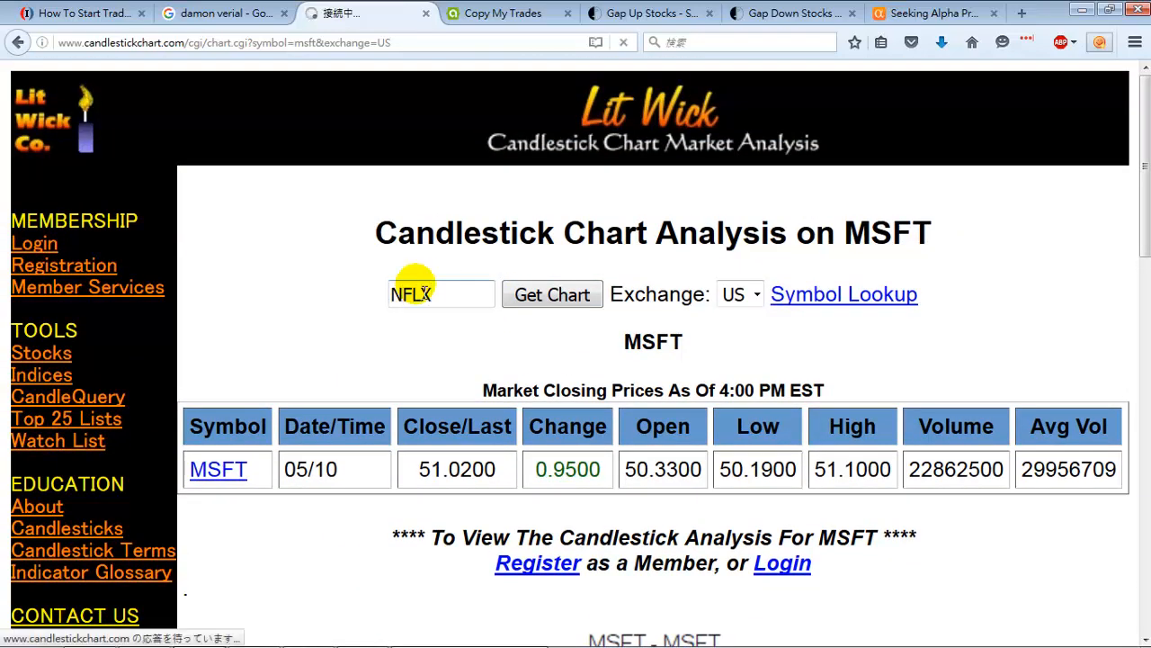
pyautogui.click(550, 293)
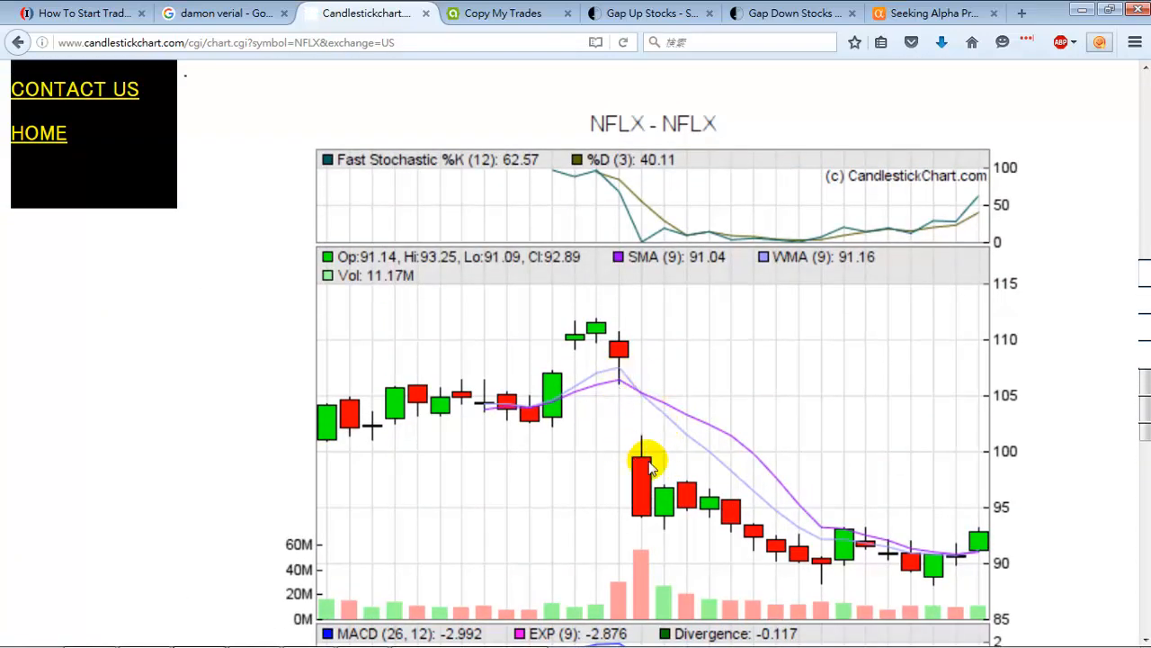
pyautogui.moveTo(644, 432)
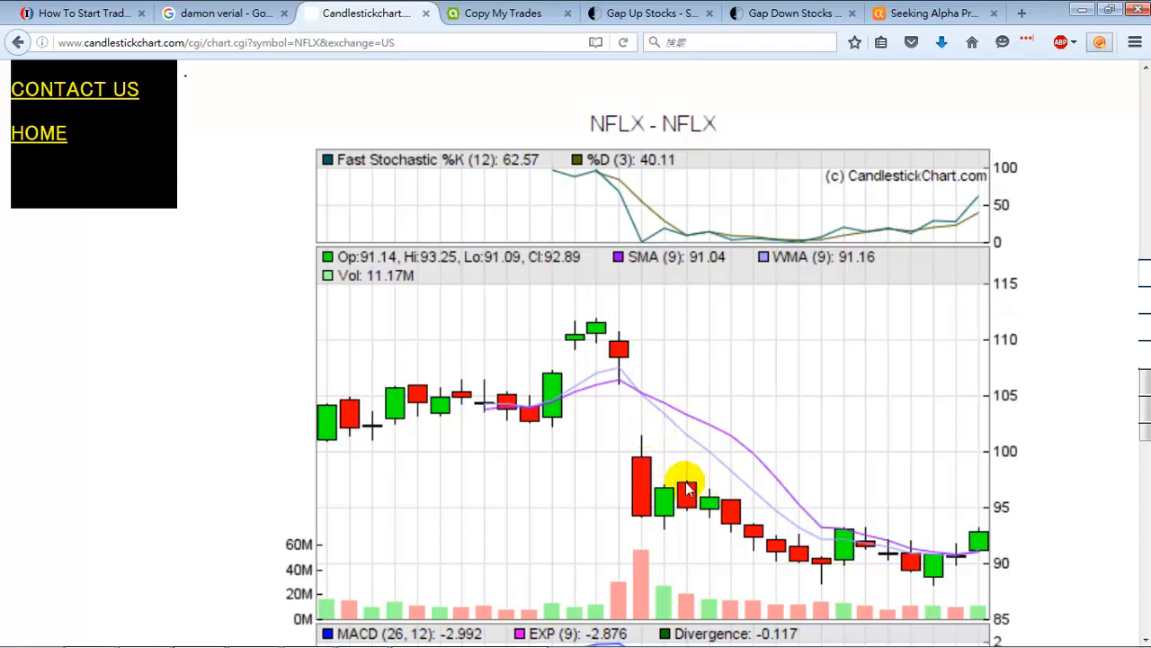
pyautogui.moveTo(695, 493)
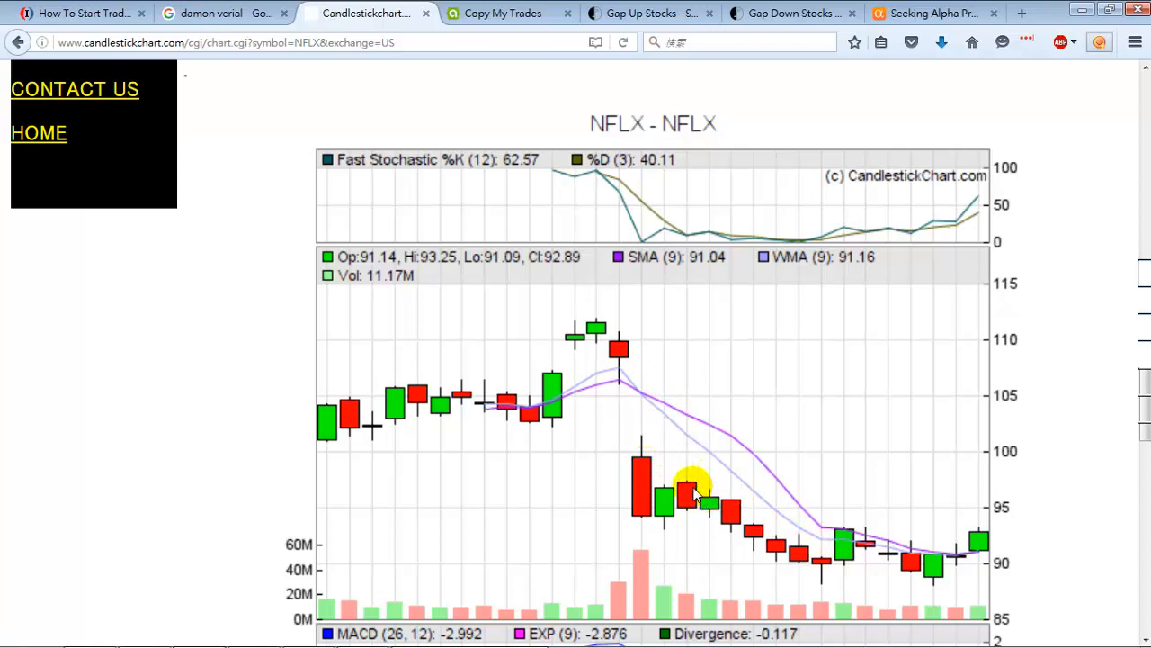
pyautogui.moveTo(981, 539)
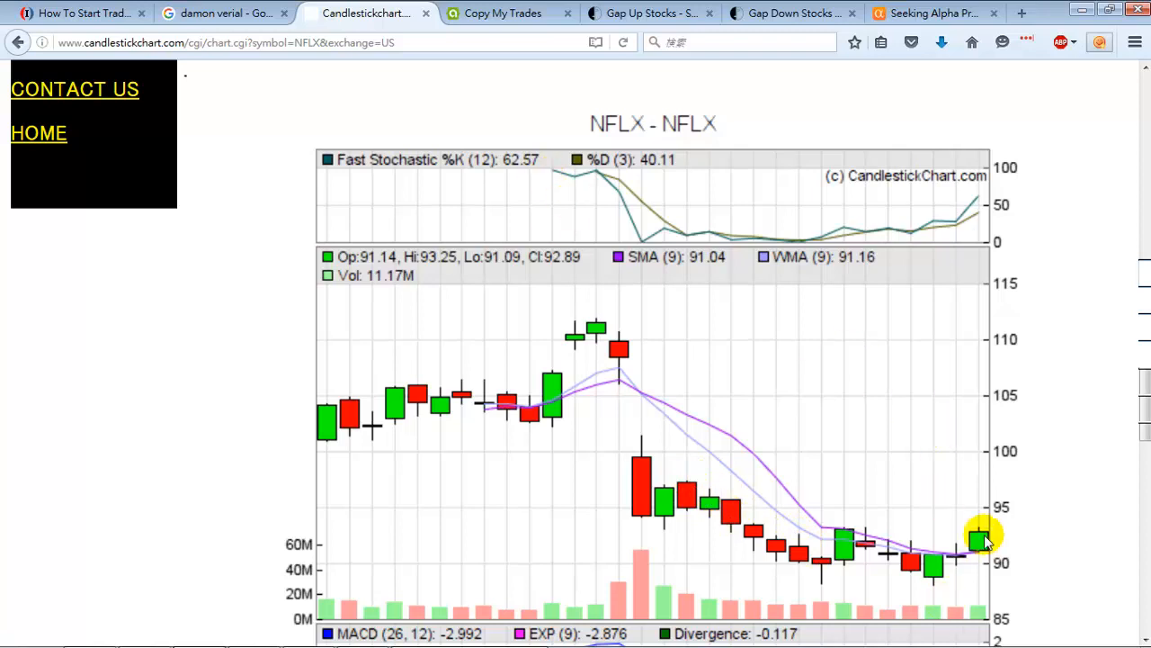
pyautogui.scroll(-3)
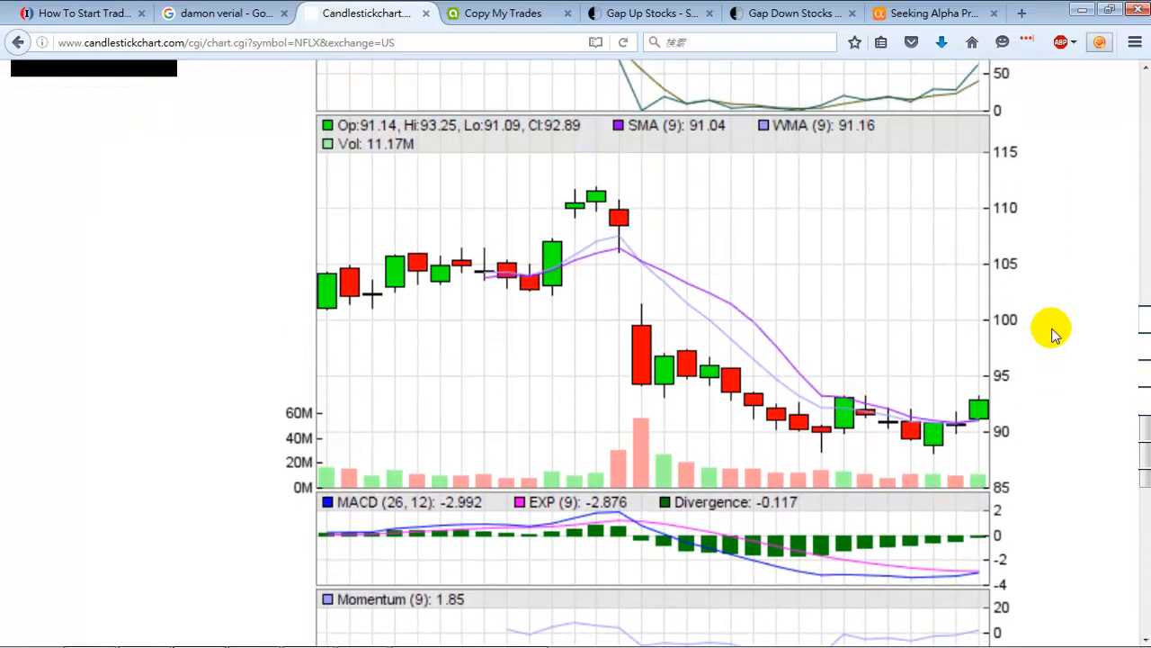
pyautogui.moveTo(975, 378)
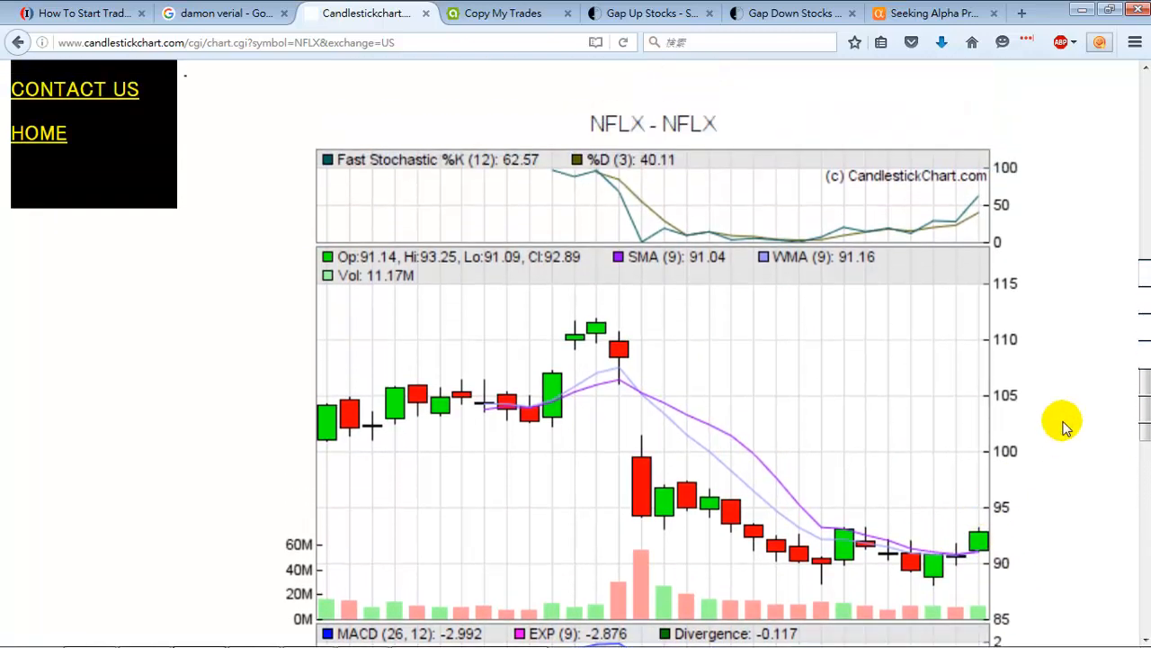
pyautogui.scroll(-3)
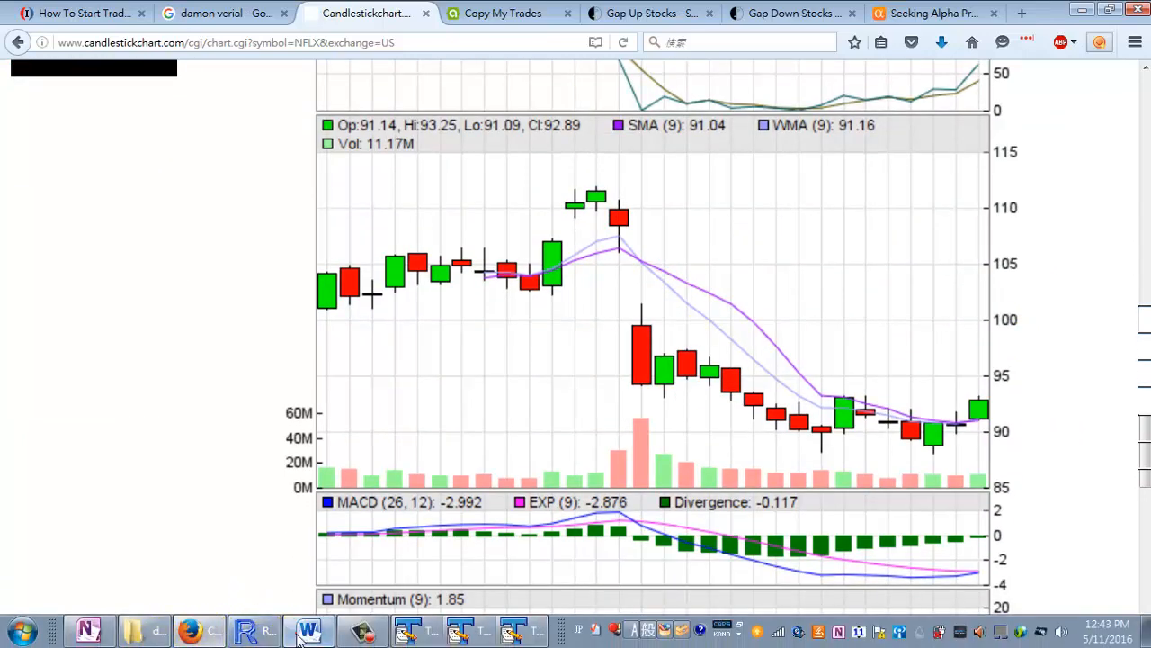
pyautogui.click(309, 630)
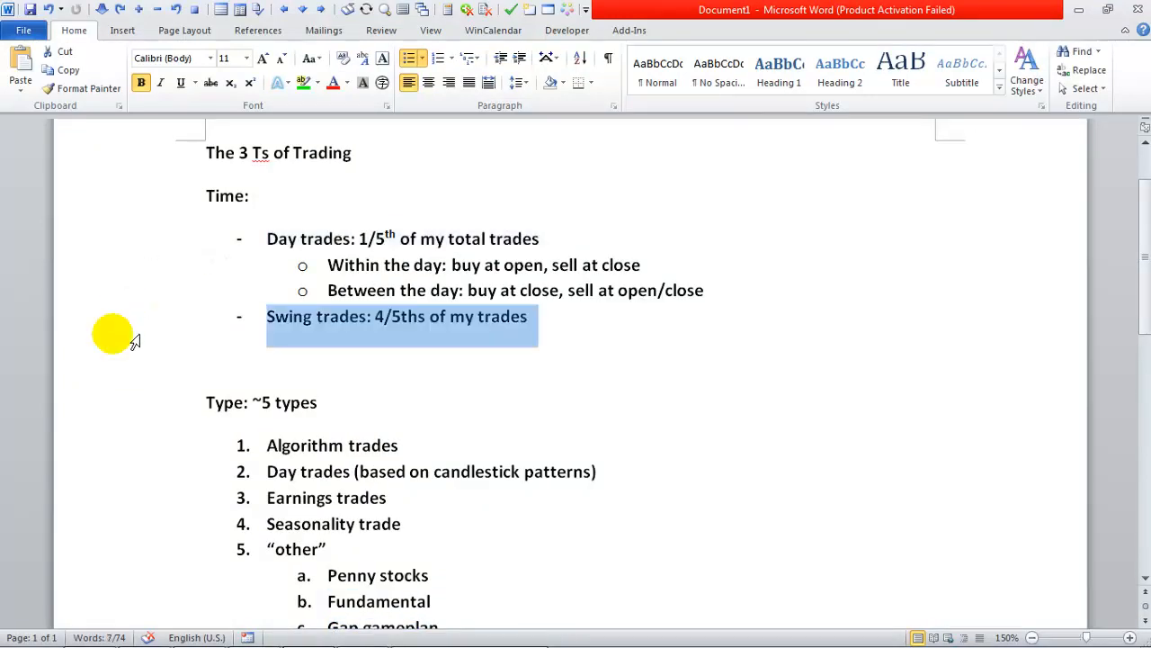
pyautogui.moveTo(107, 232)
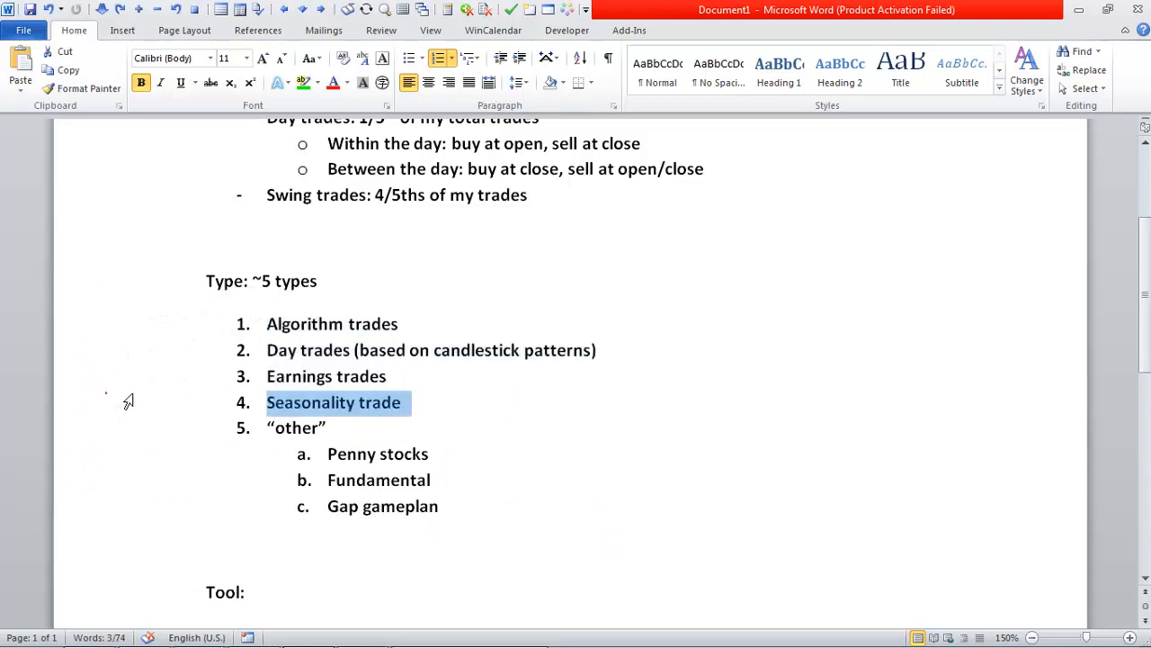
pyautogui.moveTo(267, 349); pyautogui.dragTo(424, 414)
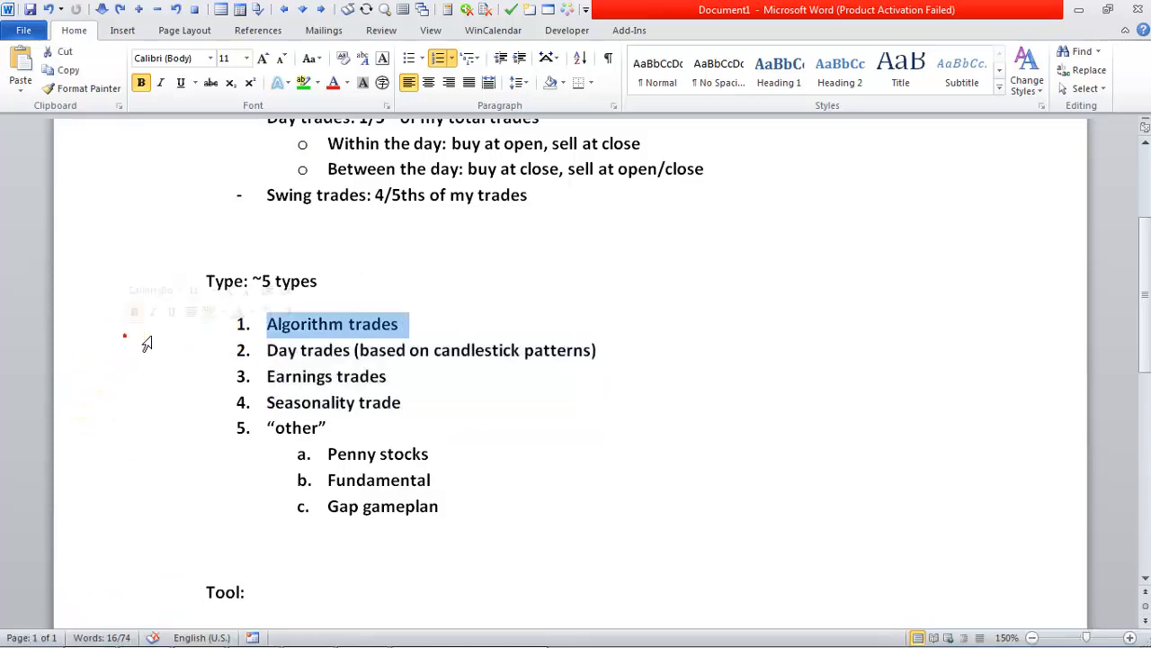
pyautogui.moveTo(266, 324); pyautogui.dragTo(441, 518)
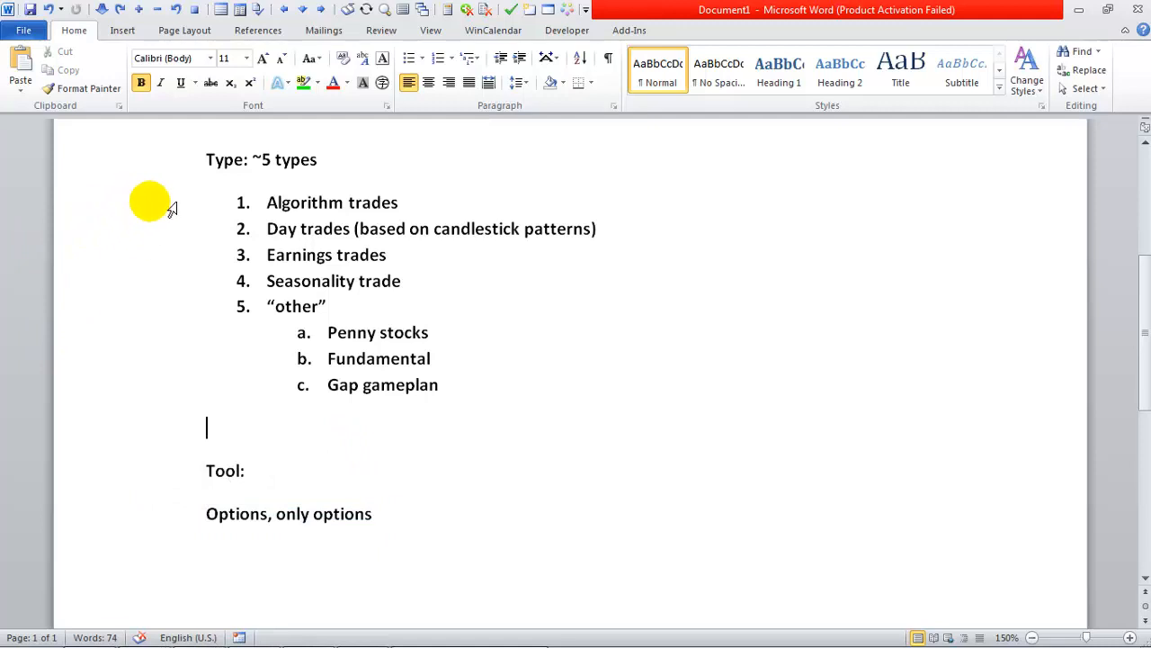
pyautogui.moveTo(266, 201); pyautogui.dragTo(596, 228)
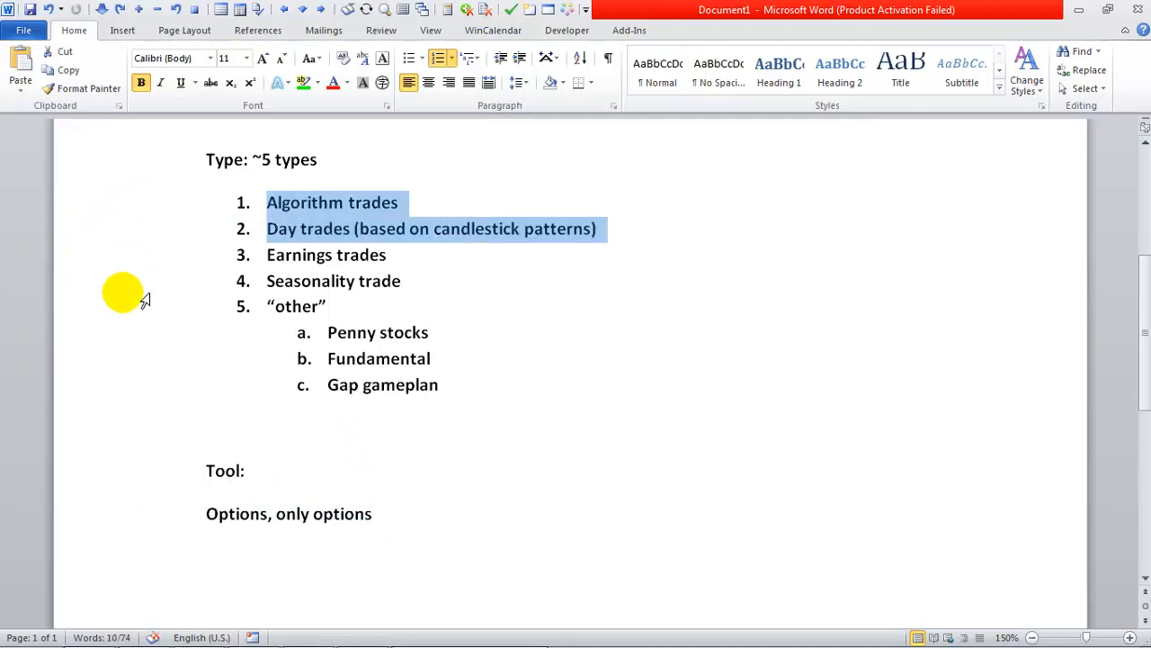
pyautogui.moveTo(117, 520)
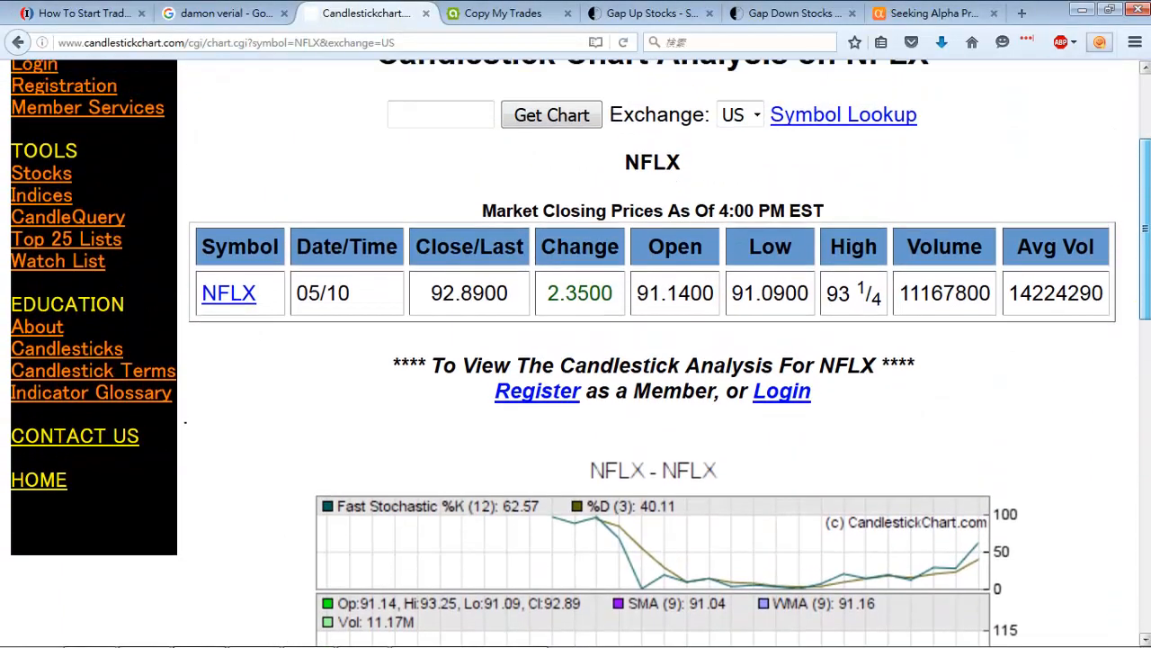
# Revisit the NFLX candlestick chart, then switch to the Copy My Trades page.
pyautogui.scroll(-3)
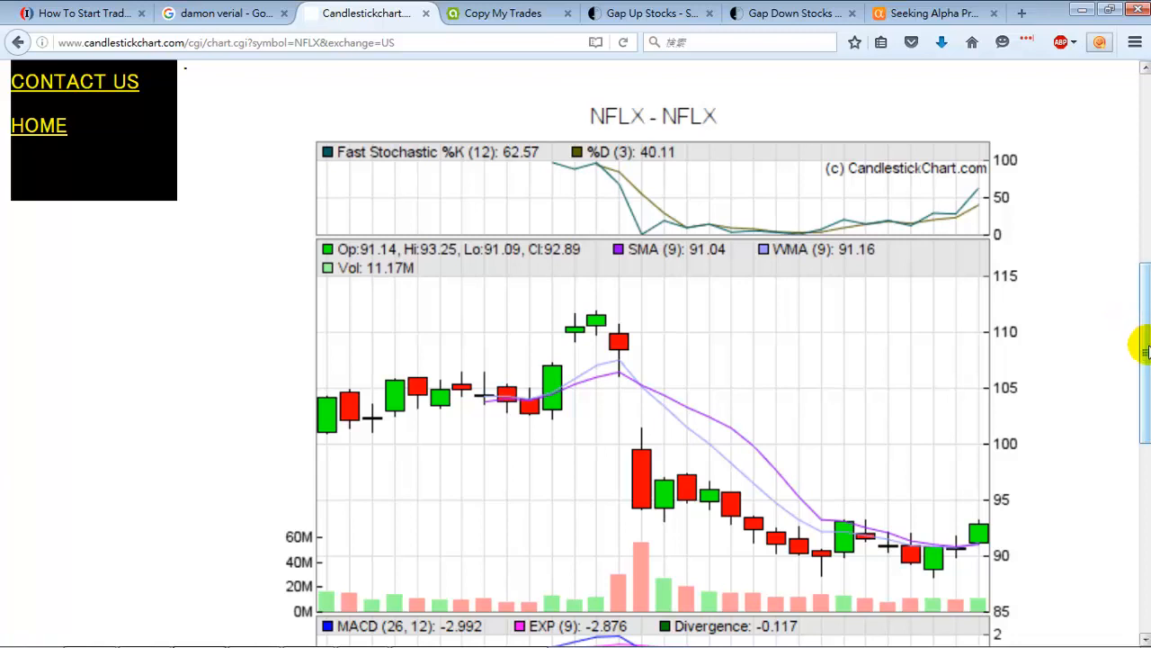
pyautogui.click(500, 13)
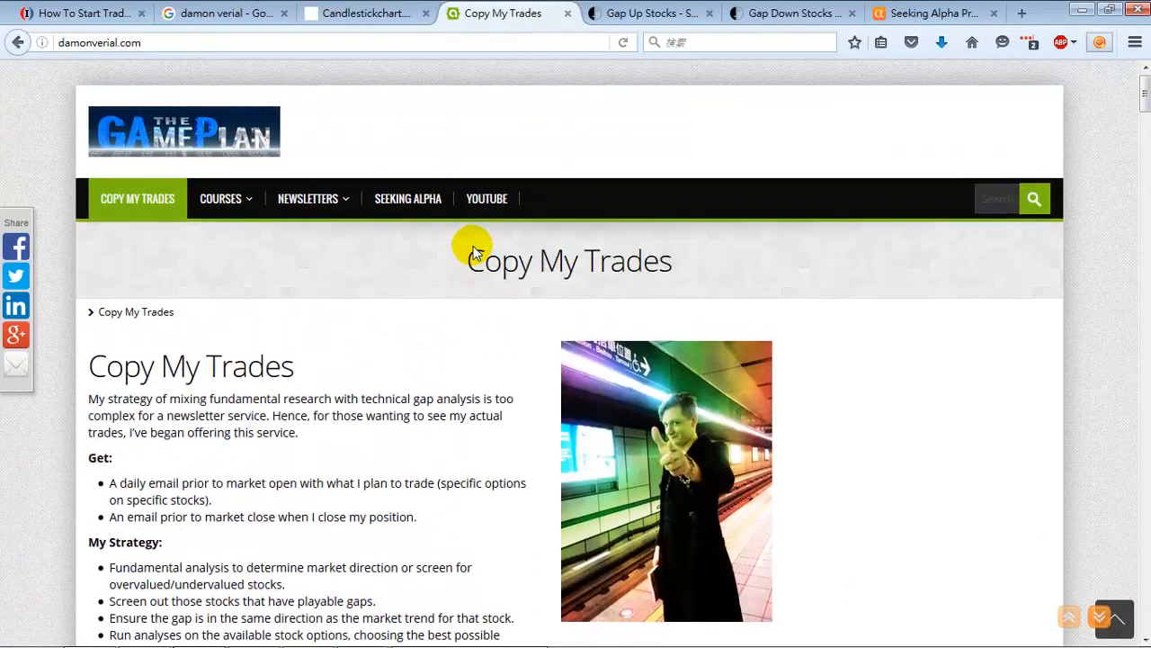
# Scroll through the Copy My Trades subscription section, then return to the 3 Ts notes and clear the Swing trades highlight.
pyautogui.scroll(-3)
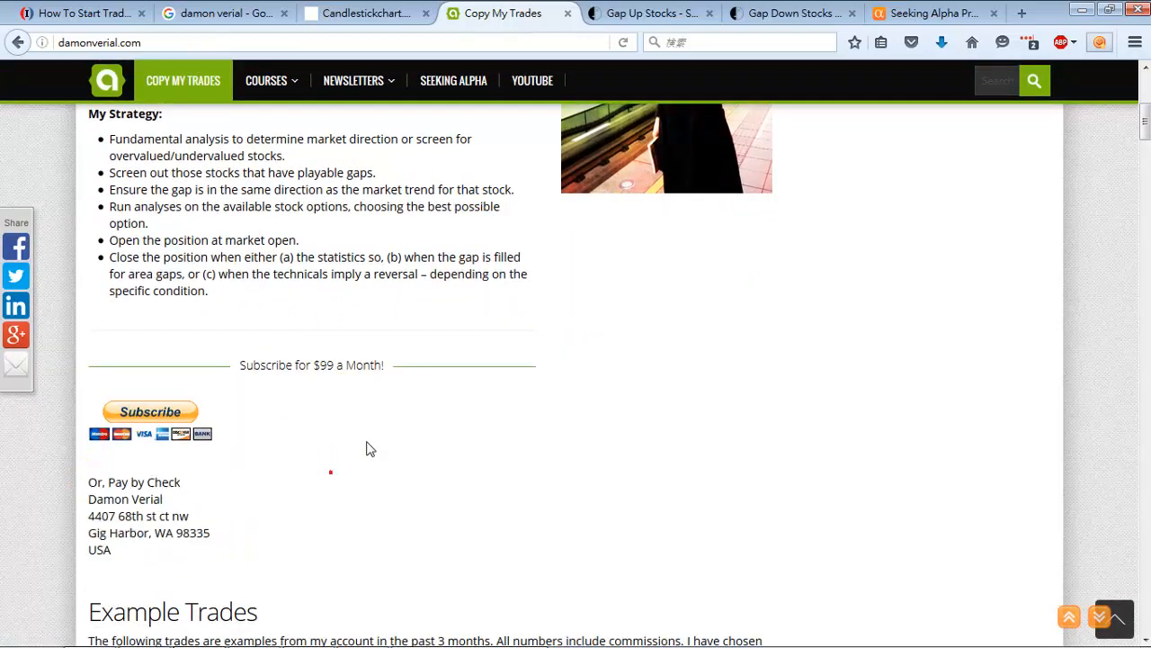
pyautogui.moveTo(233, 398)
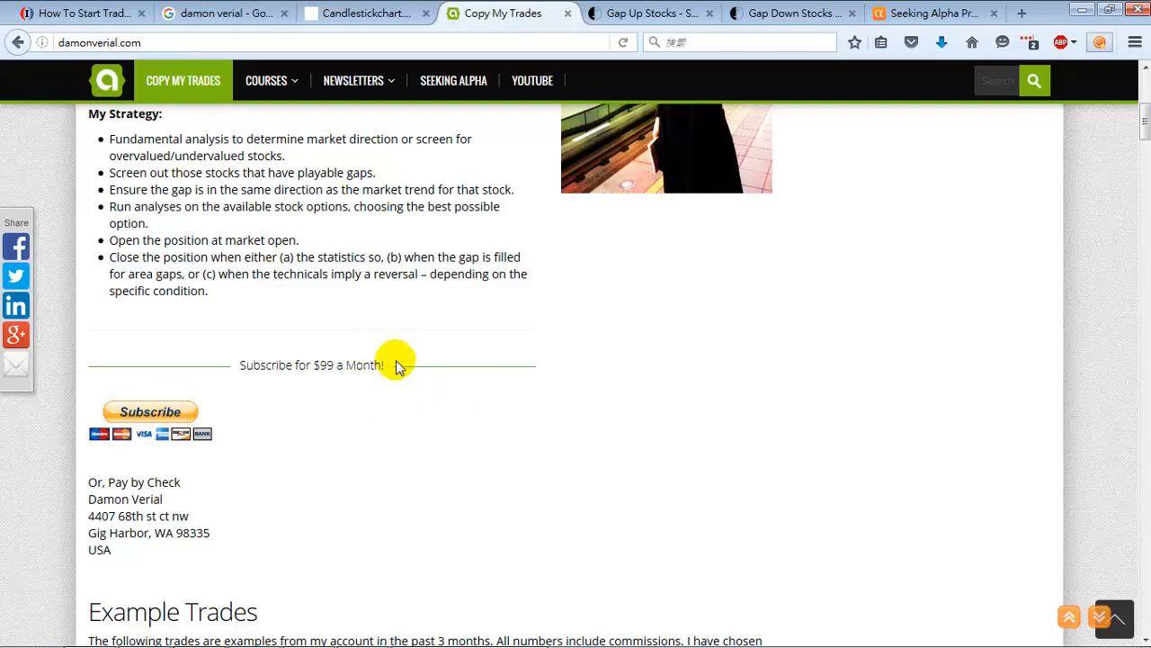
pyautogui.moveTo(453, 392)
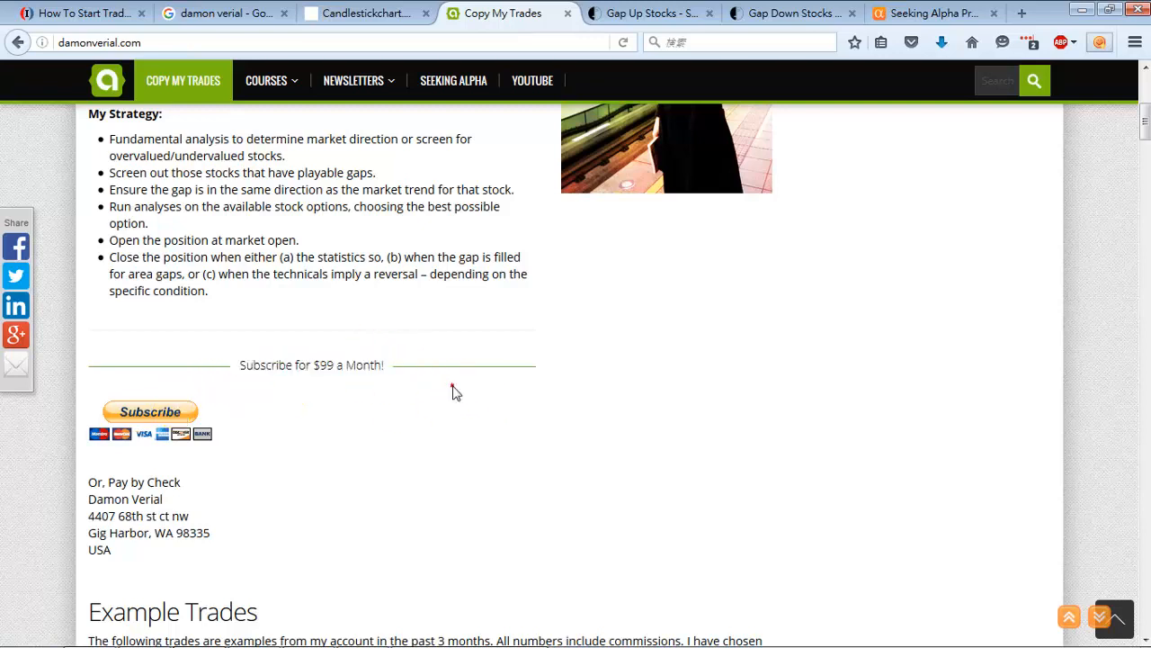
pyautogui.scroll(-3)
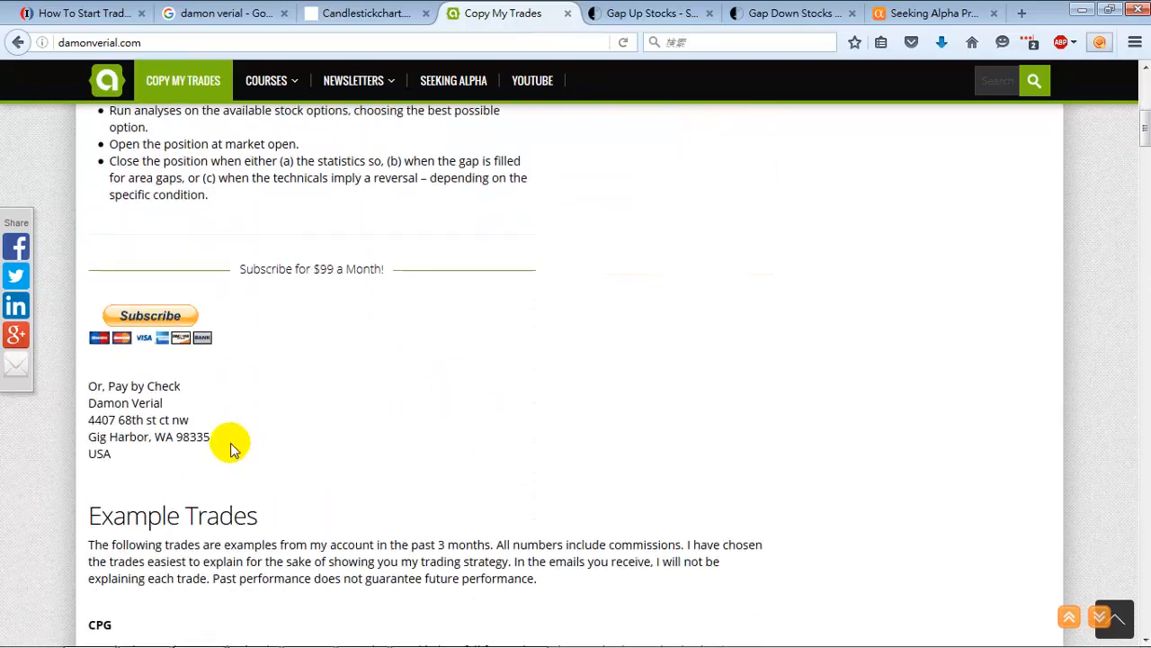
pyautogui.scroll(3)
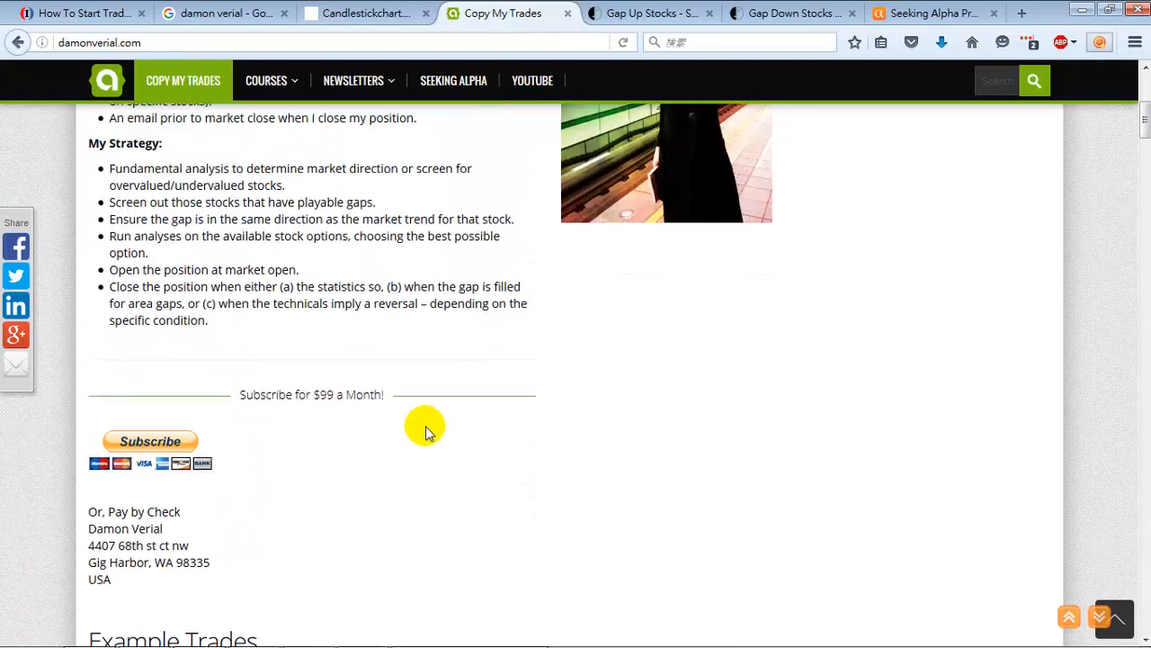
pyautogui.scroll(3)
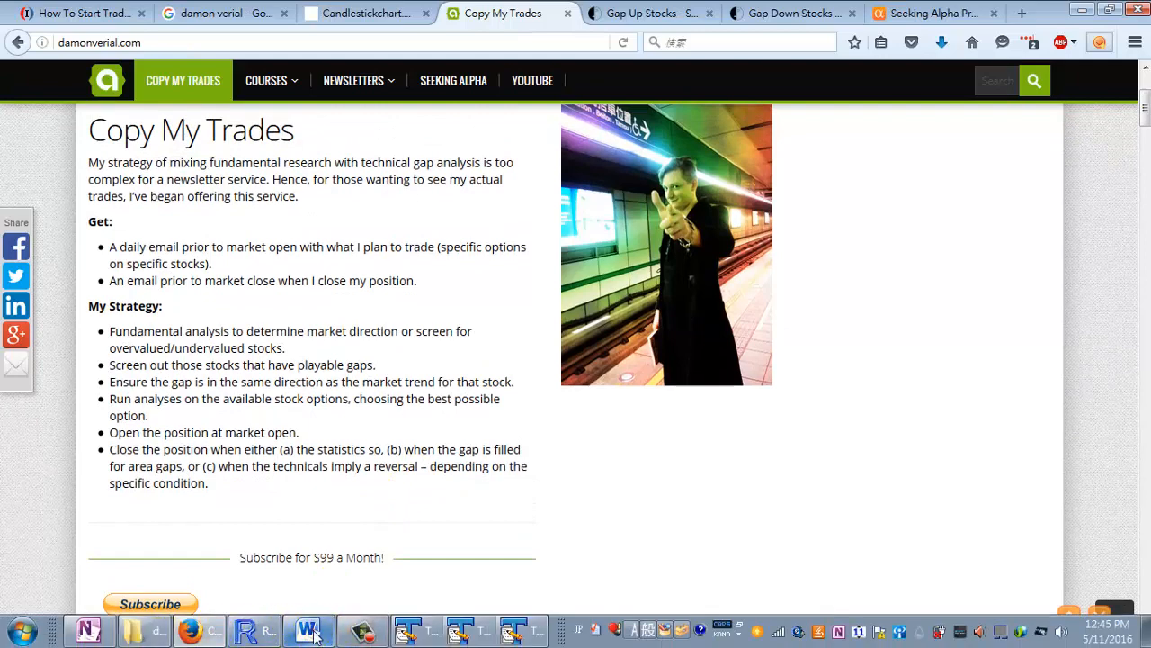
pyautogui.click(308, 630)
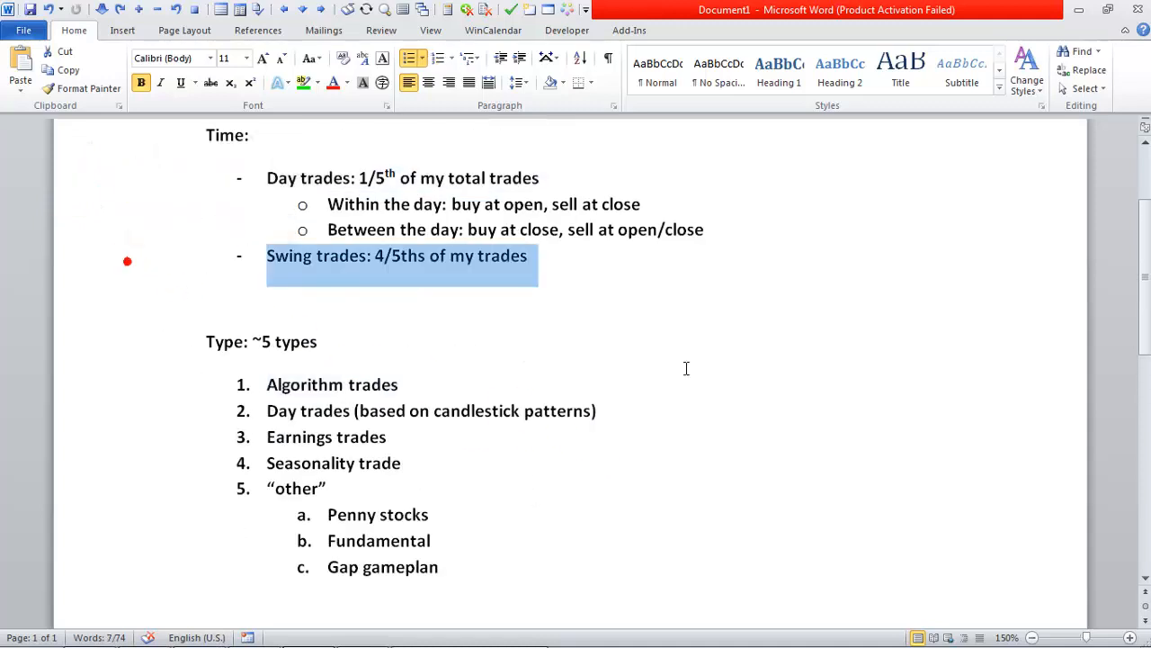
pyautogui.click(317, 342)
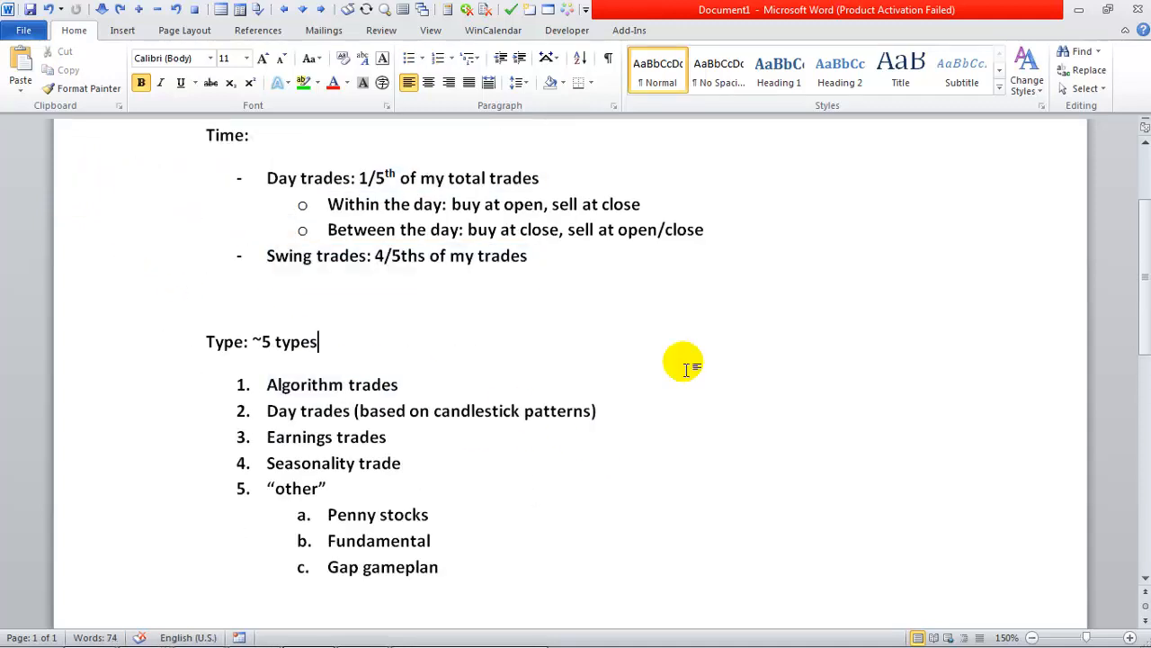